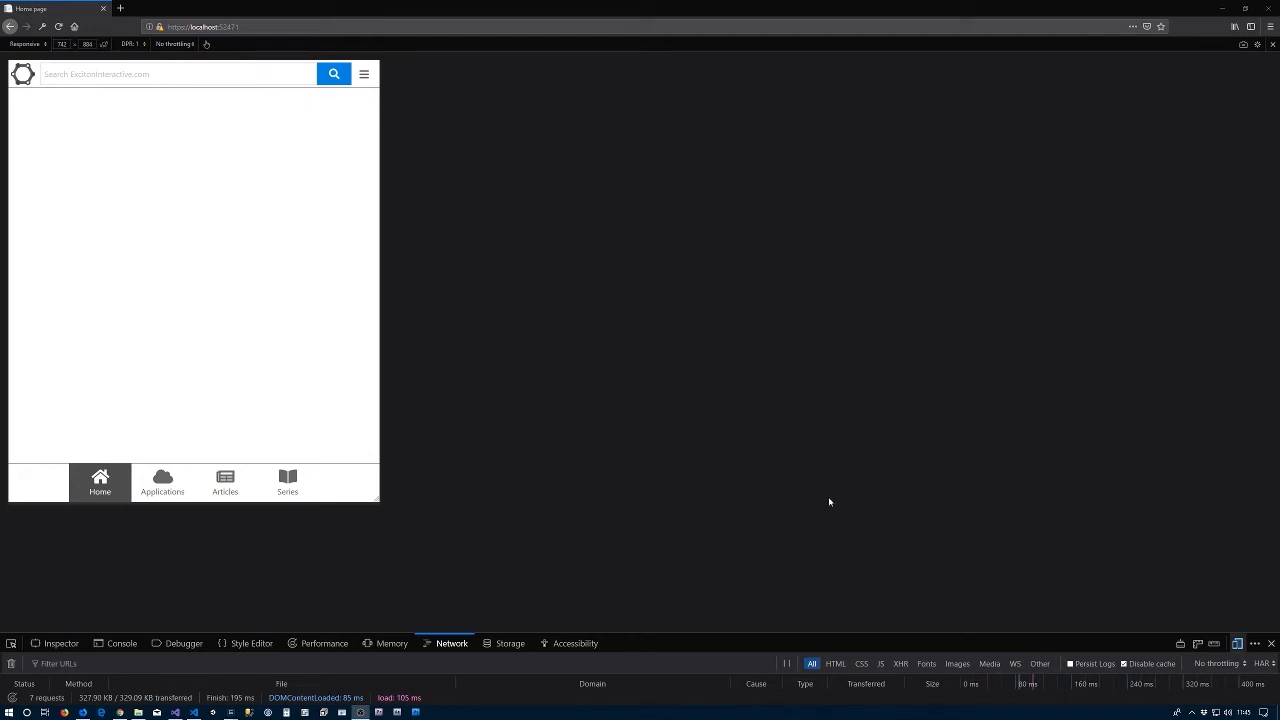
pyautogui.moveTo(345, 458)
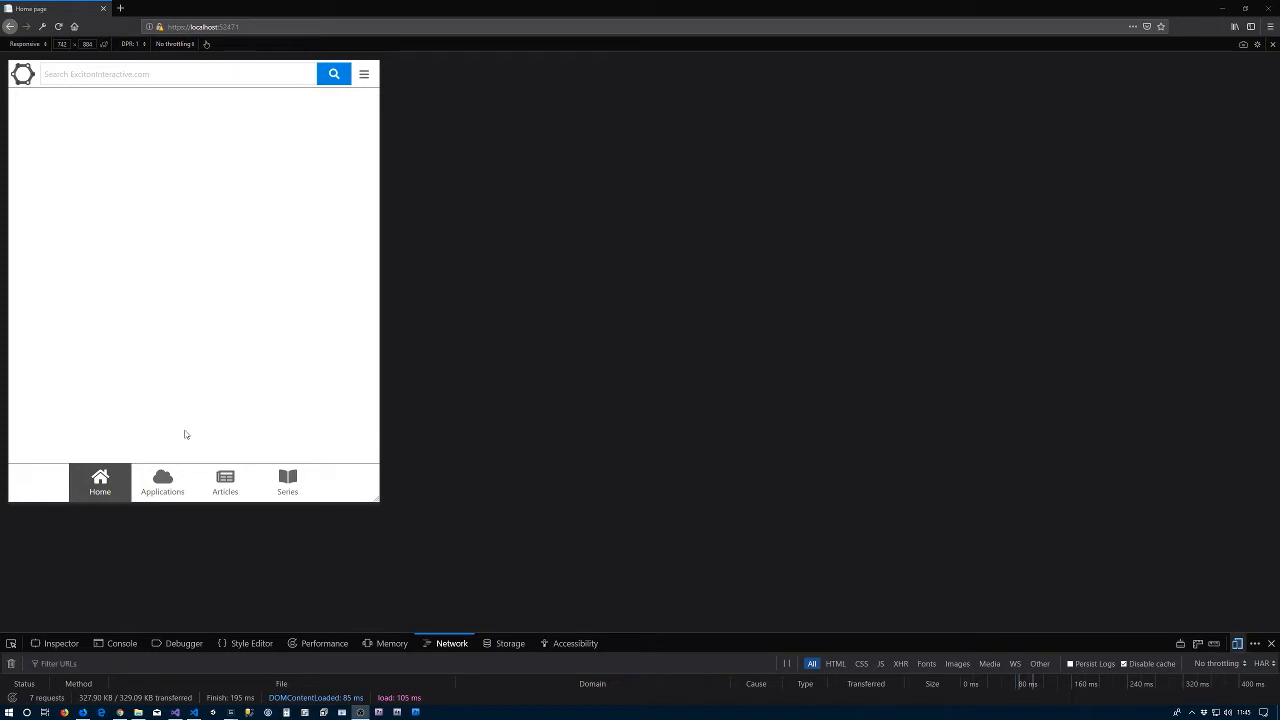
pyautogui.moveTo(395, 278)
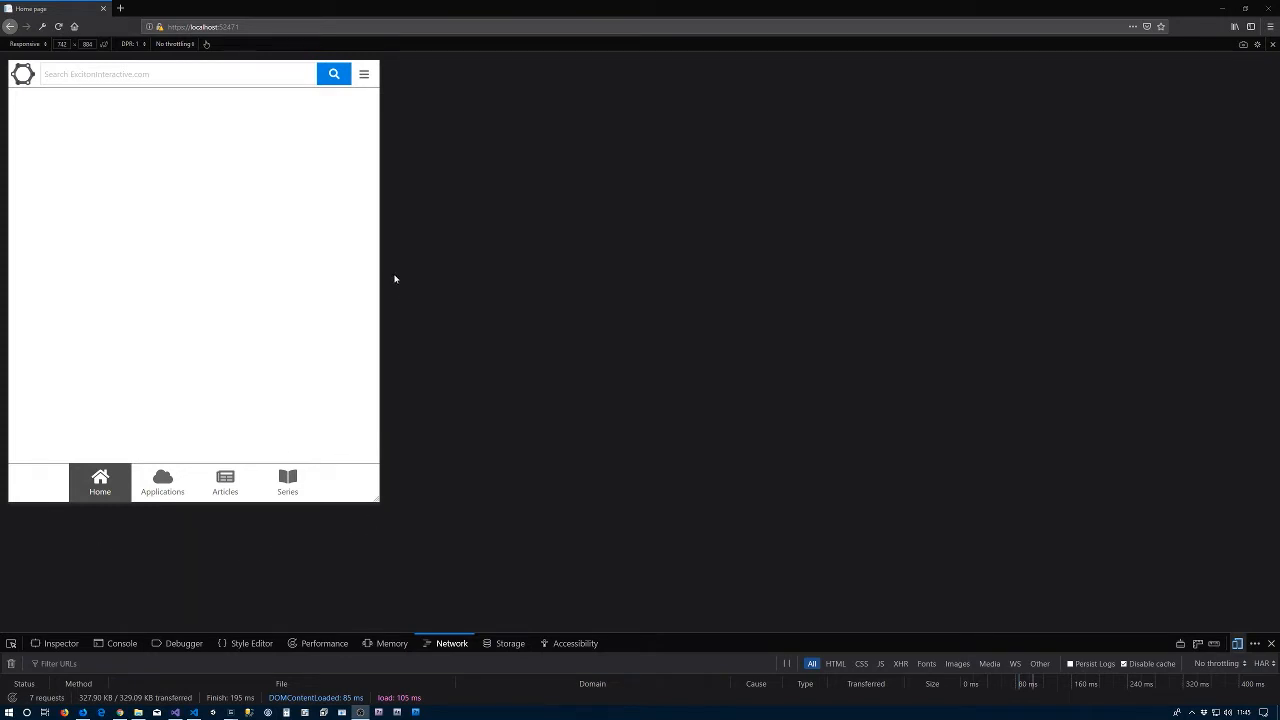
pyautogui.moveTo(257, 119)
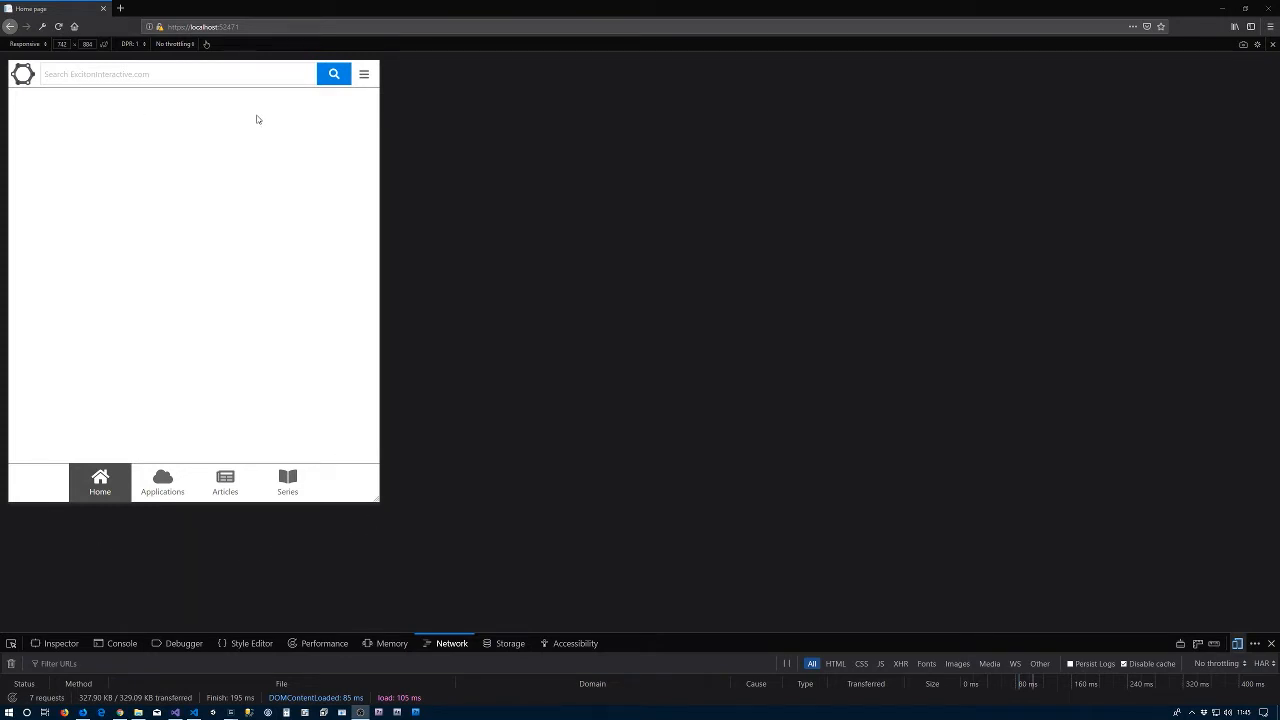
pyautogui.moveTo(188, 117)
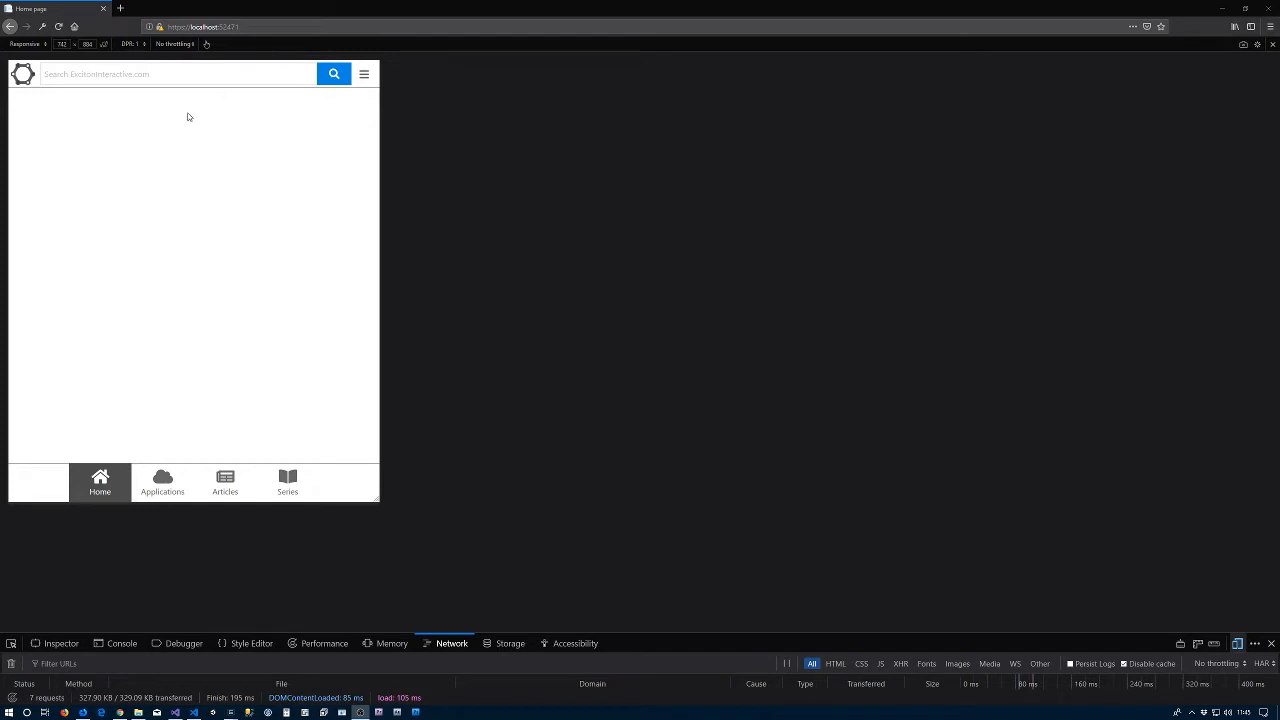
pyautogui.moveTo(440, 78)
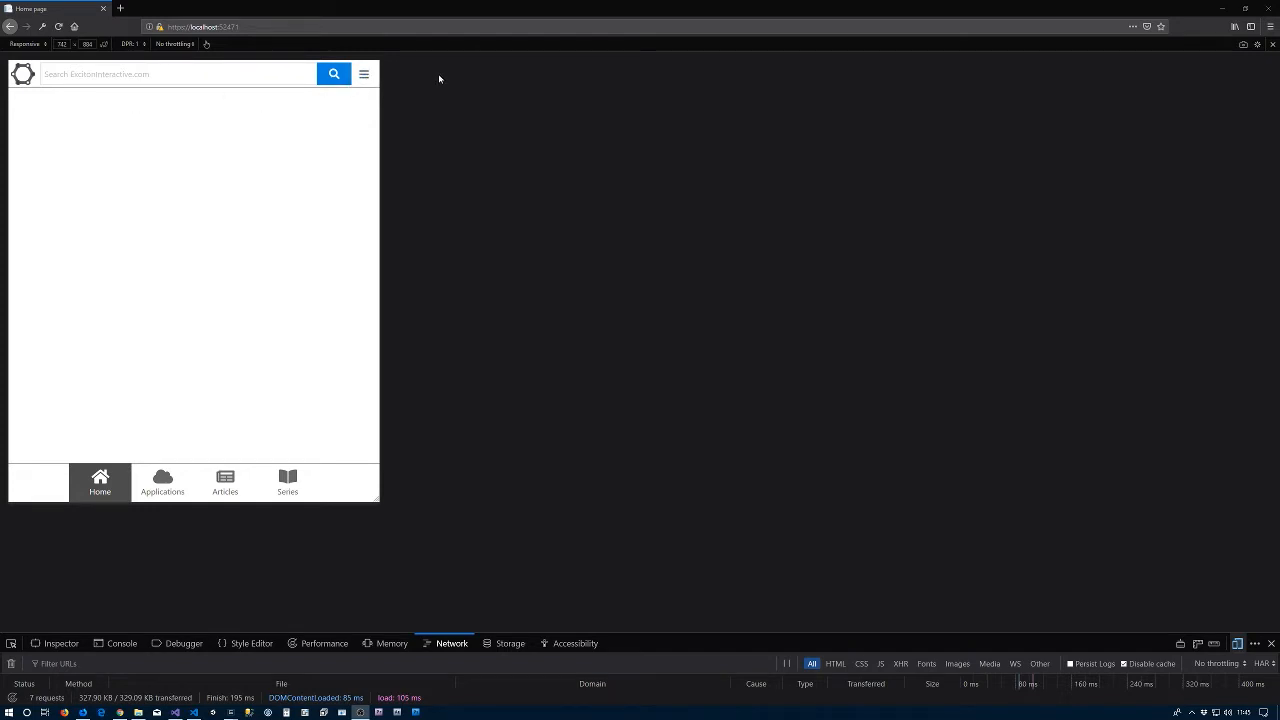
# Open and close the site's collapsed navigation menu in the responsive preview
pyautogui.click(364, 74)
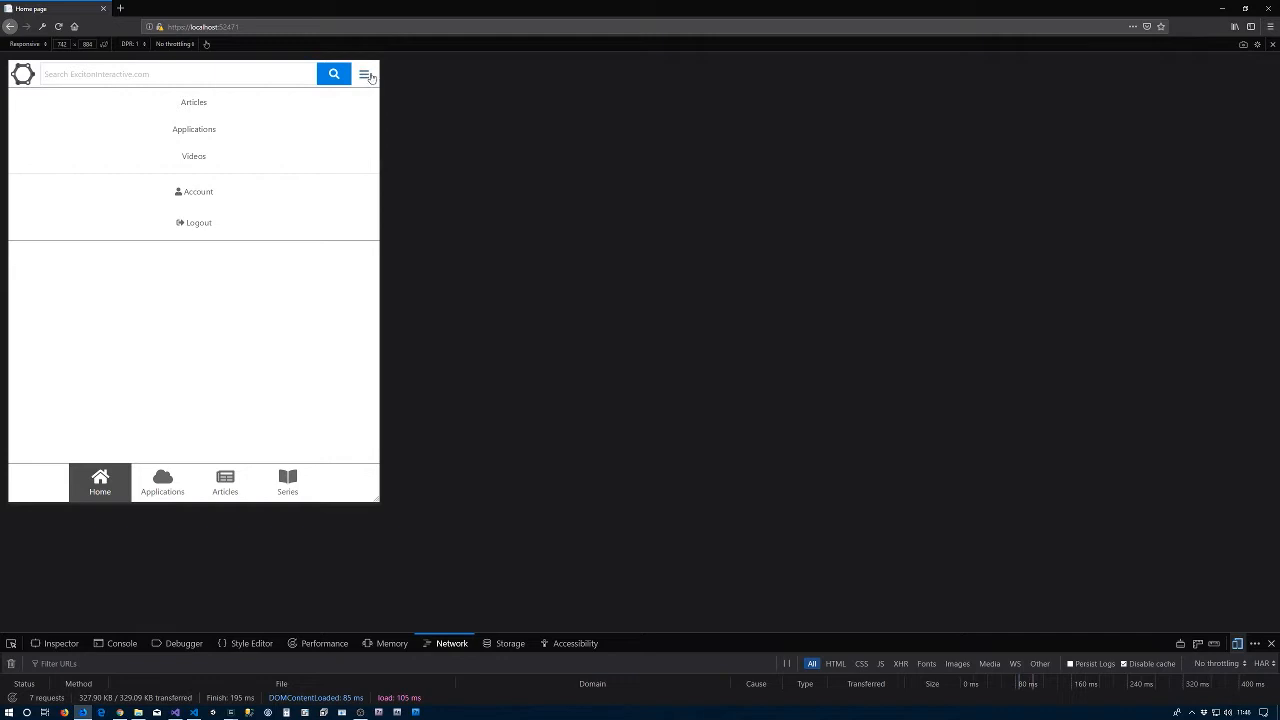
pyautogui.moveTo(364, 74)
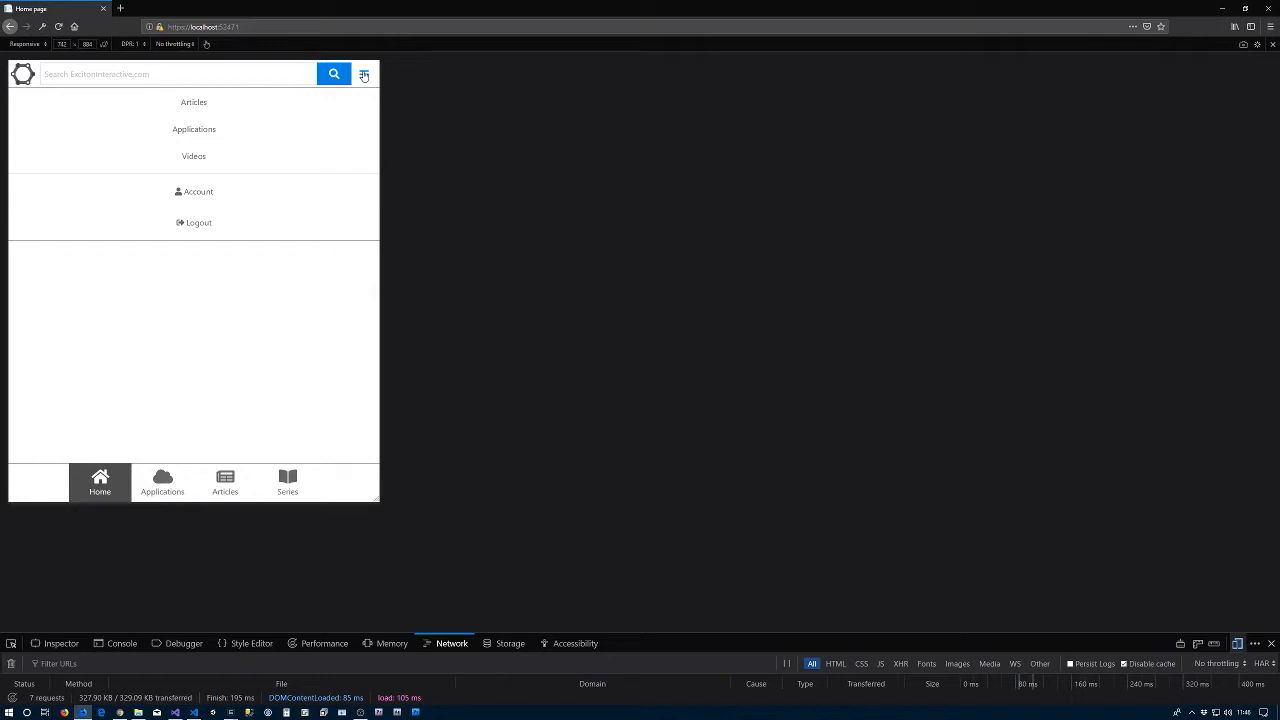
pyautogui.click(363, 74)
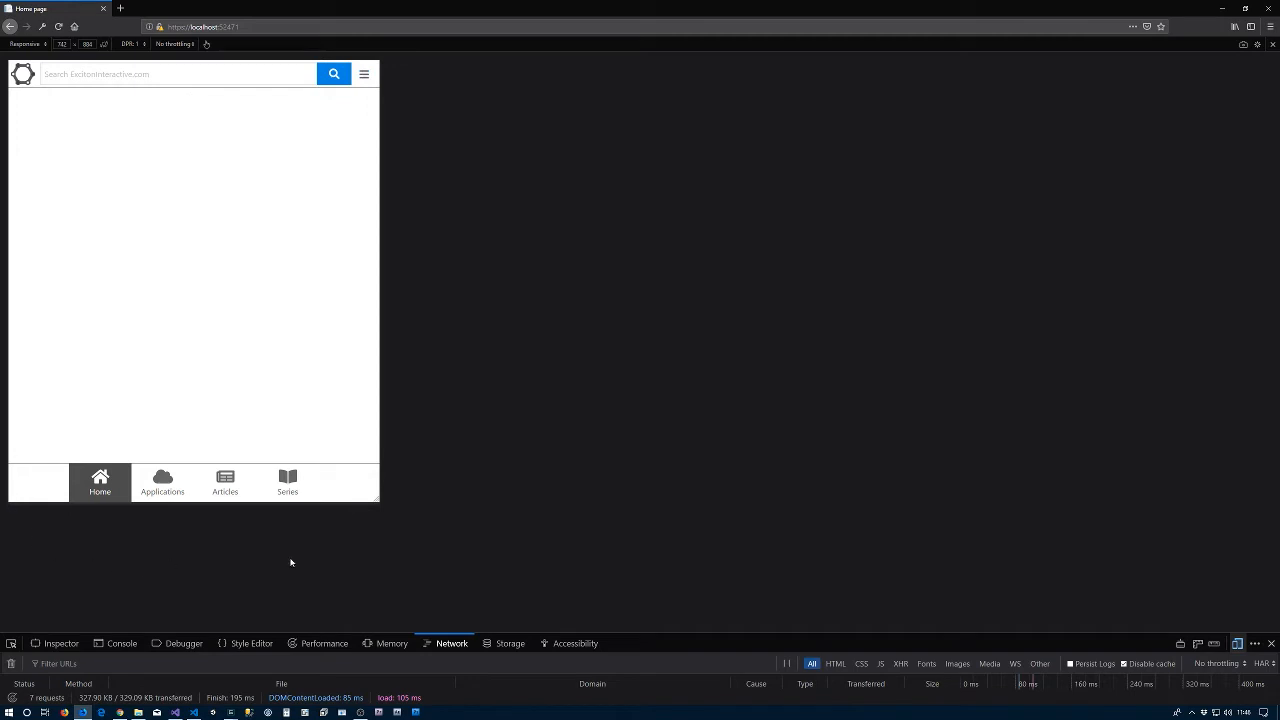
pyautogui.moveTo(356, 434)
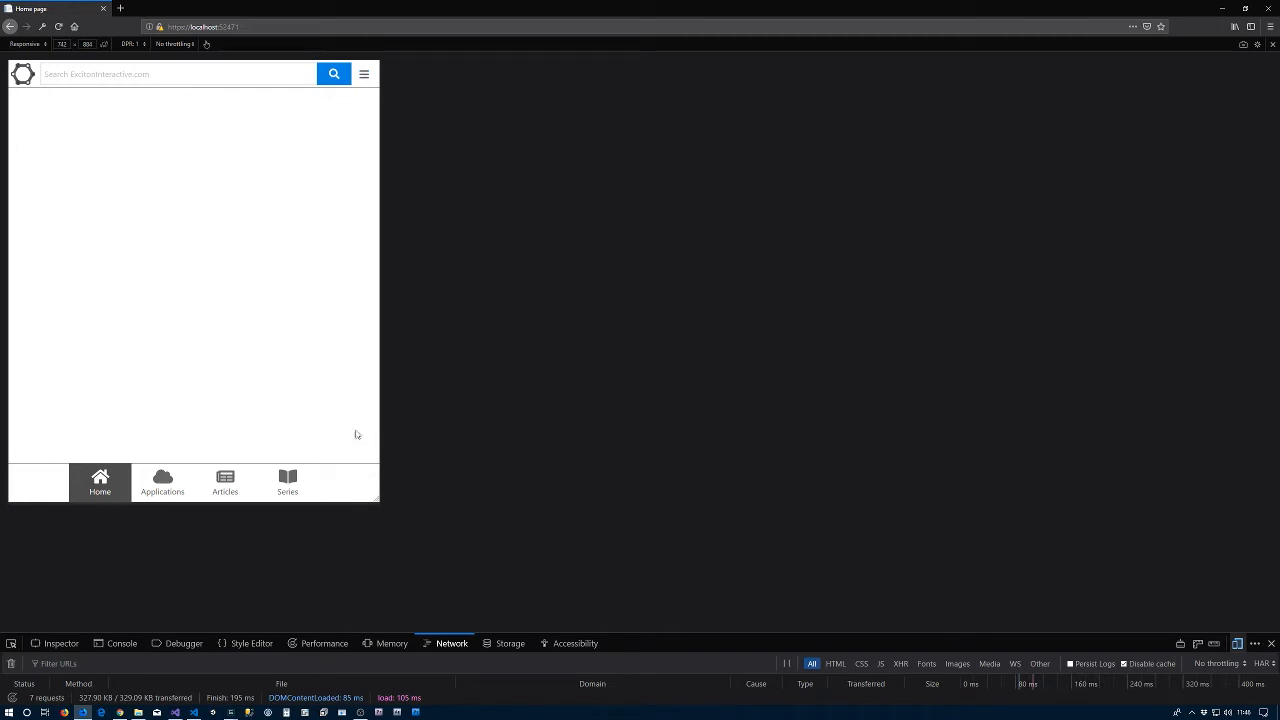
pyautogui.moveTo(345, 537)
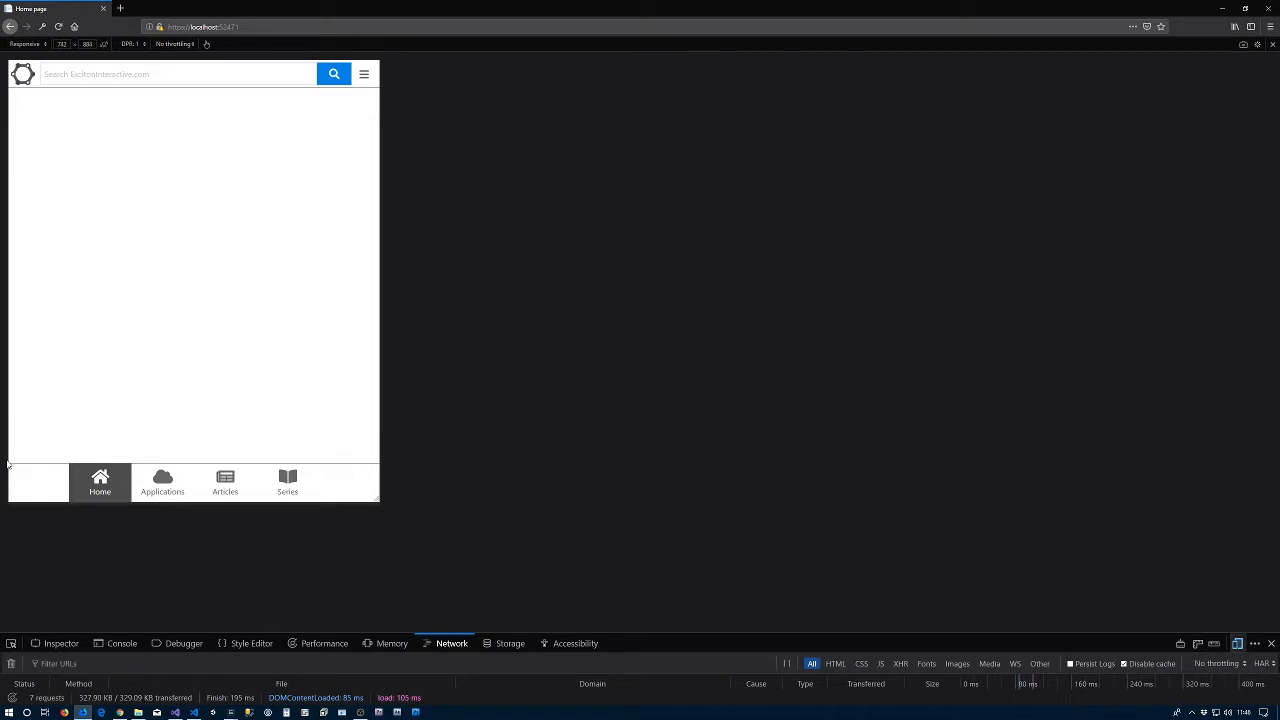
pyautogui.moveTo(22, 463)
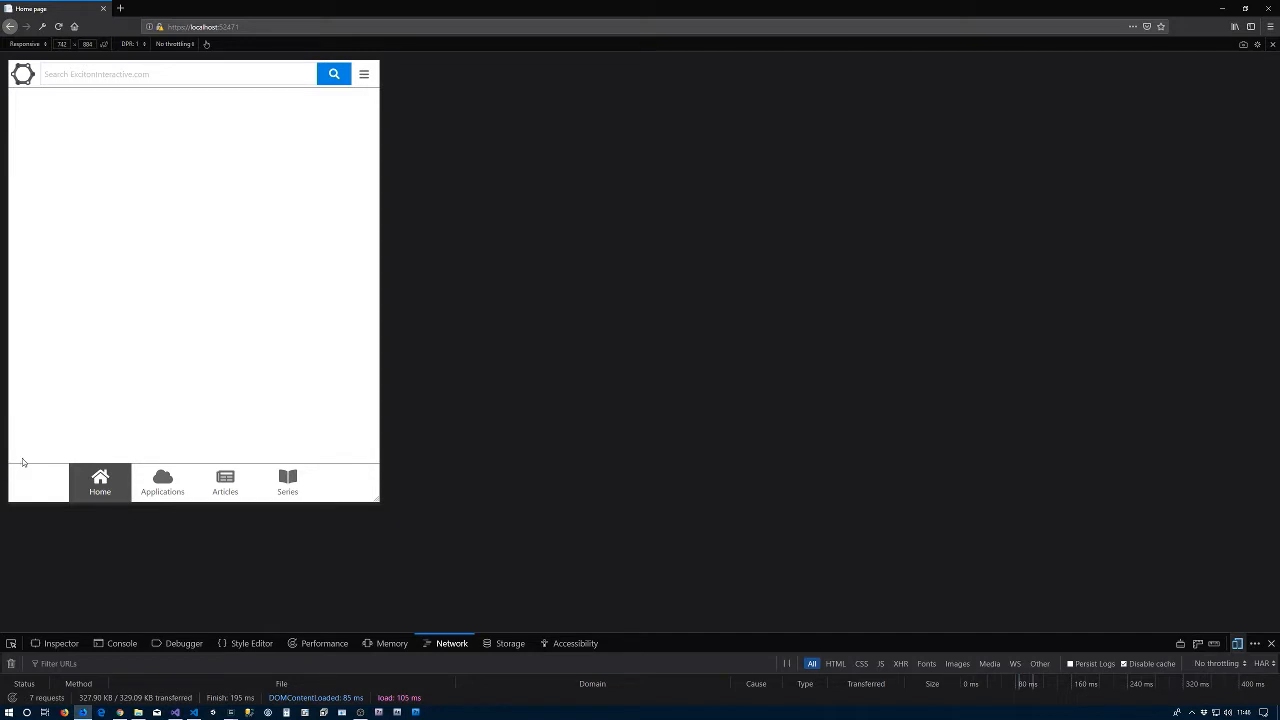
pyautogui.moveTo(107, 443)
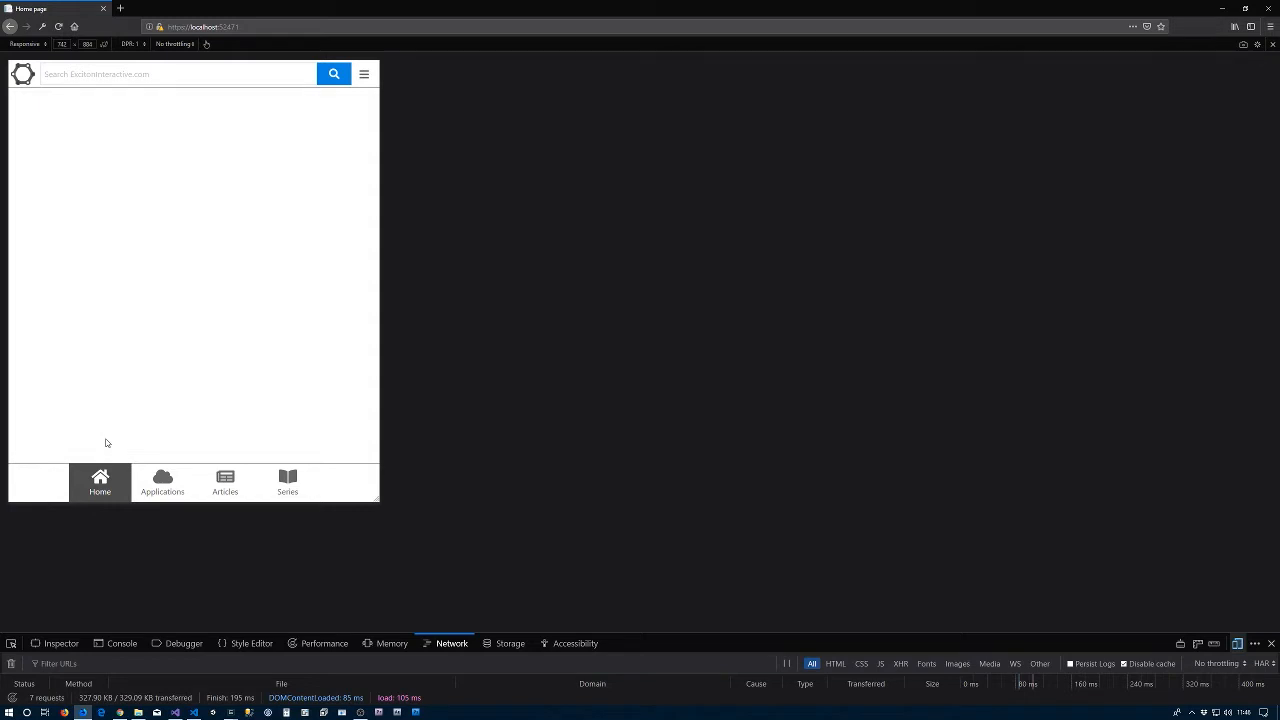
pyautogui.moveTo(359, 313)
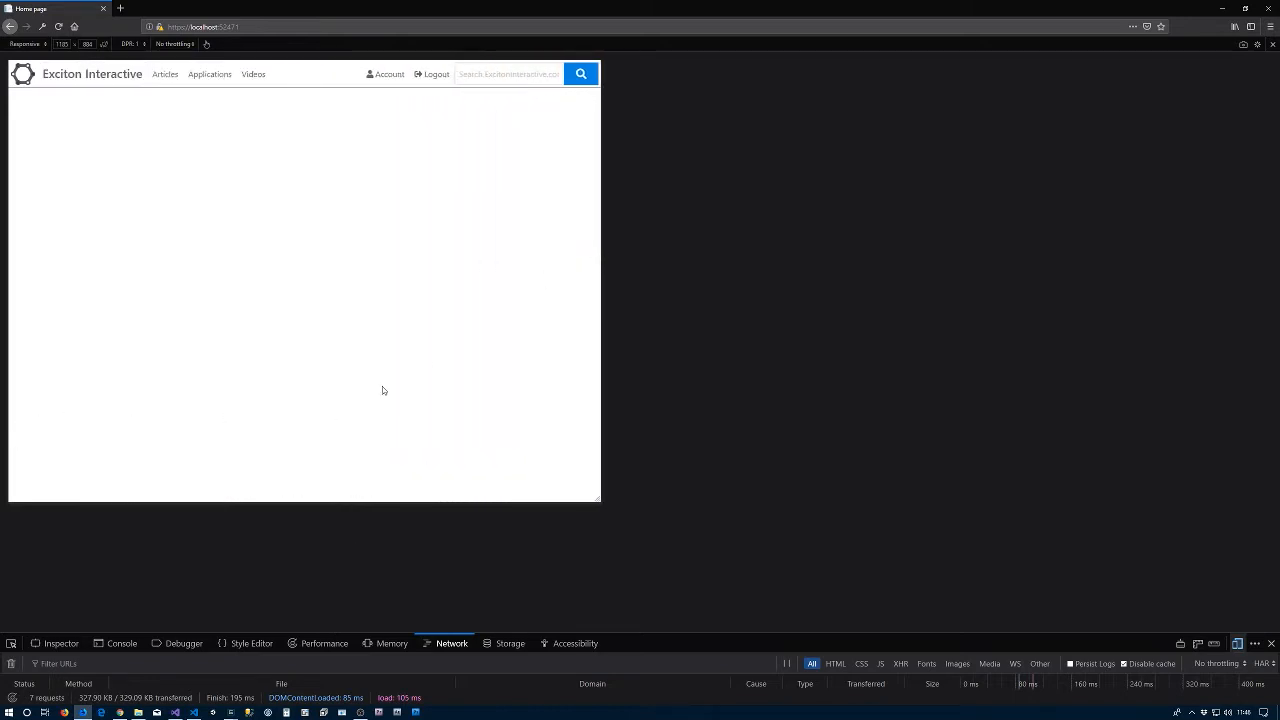
pyautogui.moveTo(423, 327)
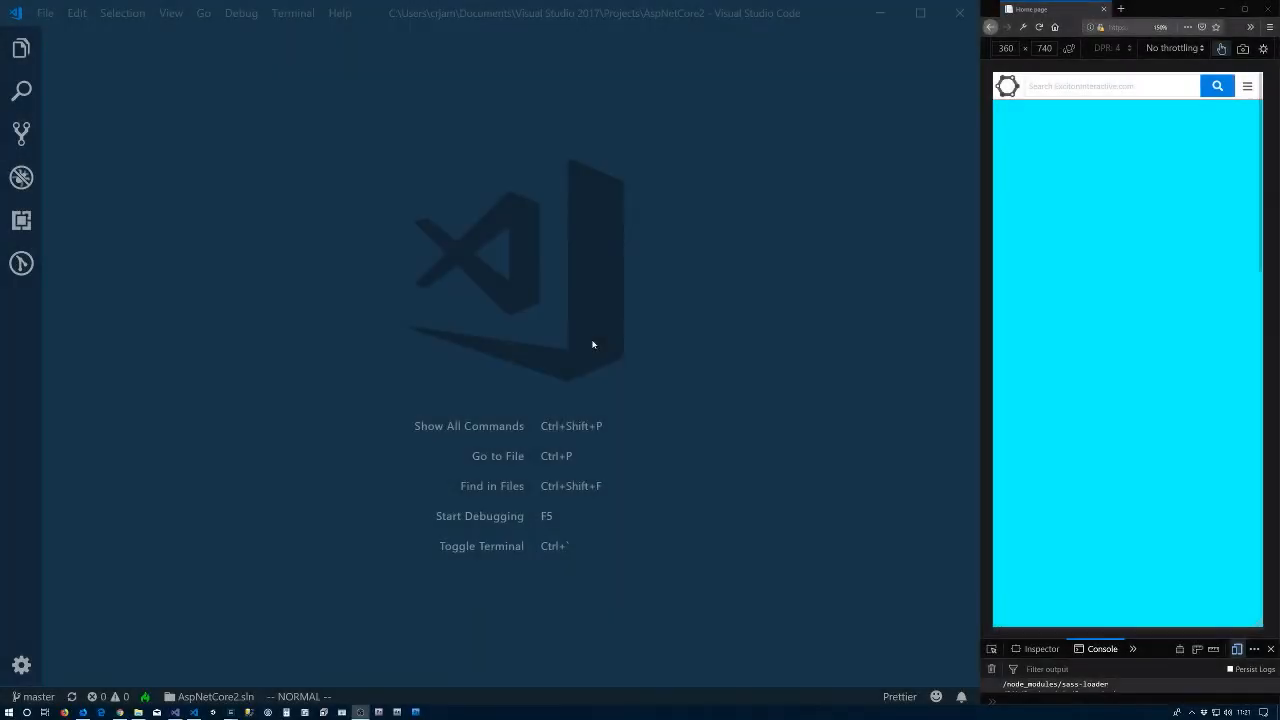
pyautogui.moveTo(552, 338)
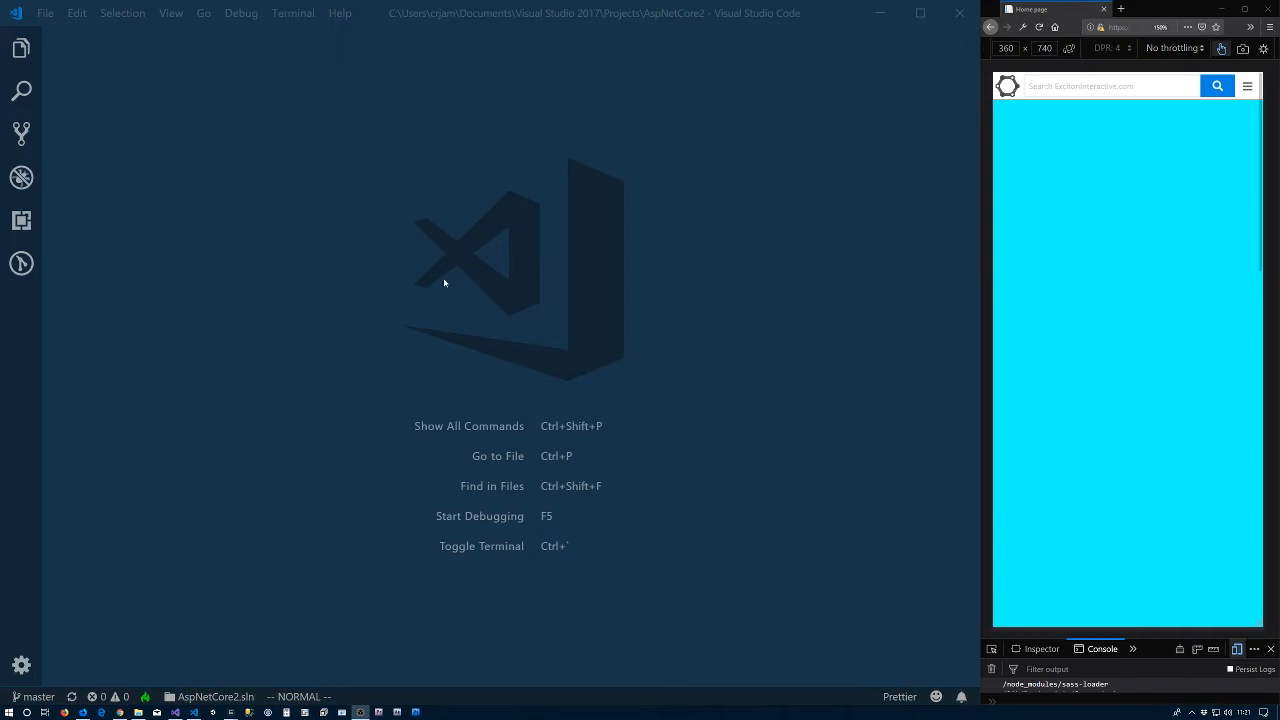
pyautogui.moveTo(20, 45)
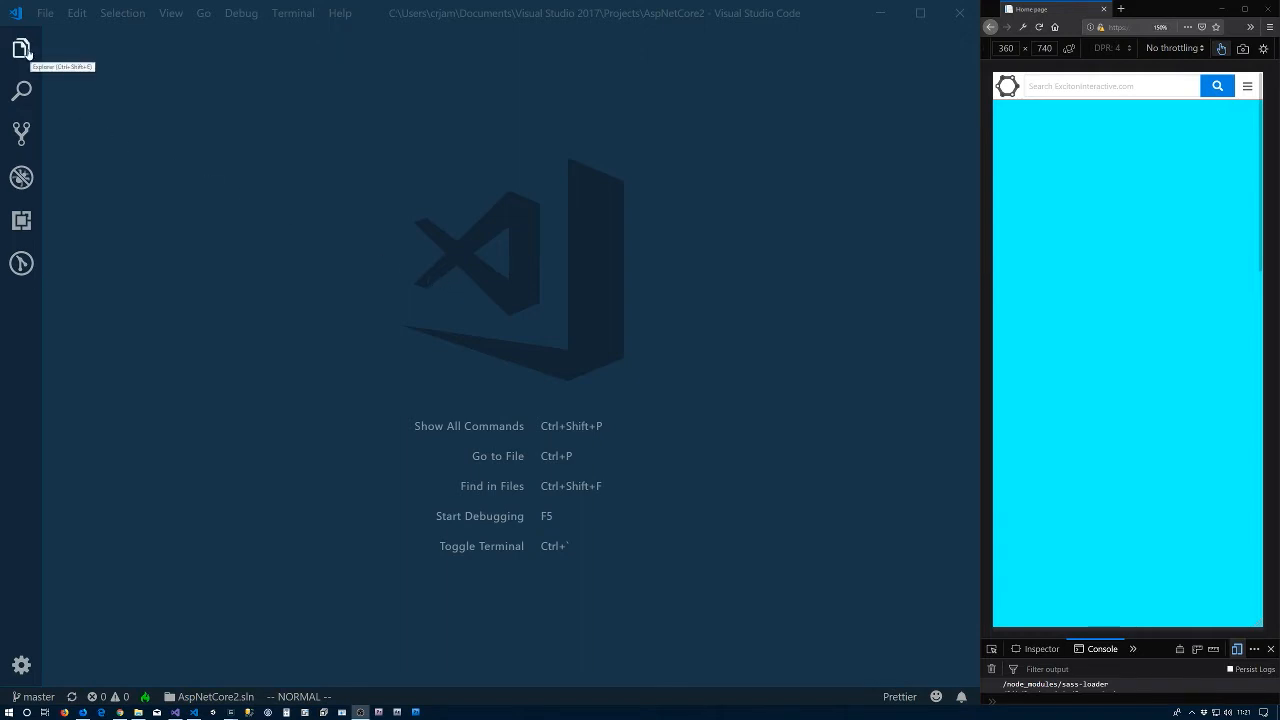
# Add a file named _BottomNav.cshtml under WebUi > Pages > Shared in the Explorer
pyautogui.click(21, 47)
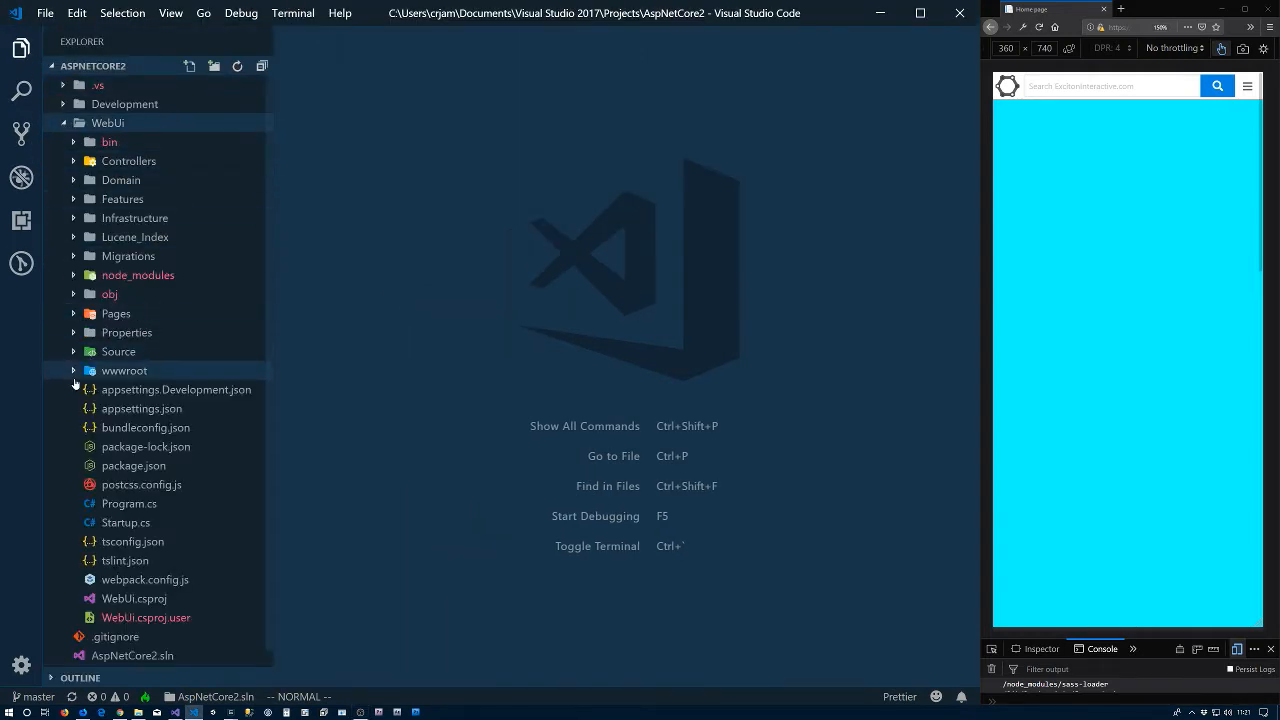
pyautogui.click(115, 313)
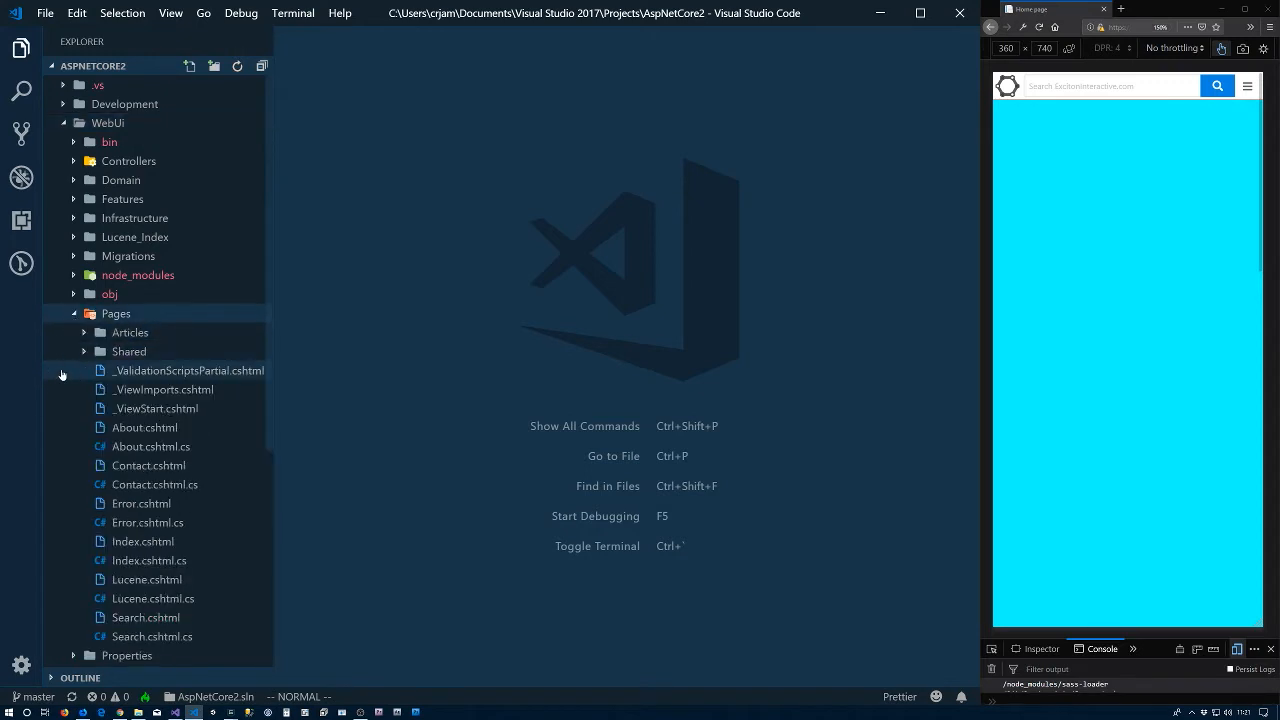
pyautogui.click(128, 351)
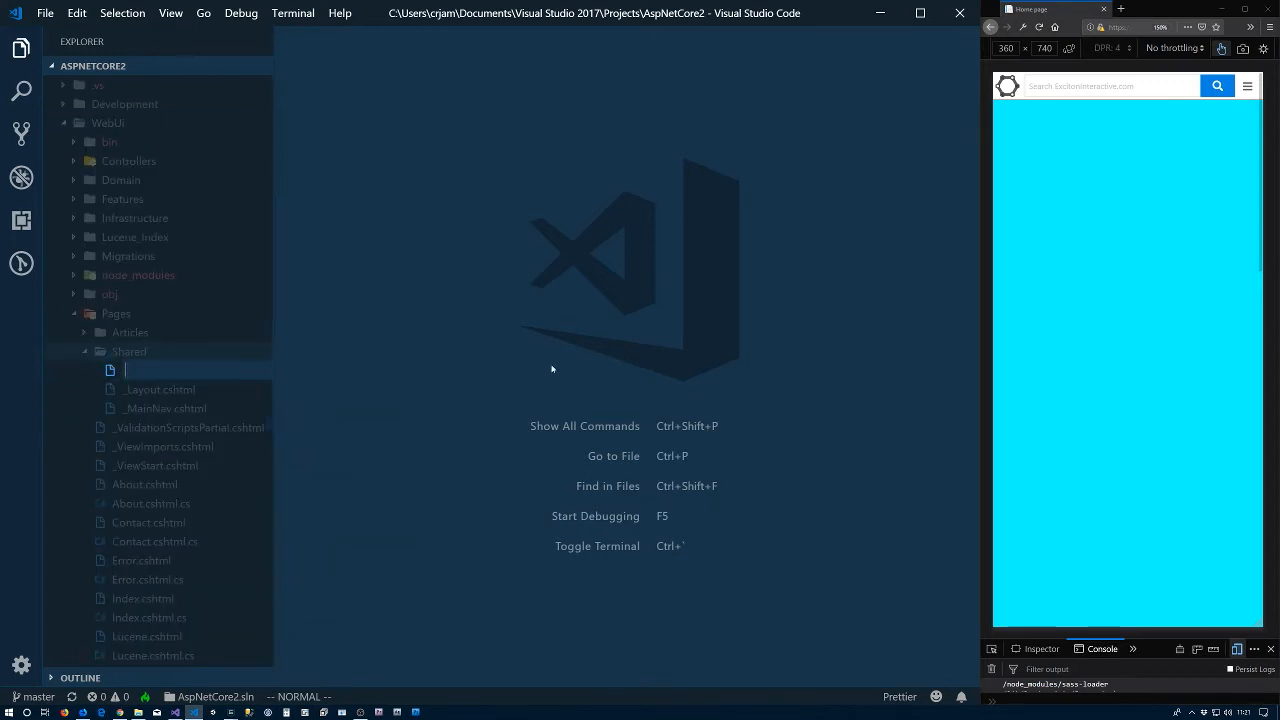
pyautogui.write('_B')
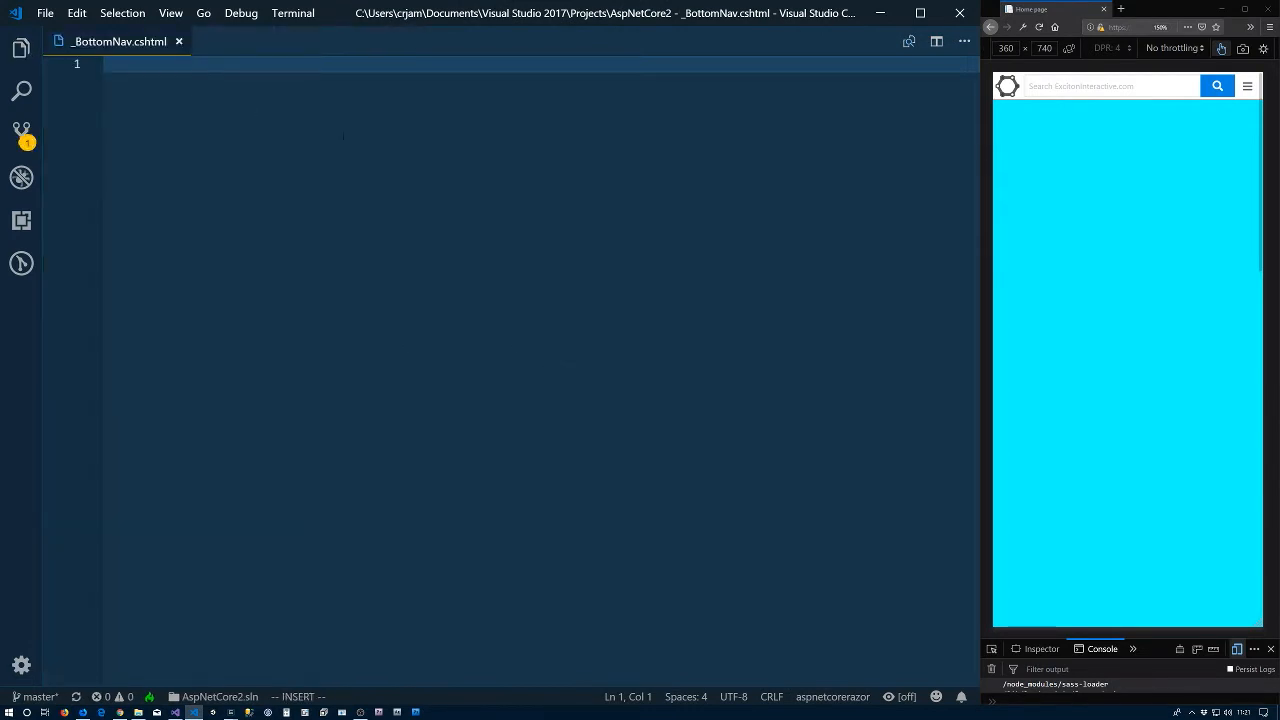
# Expand a nav.bottom-navigation abbreviation into a list item whose link points to '/'
pyautogui.write('nva')
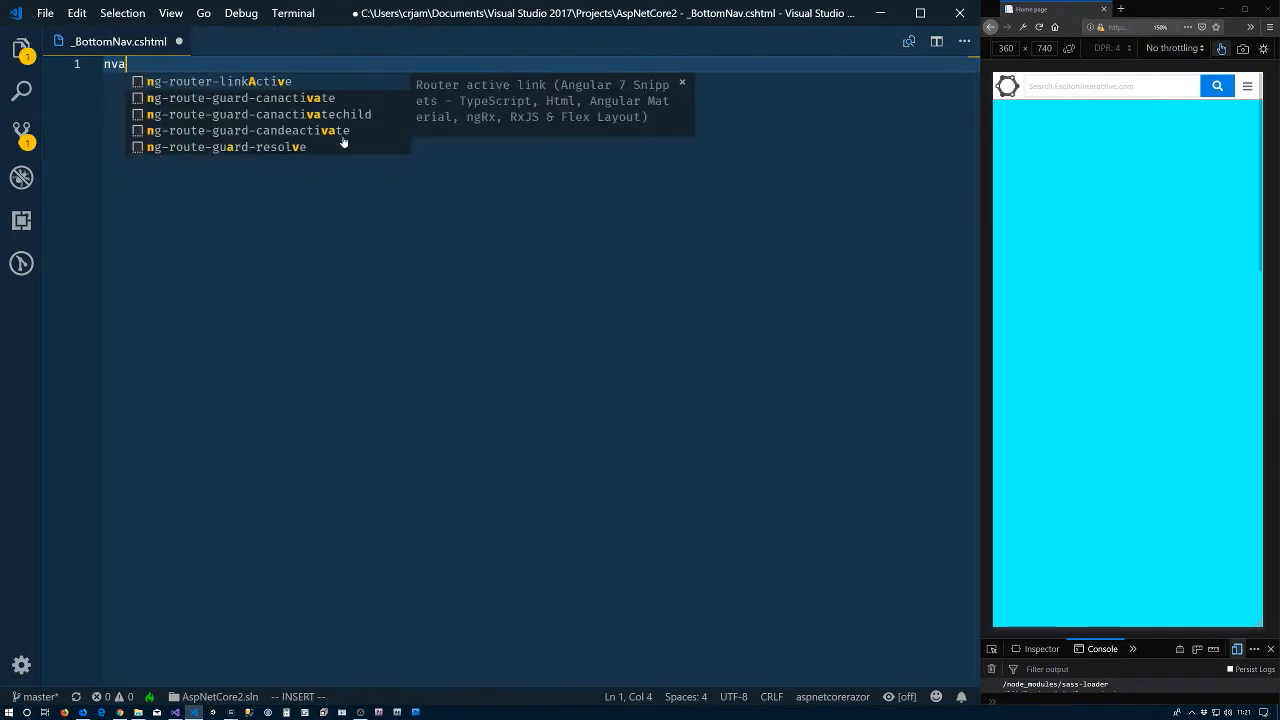
pyautogui.write('nav.bottom')
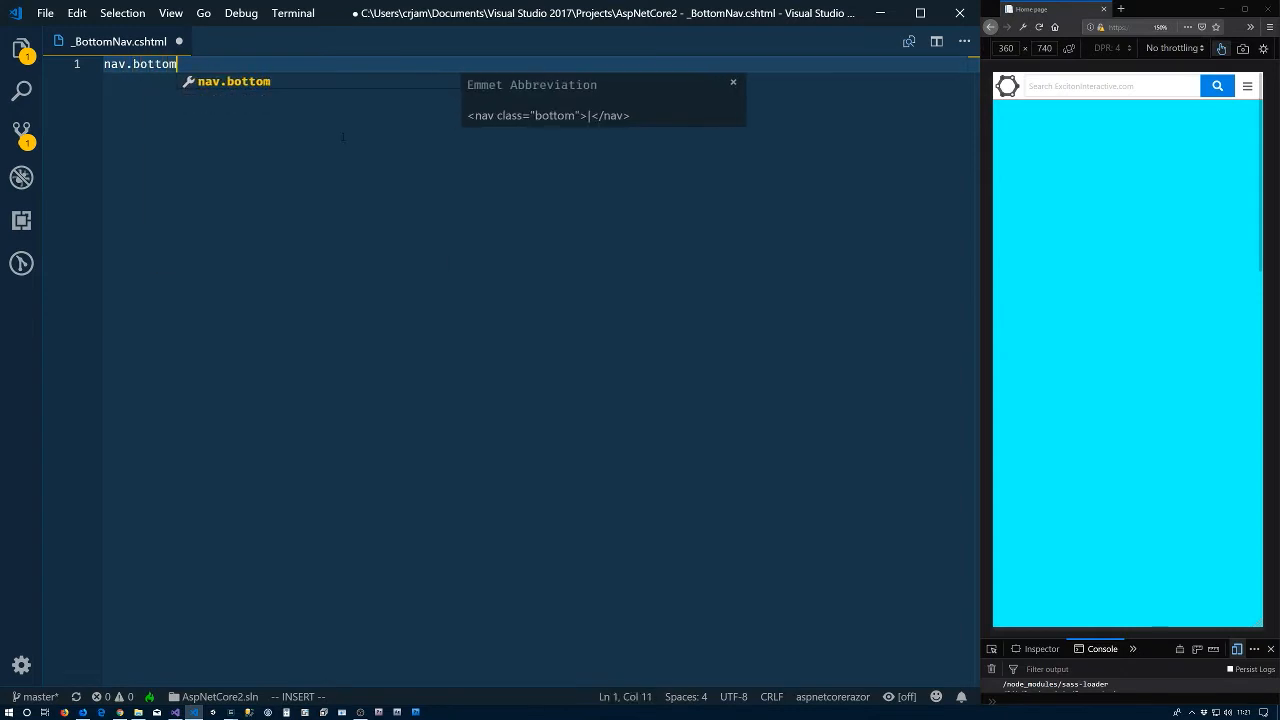
pyautogui.write('-navigation">')
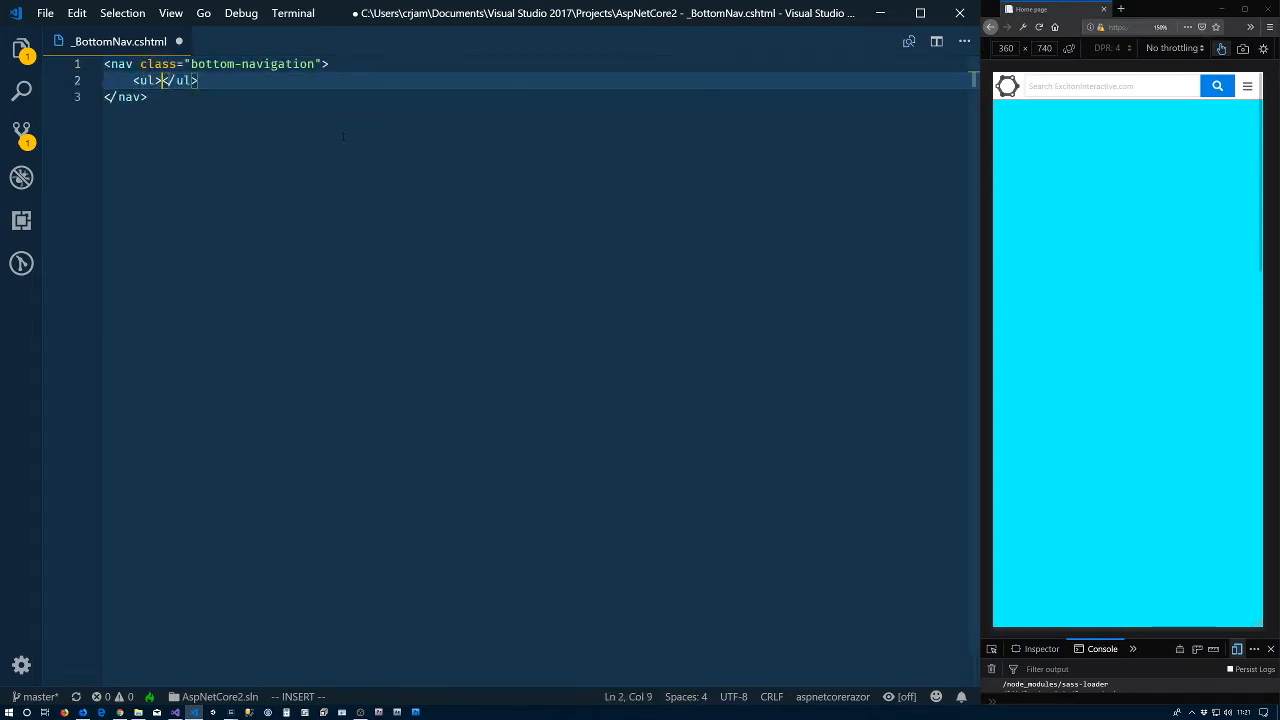
pyautogui.press('Enter')
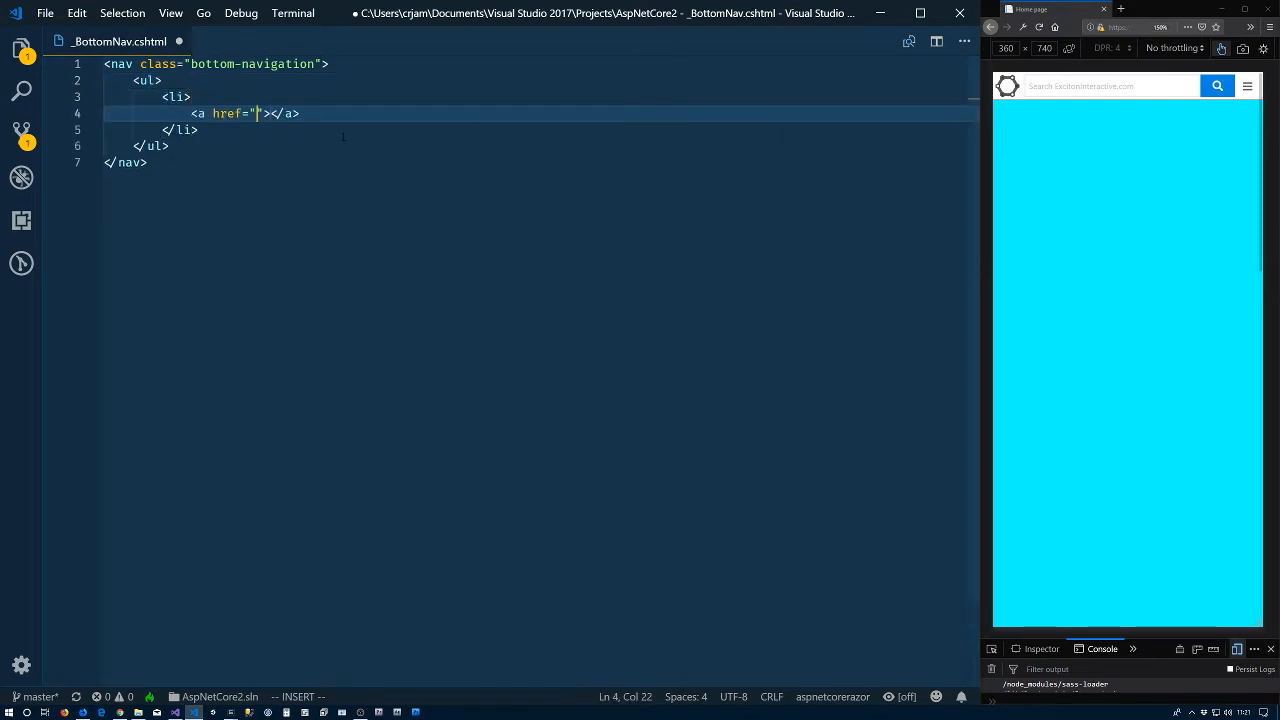
pyautogui.write('/')
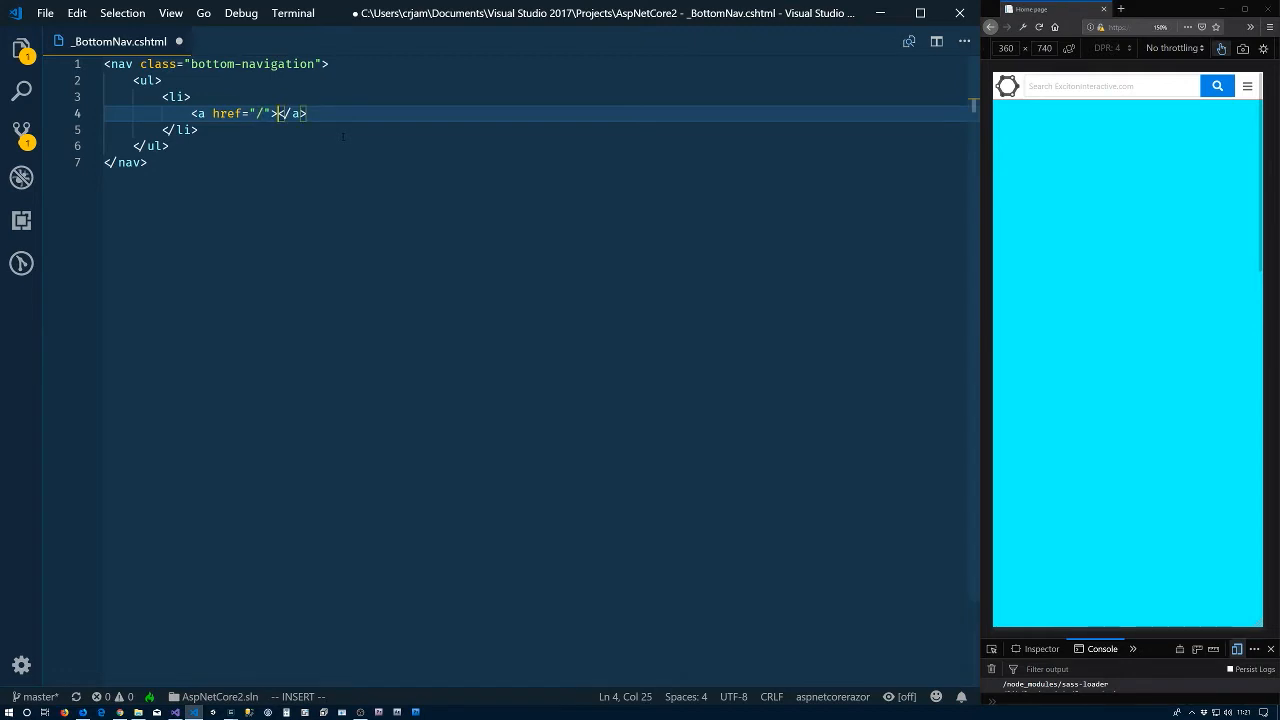
pyautogui.press('Enter')
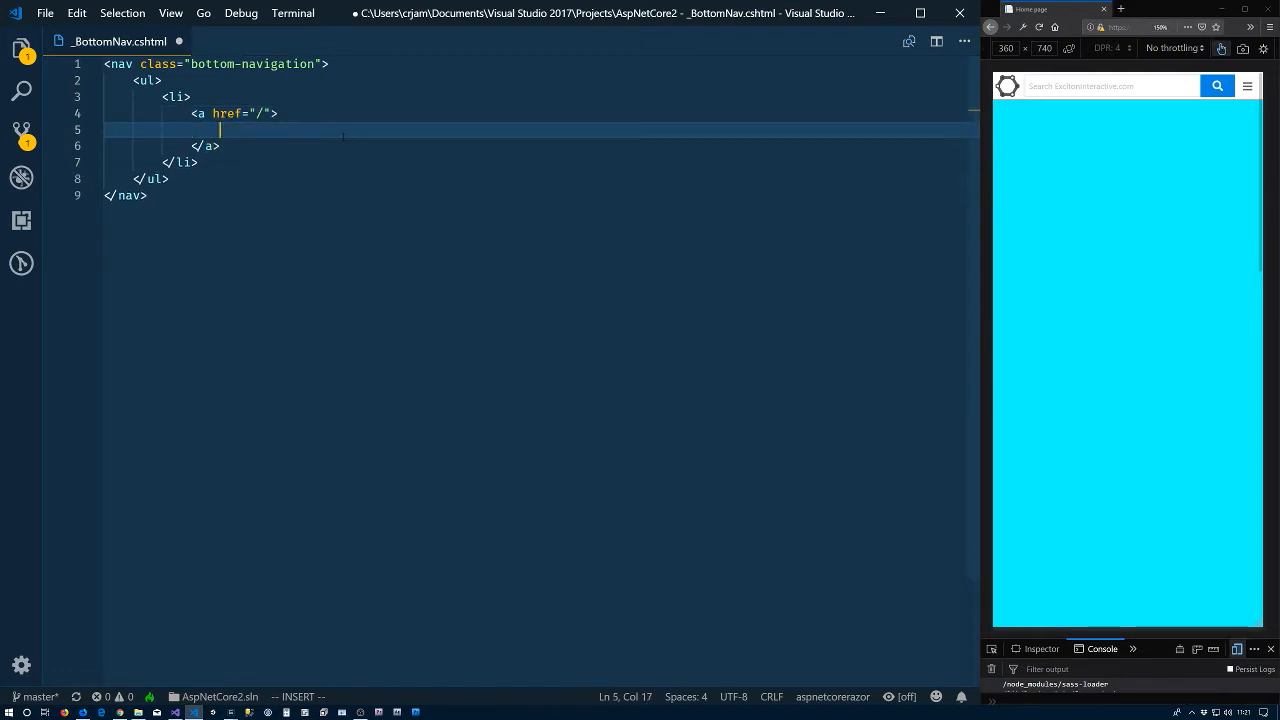
# Inside the link, add an fas fa-home fa-2x icon and the label Home
pyautogui.write('i.')
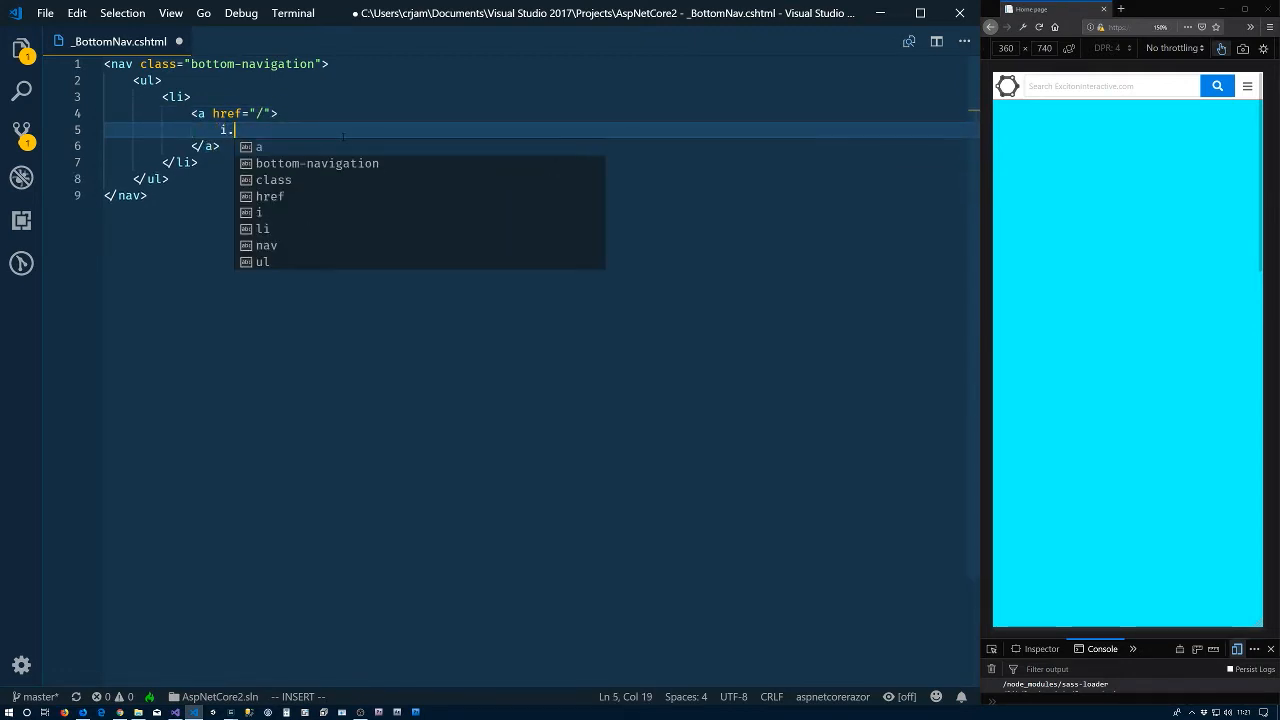
pyautogui.write('fa')
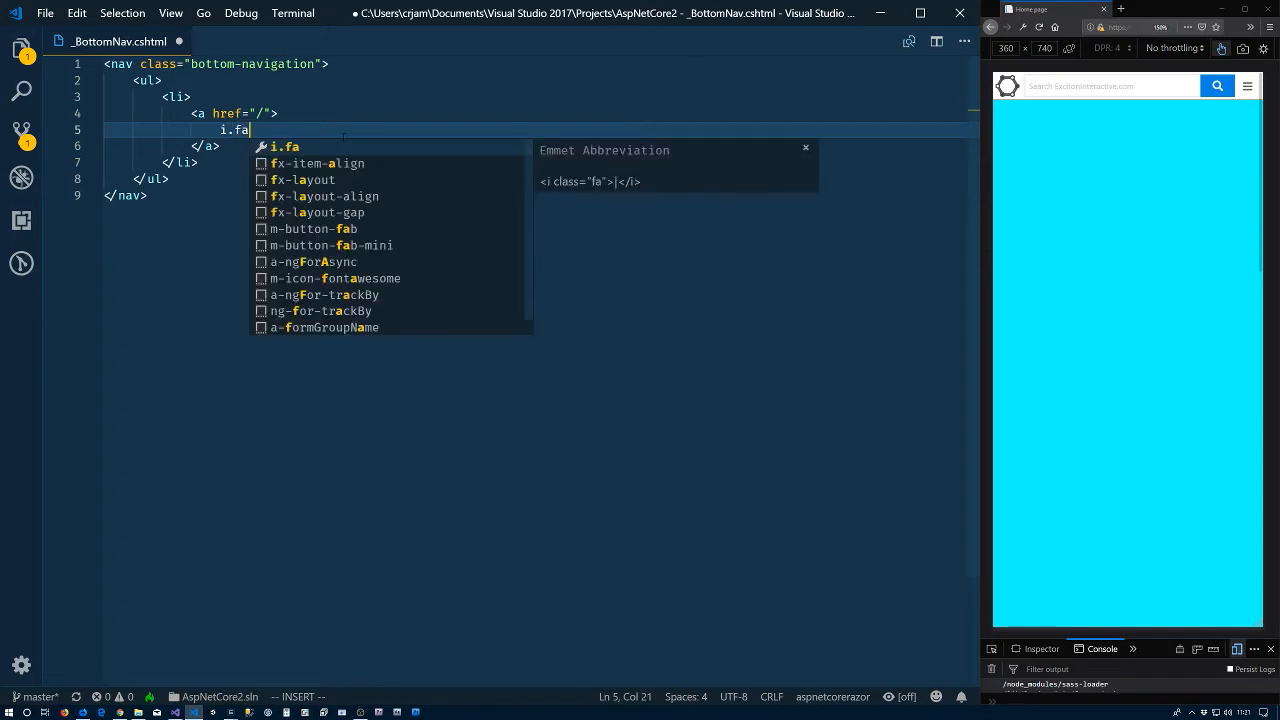
pyautogui.write('s.fa-home')
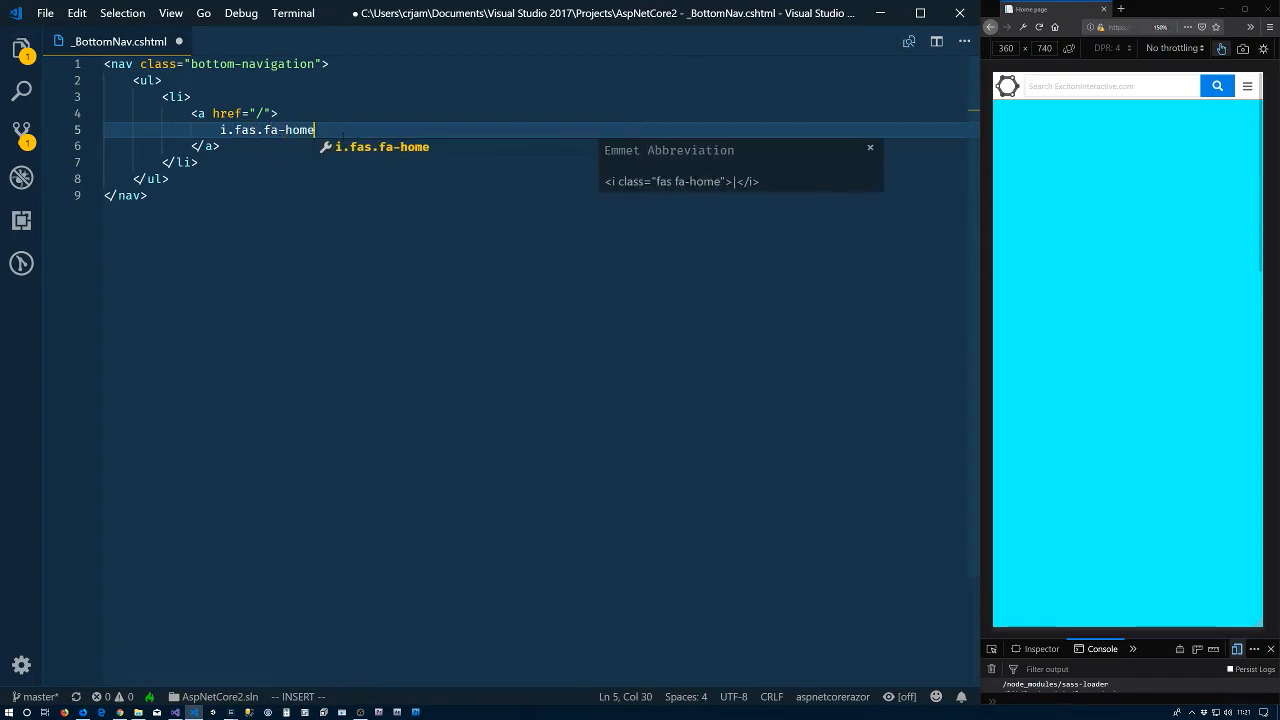
pyautogui.write('.fa-')
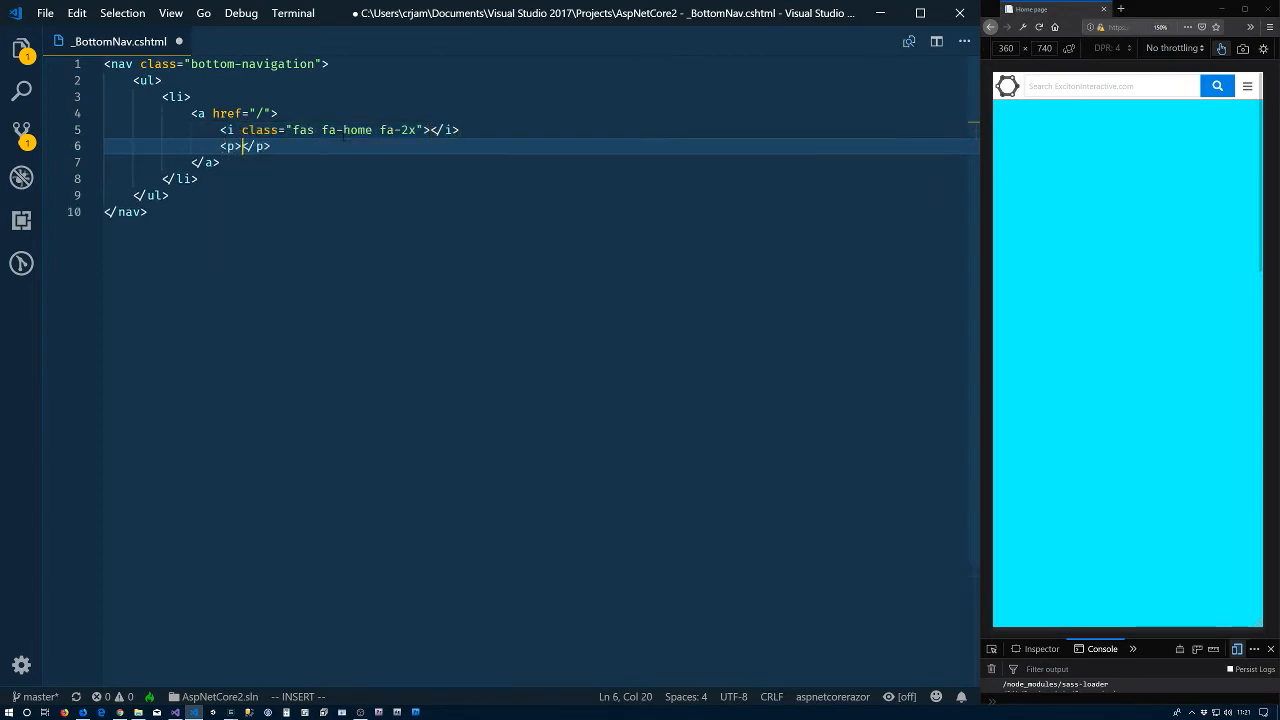
pyautogui.write('fa-home')
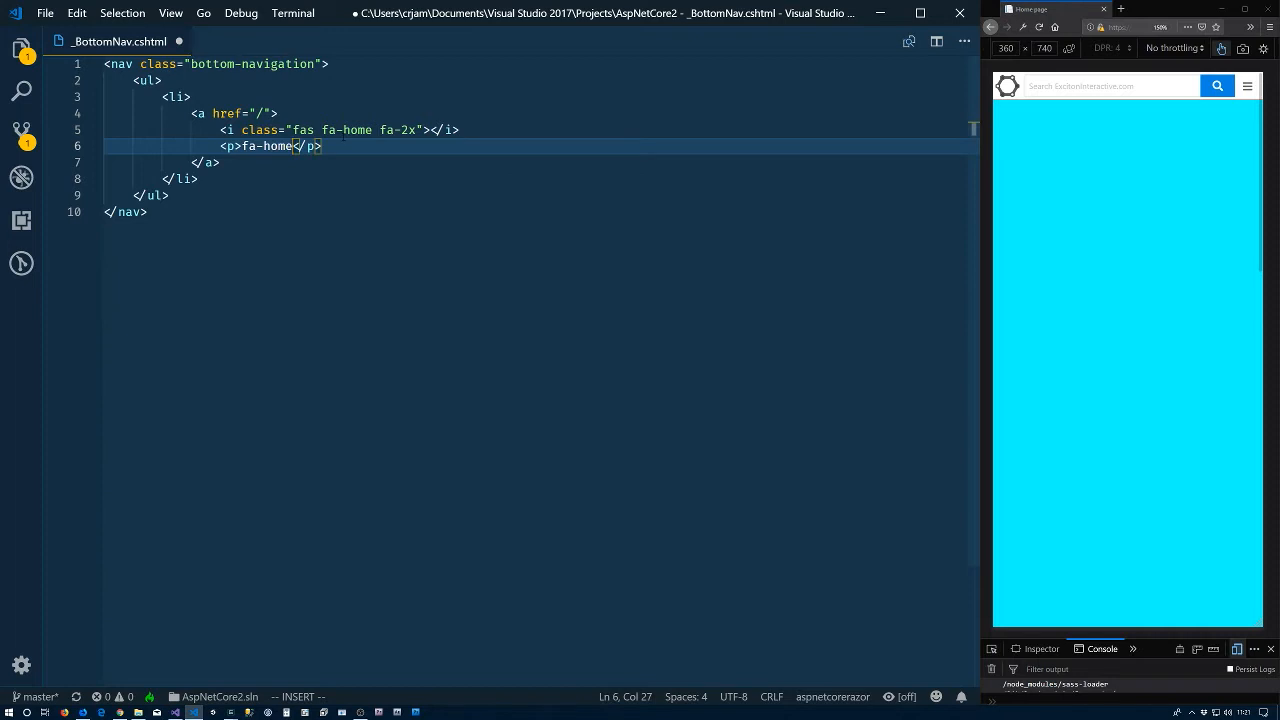
pyautogui.write('Home')
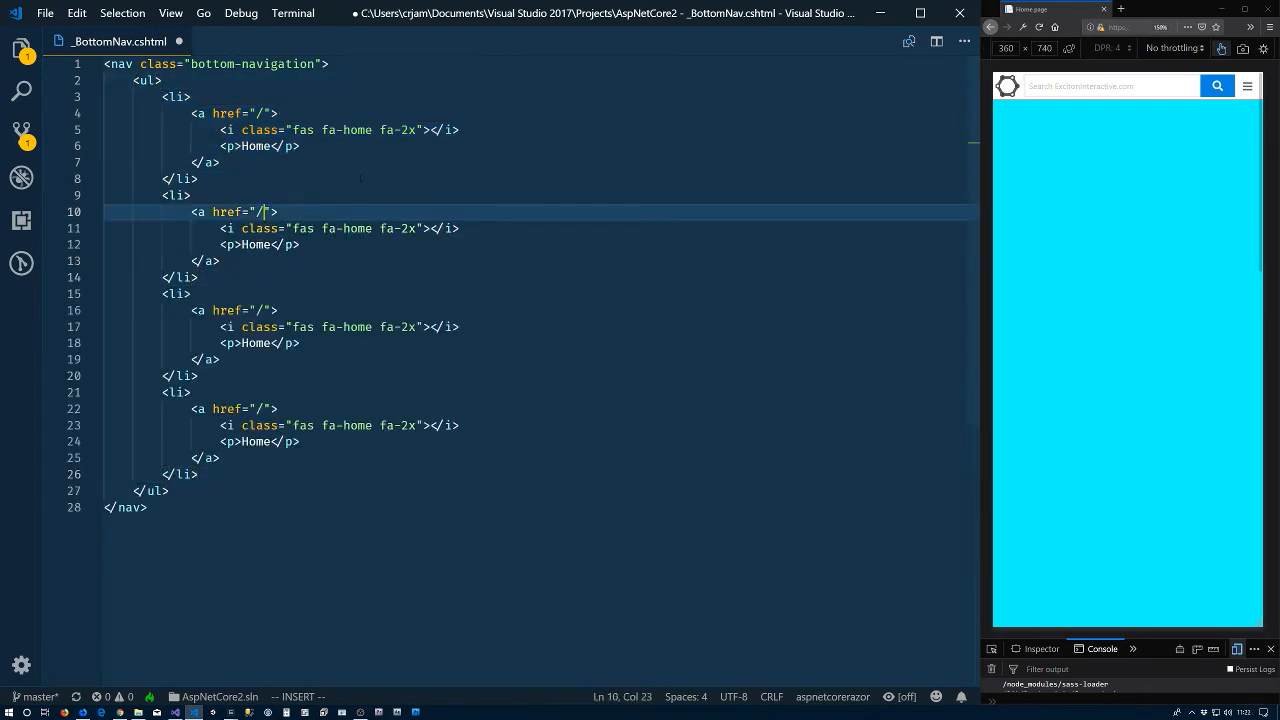
# Point the second link to /applications/page-1 with an fa-cloud icon and label Applications
pyautogui.write('applications')
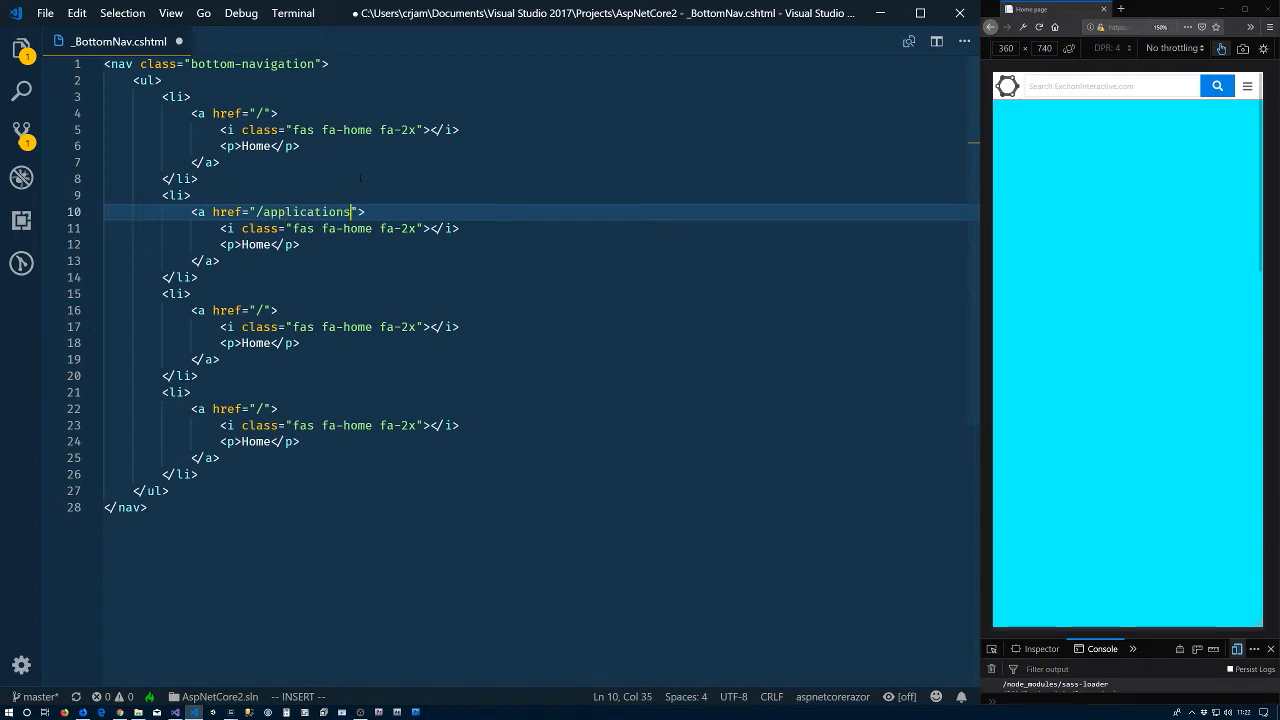
pyautogui.write('/page')
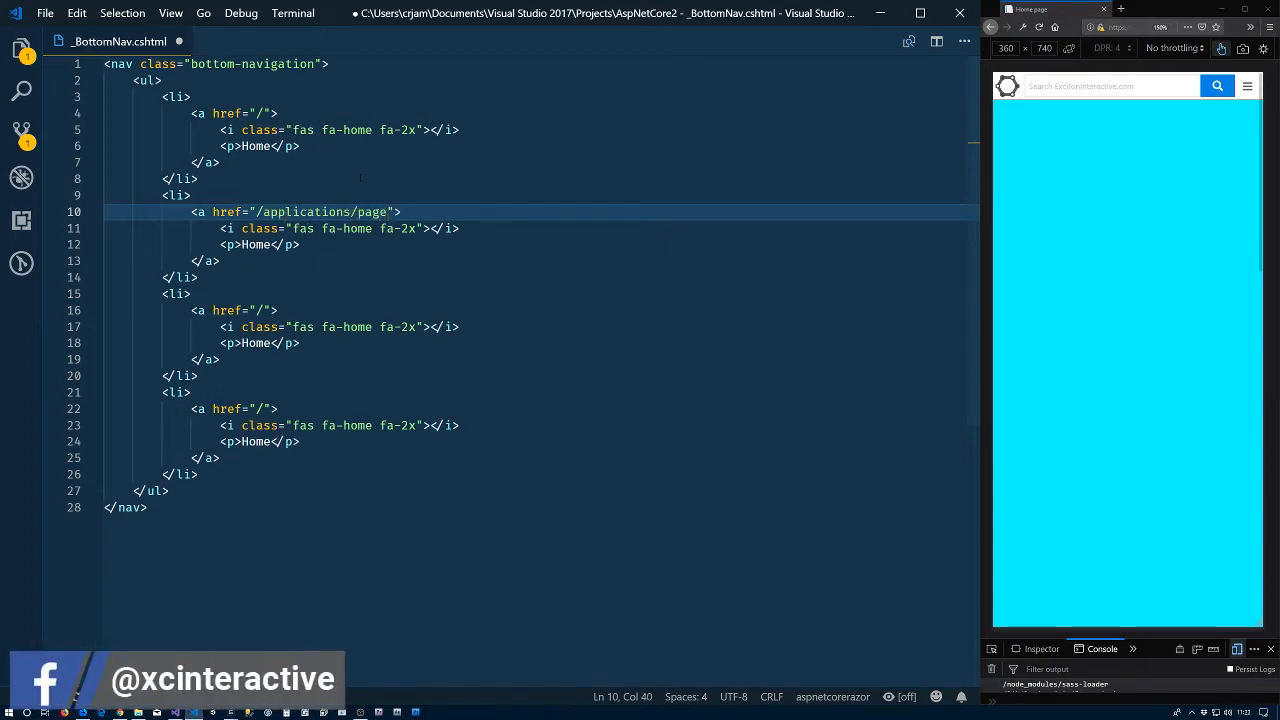
pyautogui.write('-1')
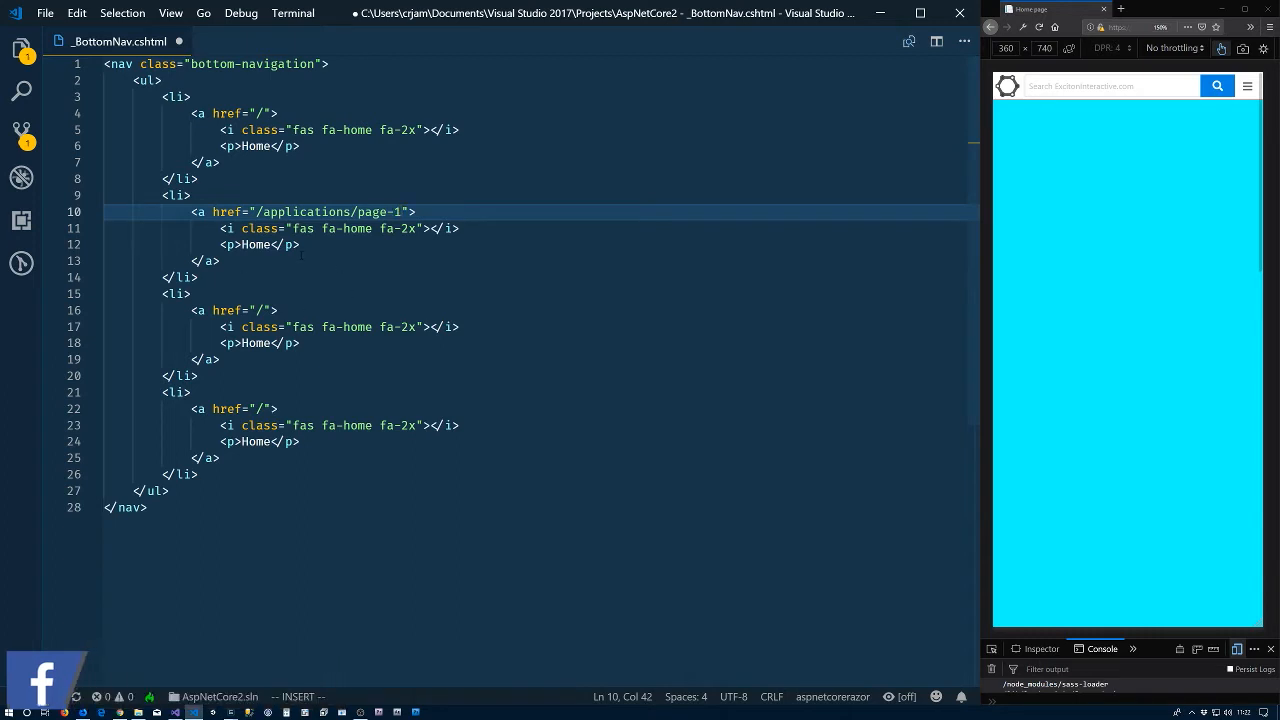
pyautogui.doubleClick(355, 228)
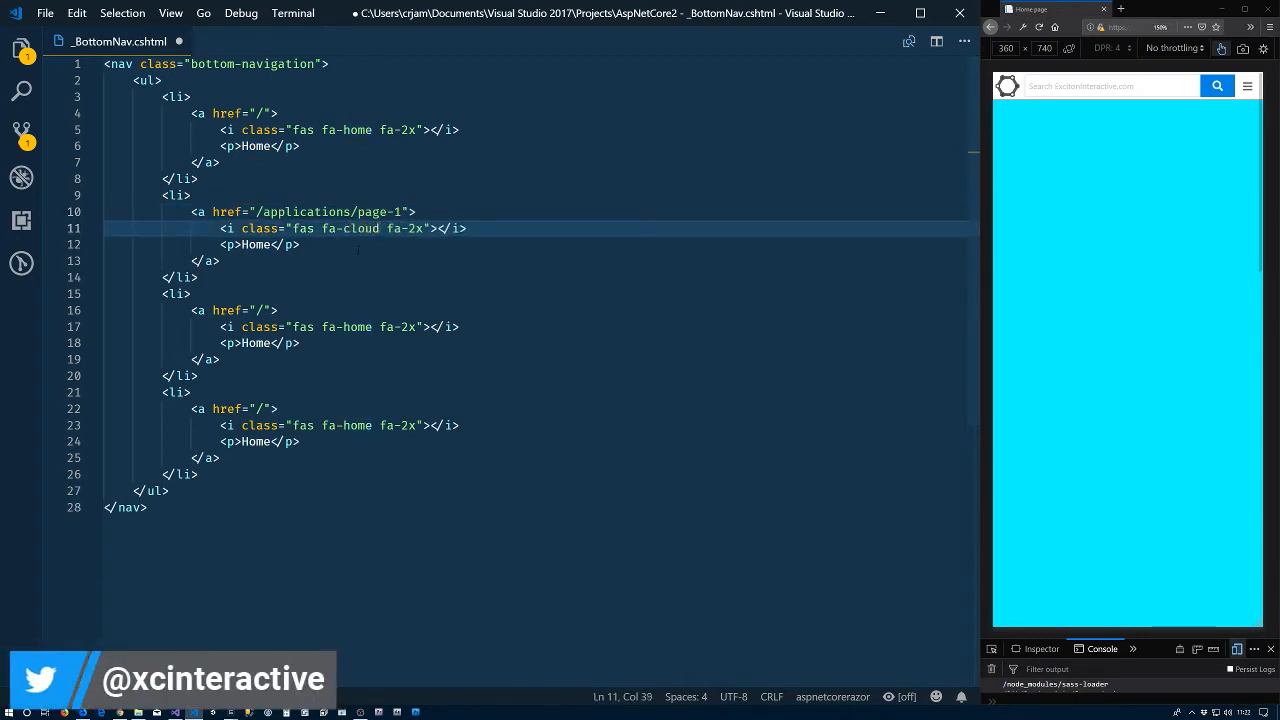
pyautogui.write('Apl')
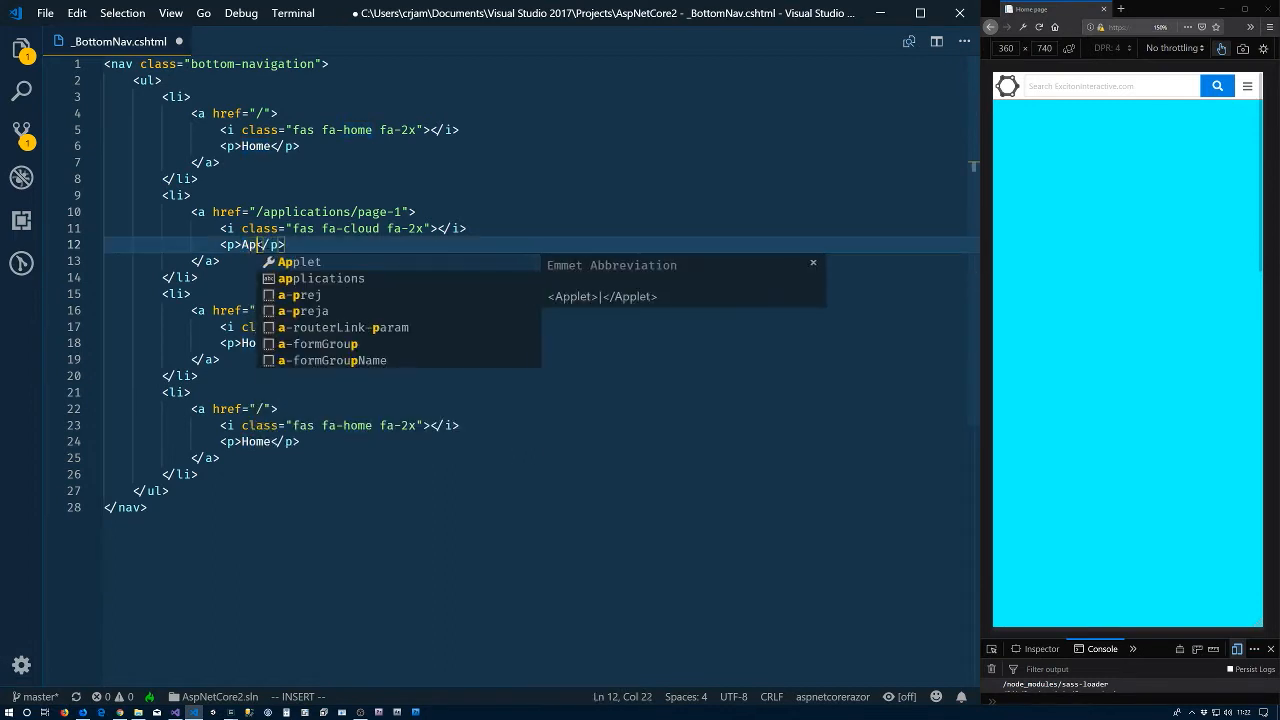
pyautogui.write('plications')
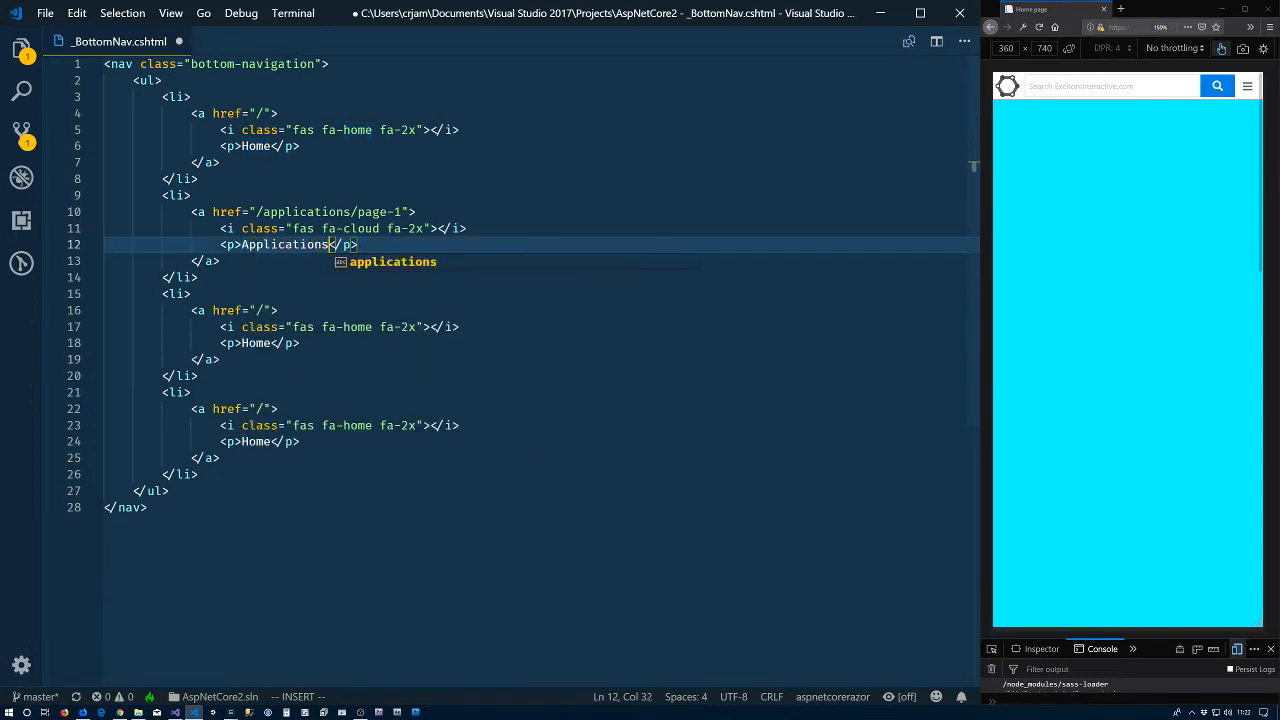
# Set the third link to /articles/page-1 with fa-newspaper icon and label Articles
pyautogui.write('articles/page-1')
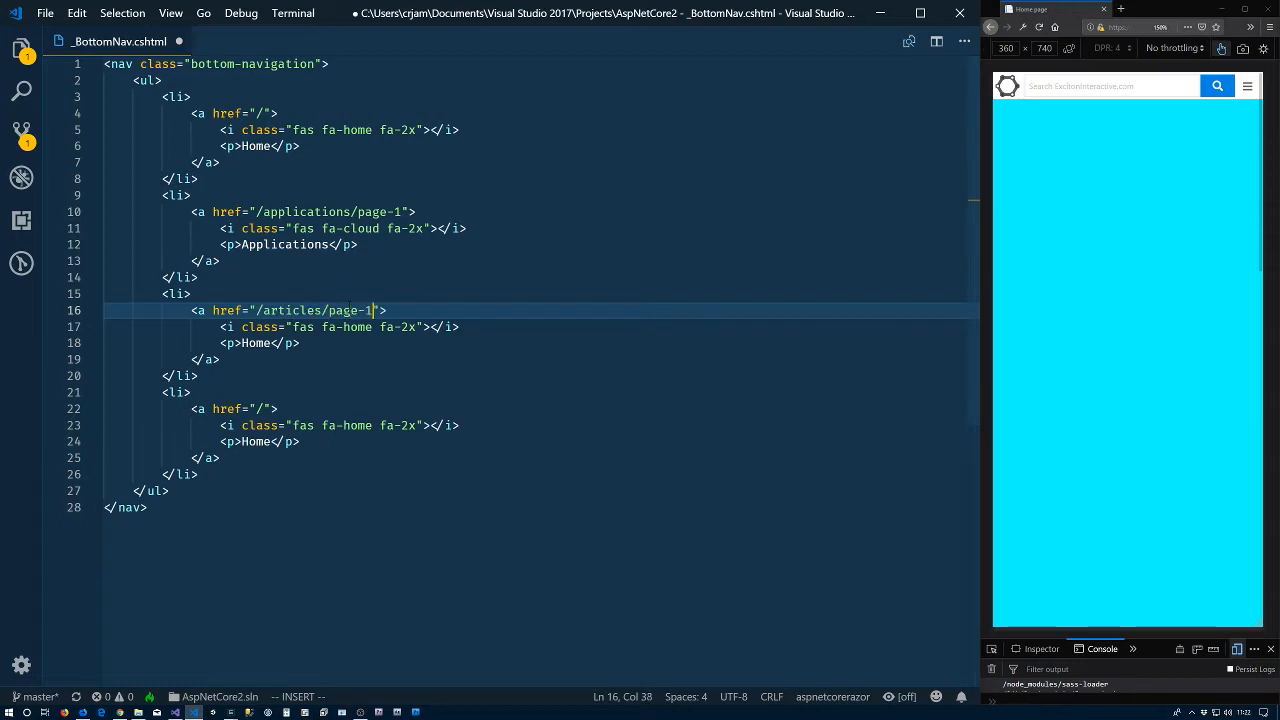
pyautogui.doubleClick(357, 327)
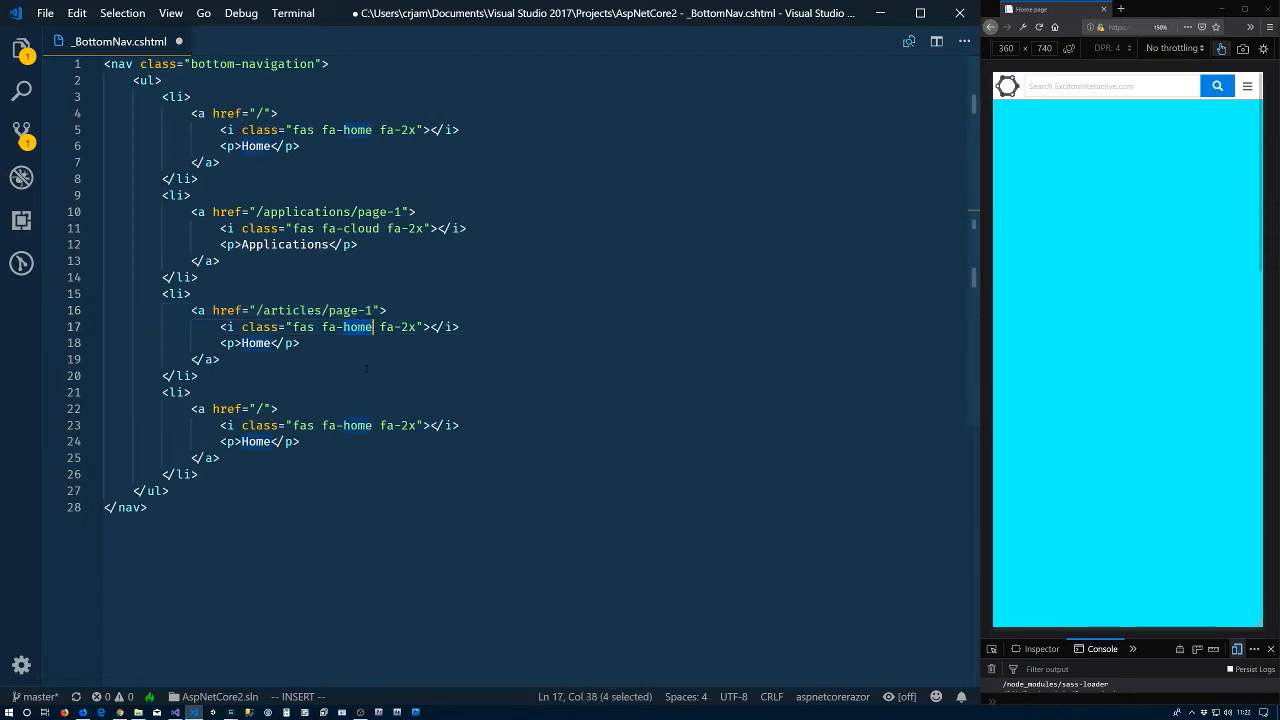
pyautogui.write('newspaper')
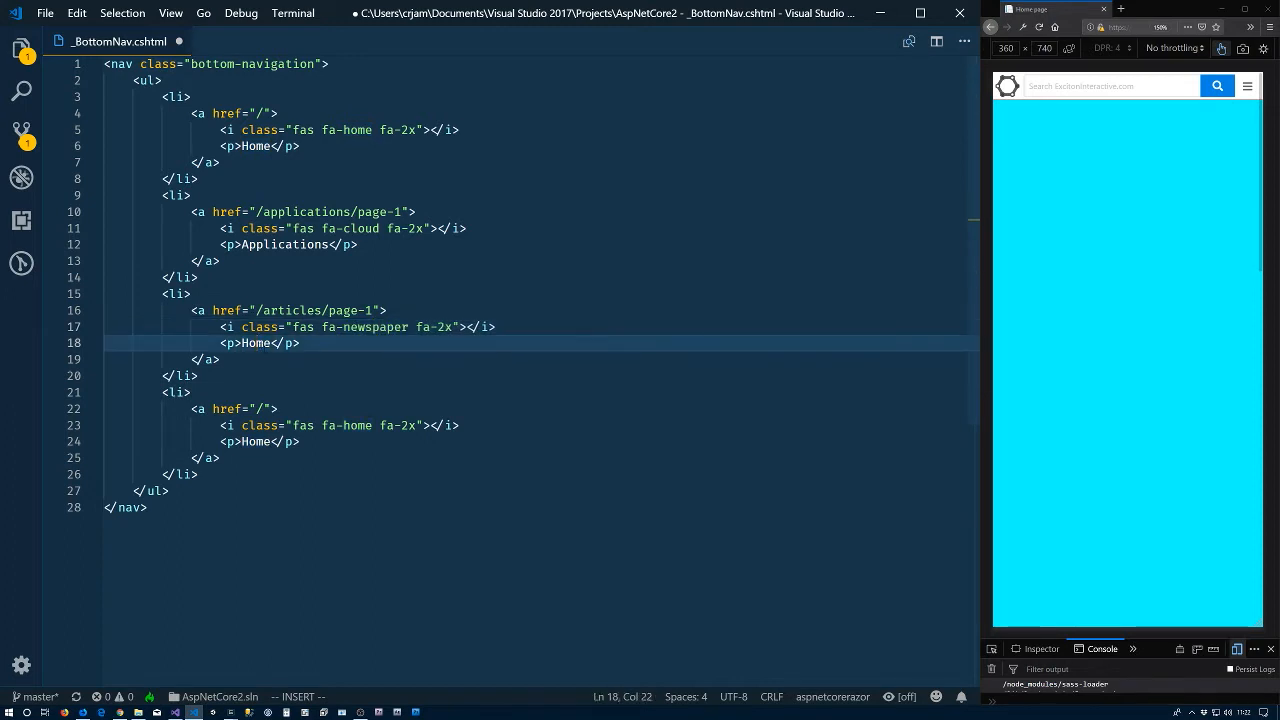
pyautogui.write('Articles')
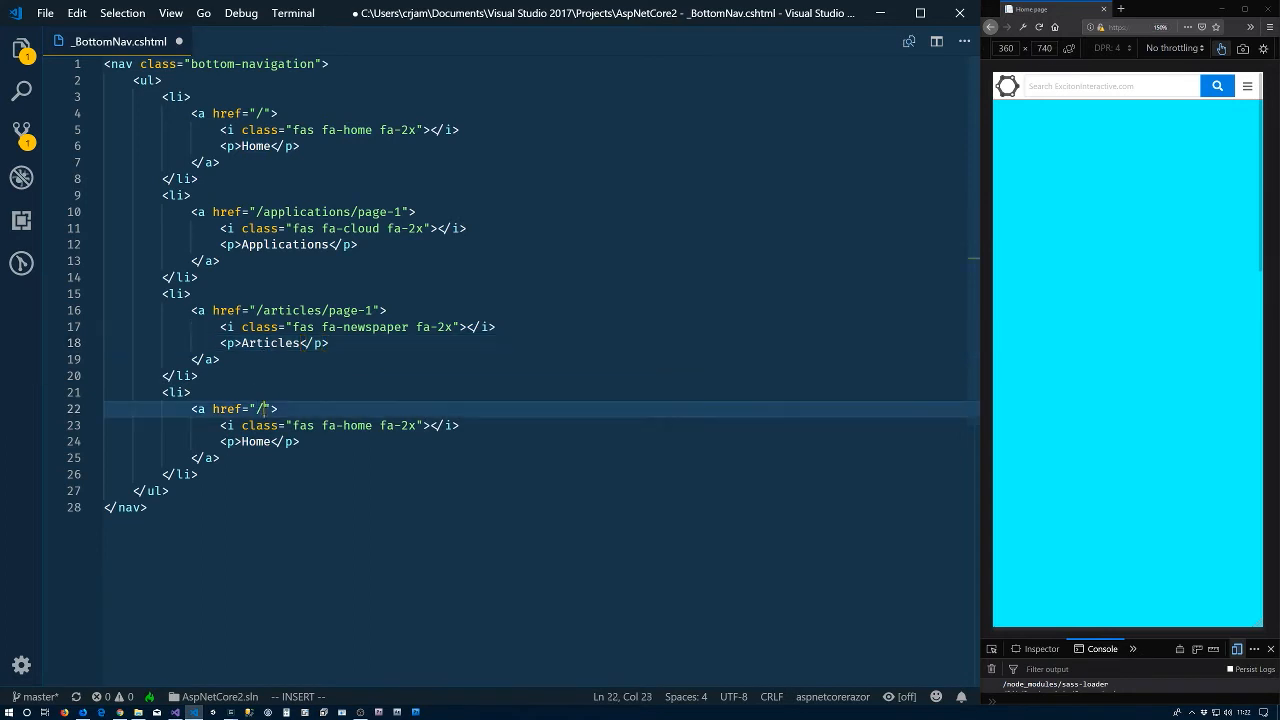
# Set the fourth link to /articles/series/page-1 with fa-book-open icon and label Series
pyautogui.write('articles/s')
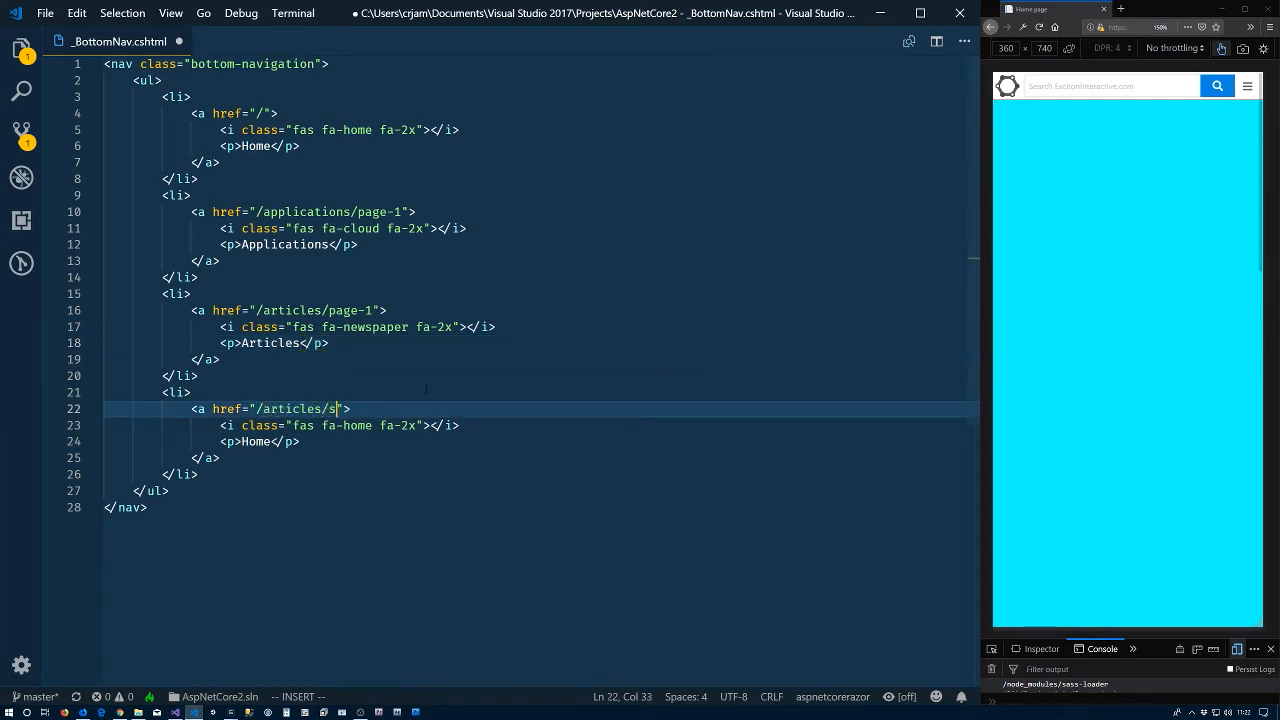
pyautogui.write('eries/page')
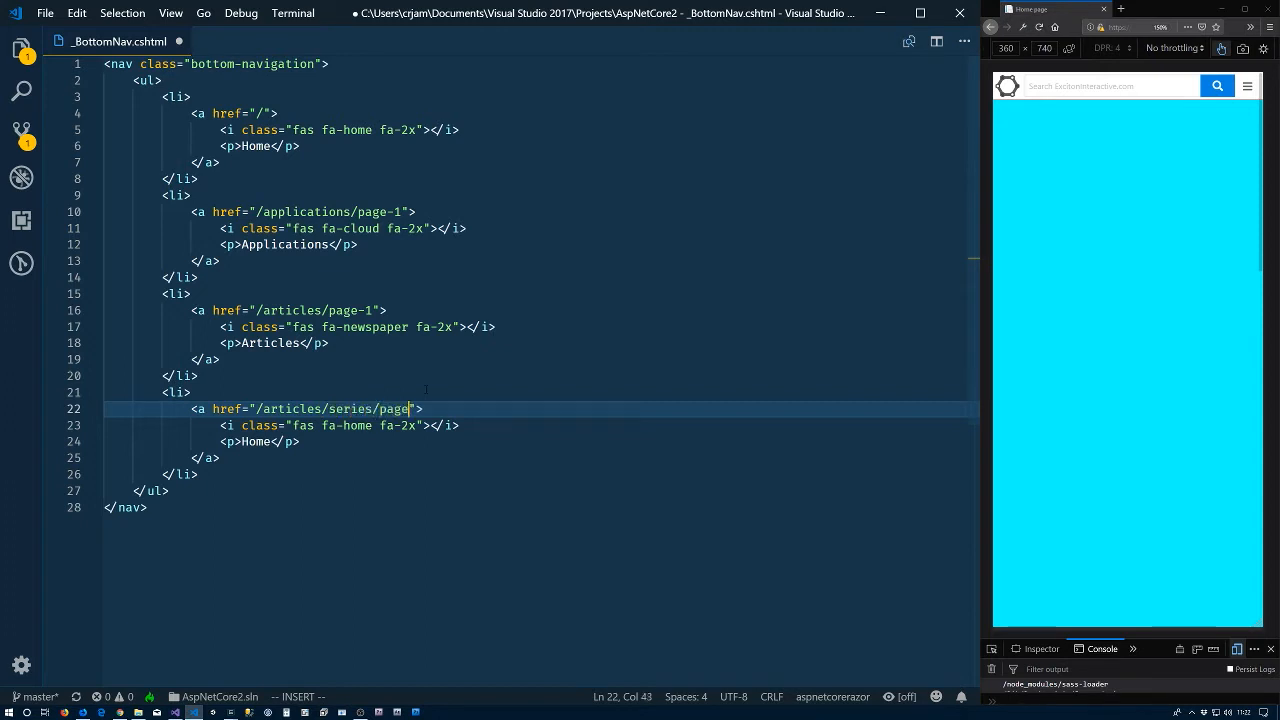
pyautogui.write('-1')
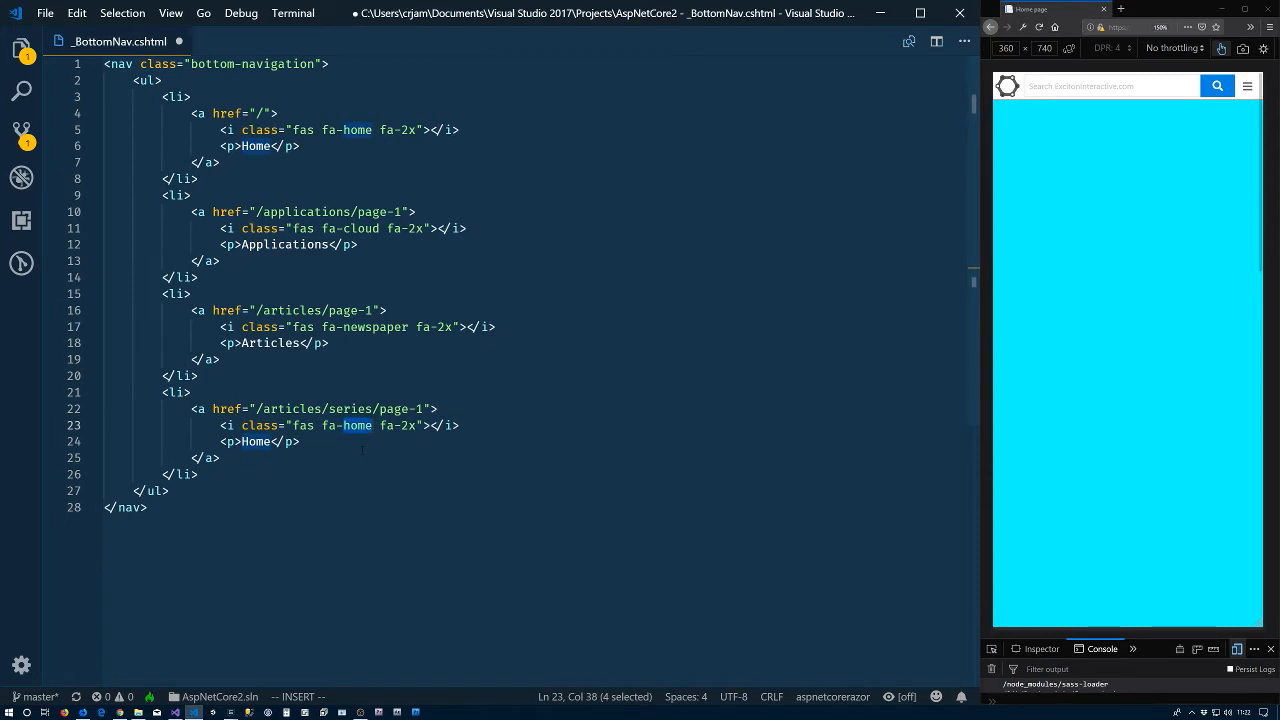
pyautogui.write('fa-book-open')
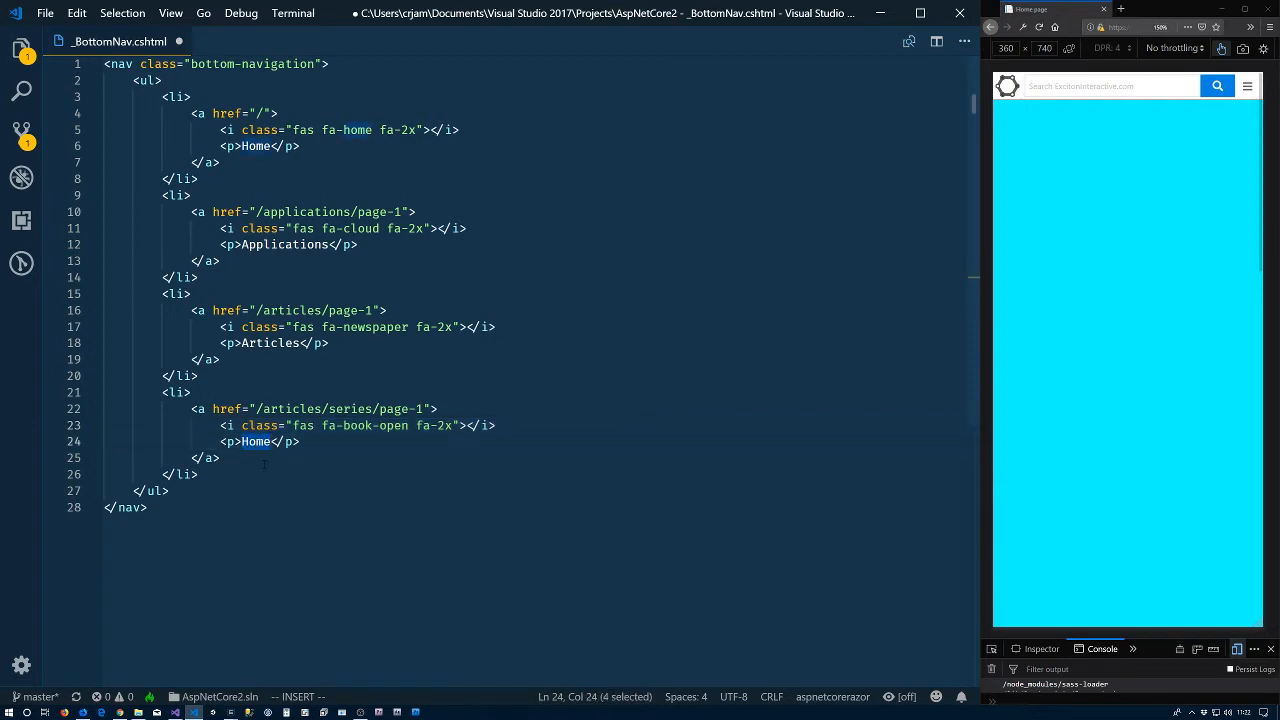
pyautogui.write('Series')
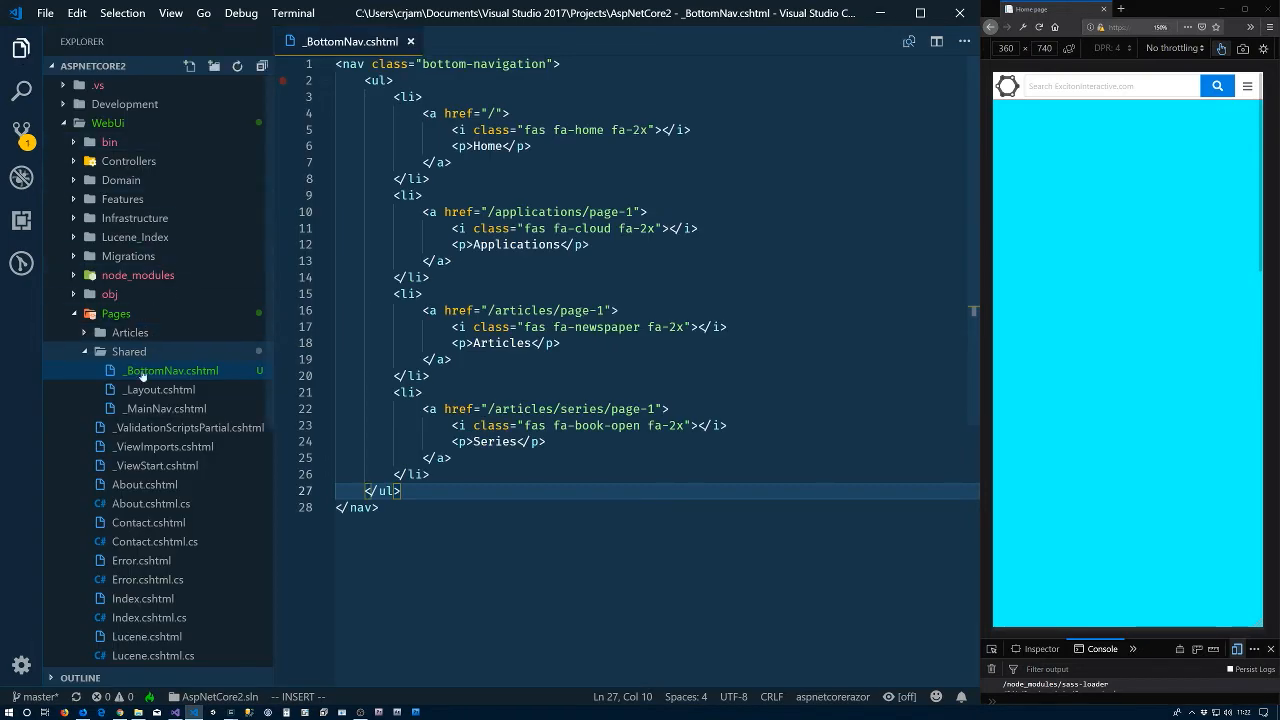
pyautogui.moveTo(156, 389)
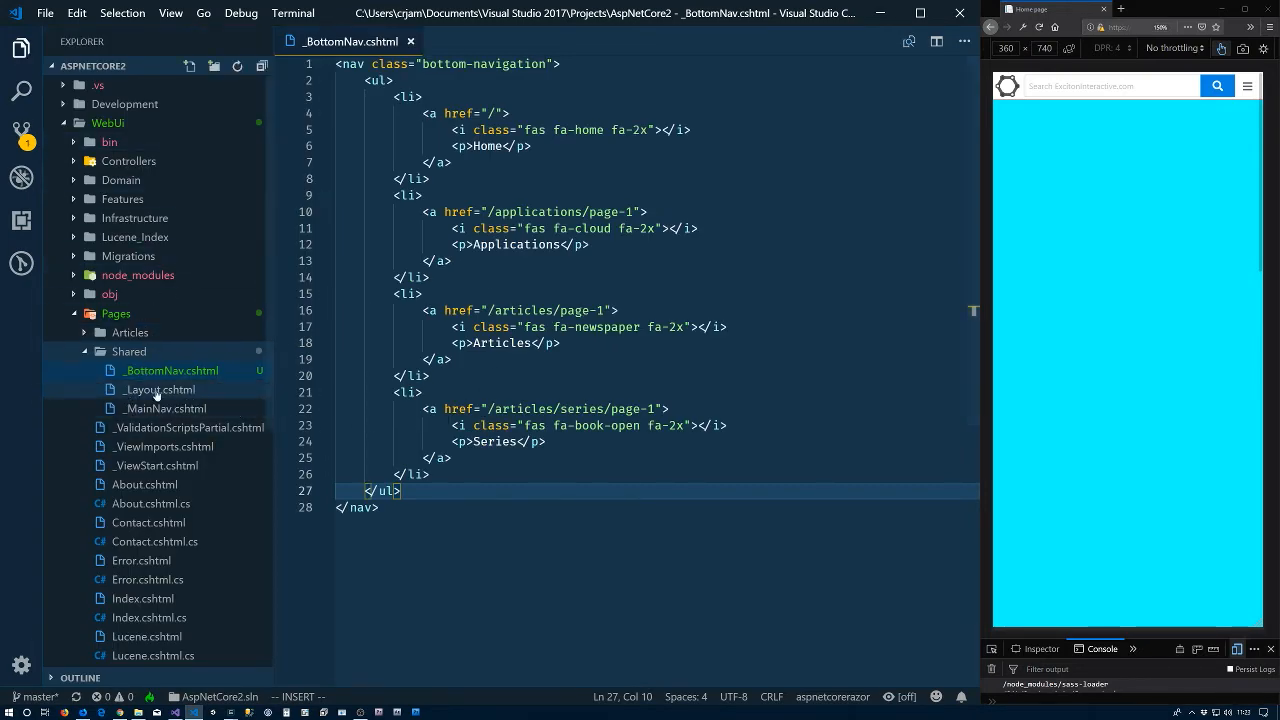
# In _Layout.cshtml, change the second partial from _MainNav to _BottomNav and close it
pyautogui.click(157, 389)
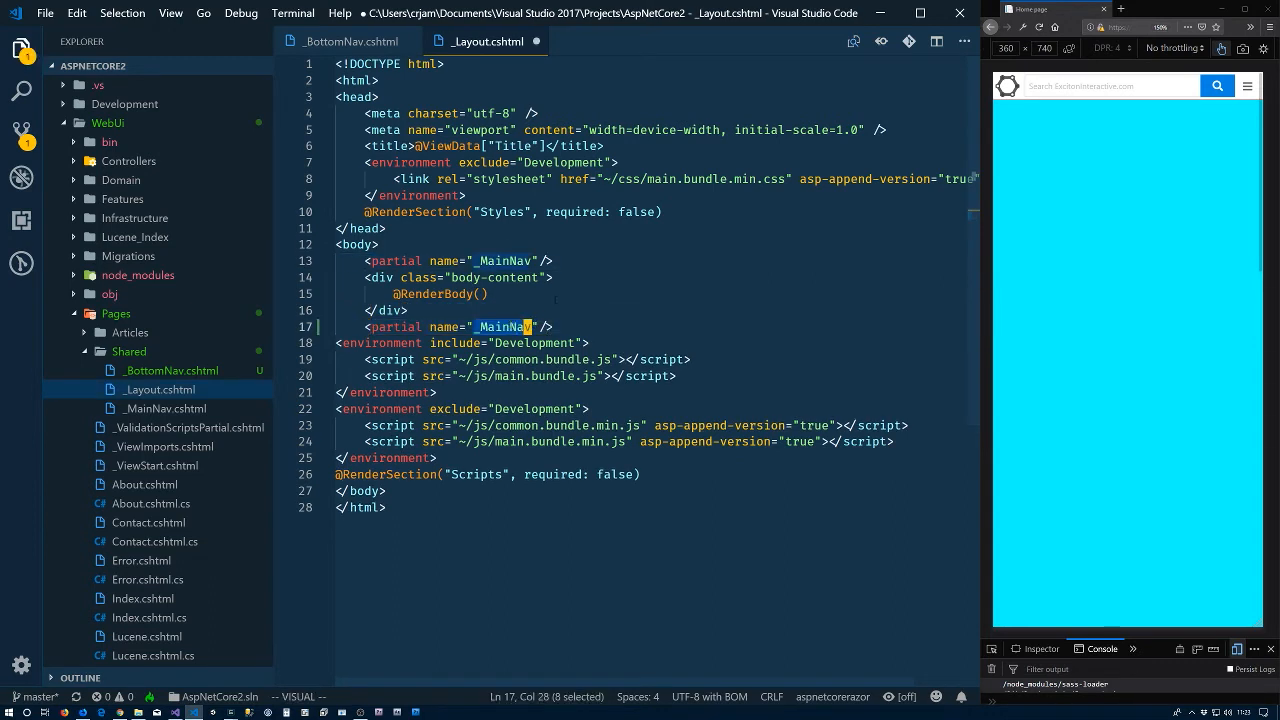
pyautogui.write('_Bottom')
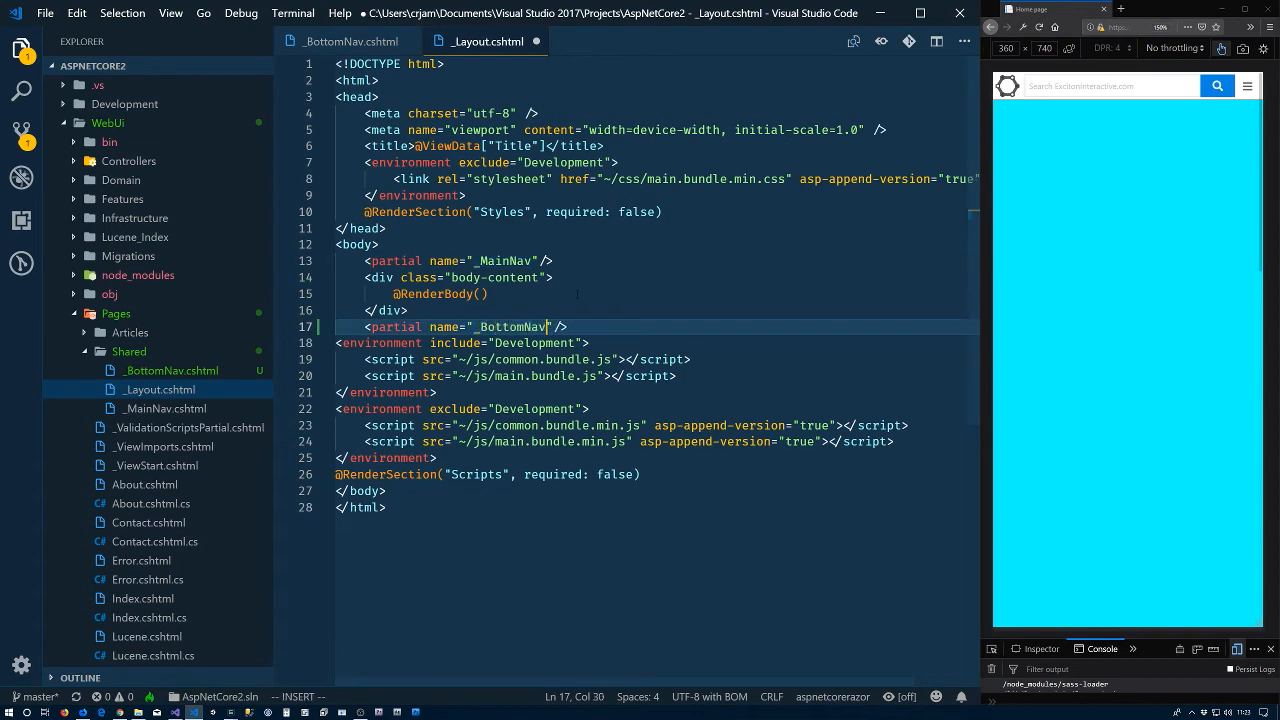
pyautogui.click(347, 41)
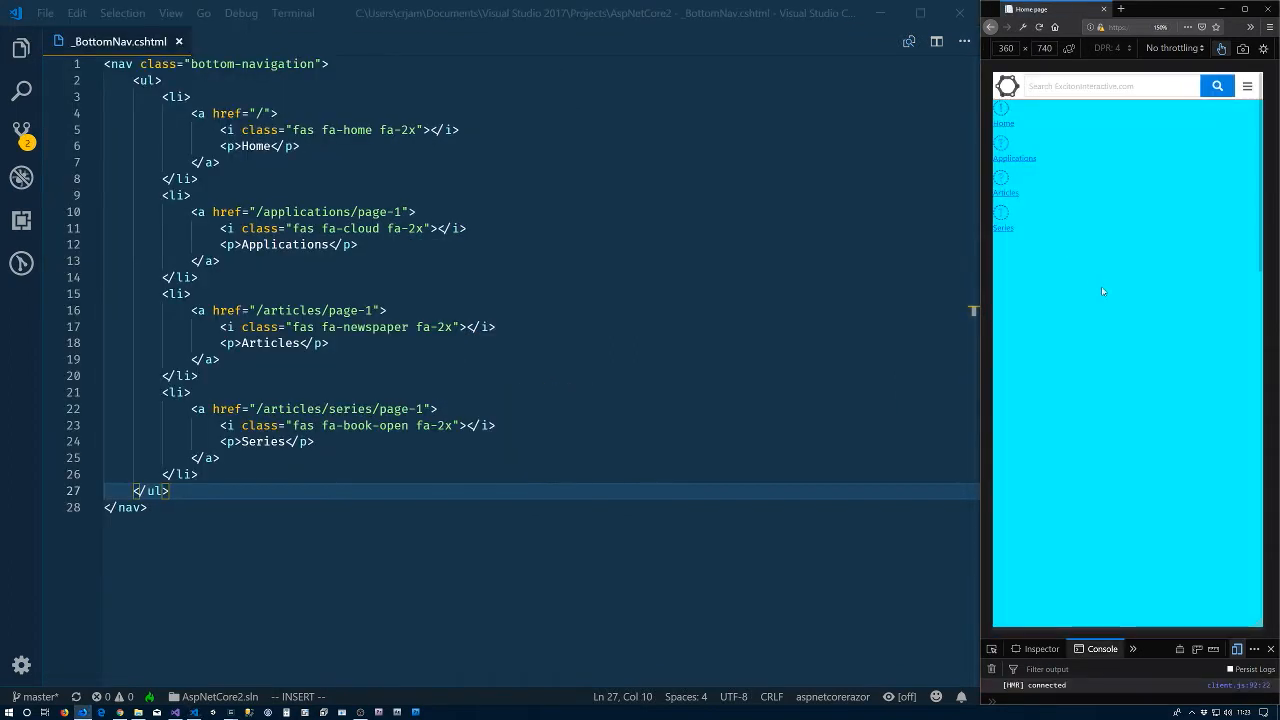
pyautogui.moveTo(1047, 323)
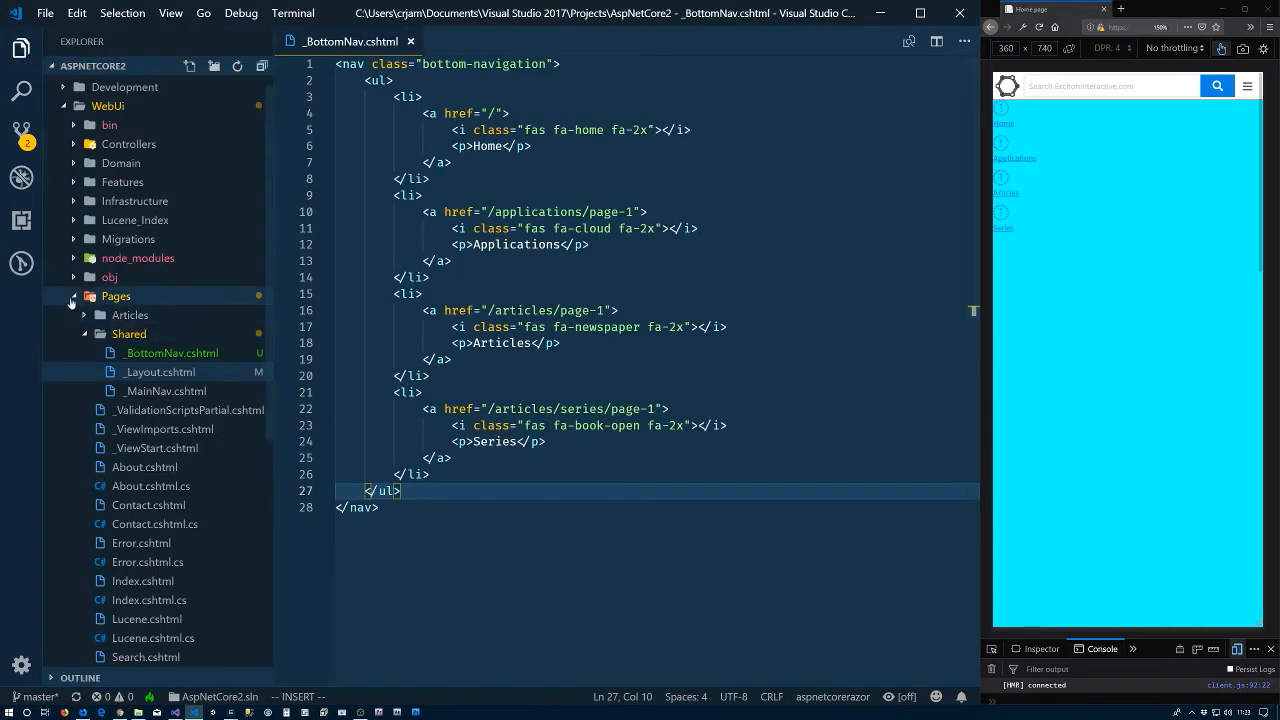
# Collapse the Pages folder in the Explorer to reach Source/main.page.ts
pyautogui.click(72, 296)
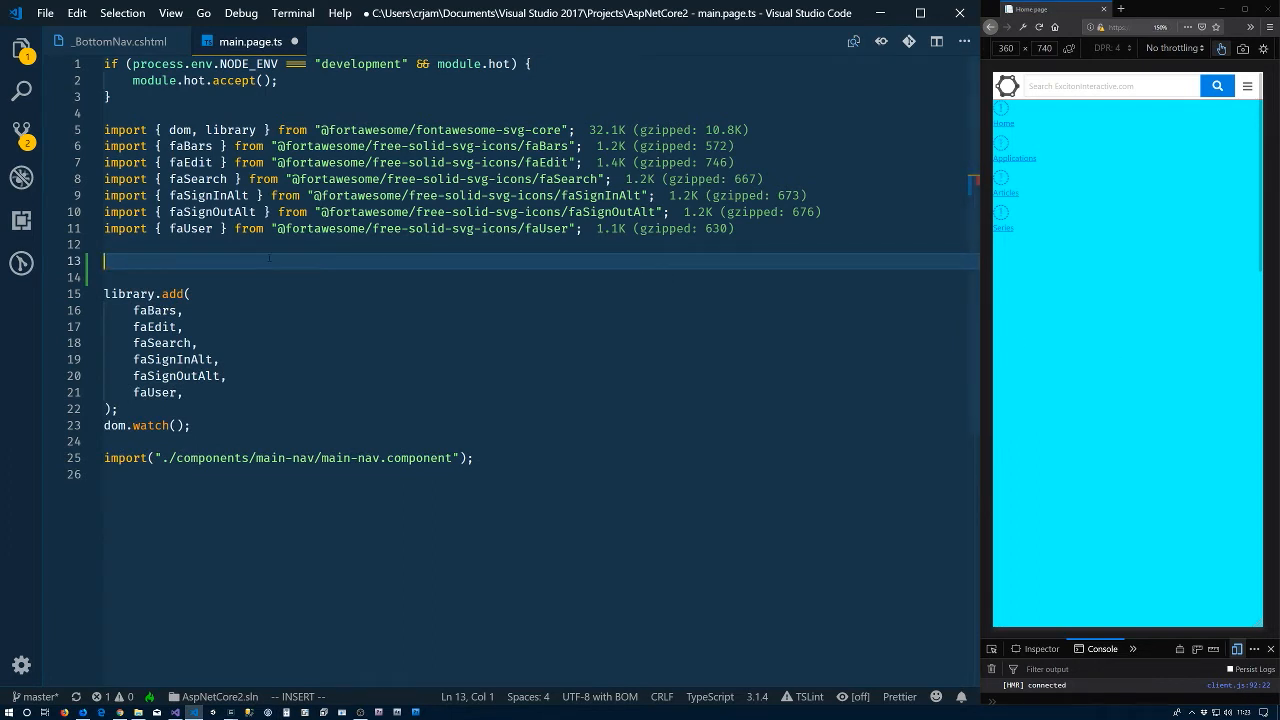
# Import faBookOpen, faCloud, faHome and faNewspaper, add them to library.add, and save
pyautogui.press('Enter')
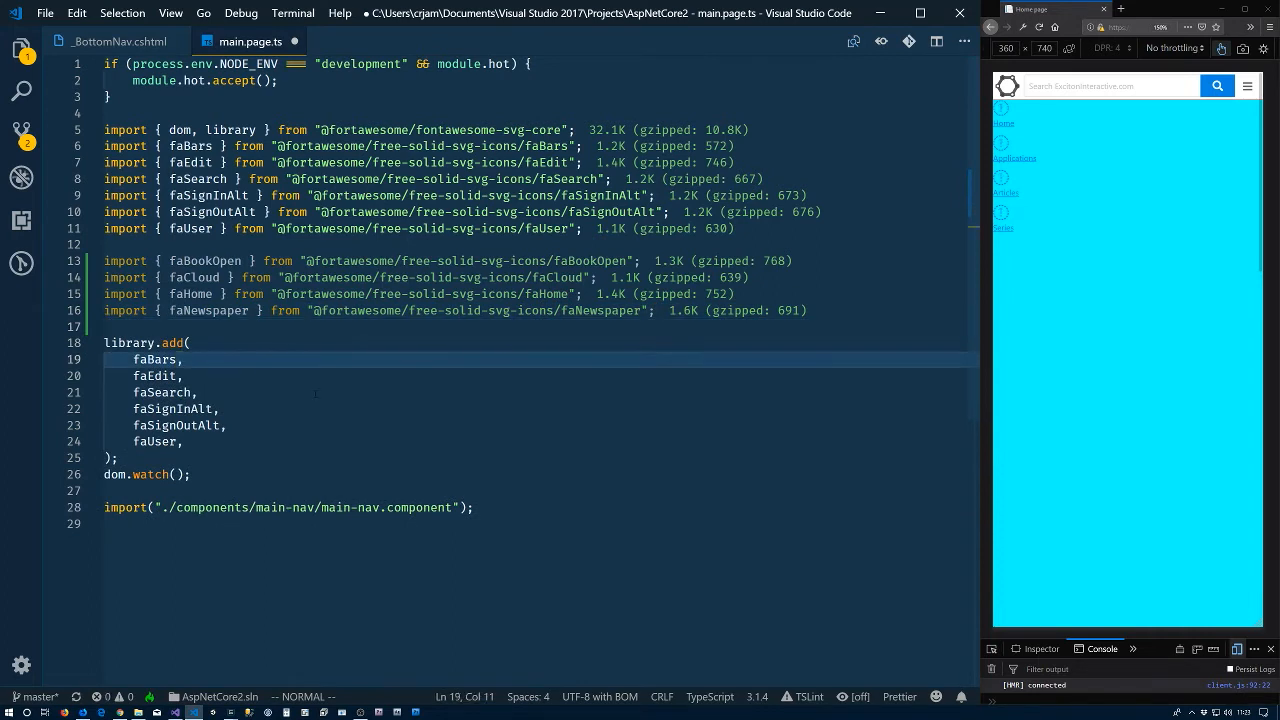
pyautogui.press('Enter')
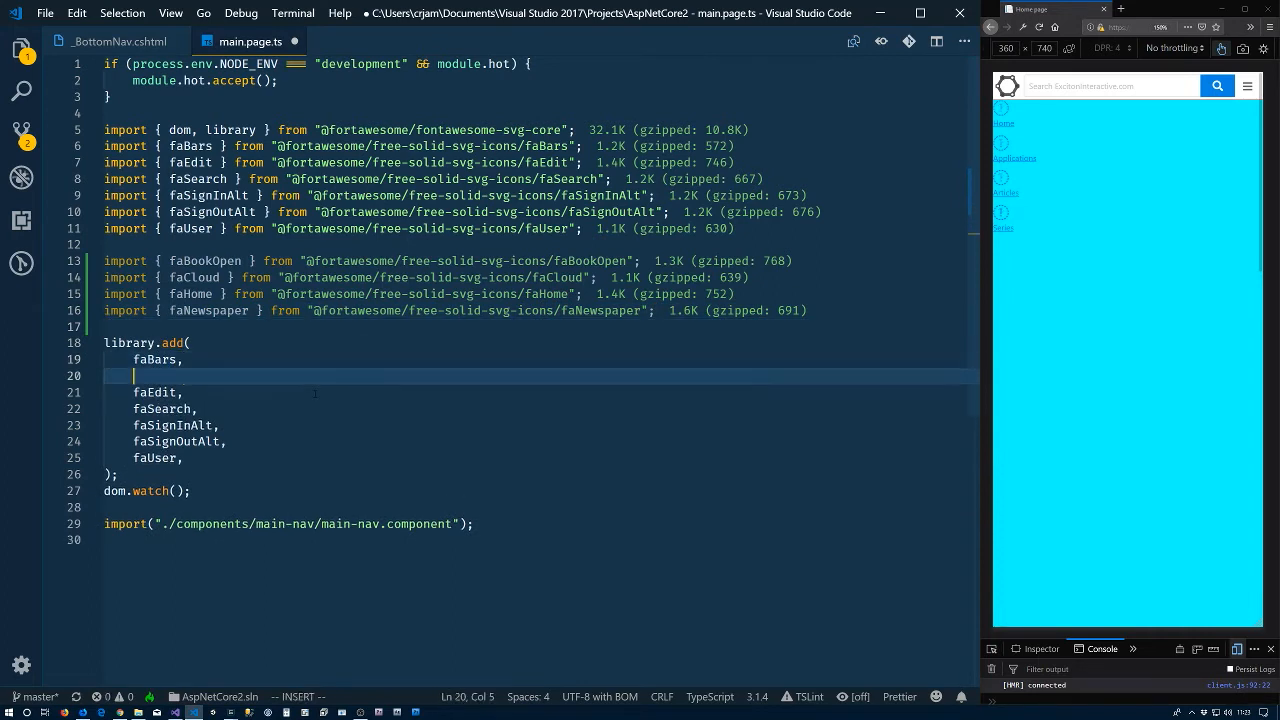
pyautogui.write('faBookOpen')
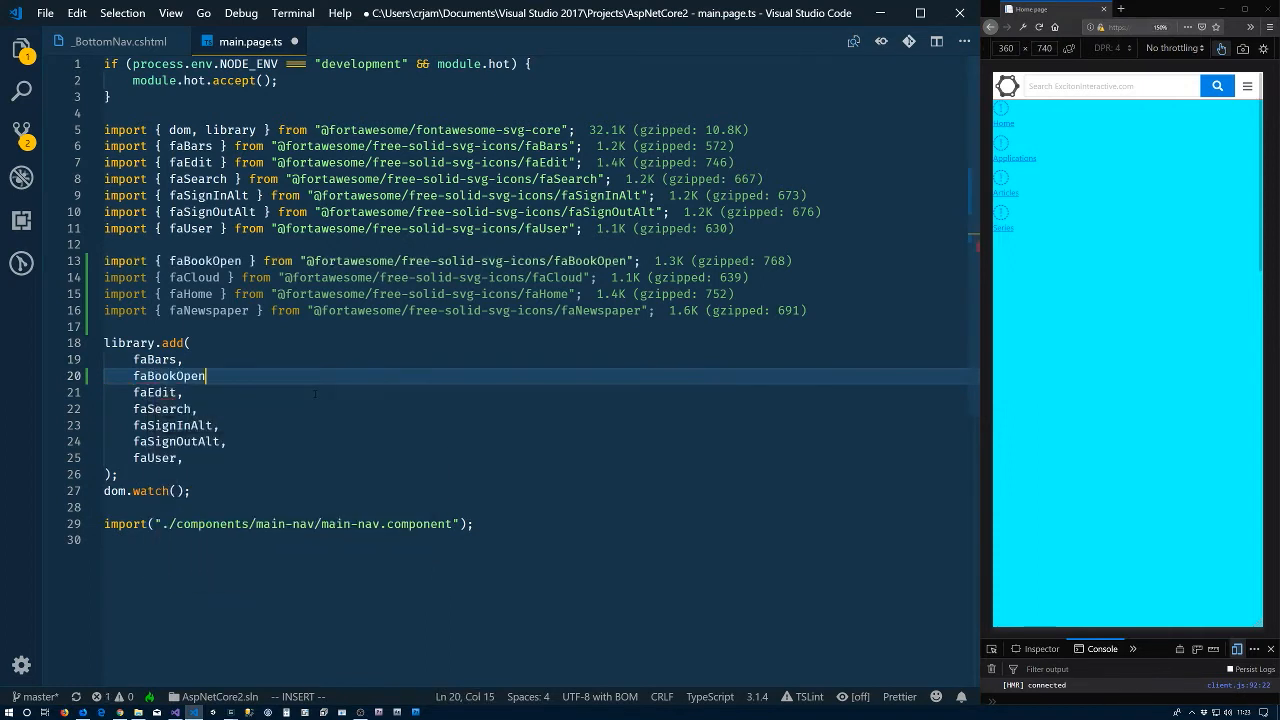
pyautogui.write('faCl')
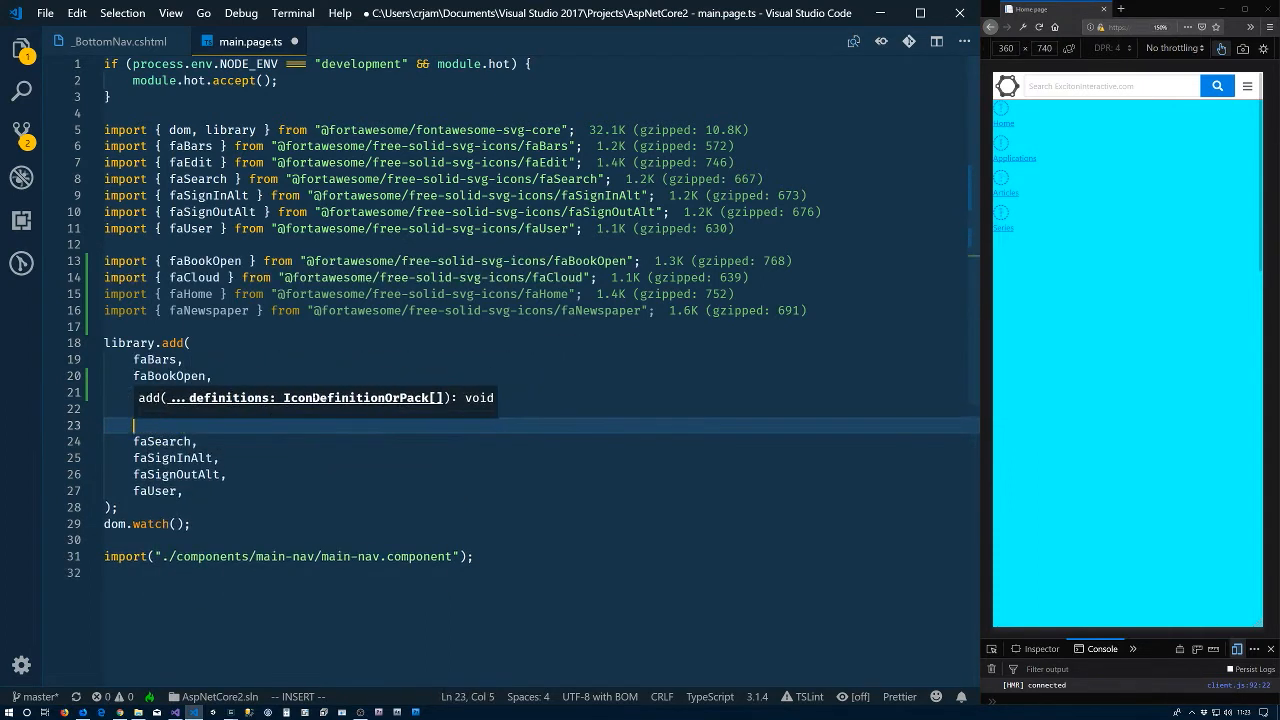
pyautogui.write('faCloud,')
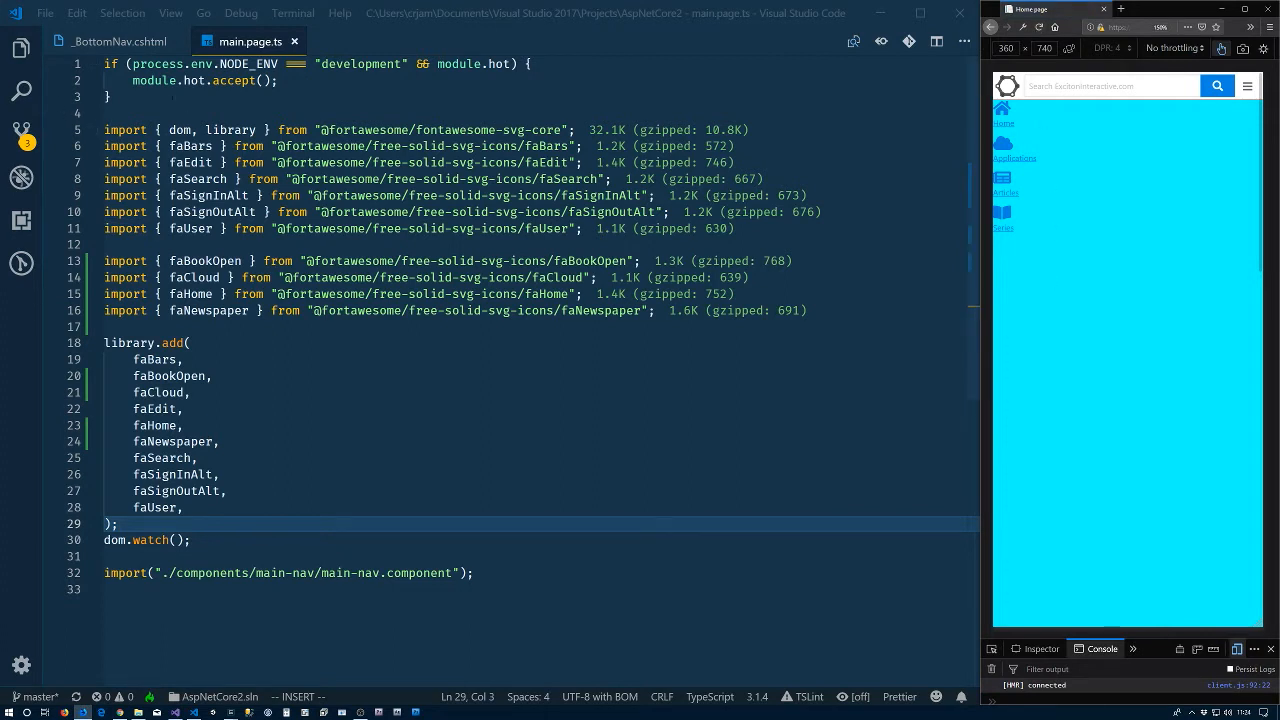
pyautogui.click(118, 40)
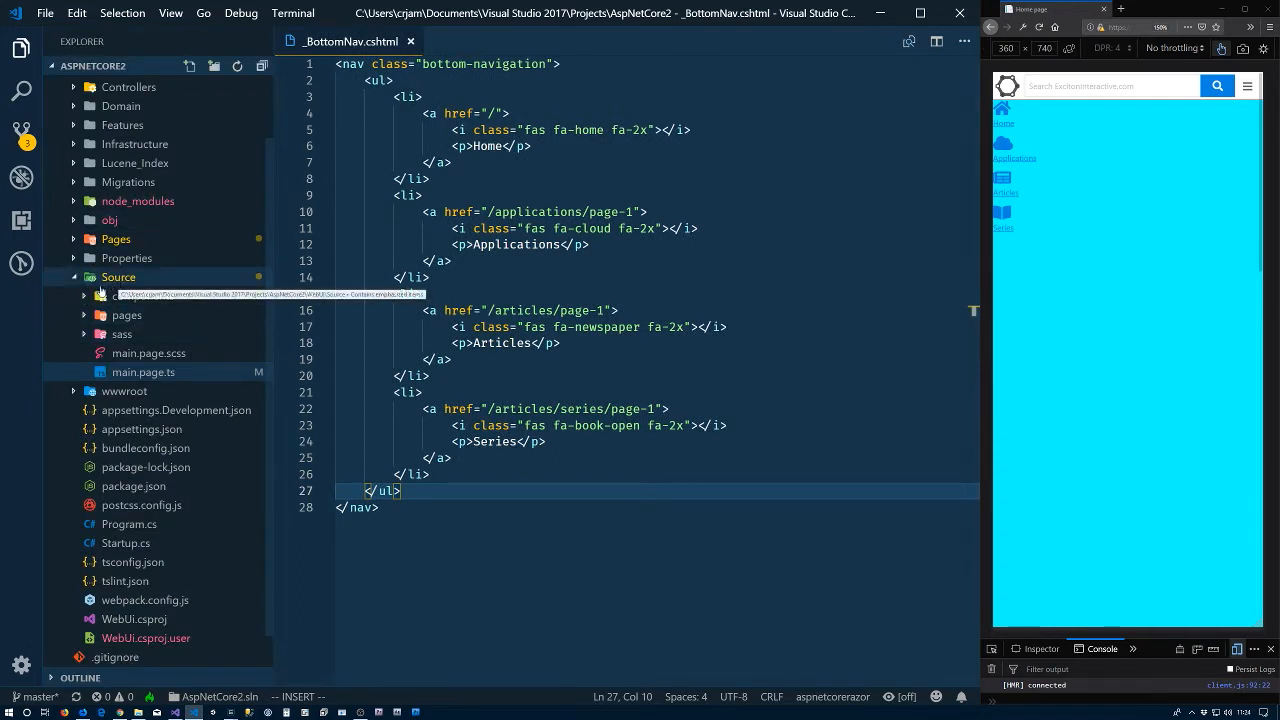
# Expand Source > components and open the bottom-nav component folder
pyautogui.click(118, 277)
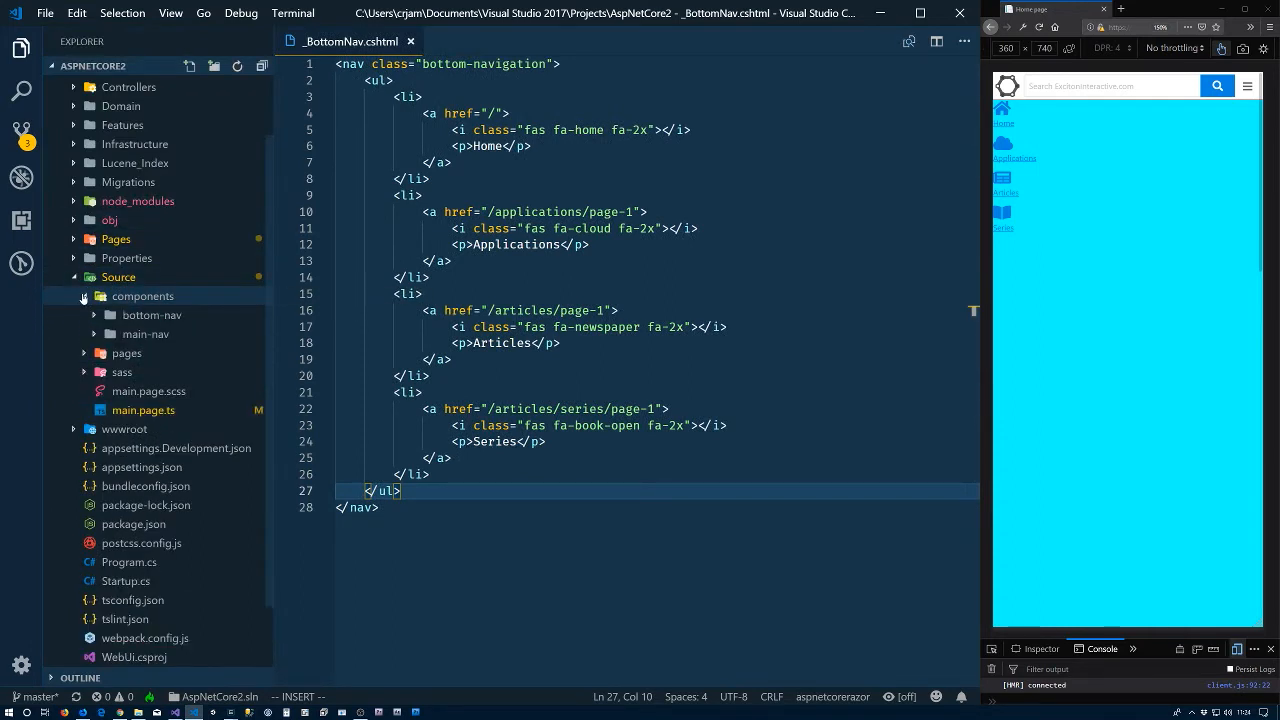
pyautogui.moveTo(151, 315)
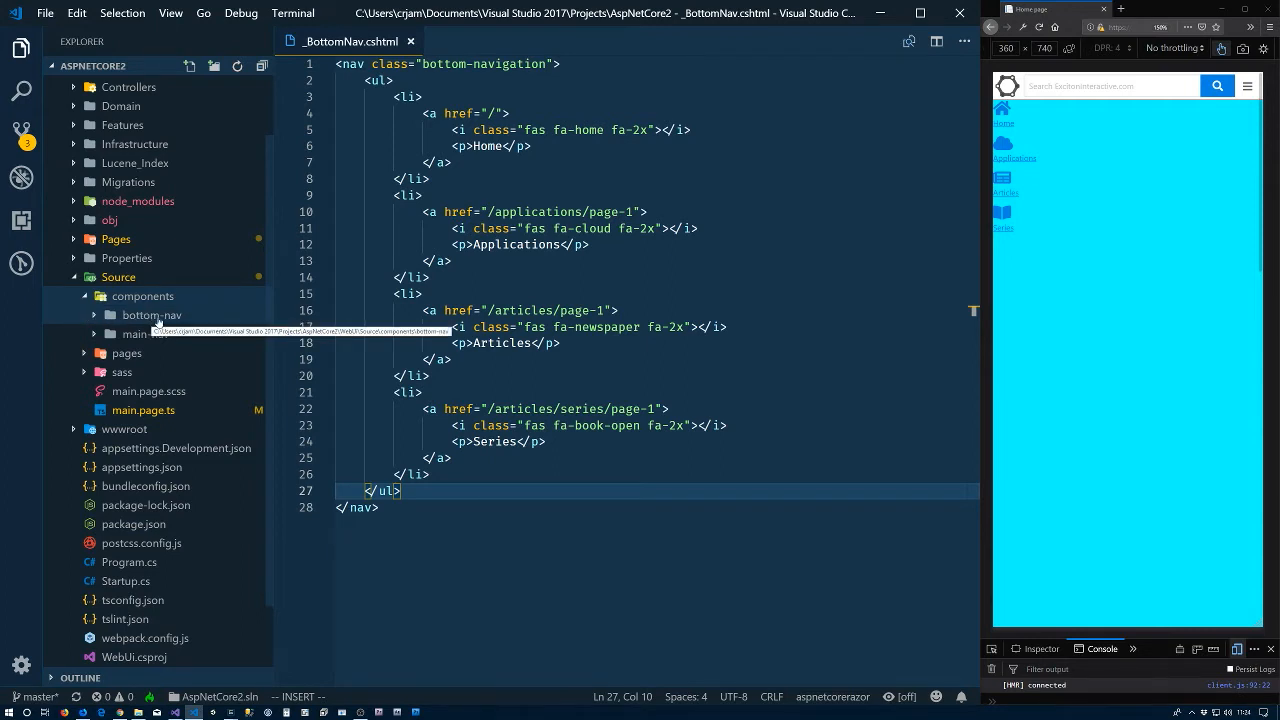
pyautogui.click(151, 314)
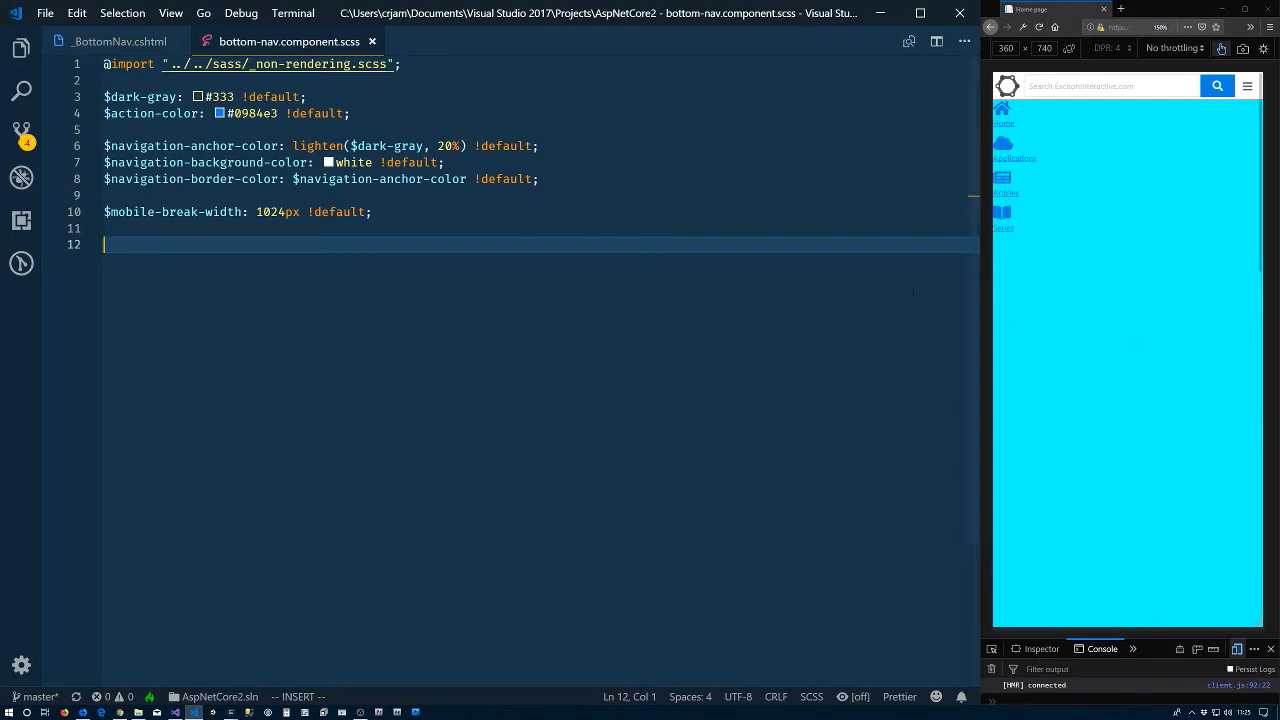
pyautogui.click(18, 48)
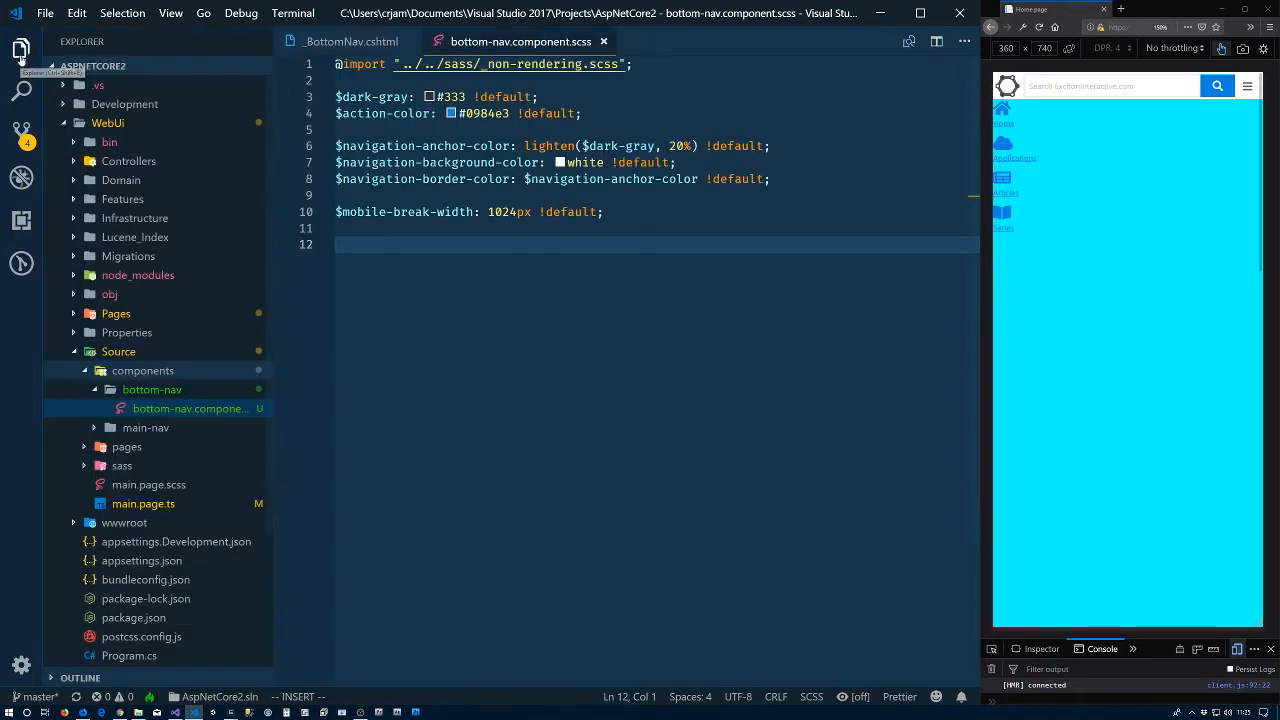
pyautogui.moveTo(315, 480)
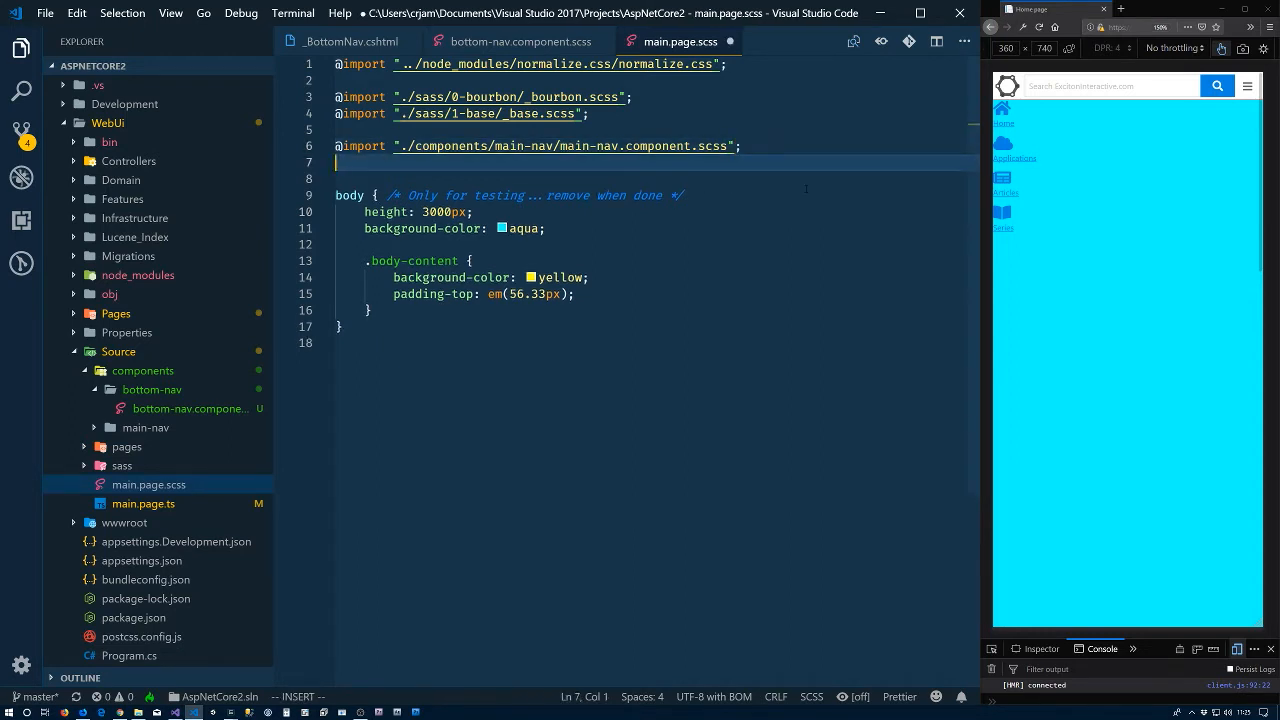
pyautogui.write('@import "')
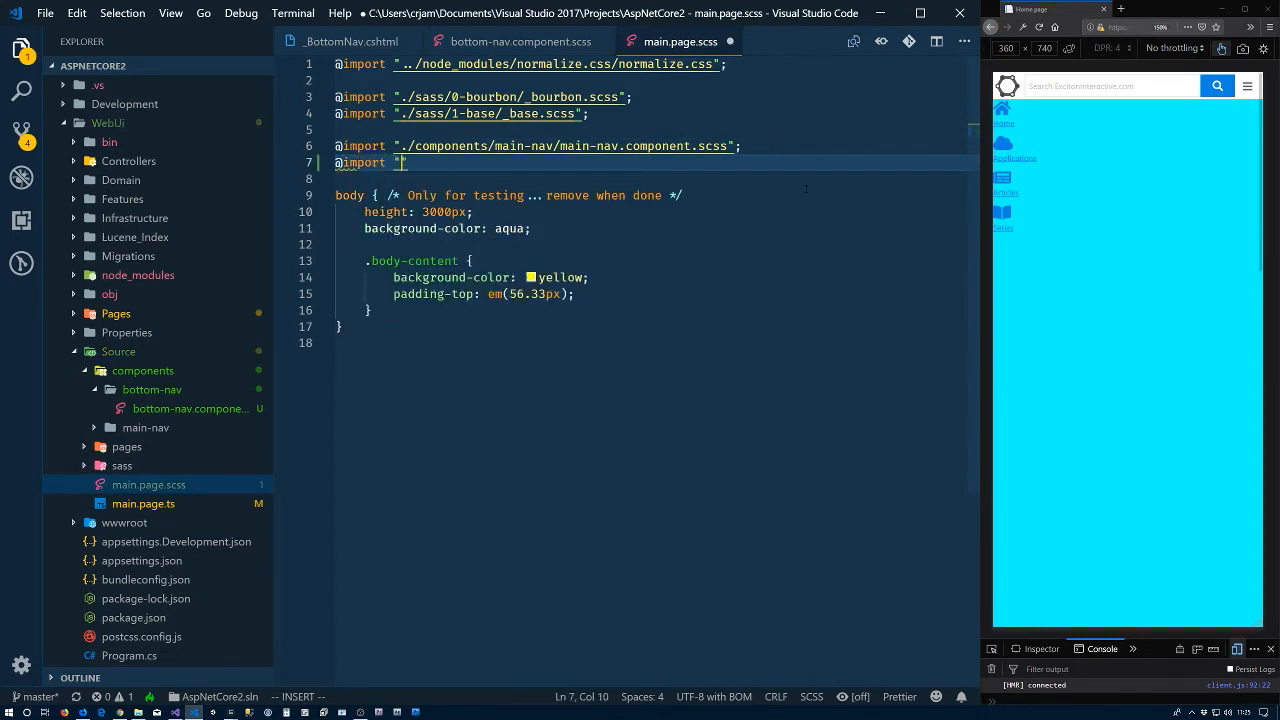
pyautogui.write('./components/bottom-nav/')
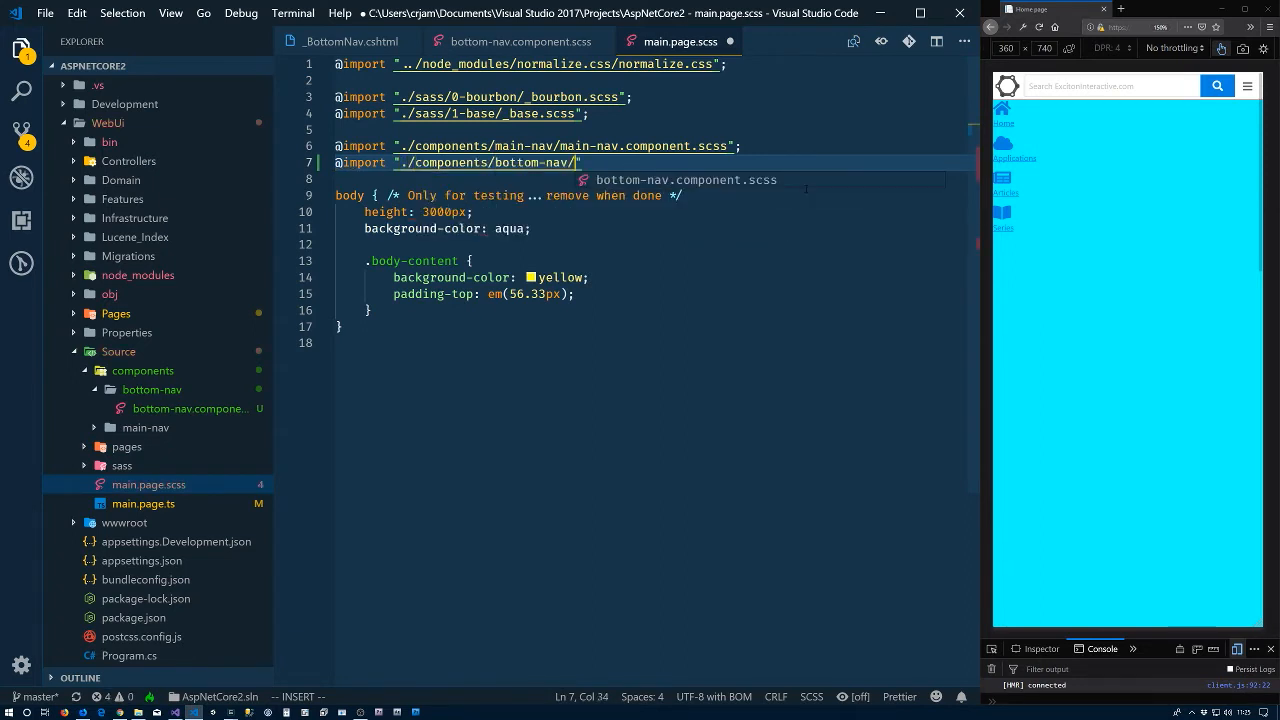
pyautogui.press('Tab')
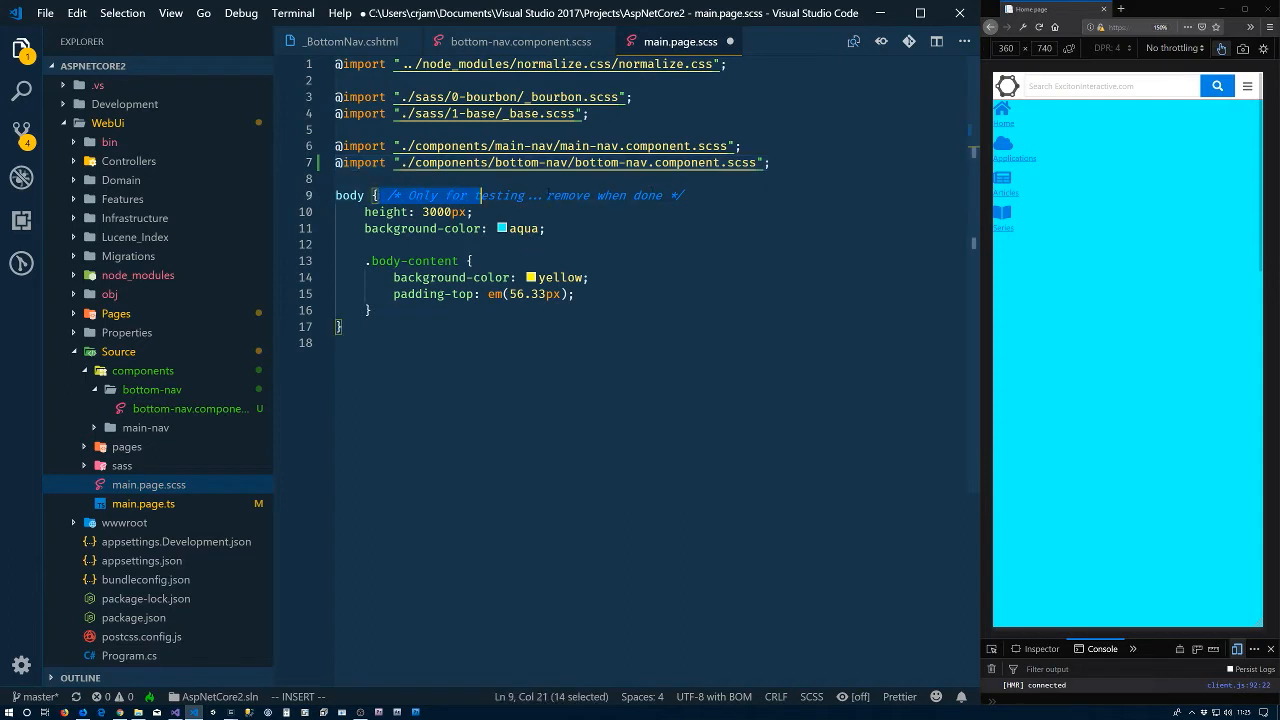
# Delete the testing comment, the body height and aqua background lines, and the yellow background
pyautogui.press('Delete')
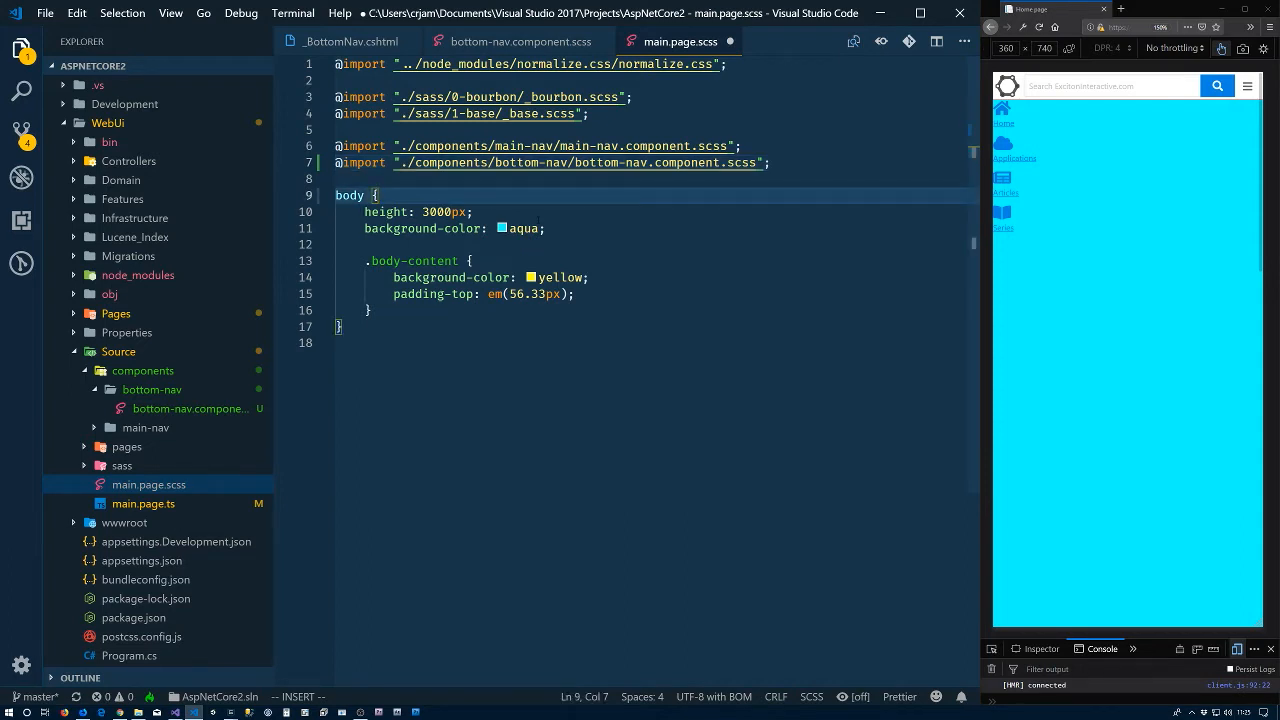
pyautogui.moveTo(378, 195); pyautogui.dragTo(544, 228)
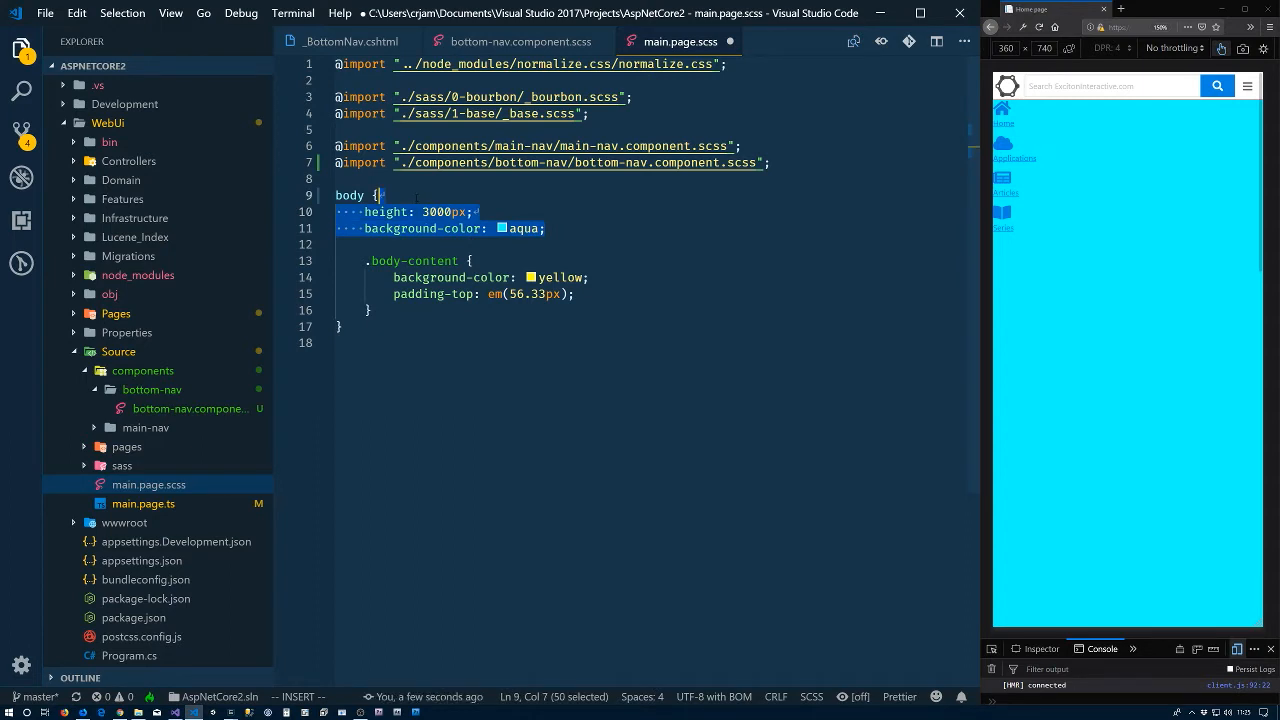
pyautogui.press('Delete')
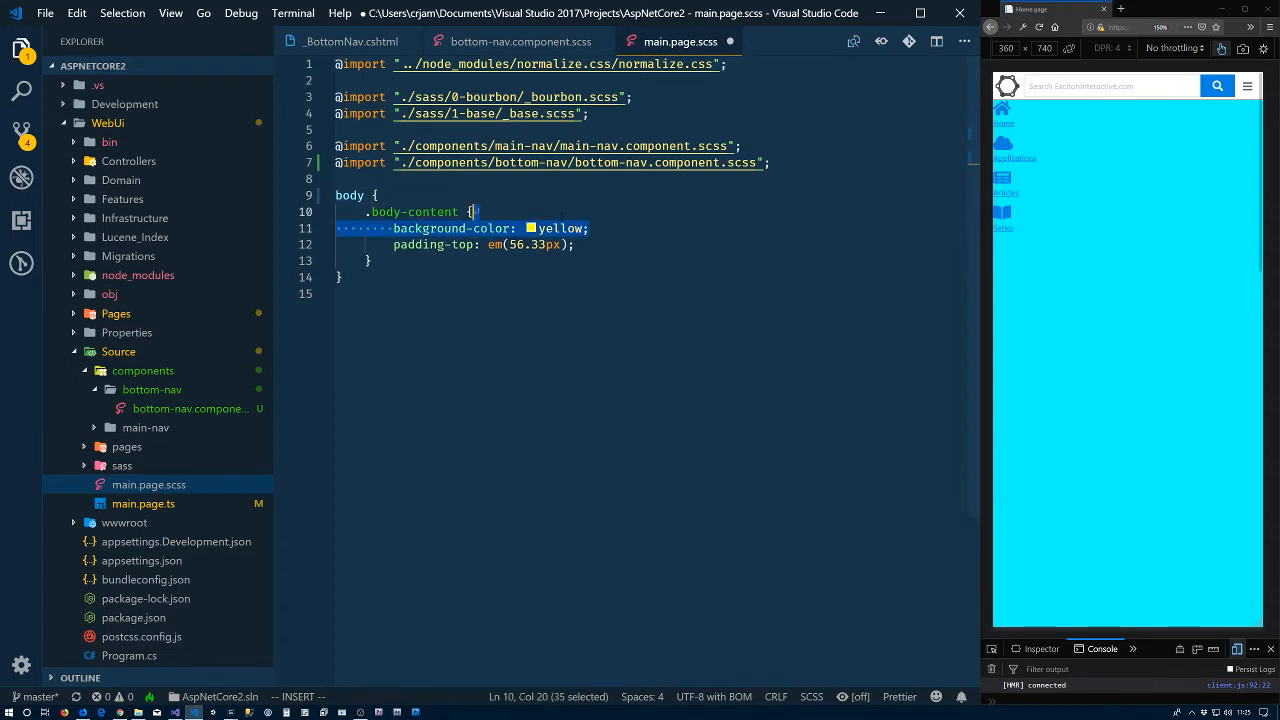
pyautogui.press('Delete')
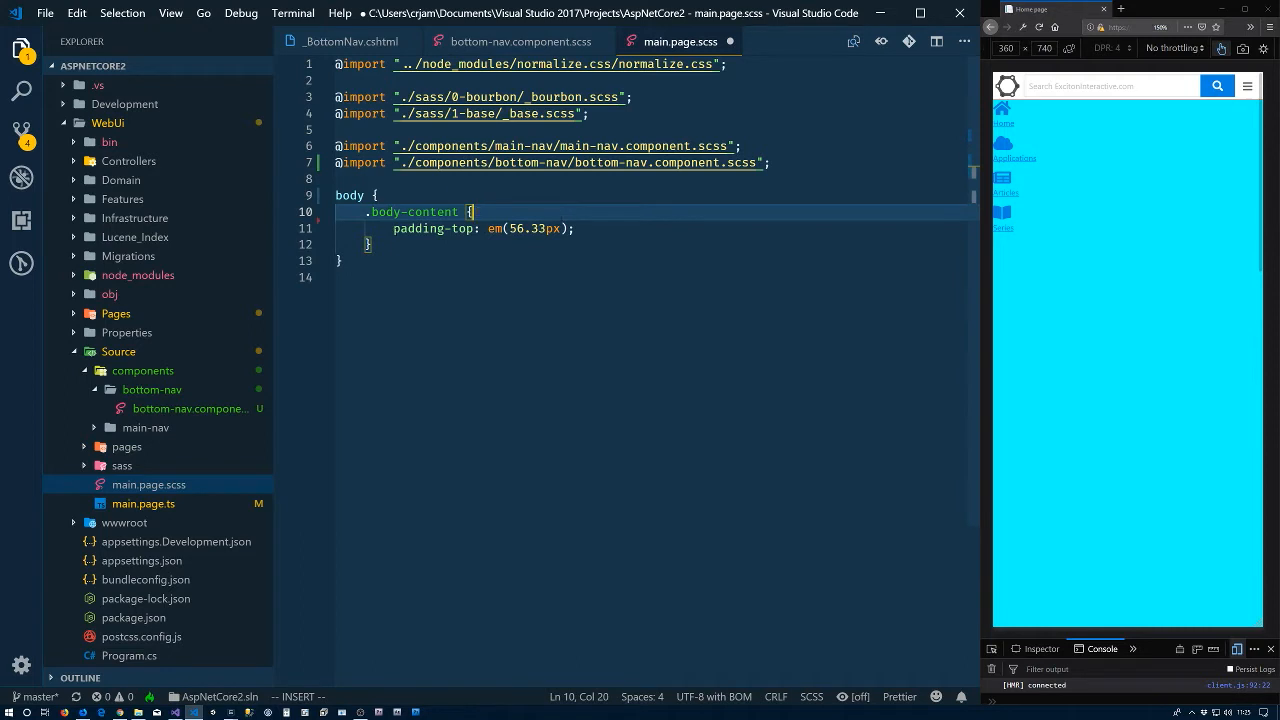
pyautogui.write('@include')
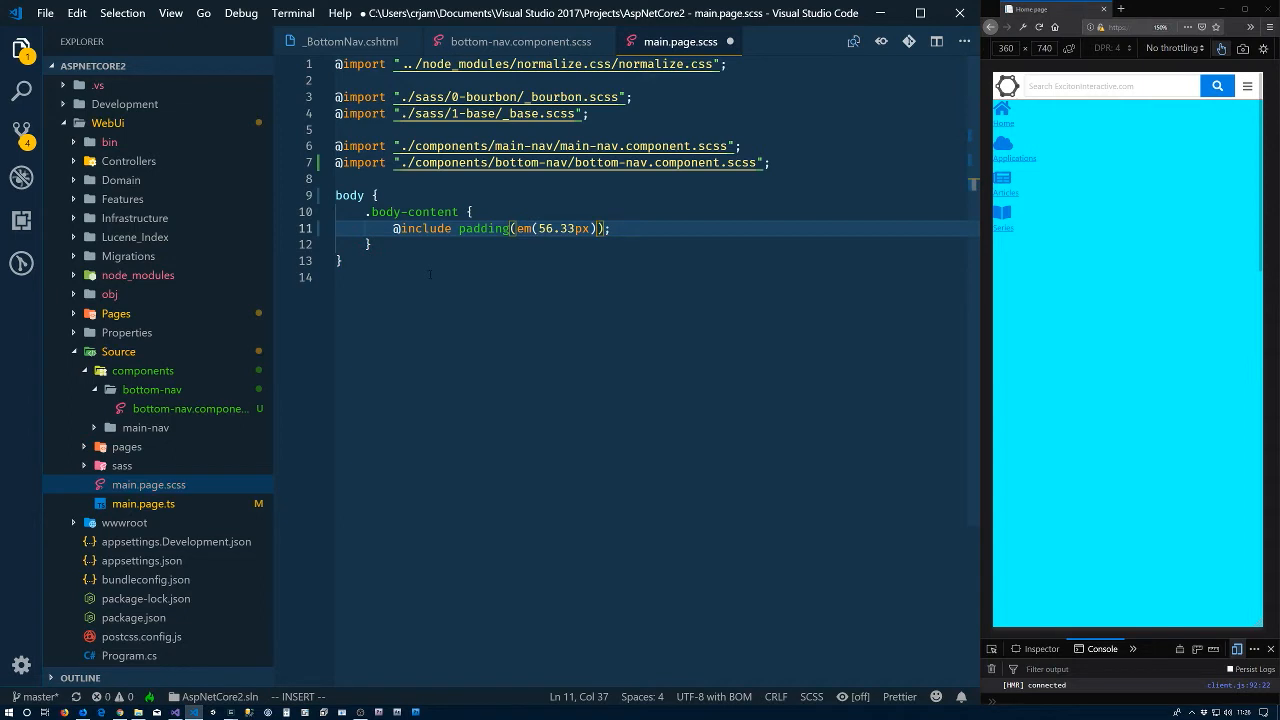
pyautogui.write('null null null')
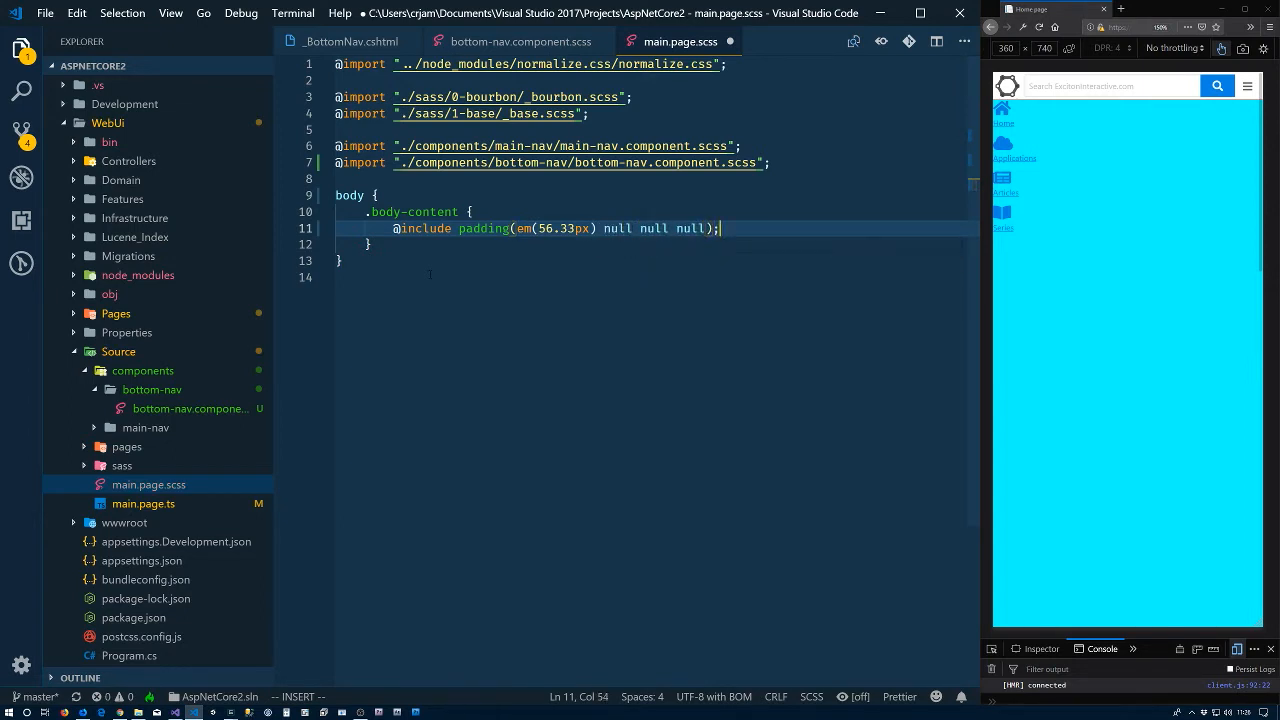
pyautogui.press('Enter')
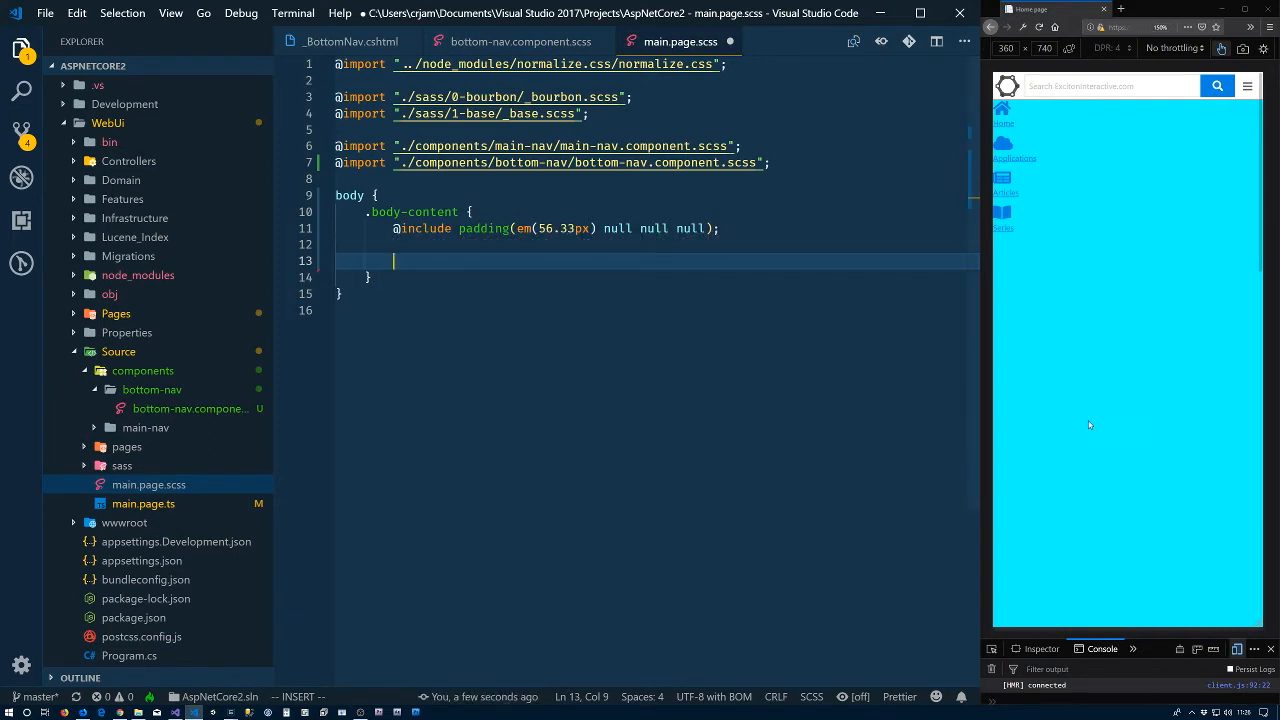
pyautogui.moveTo(466, 381)
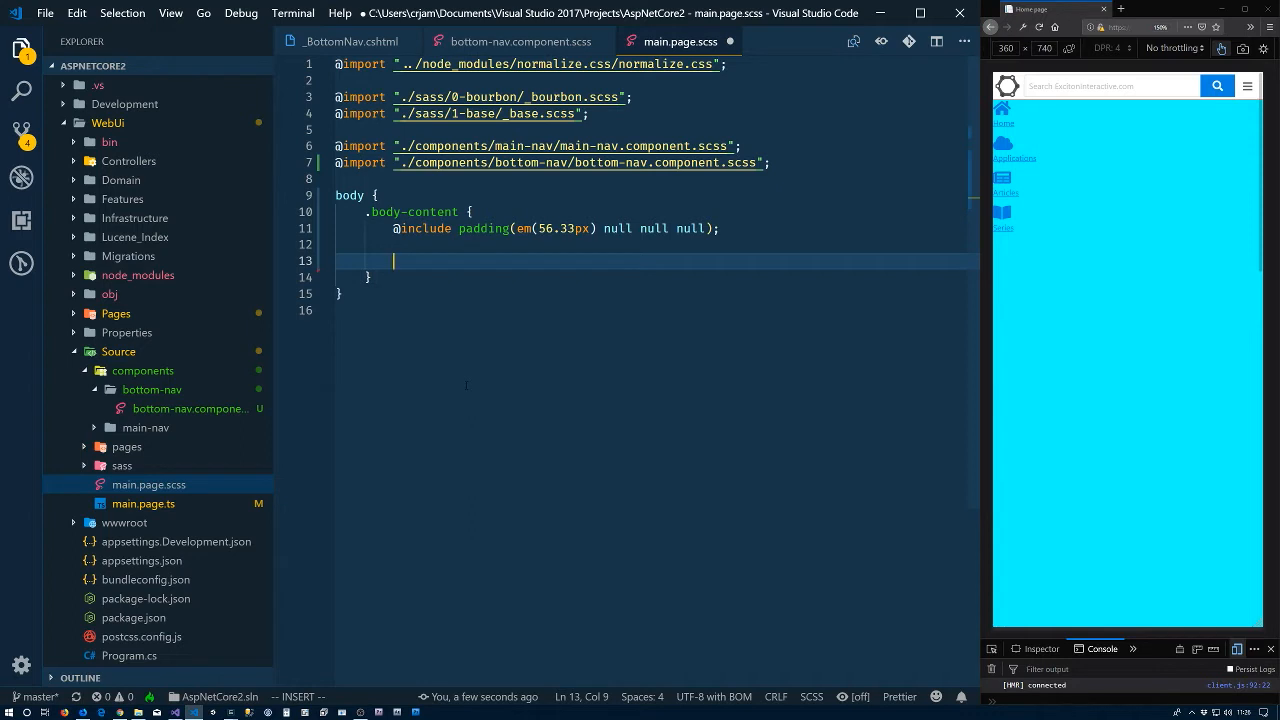
# Add a media-lt-or-eq(1024px) block to .body-content with padding(null null em(79px) null)
pyautogui.write('@include media')
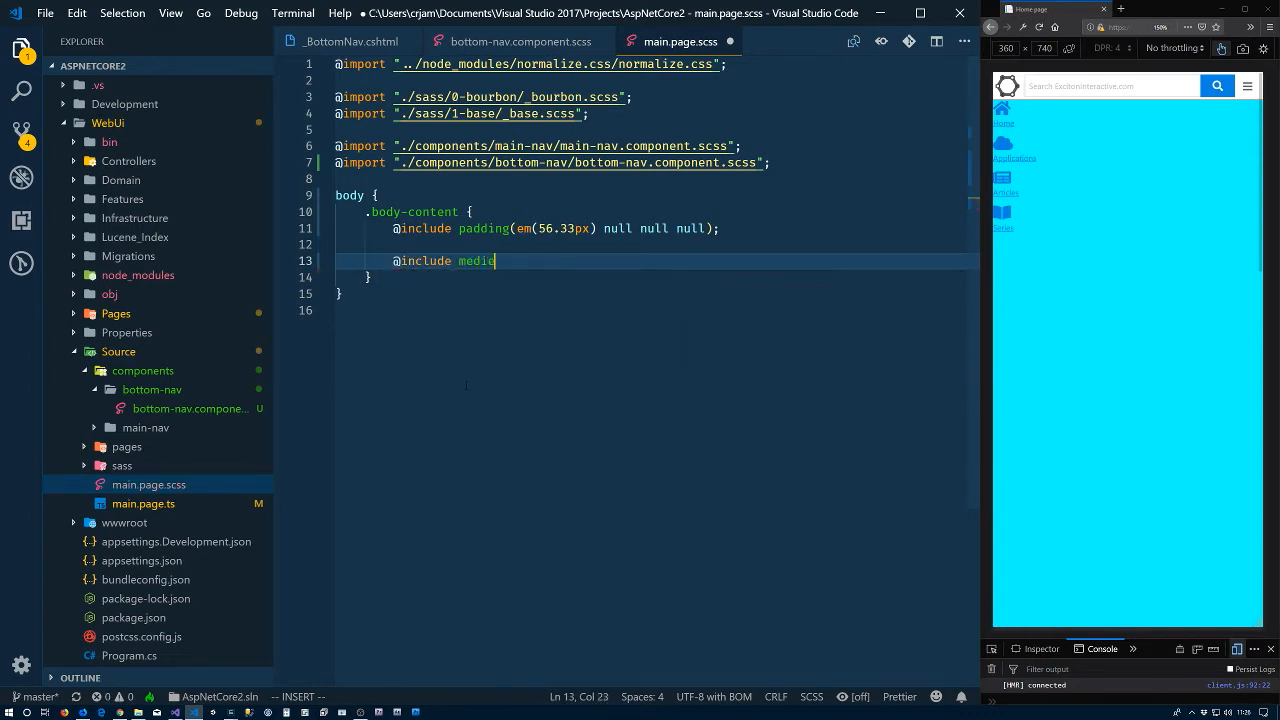
pyautogui.write('-le')
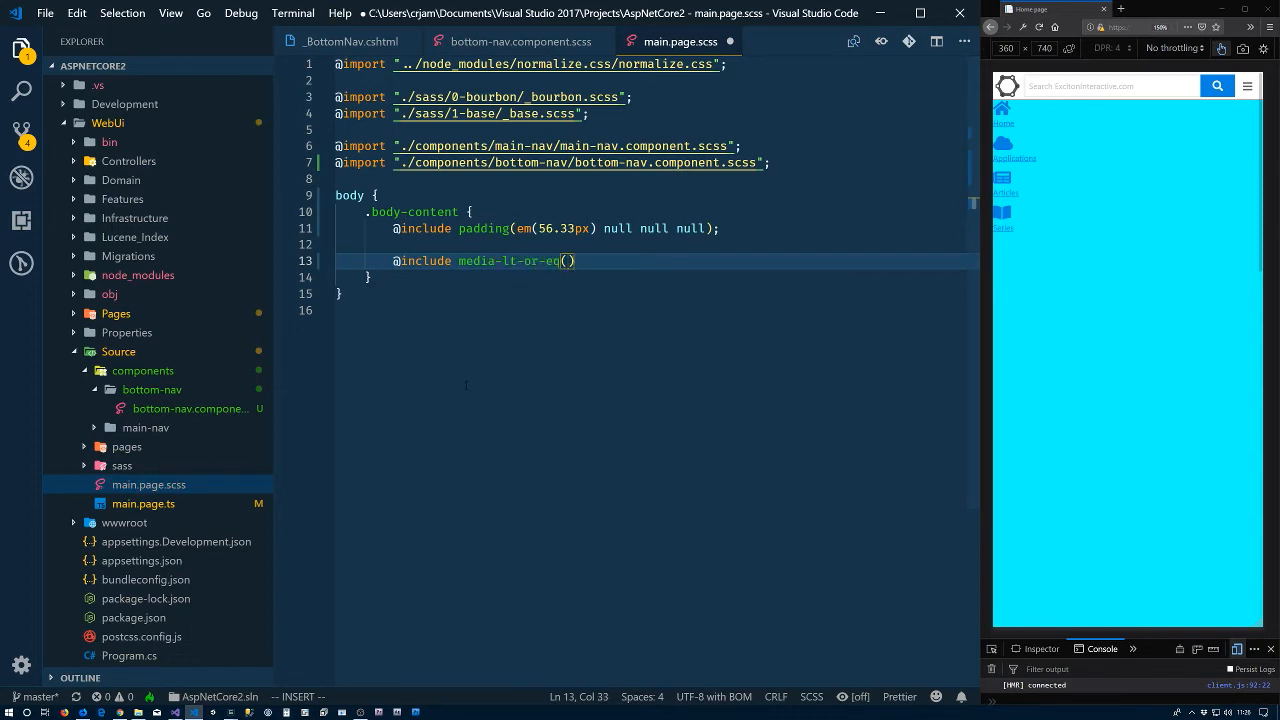
pyautogui.write('1024px')
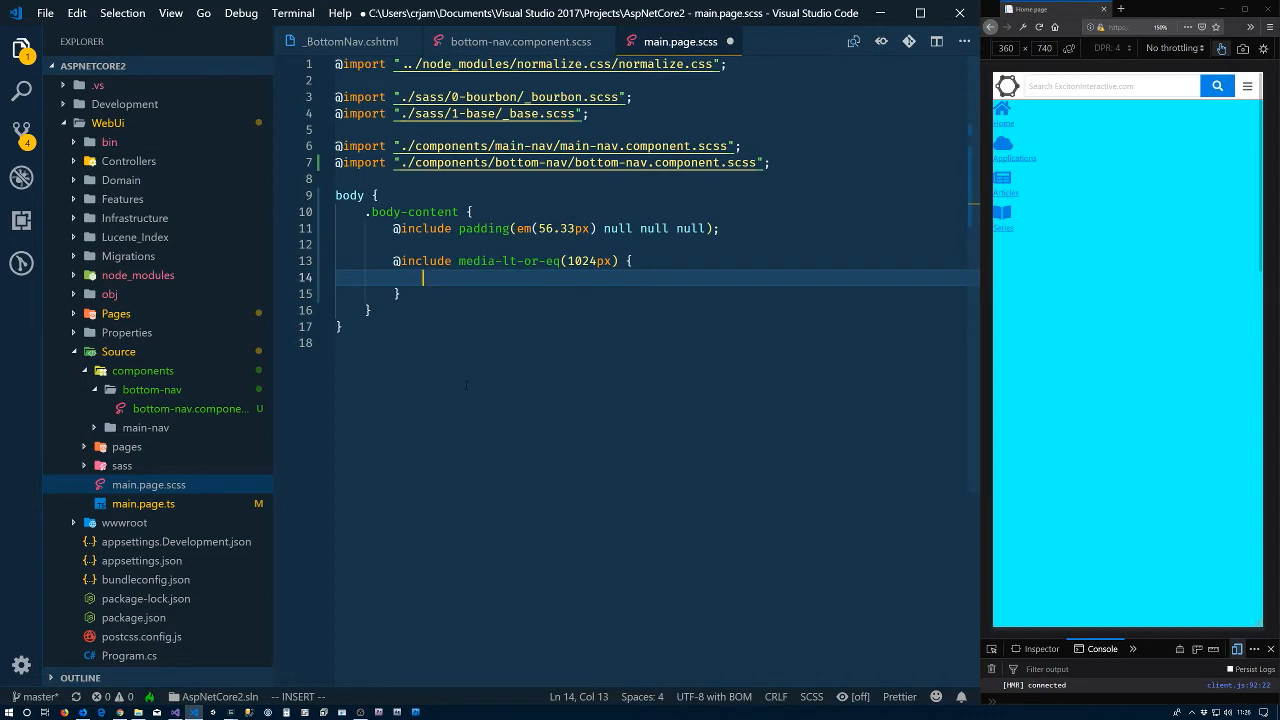
pyautogui.write('@include')
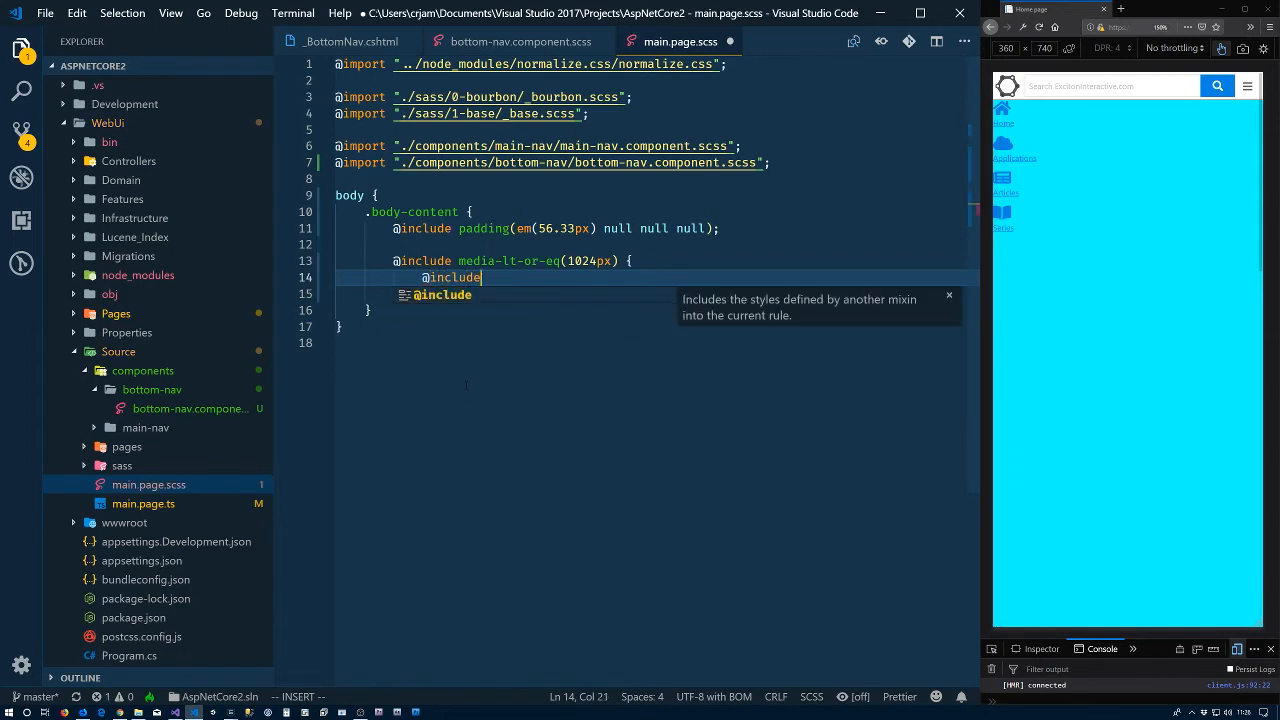
pyautogui.write('paddi')
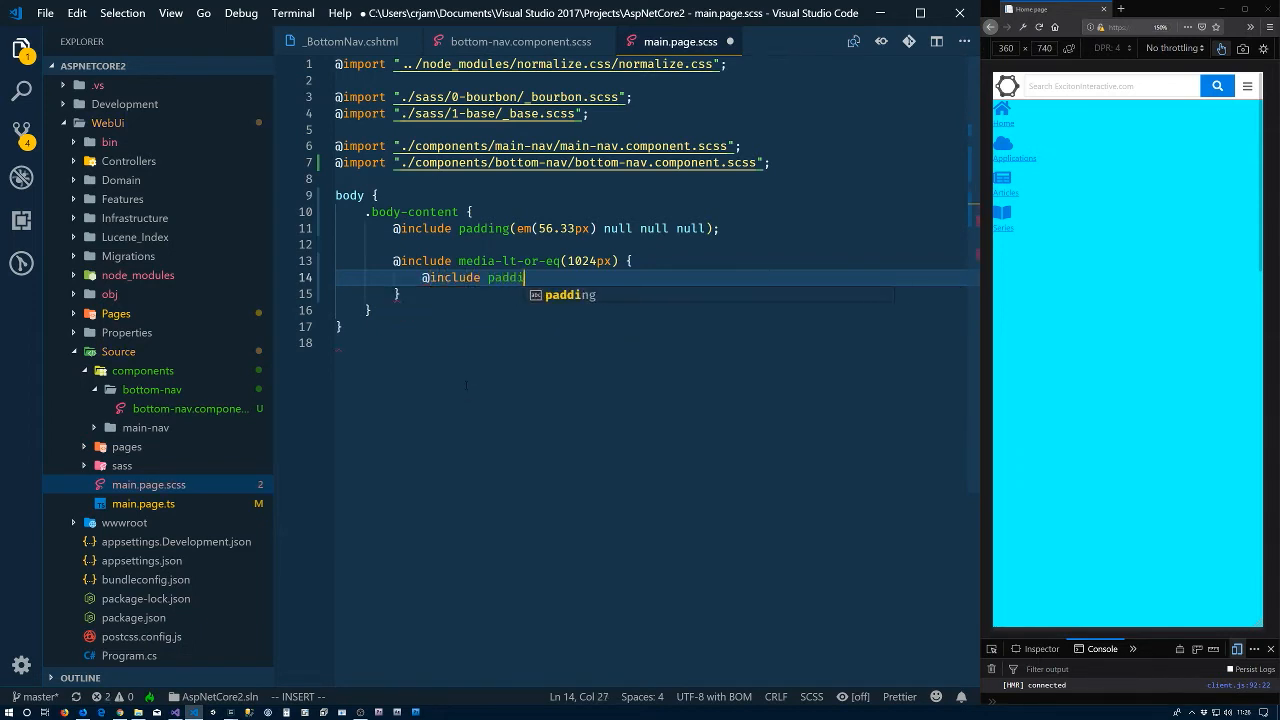
pyautogui.write('ng(null n')
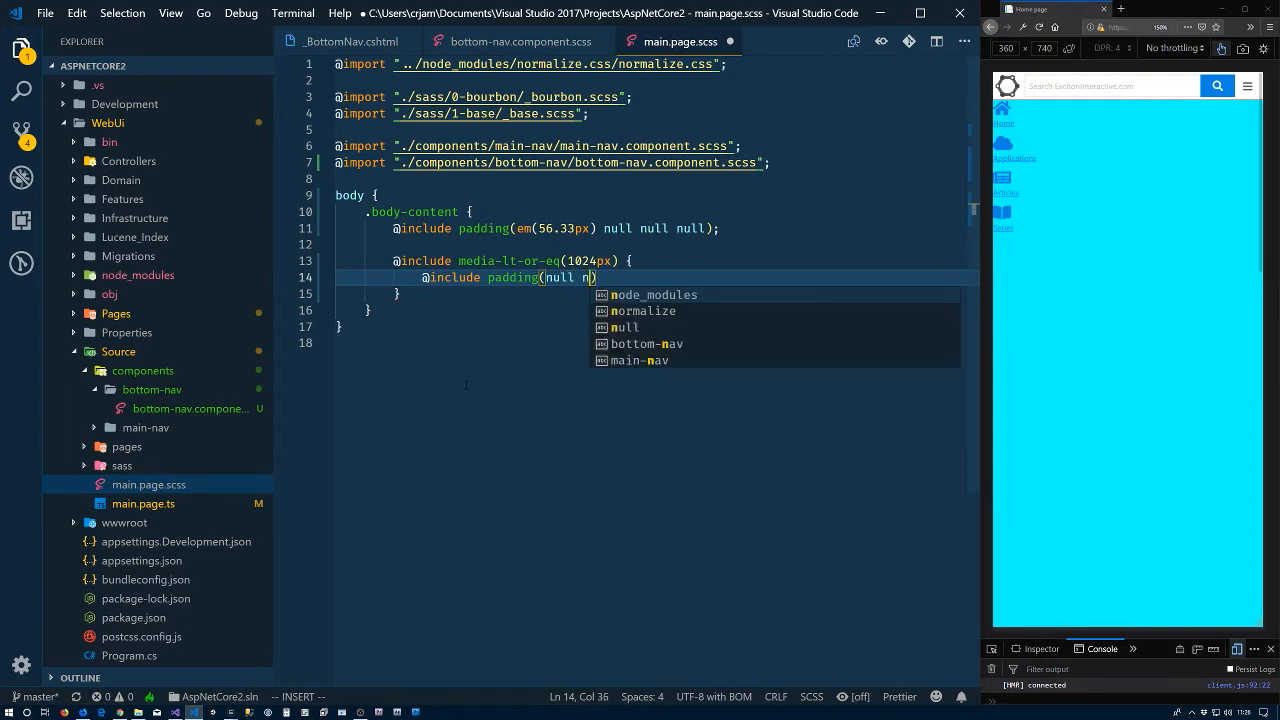
pyautogui.write('null em(')
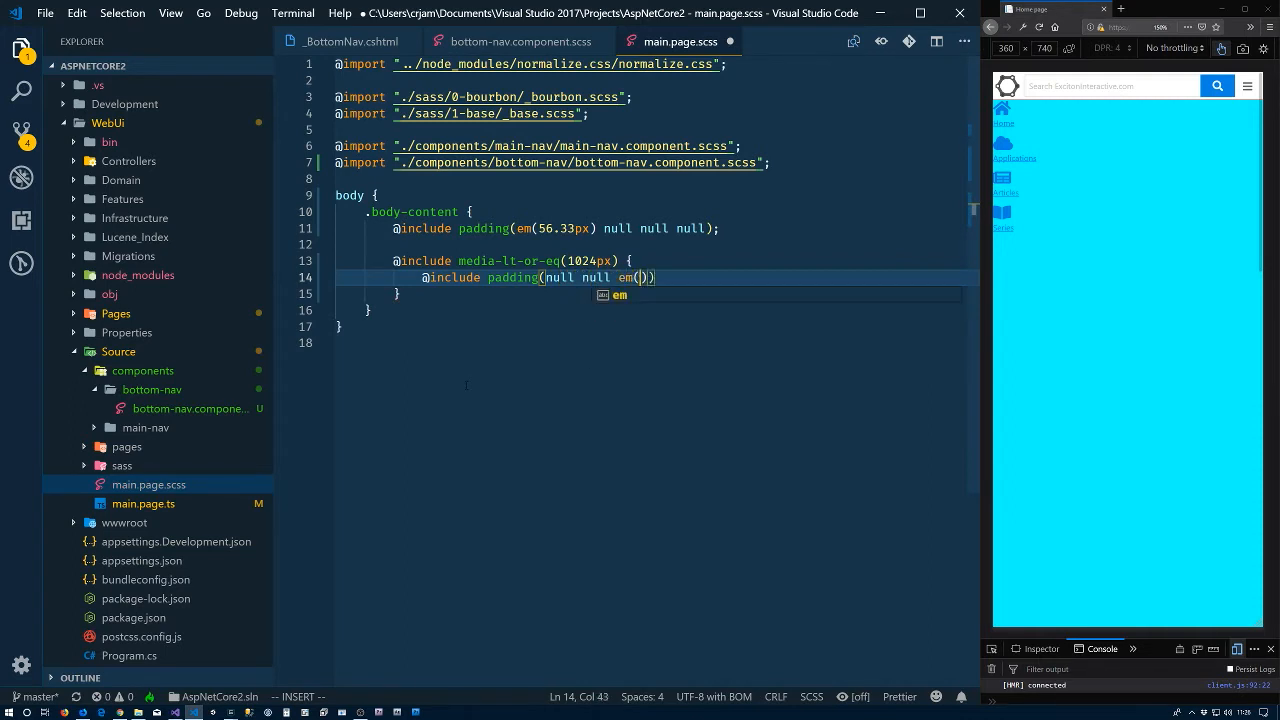
pyautogui.write('79px')
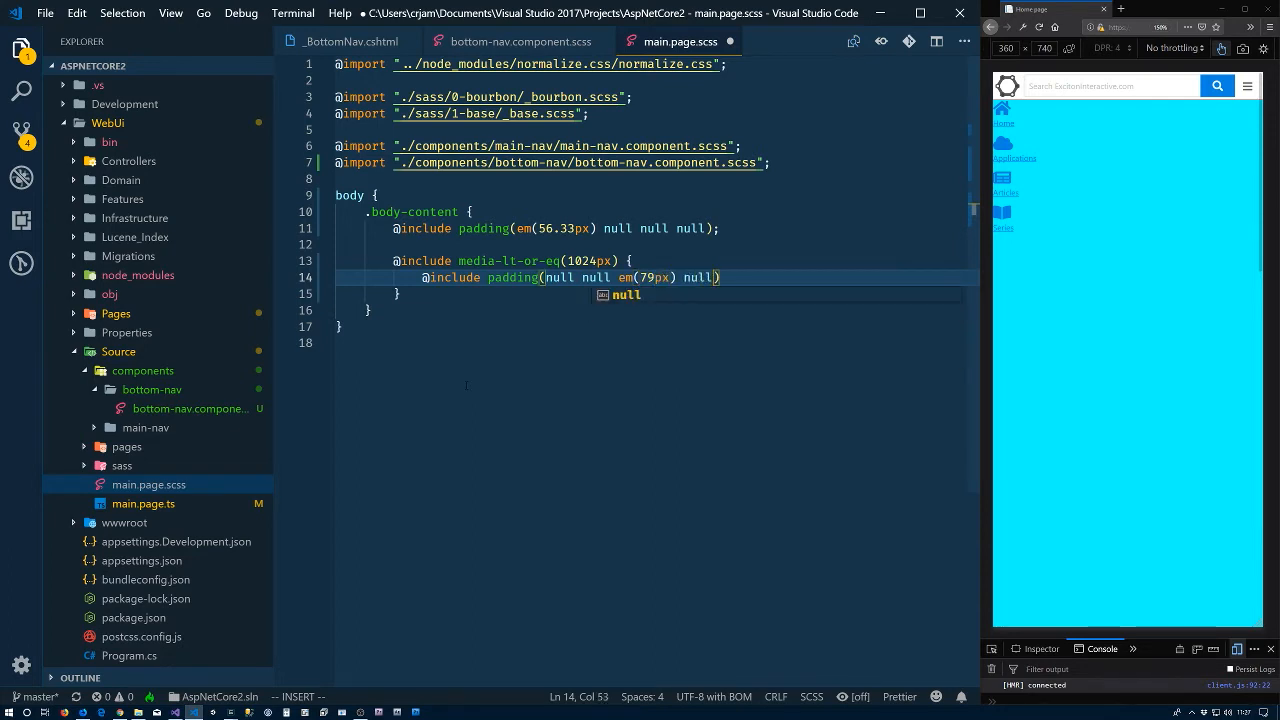
pyautogui.write(';')
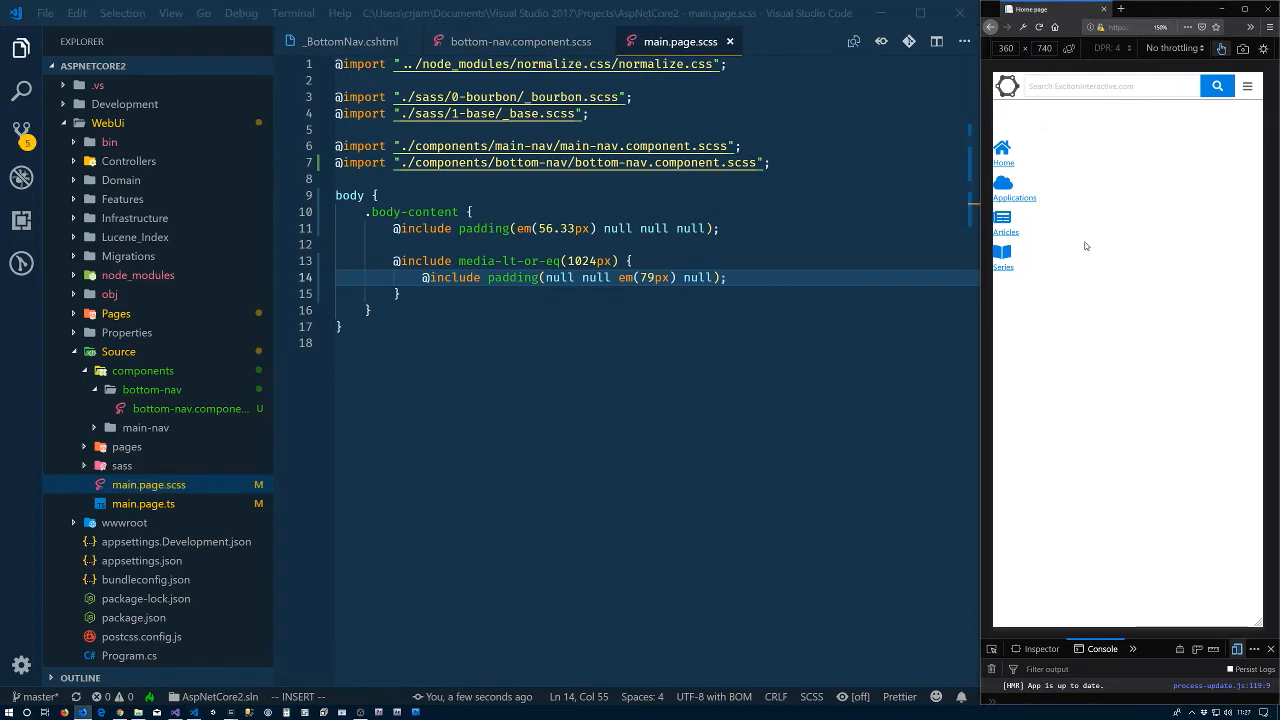
# Inspect and expand div.body-content in Firefox's responsive view
pyautogui.click(1040, 648)
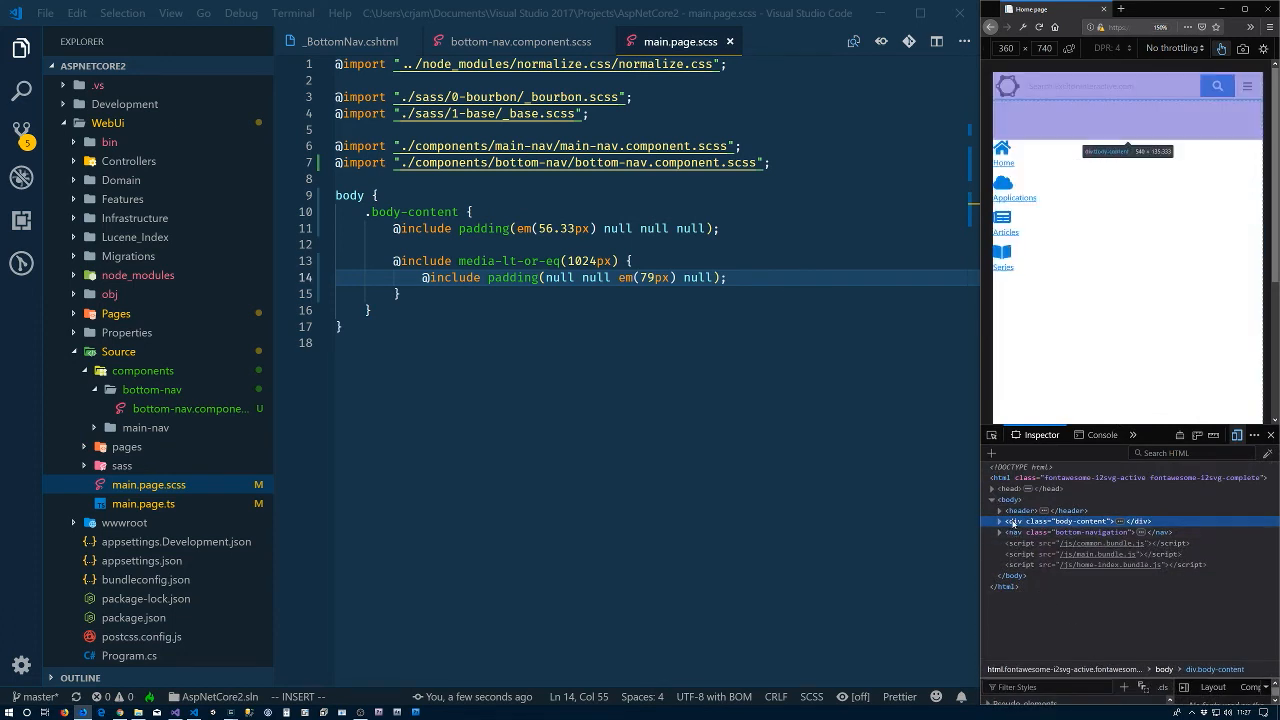
pyautogui.click(999, 521)
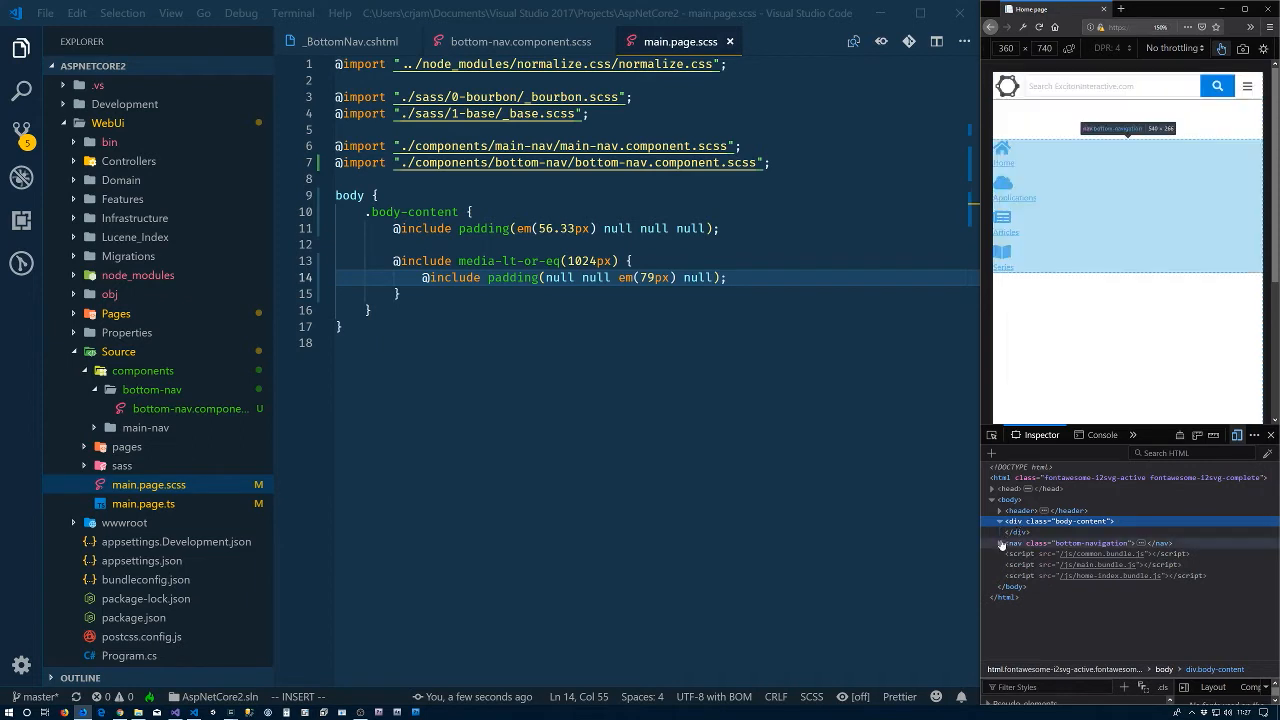
pyautogui.click(1058, 521)
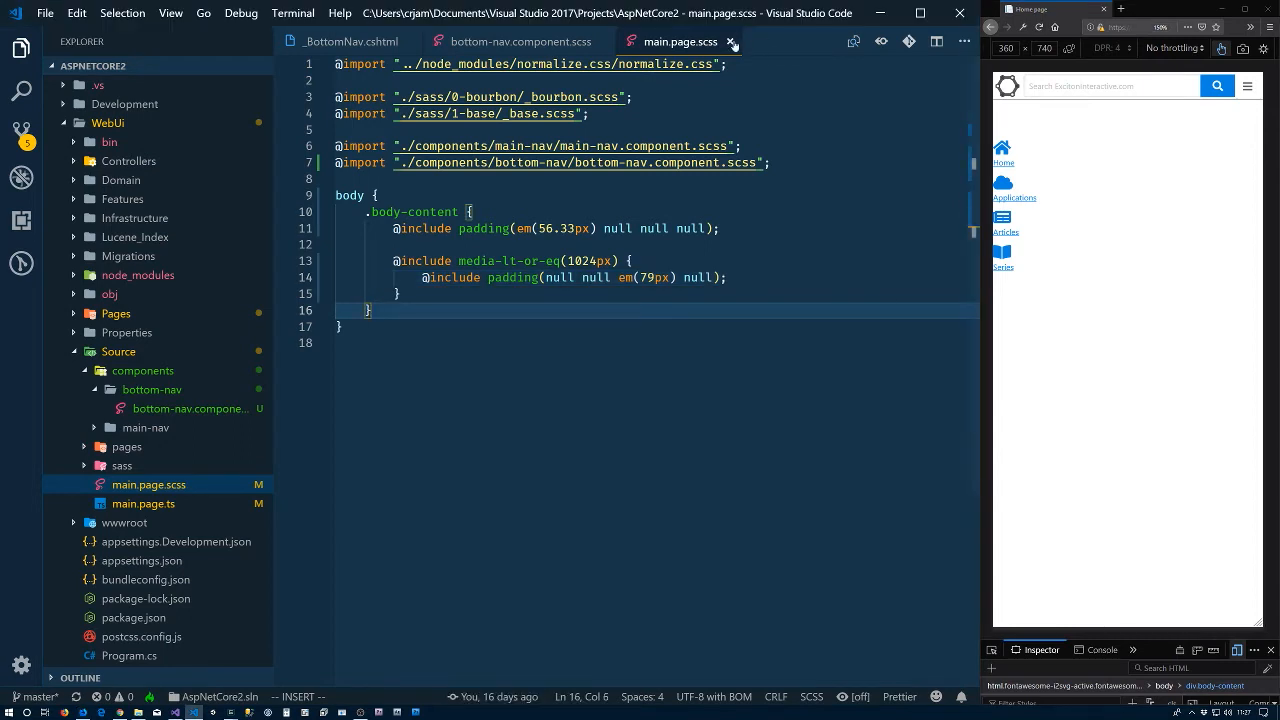
# Start the .bottom-navigation rule with fixed positioning at null 0 0 0
pyautogui.click(515, 42)
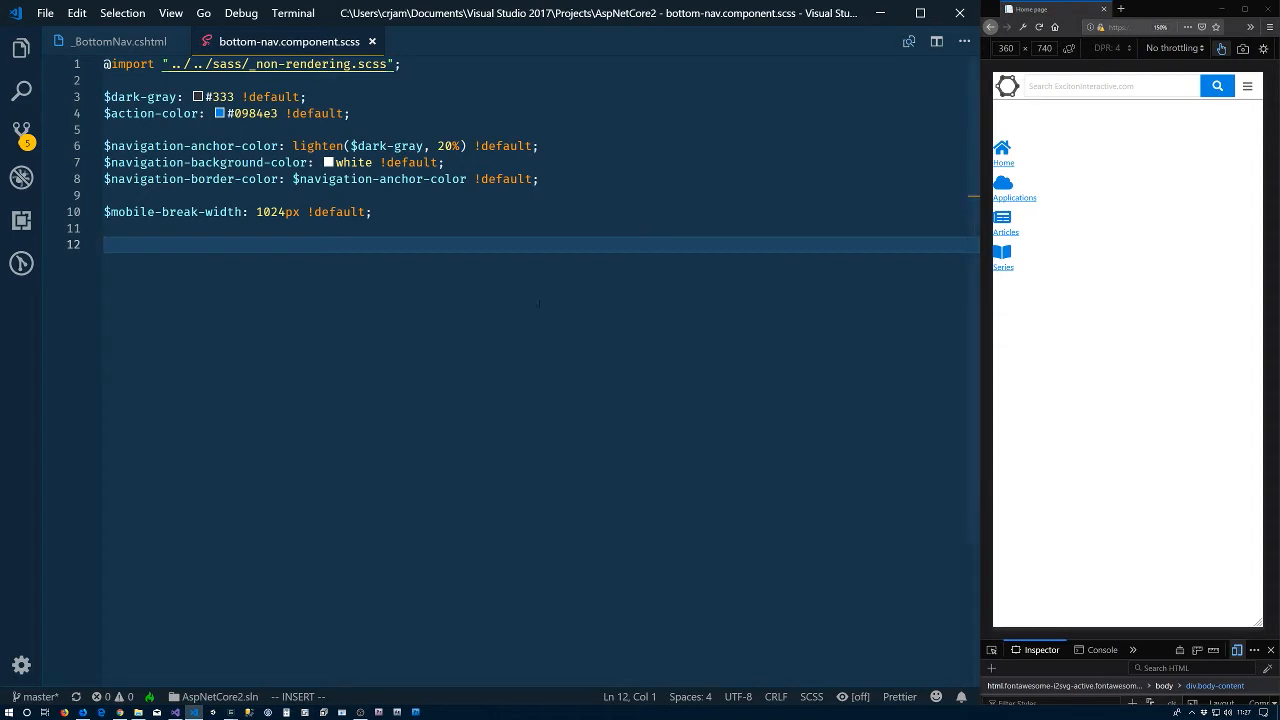
pyautogui.write('.bo')
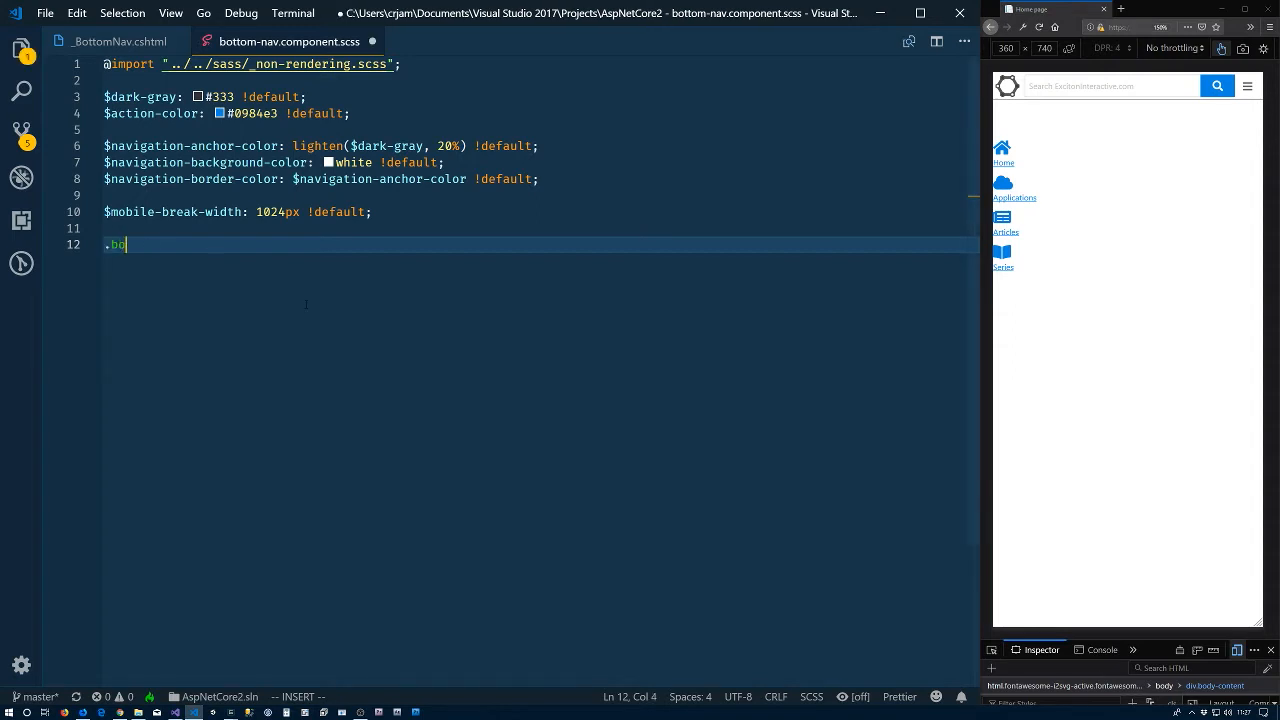
pyautogui.write('ttom-navigati')
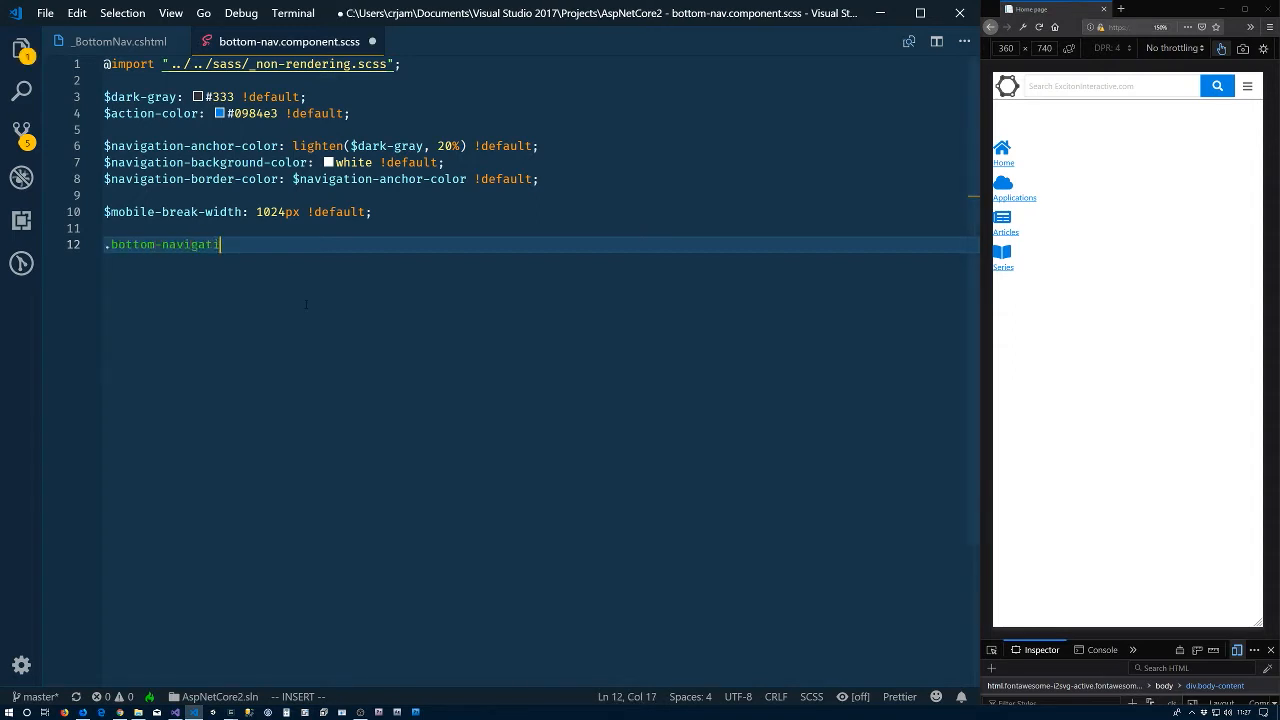
pyautogui.write('on {')
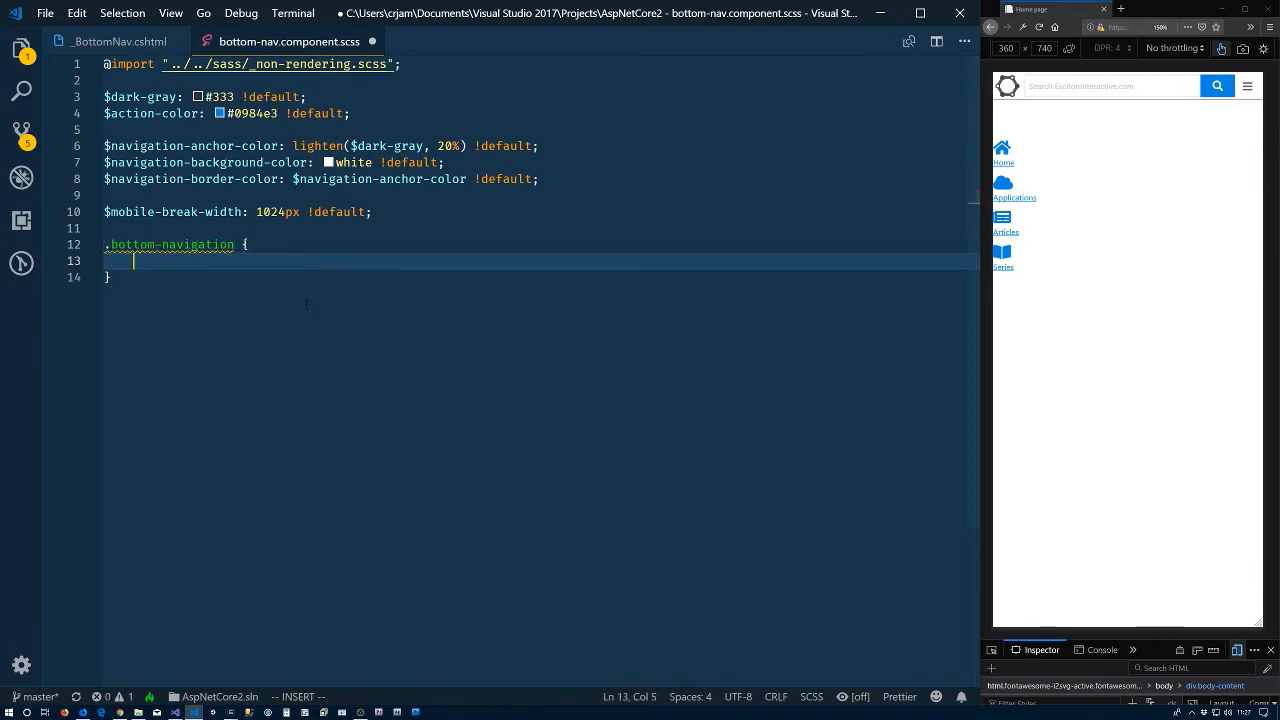
pyautogui.write('@include')
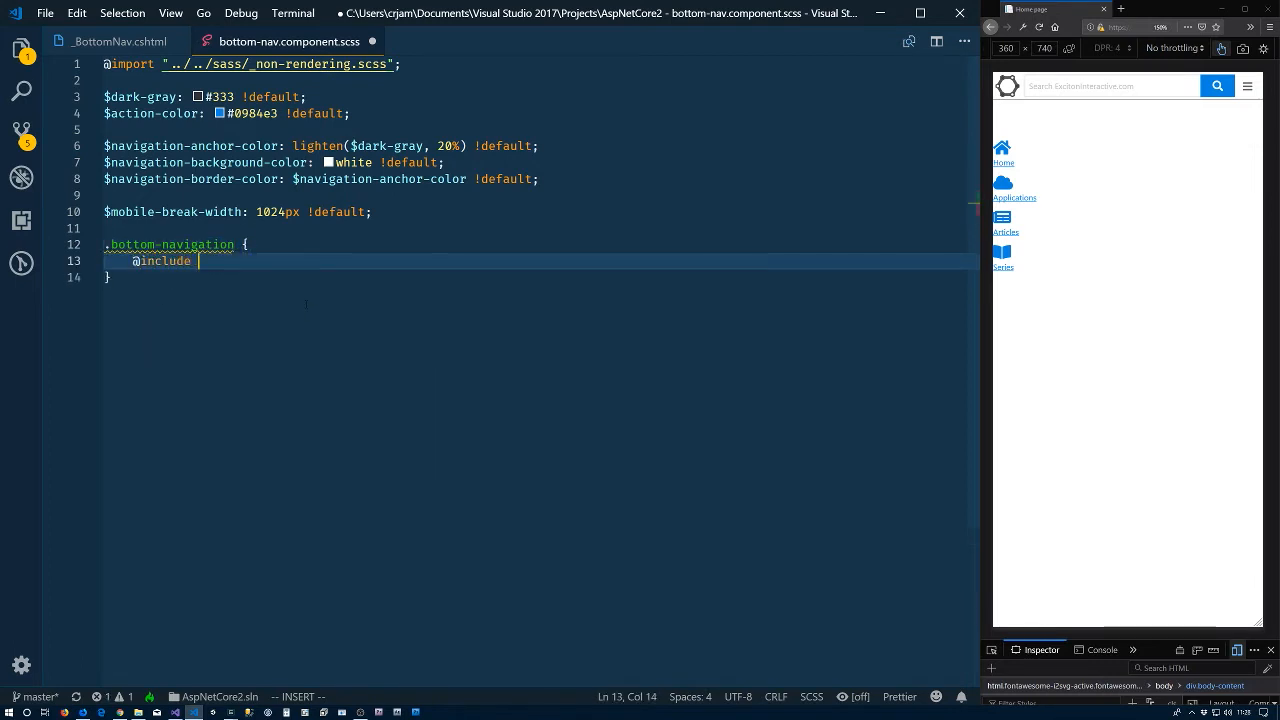
pyautogui.write('post')
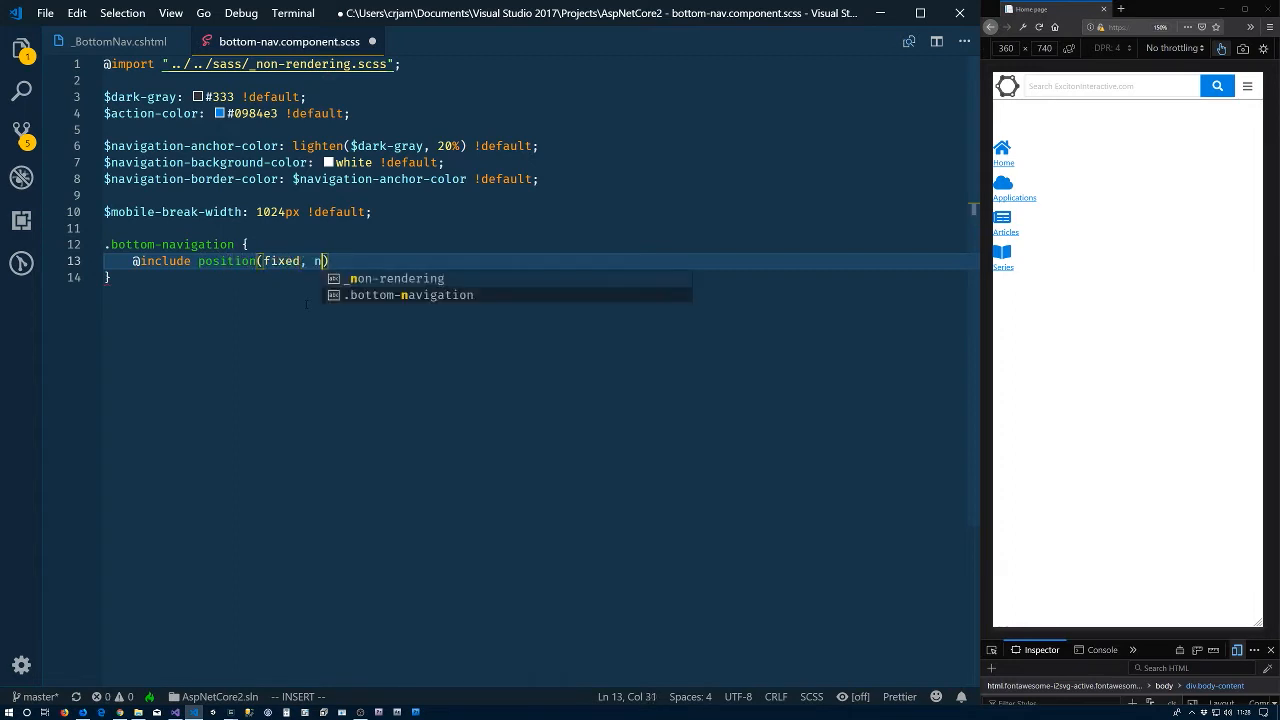
pyautogui.write('ull 0 0 0')
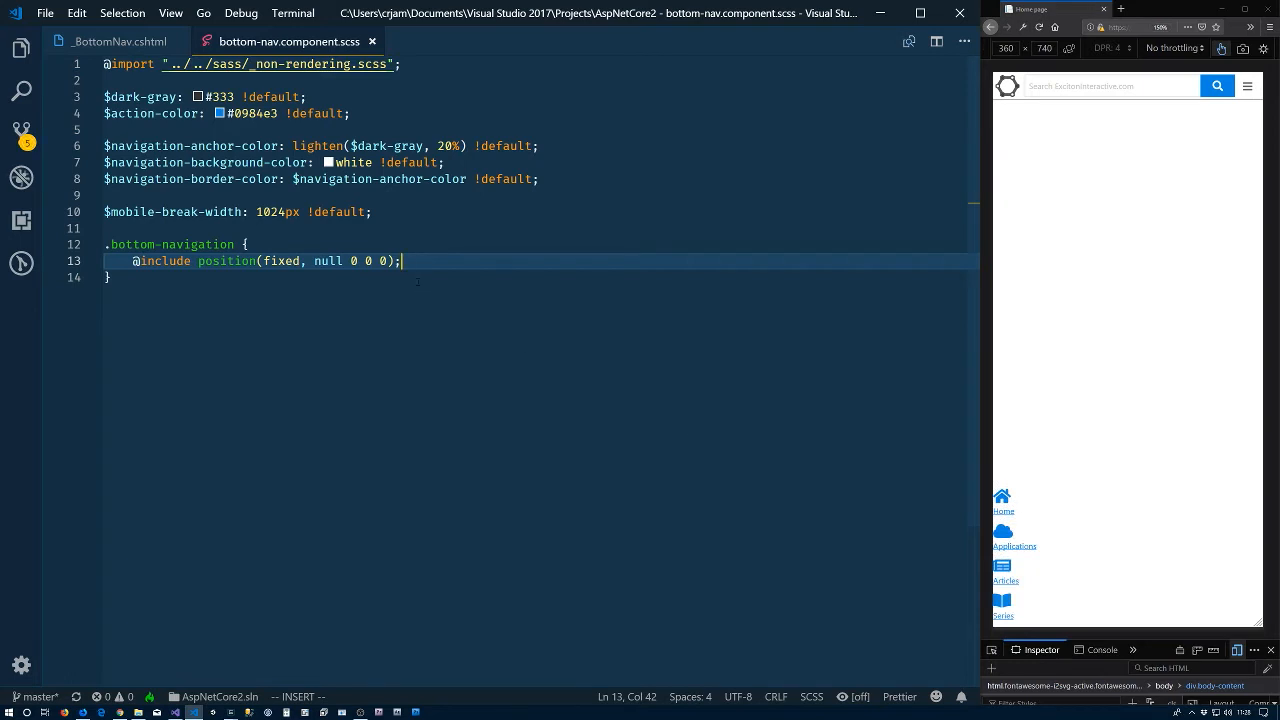
pyautogui.press('Enter')
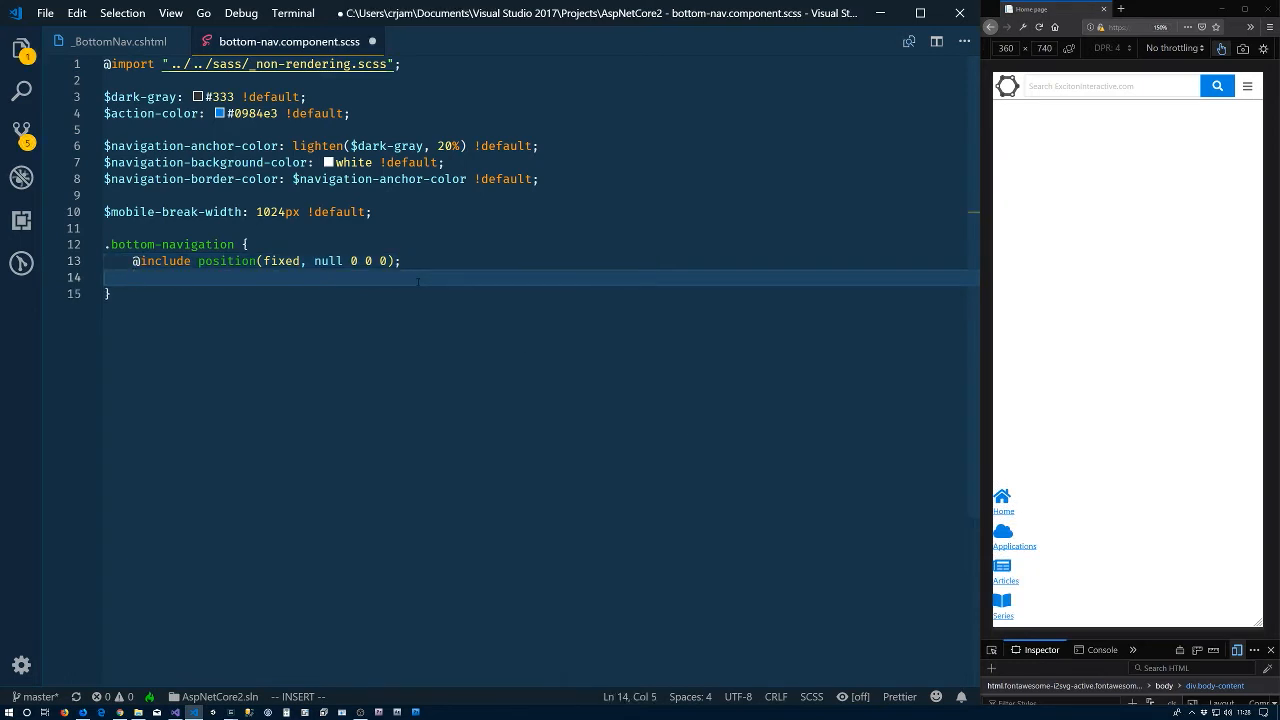
# Set the navigation background colour and border colour variables
pyautogui.write('background-color:')
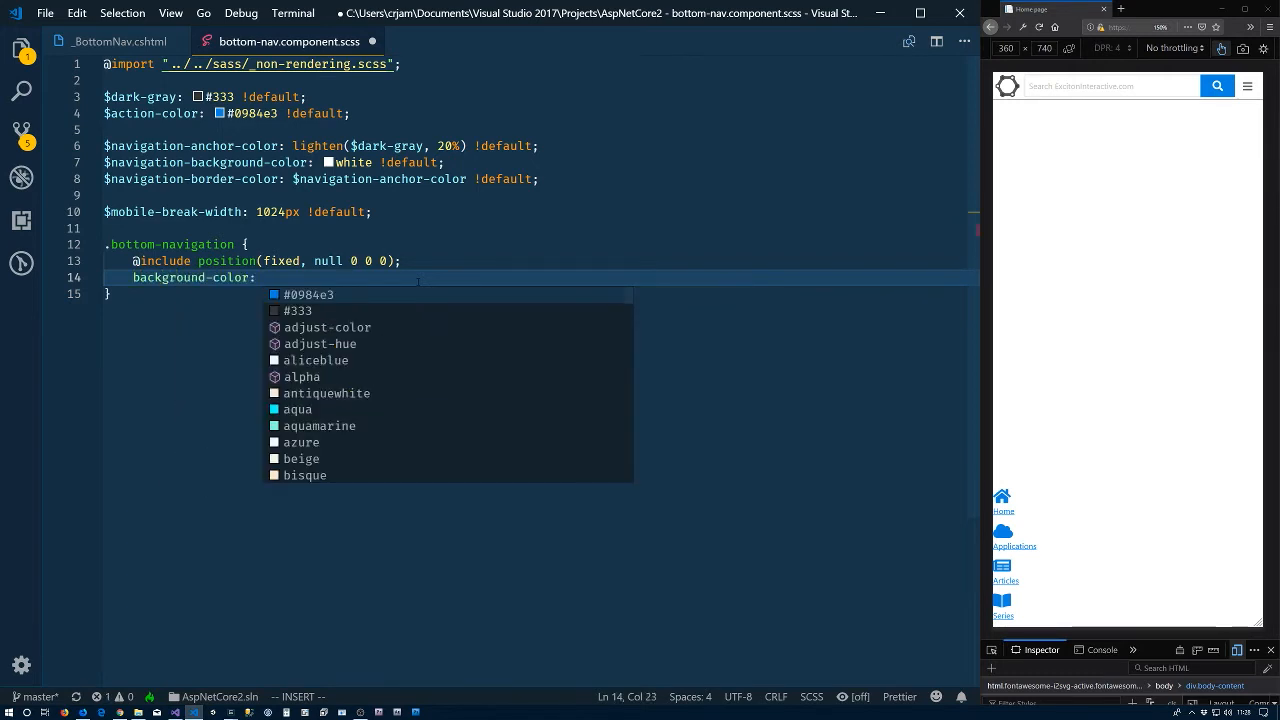
pyautogui.write('$navigation-background-color;')
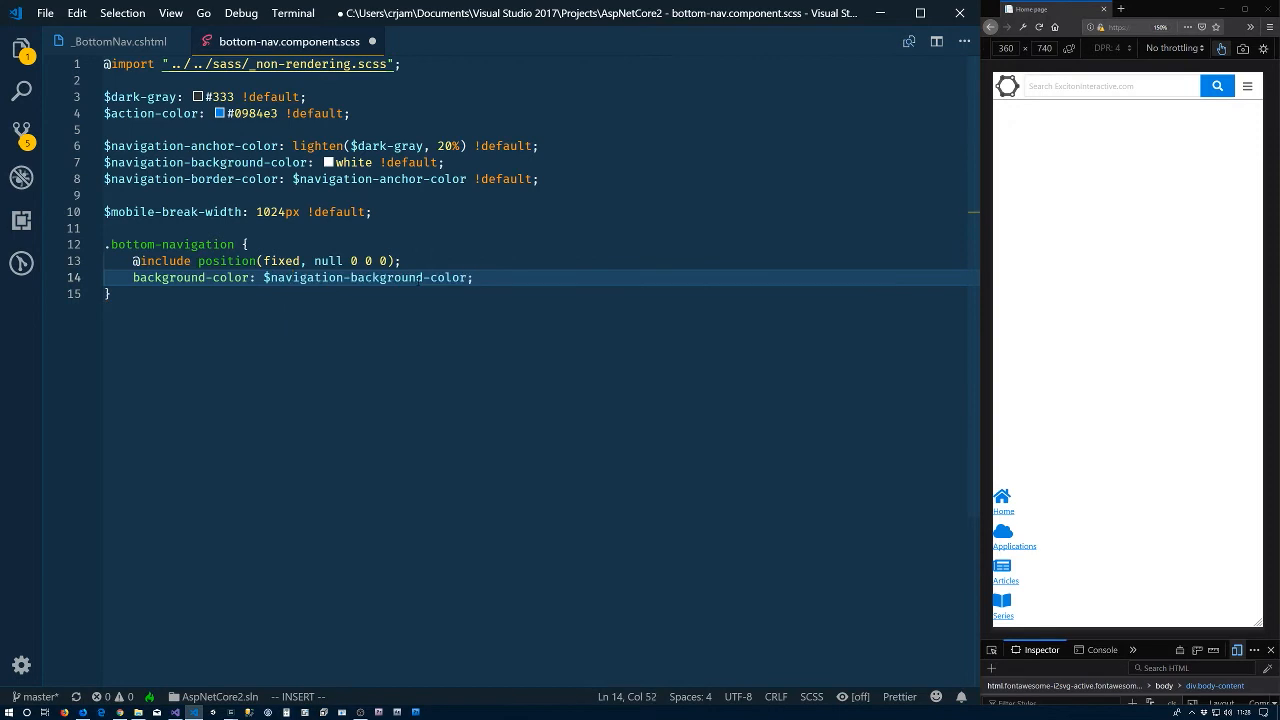
pyautogui.press('Enter')
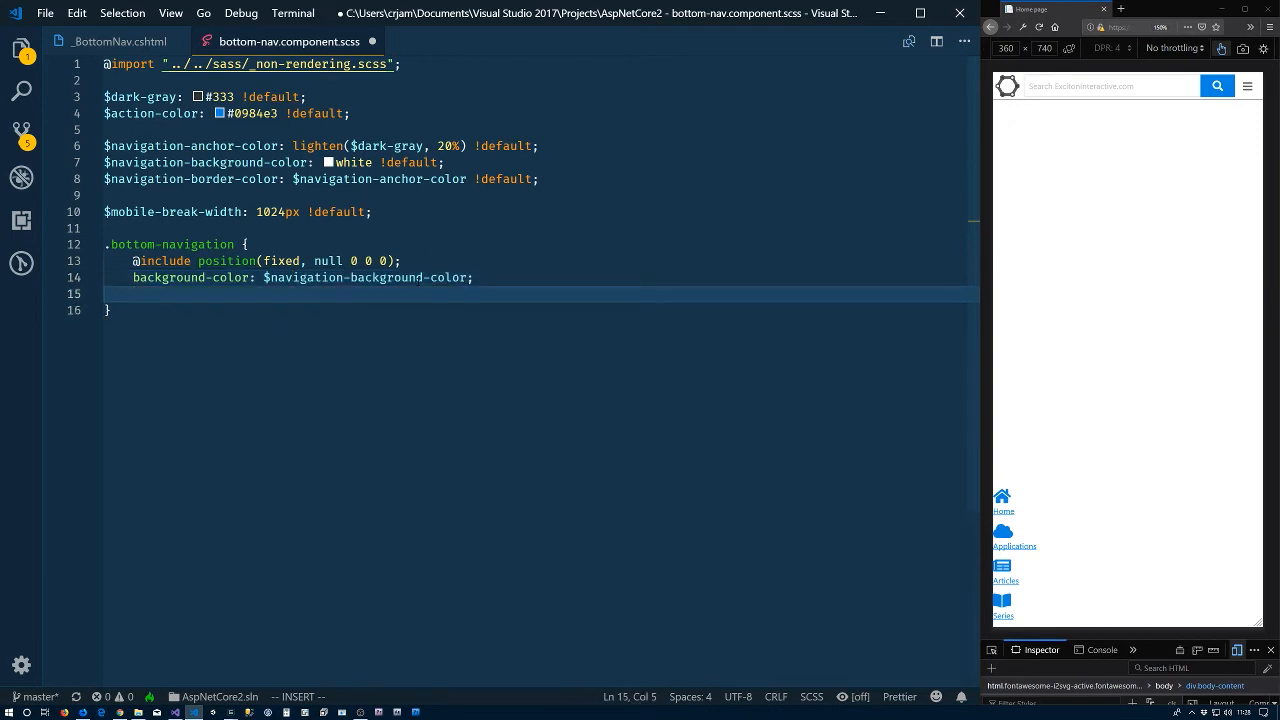
pyautogui.write('bor')
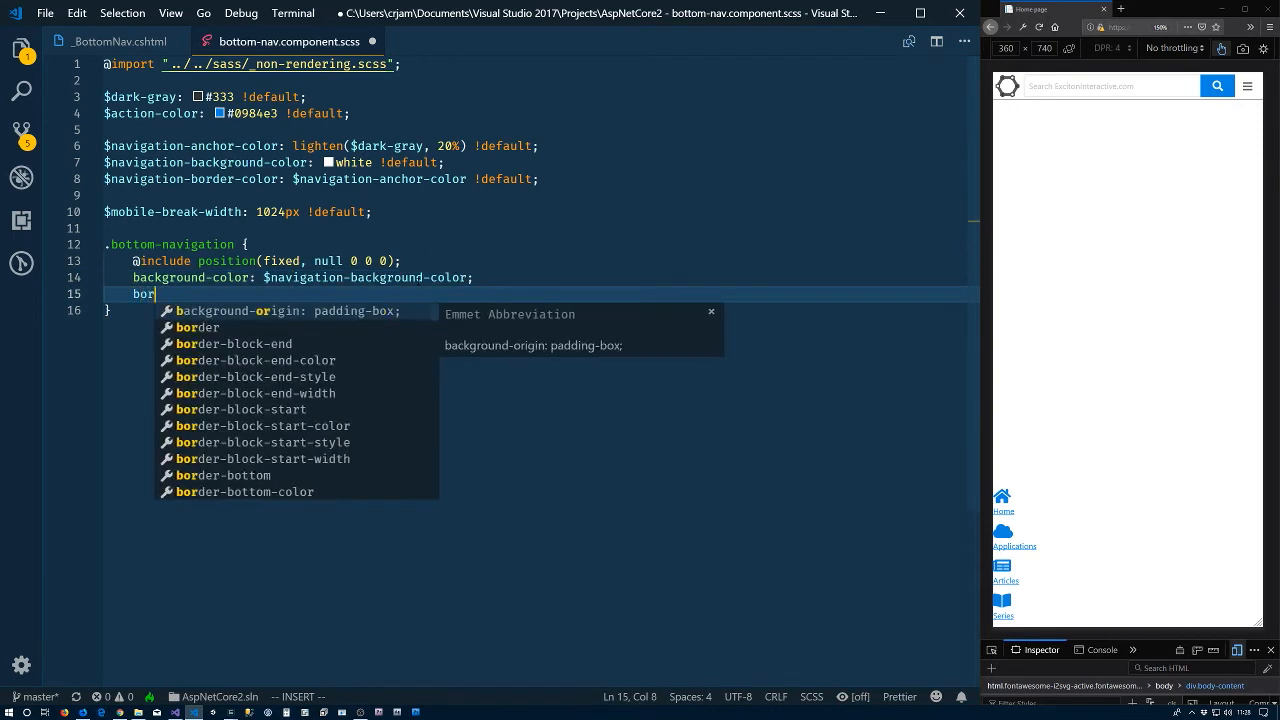
pyautogui.write('der-color:')
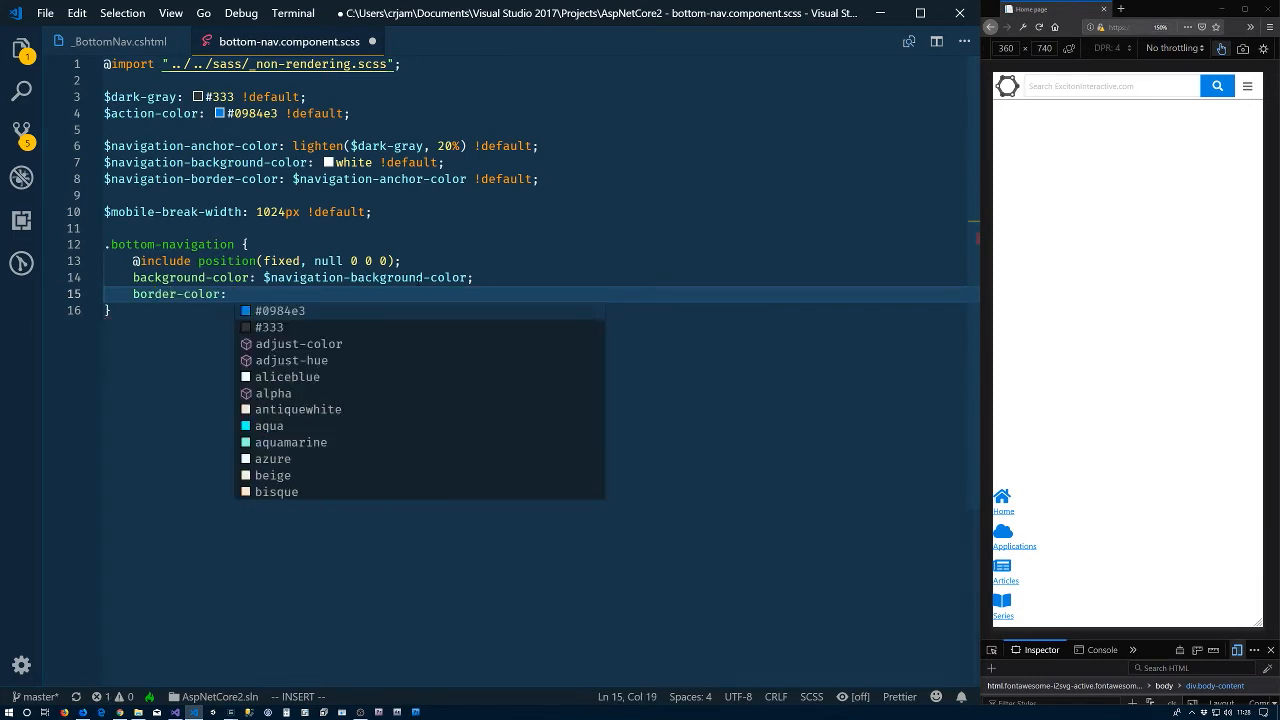
pyautogui.write('$na')
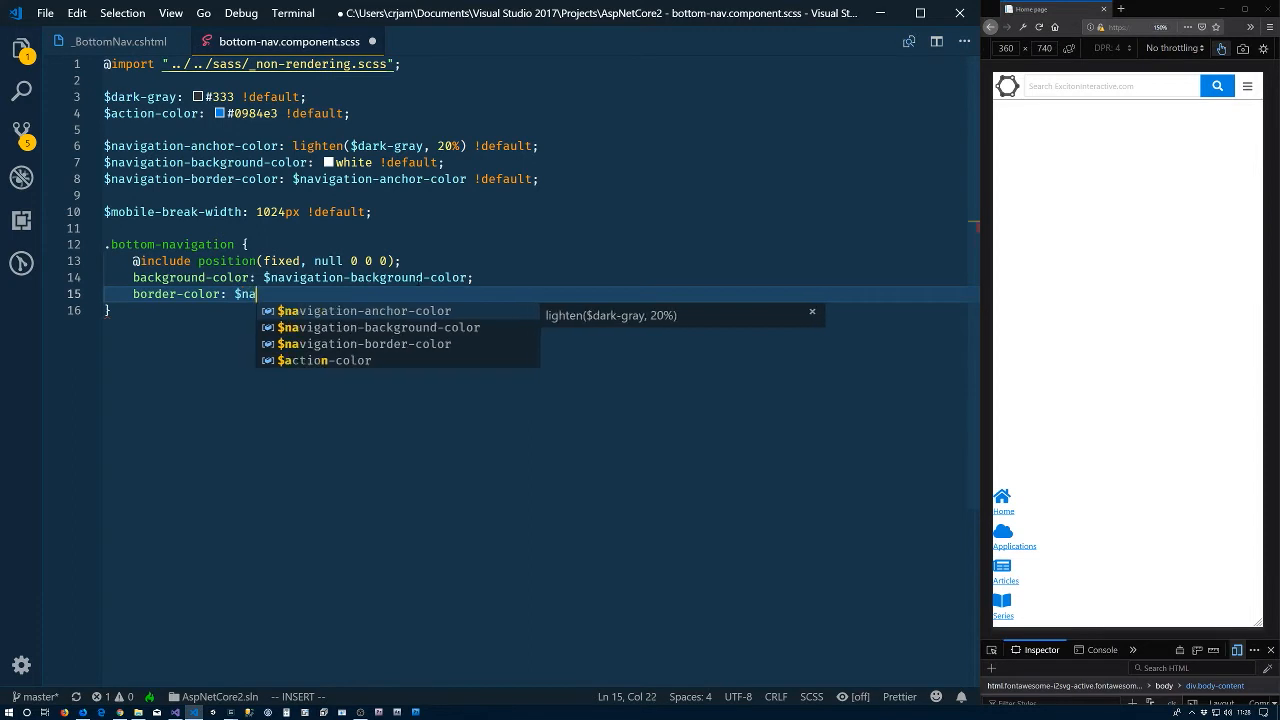
pyautogui.press('Tab')
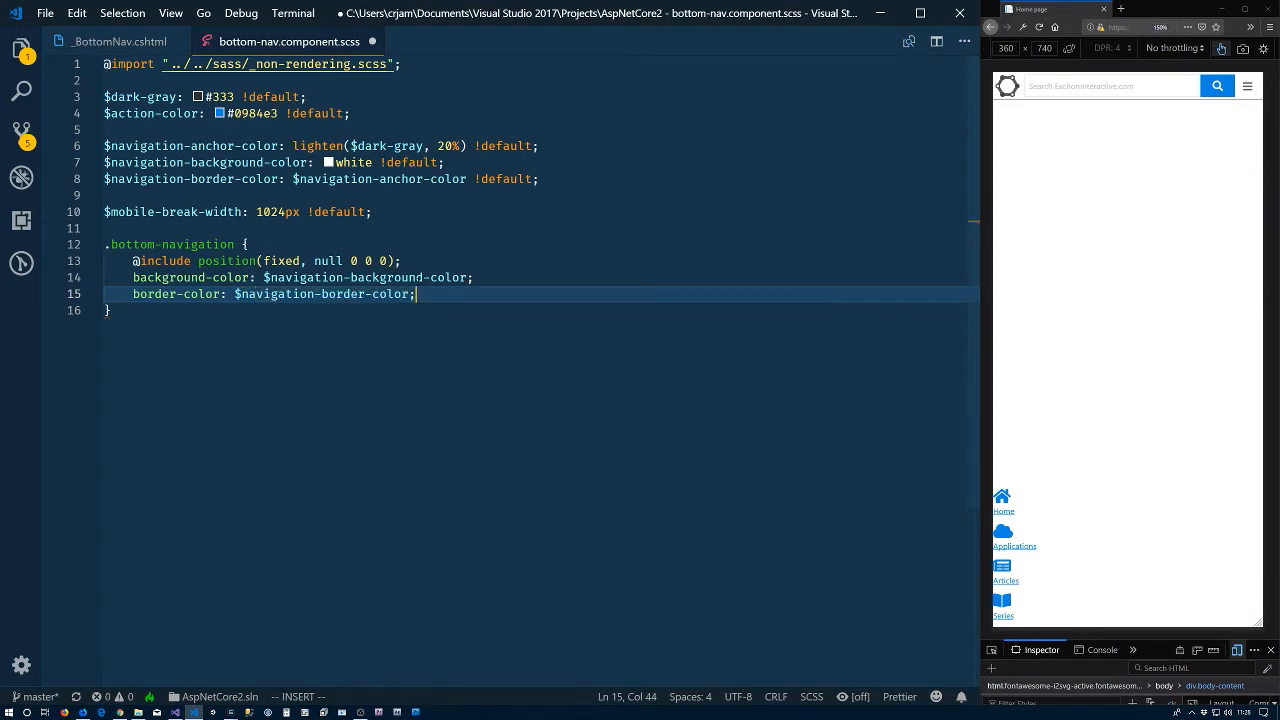
# Add a solid 1px top border and z-index 2000
pyautogui.write('bos')
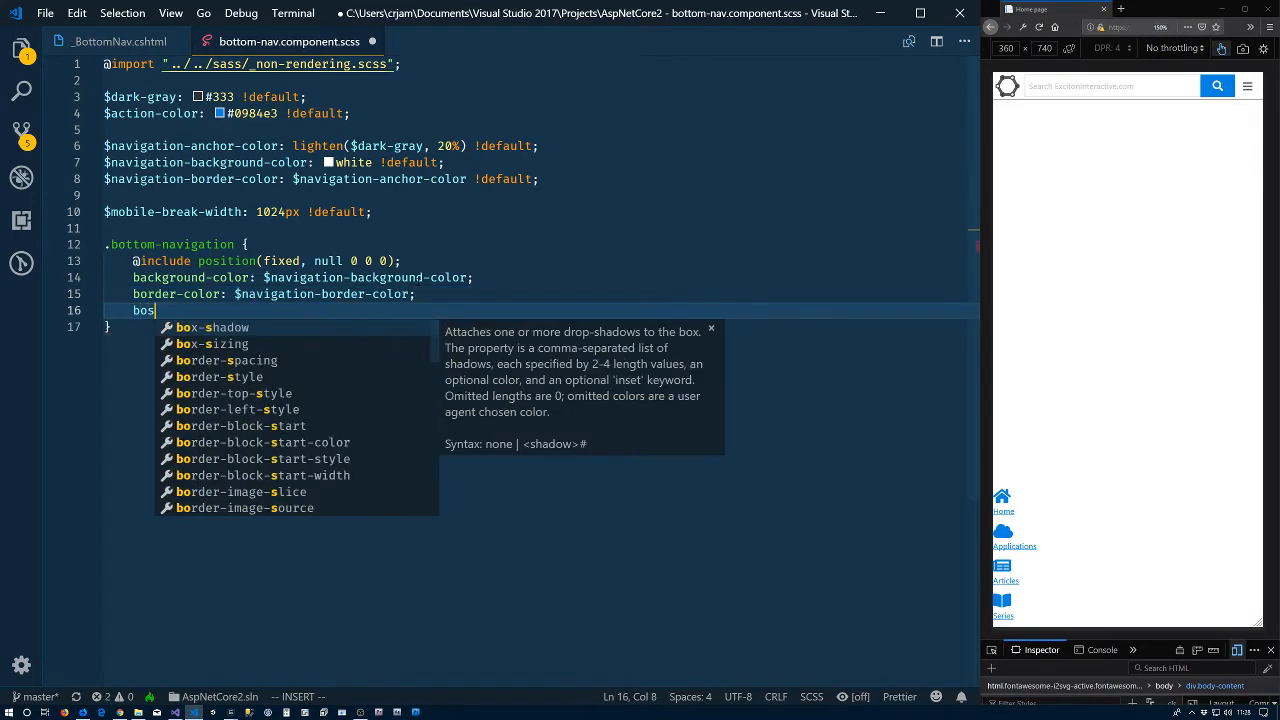
pyautogui.write('border-style: s')
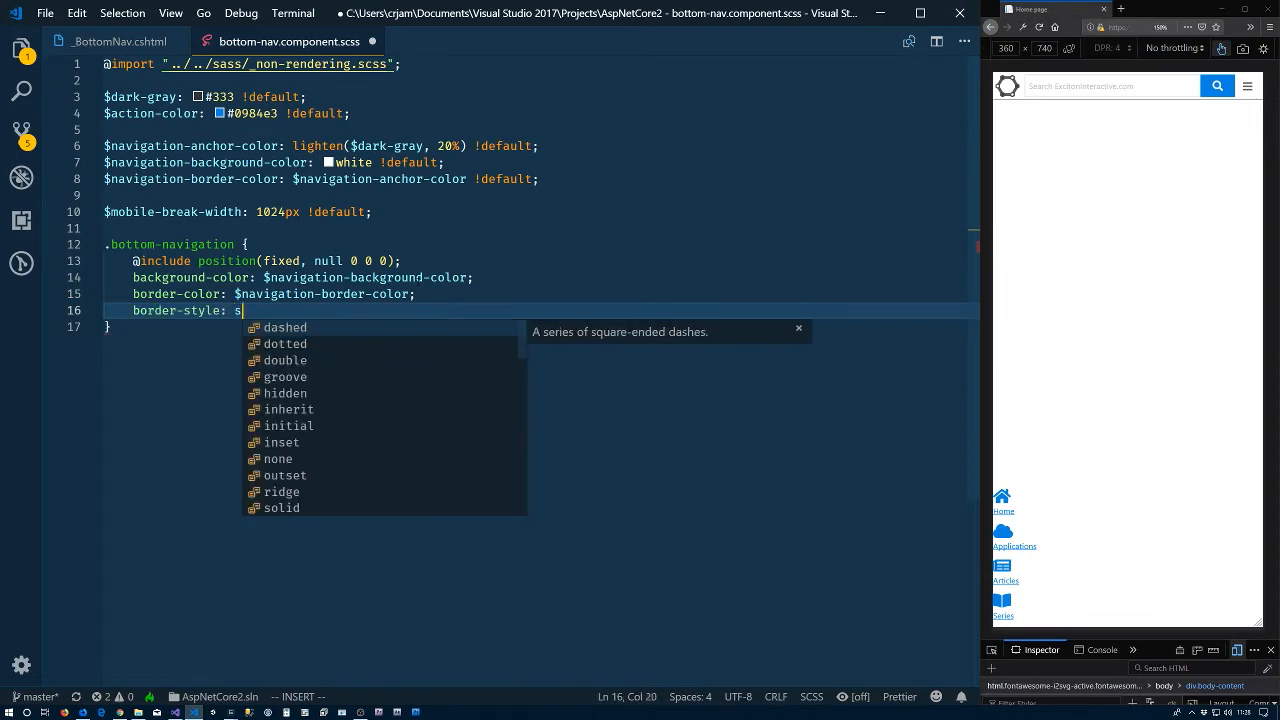
pyautogui.write('olid;')
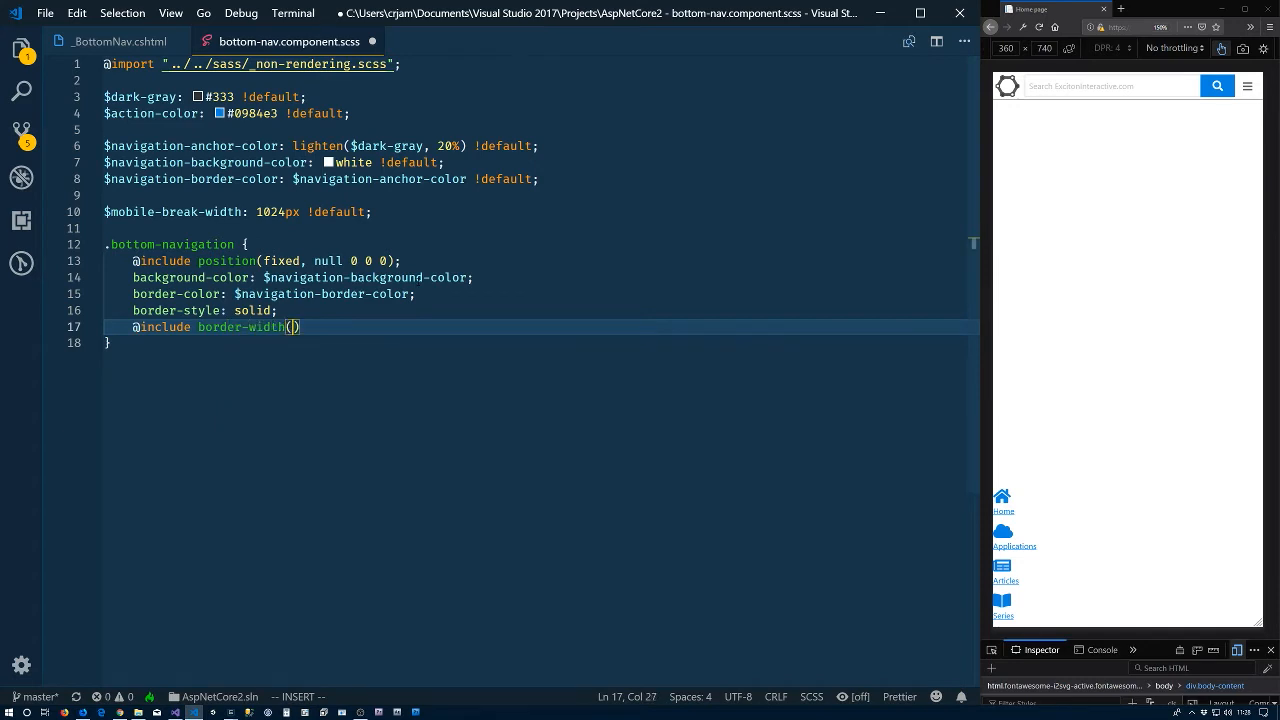
pyautogui.write('1px 0 0 0')
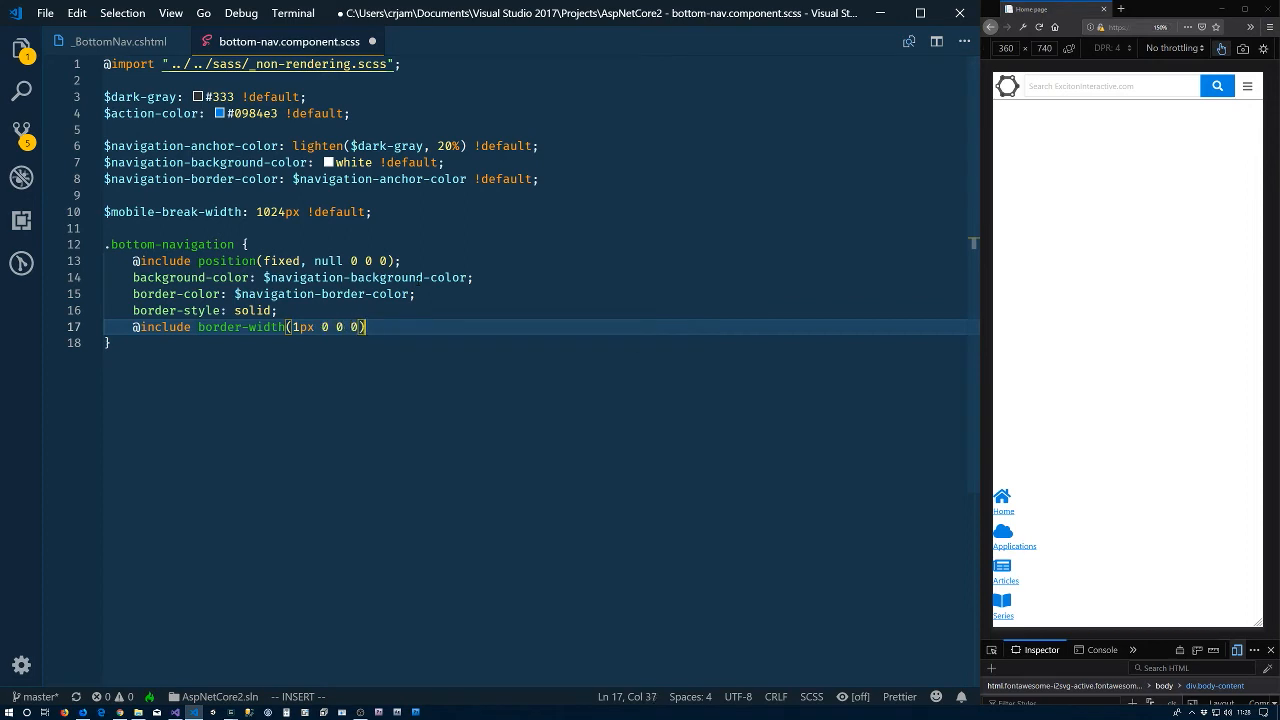
pyautogui.write(';')
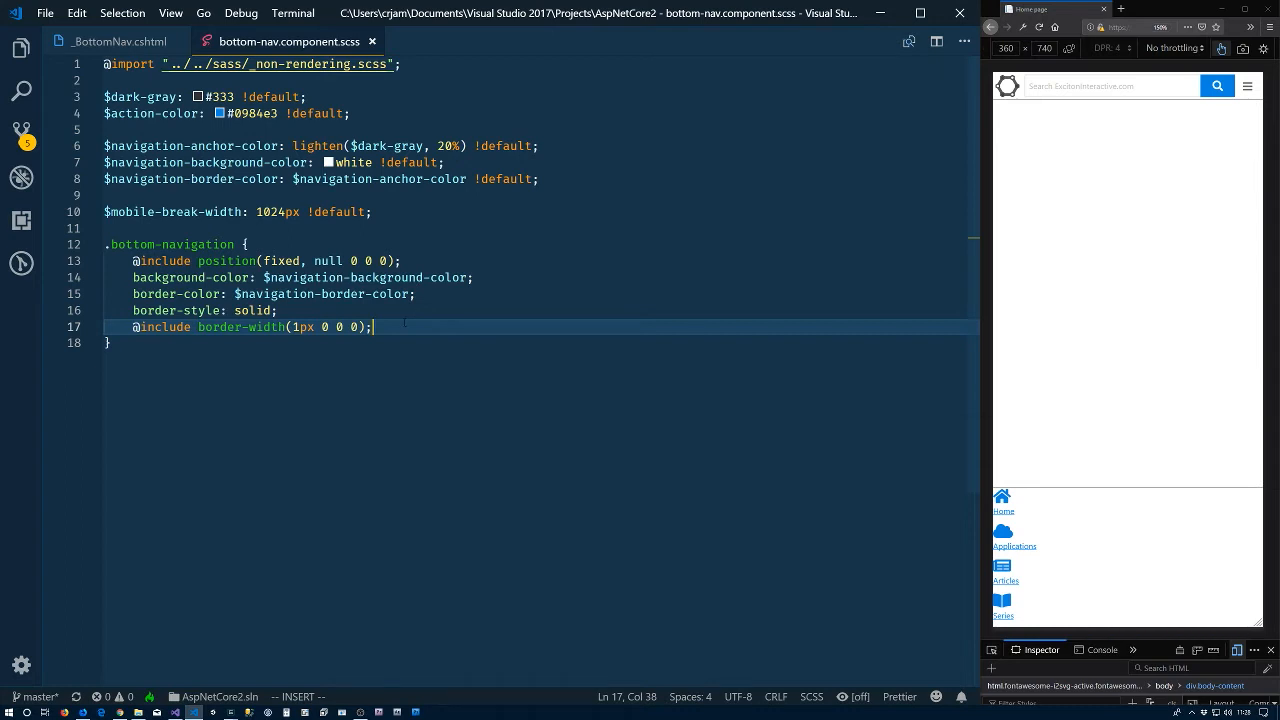
pyautogui.write('z')
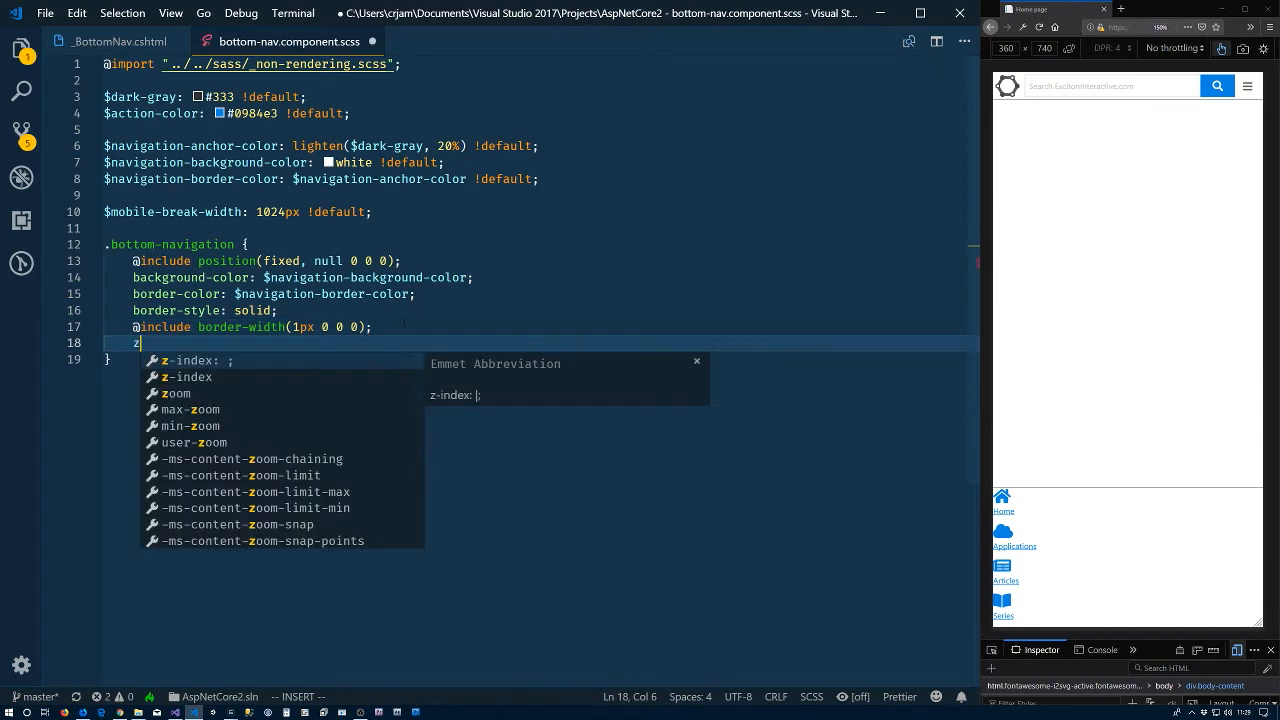
pyautogui.write('-index:')
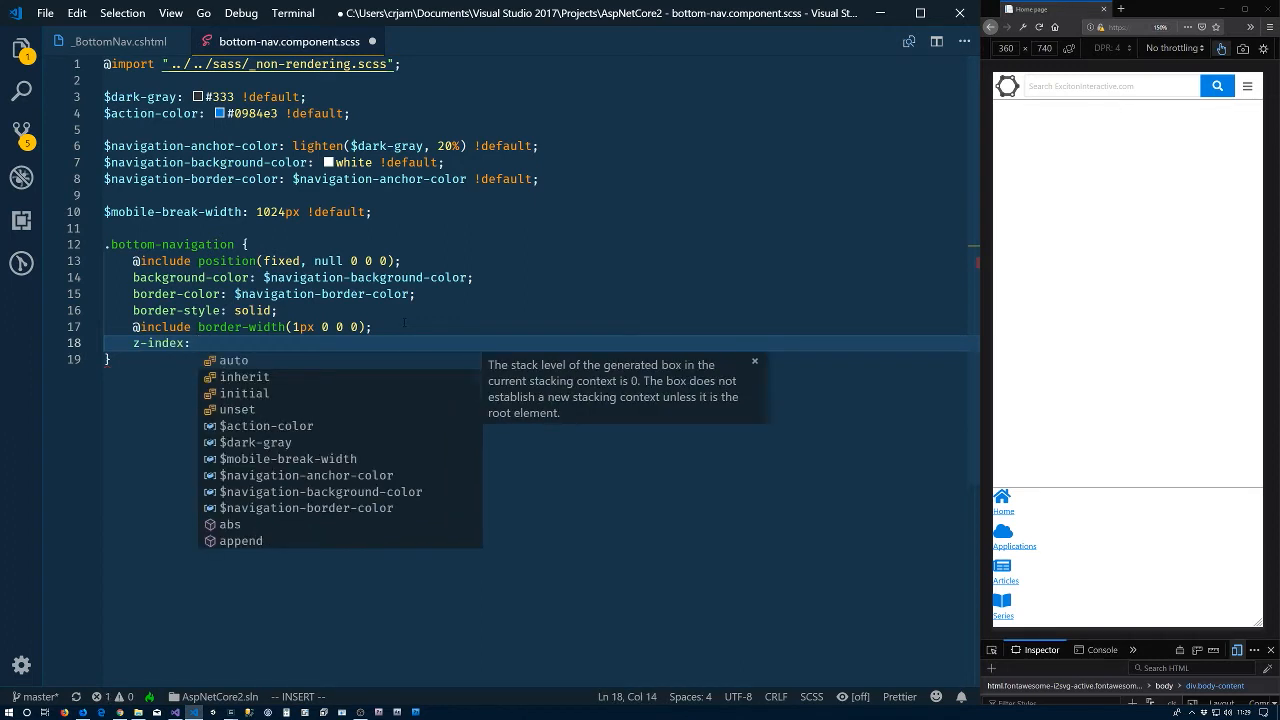
pyautogui.write('2000;')
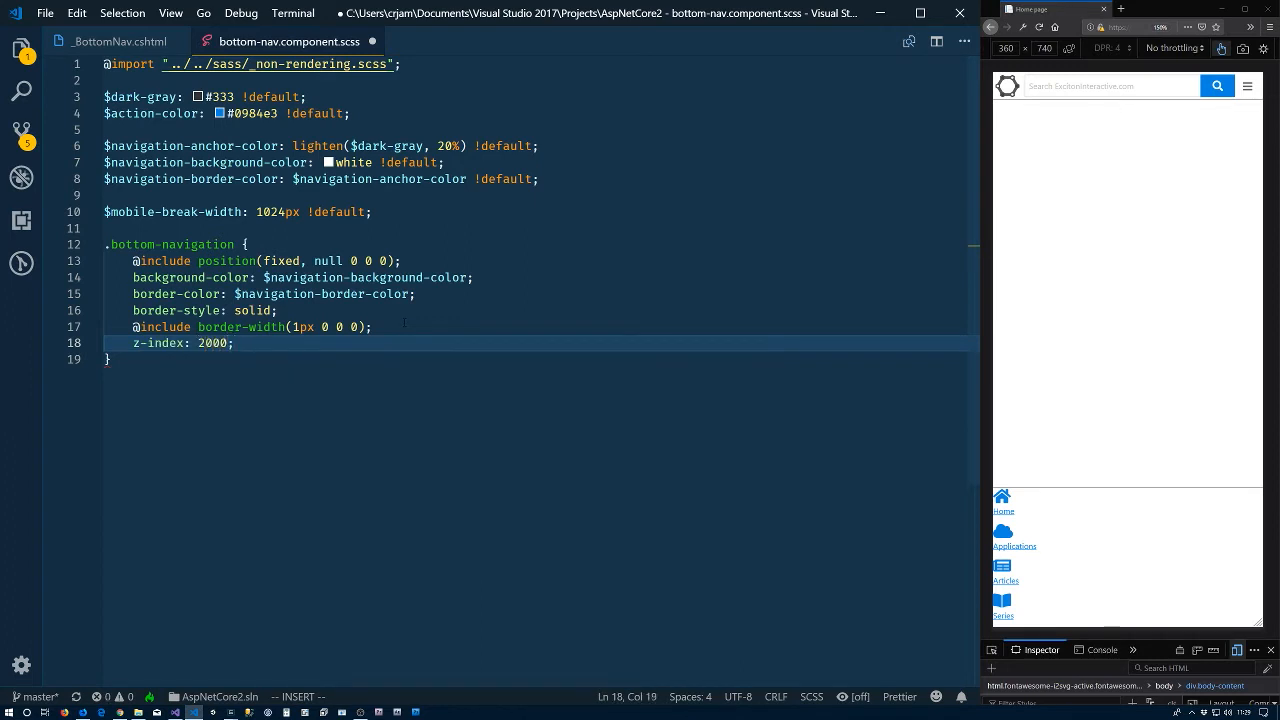
pyautogui.moveTo(405, 324)
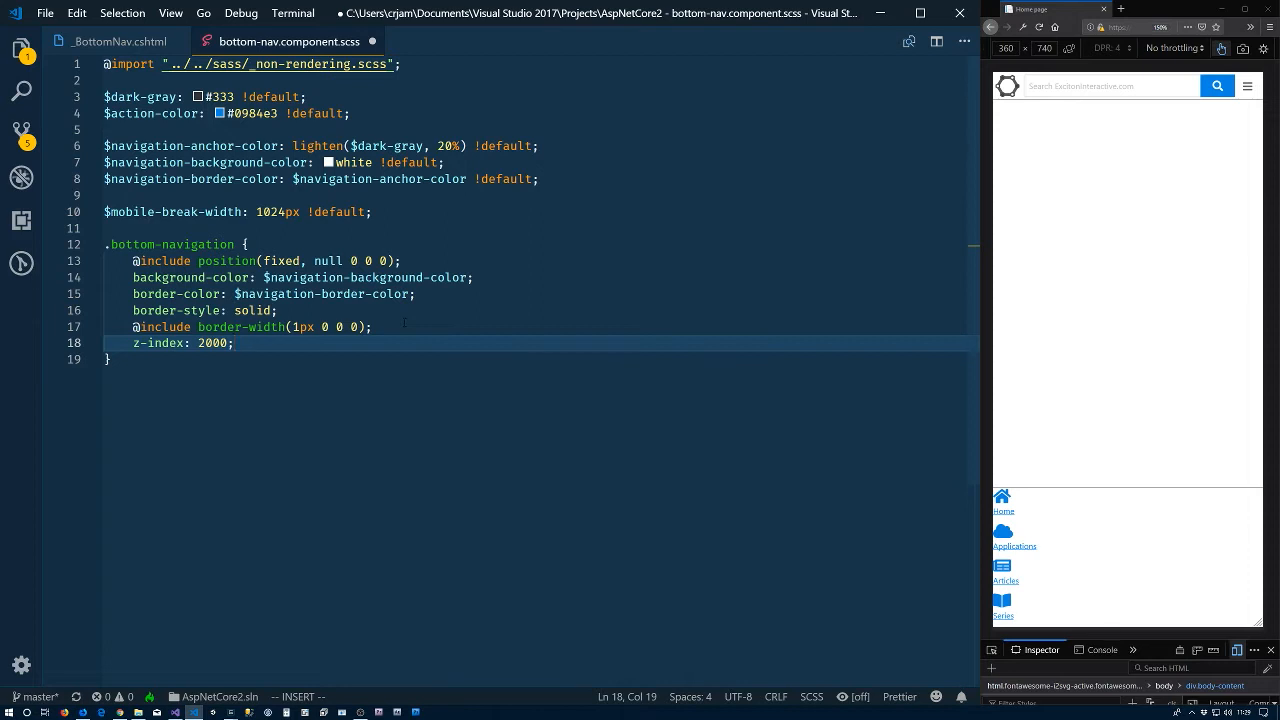
pyautogui.press('Enter')
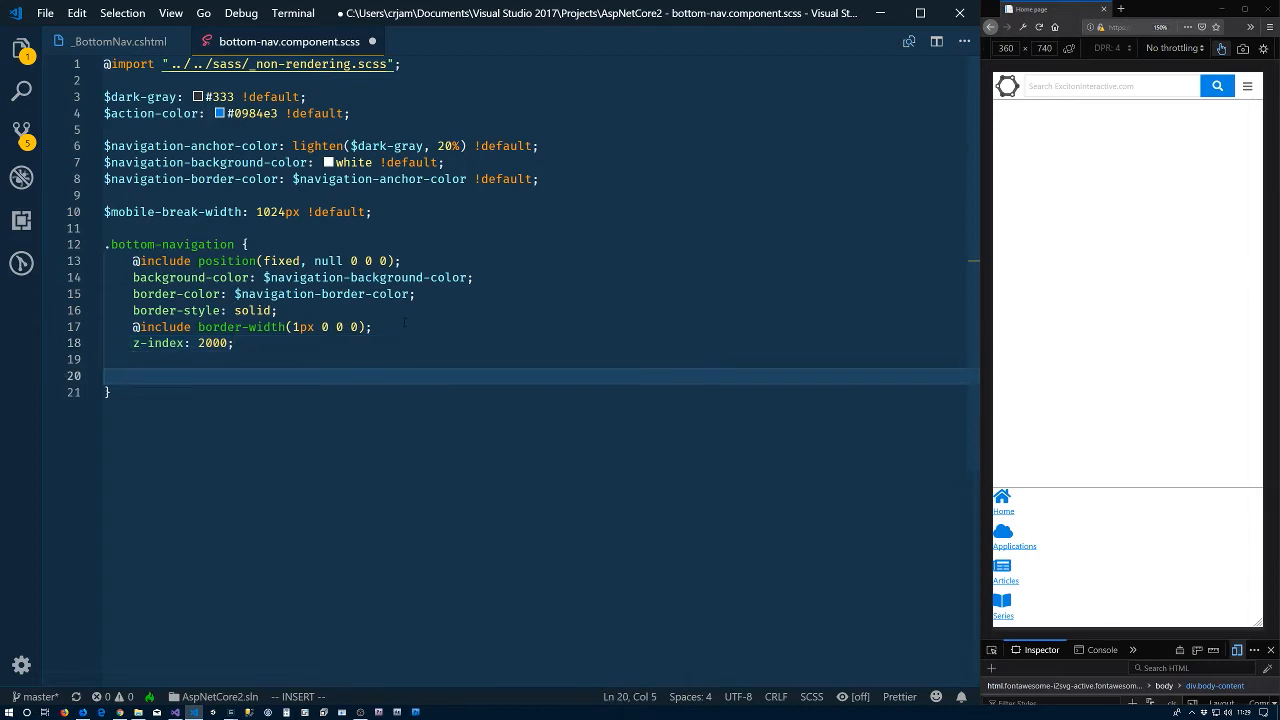
# Add a ul rule with display flex, flex-direction row and 500px max-width
pyautogui.write('ul {')
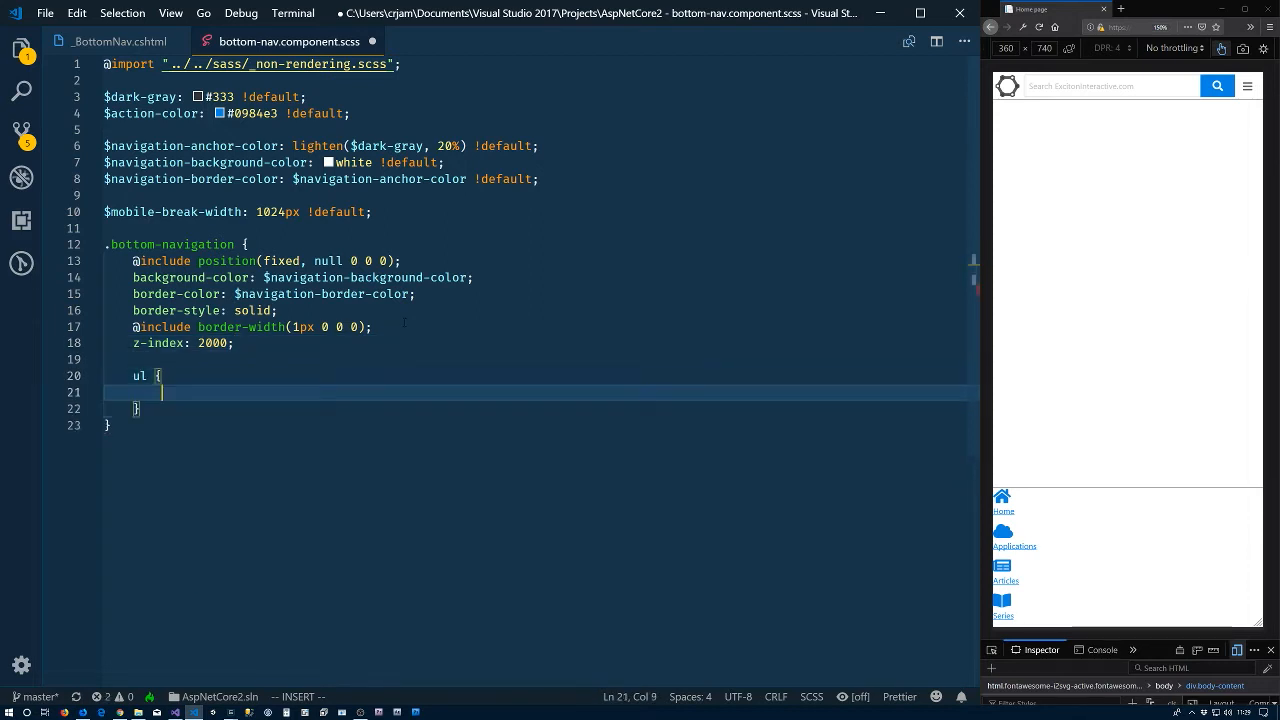
pyautogui.write('display: fl')
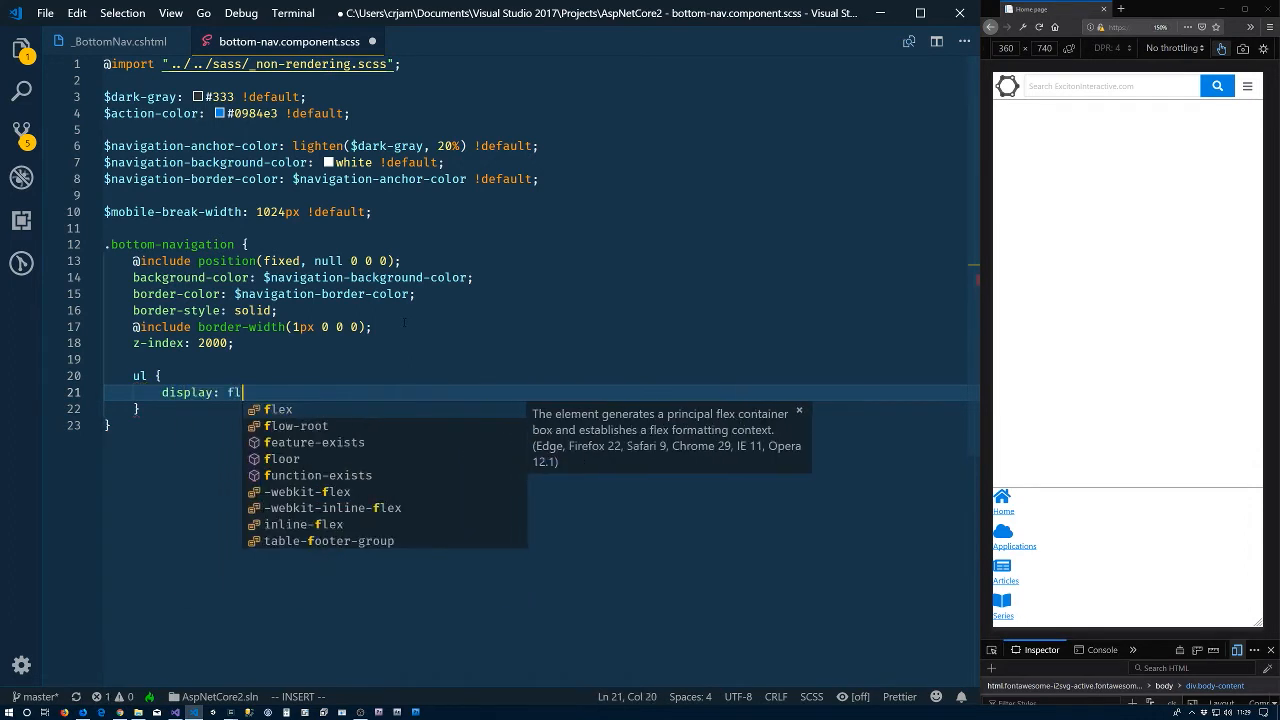
pyautogui.press('Enter')
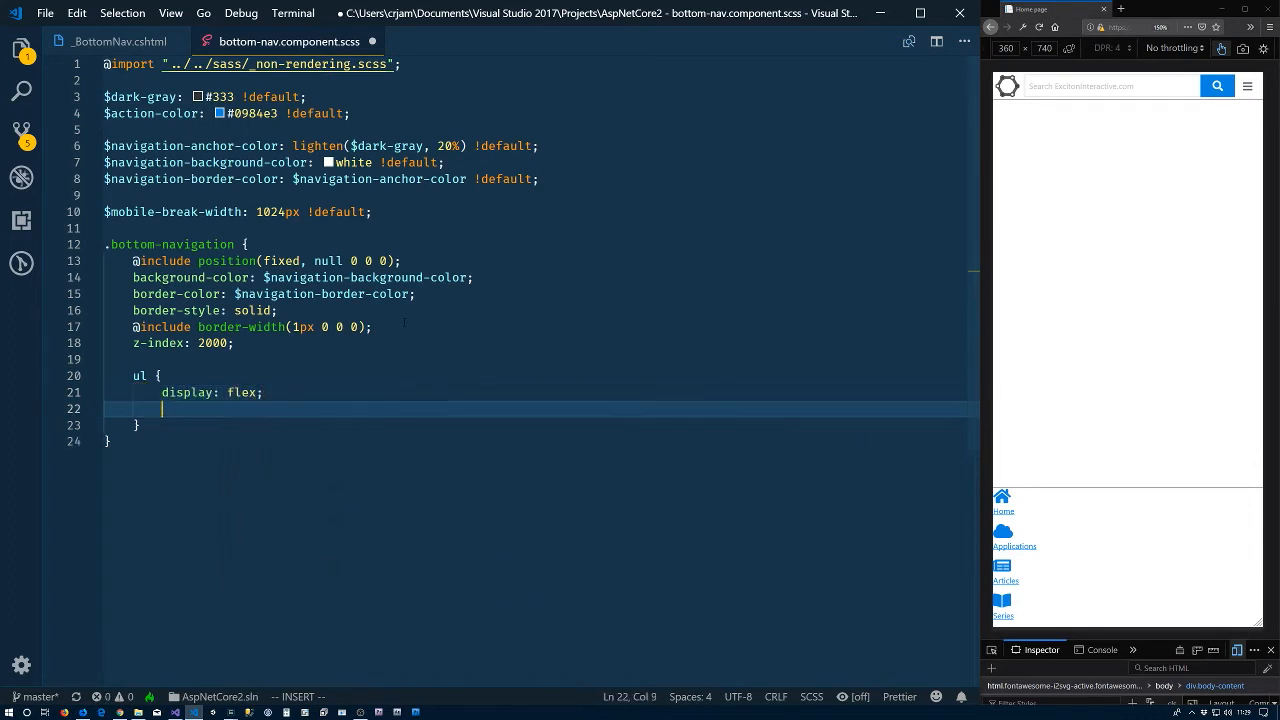
pyautogui.write('fledi')
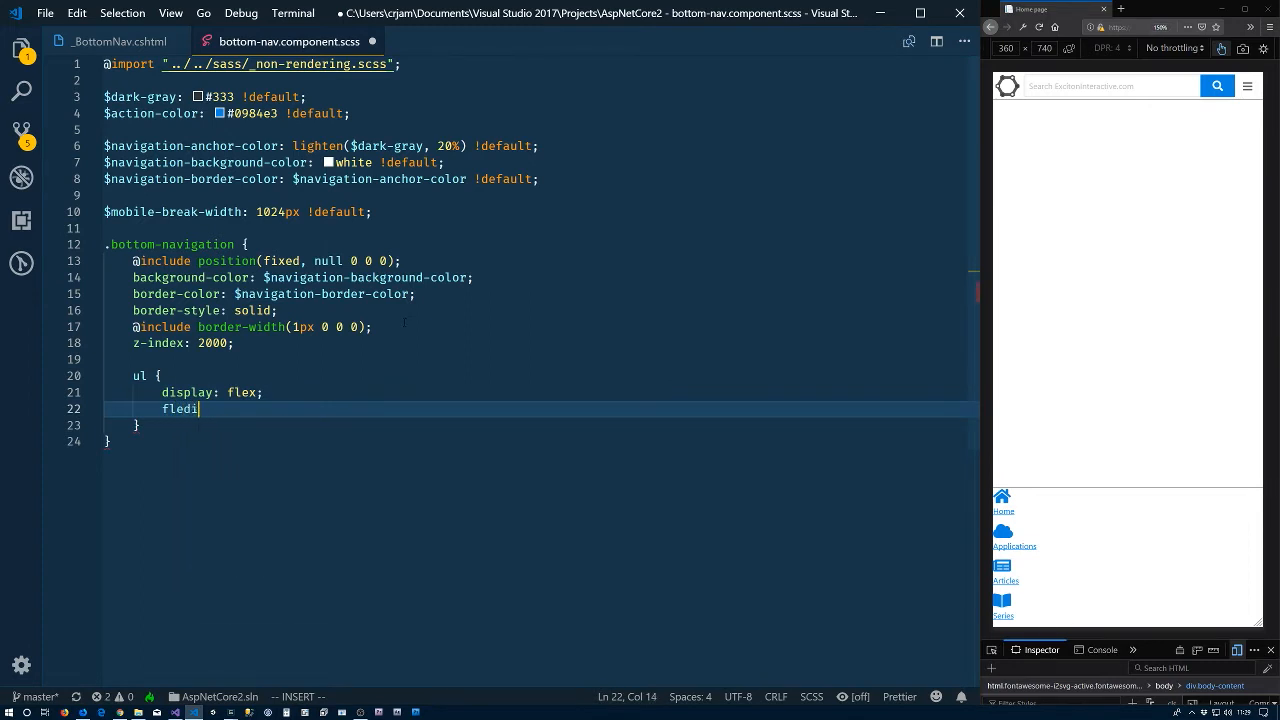
pyautogui.write('flex-direction: row;')
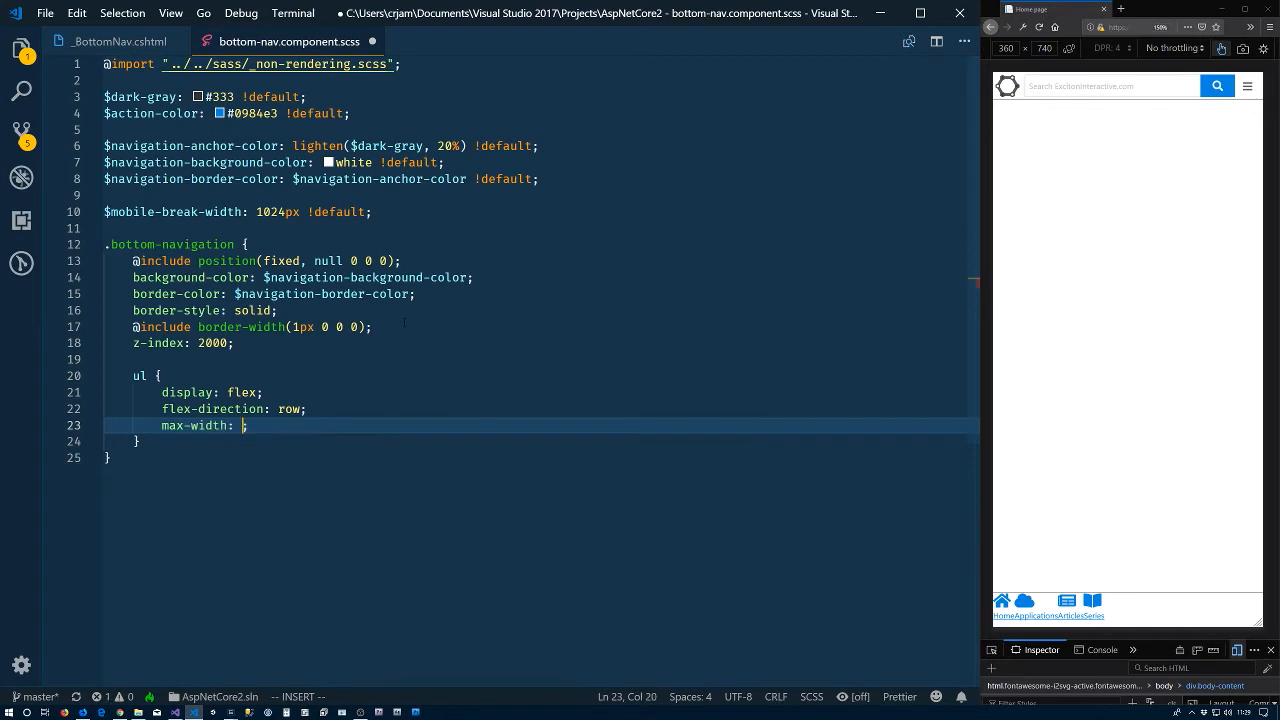
pyautogui.write('500px')
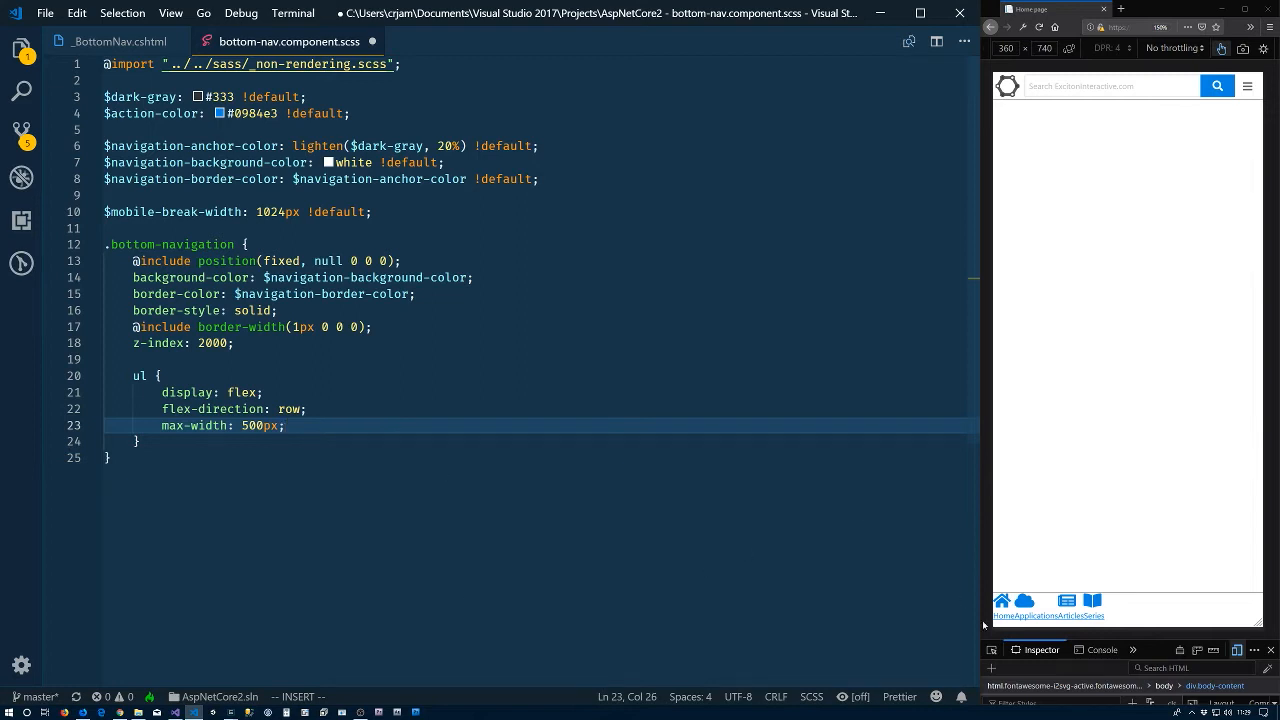
pyautogui.moveTo(1012, 495)
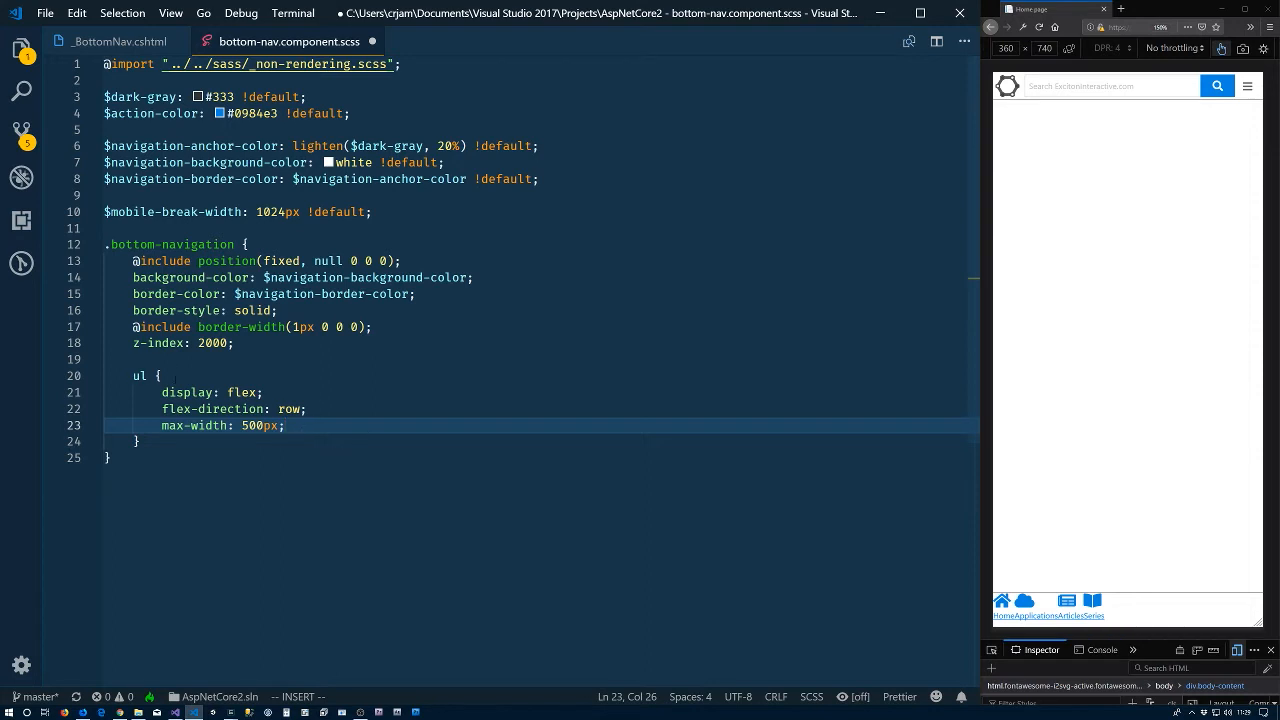
# Centre the list with margin(null auto) and begin an li rule
pyautogui.press('Enter')
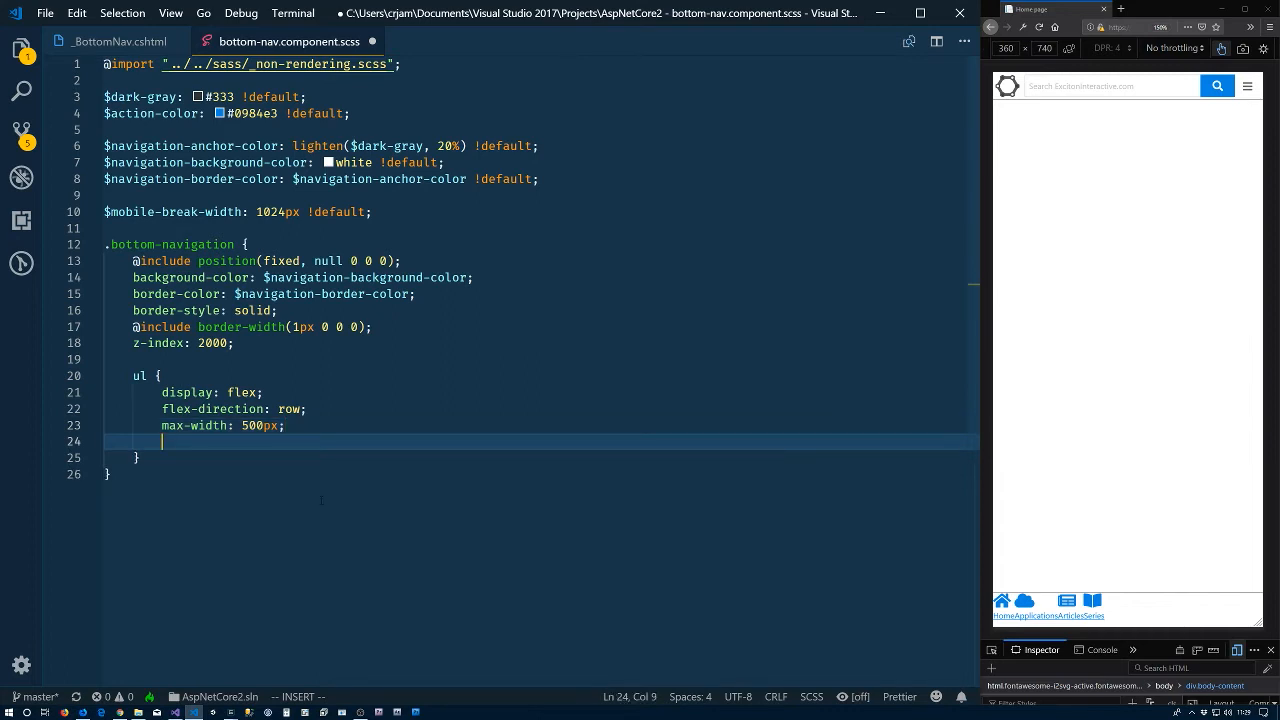
pyautogui.write('@inc')
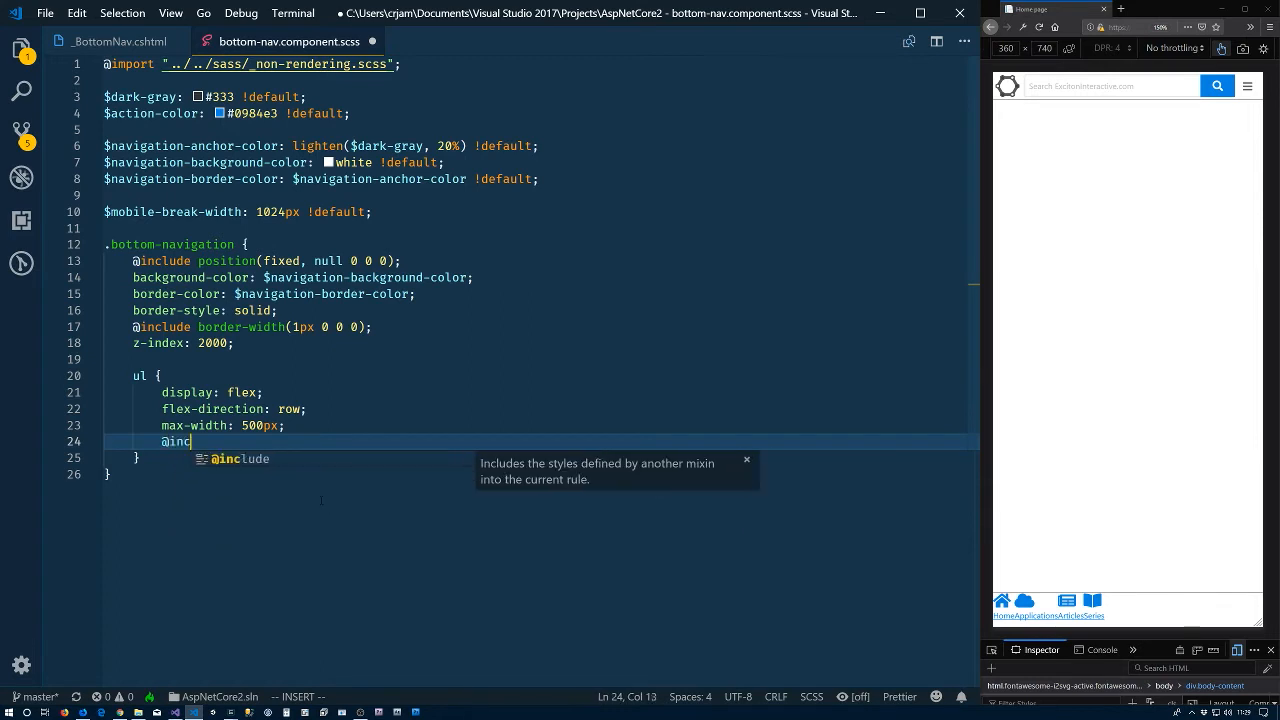
pyautogui.write('lude margin(null')
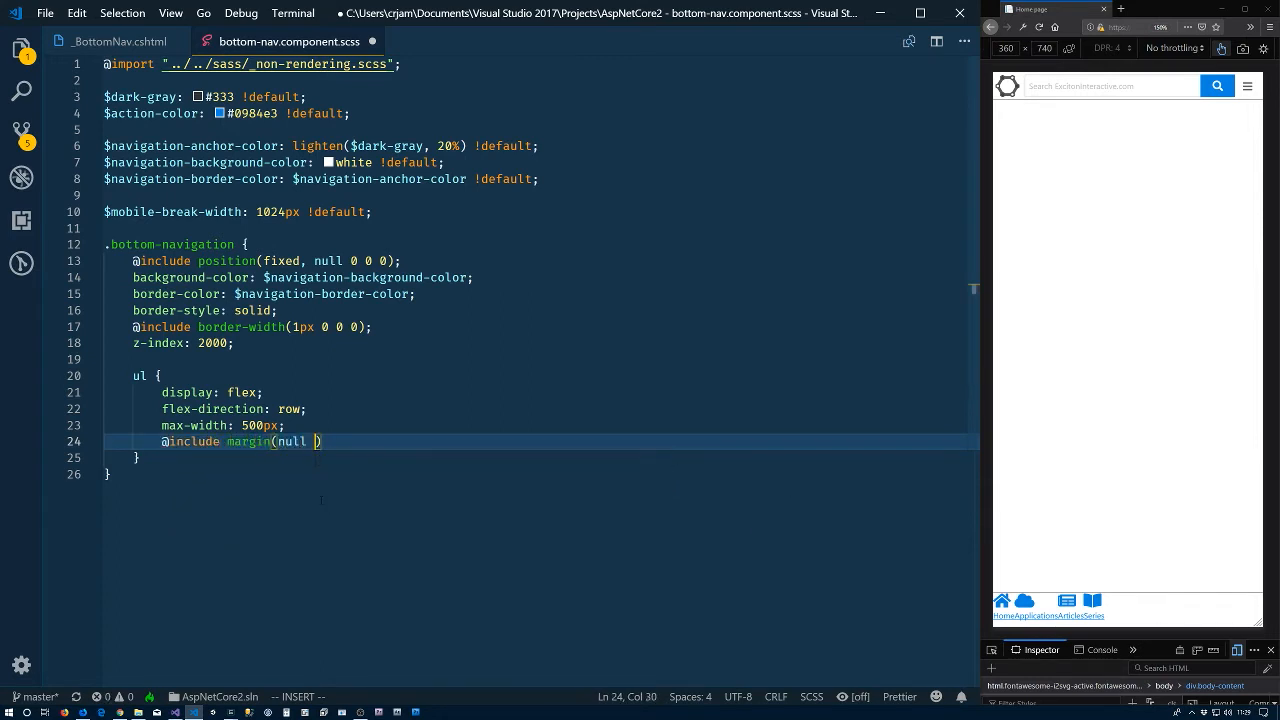
pyautogui.write('auto)')
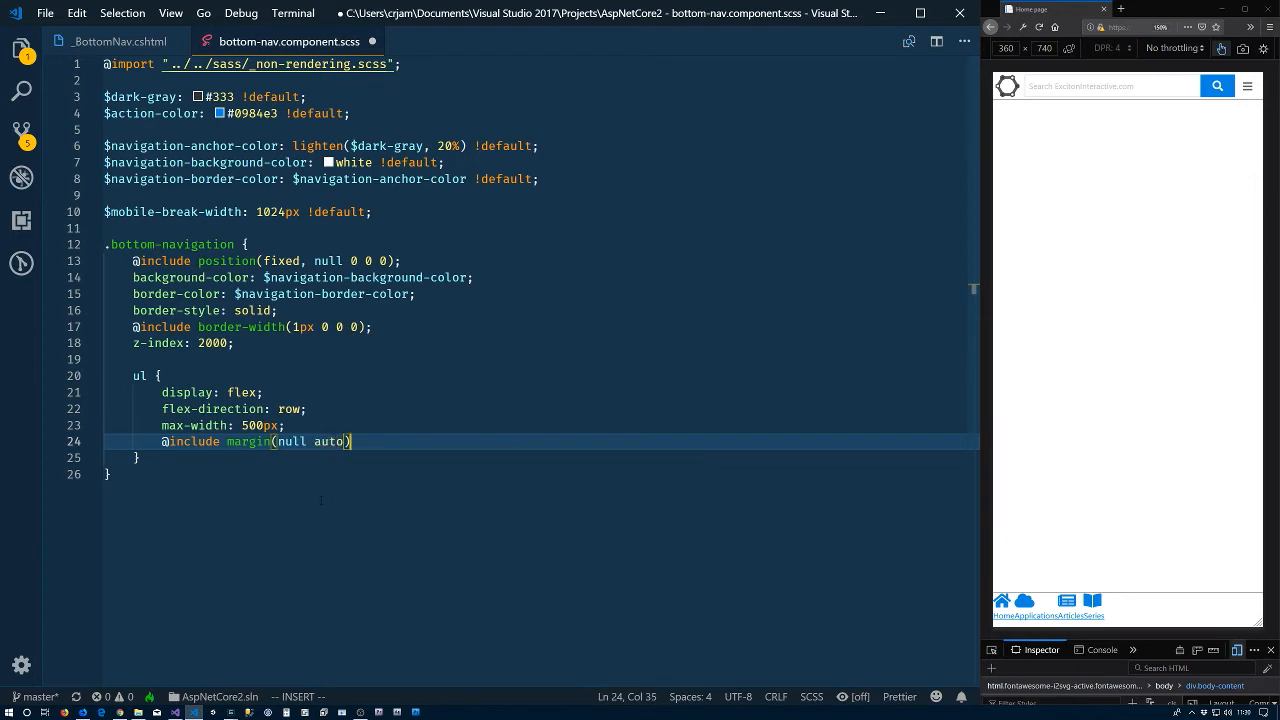
pyautogui.write(';')
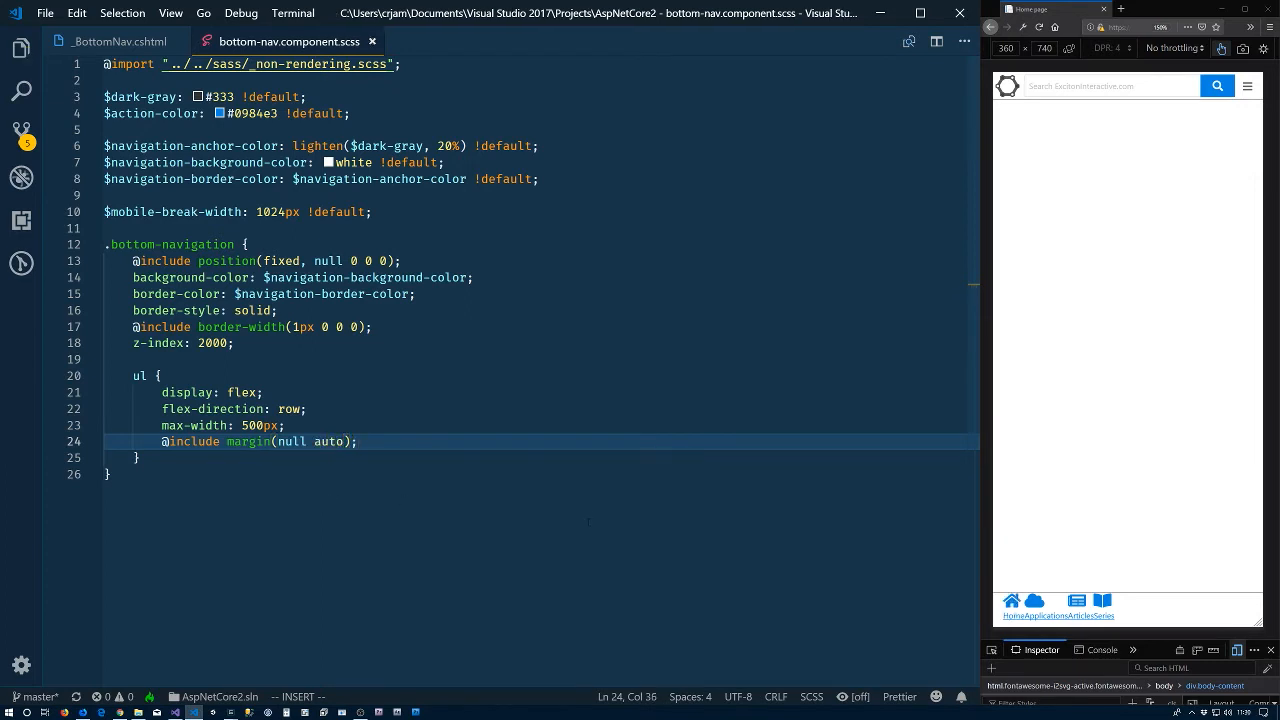
pyautogui.moveTo(1051, 308)
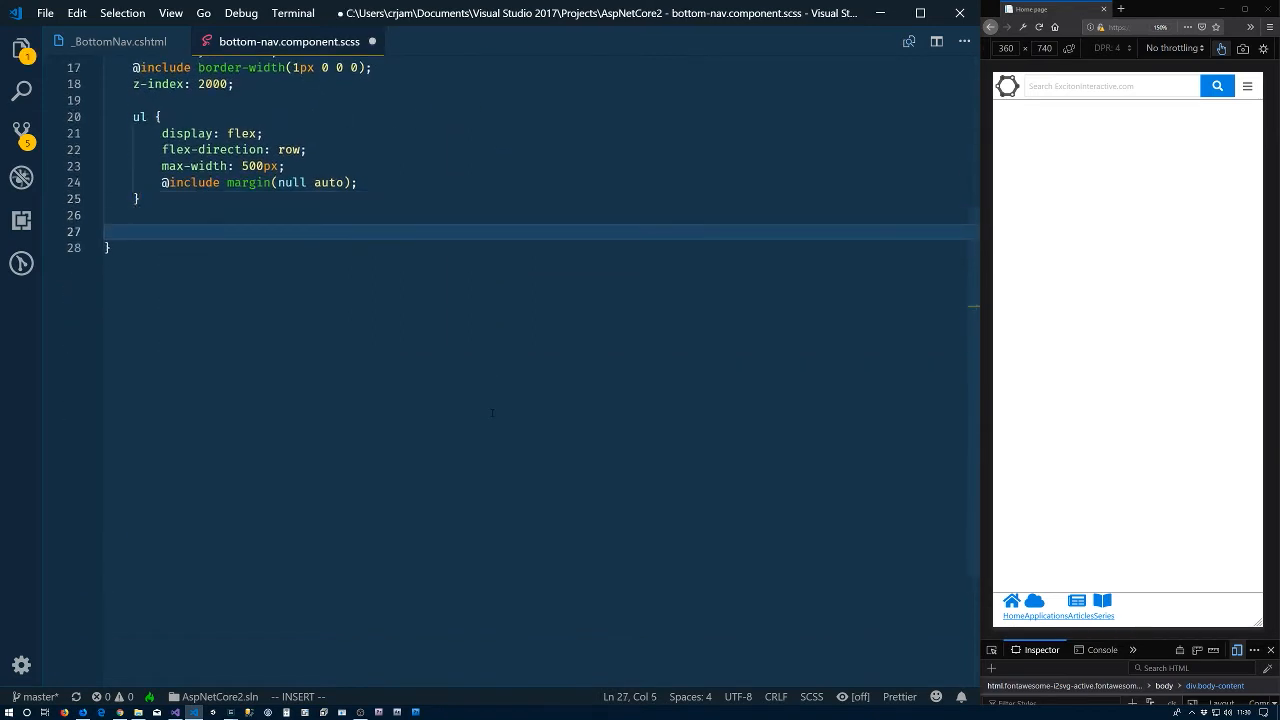
pyautogui.write('li {')
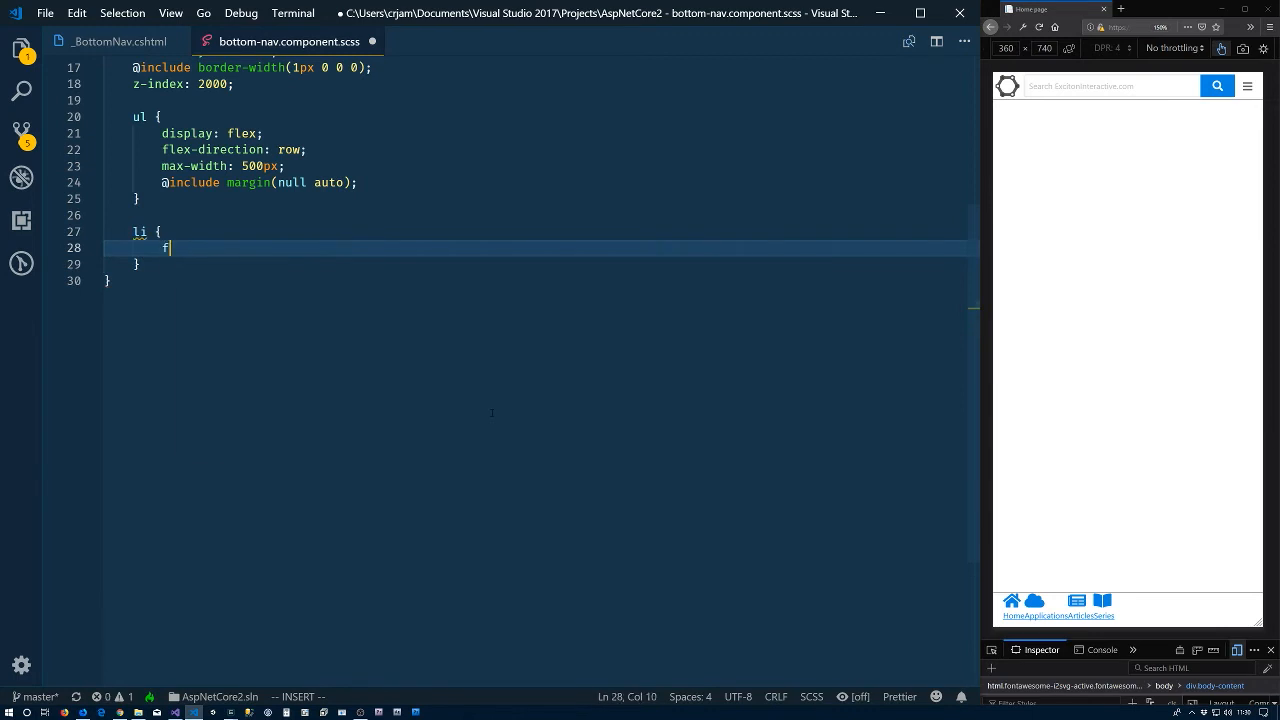
# Give li flex: 1 and p margin: 0
pyautogui.write('lex: 1;')
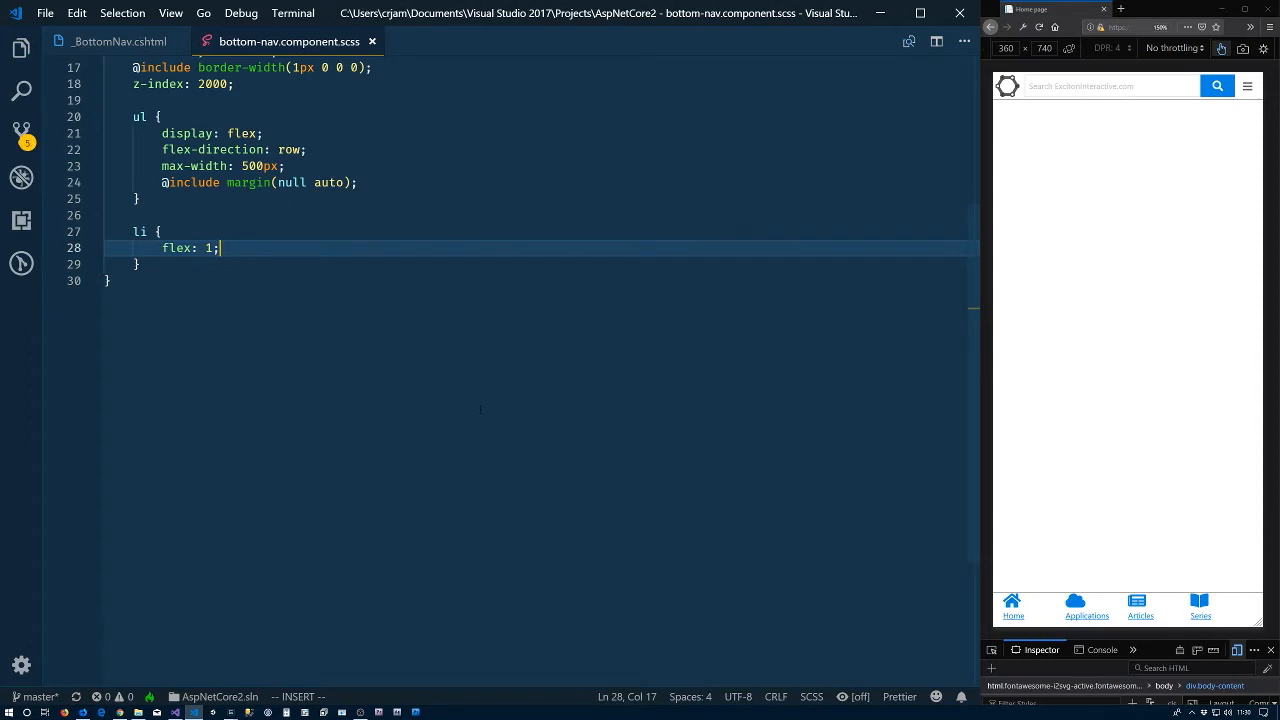
pyautogui.moveTo(758, 430)
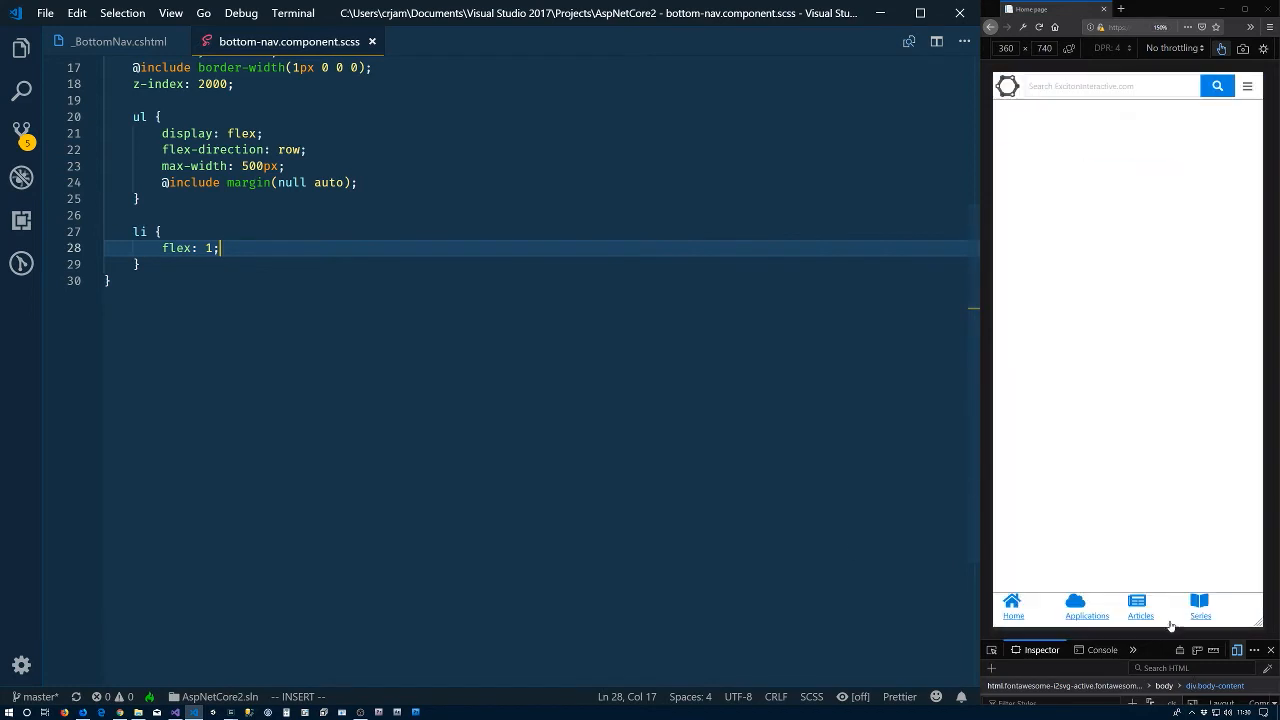
pyautogui.moveTo(1125, 631)
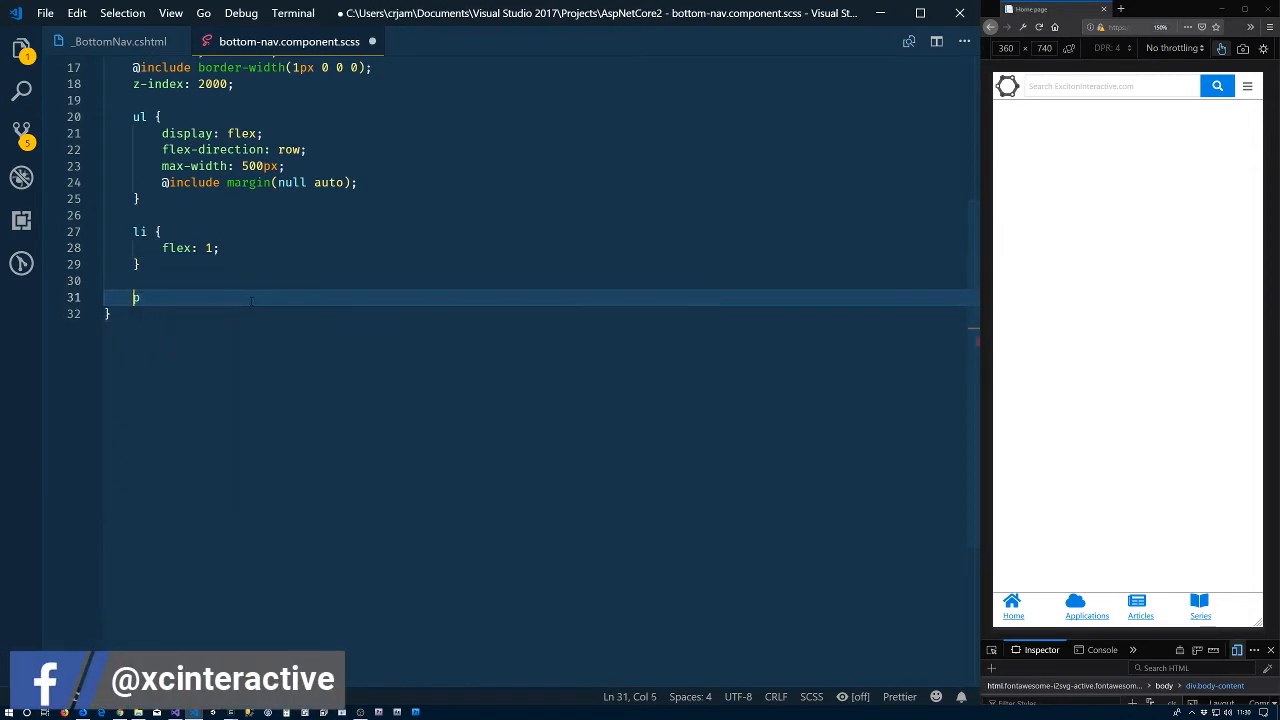
pyautogui.write('{')
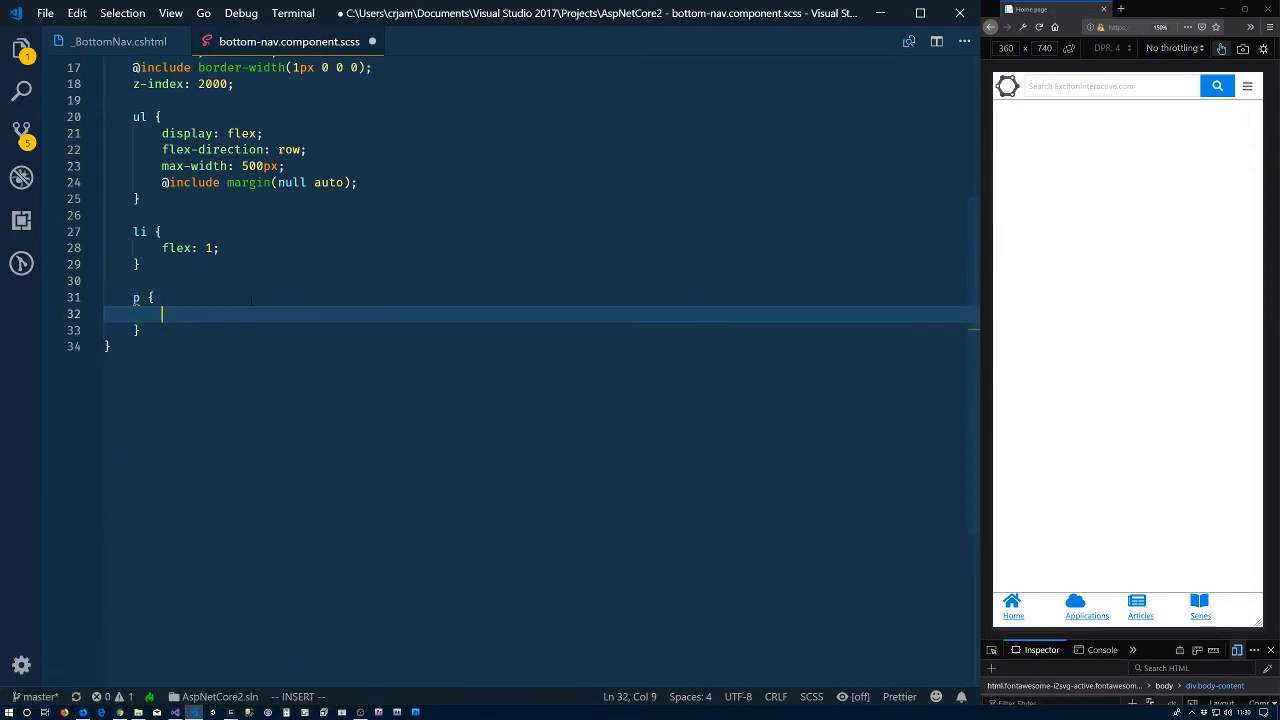
pyautogui.write('margin')
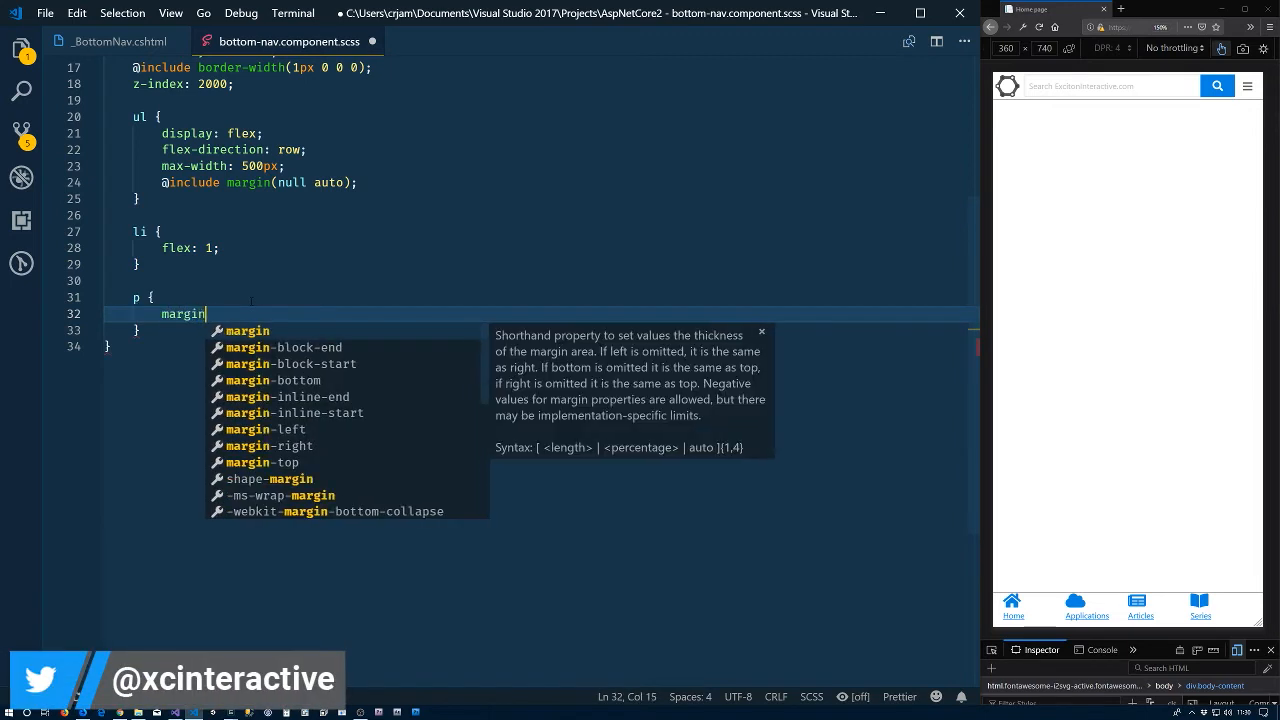
pyautogui.write(': 0;')
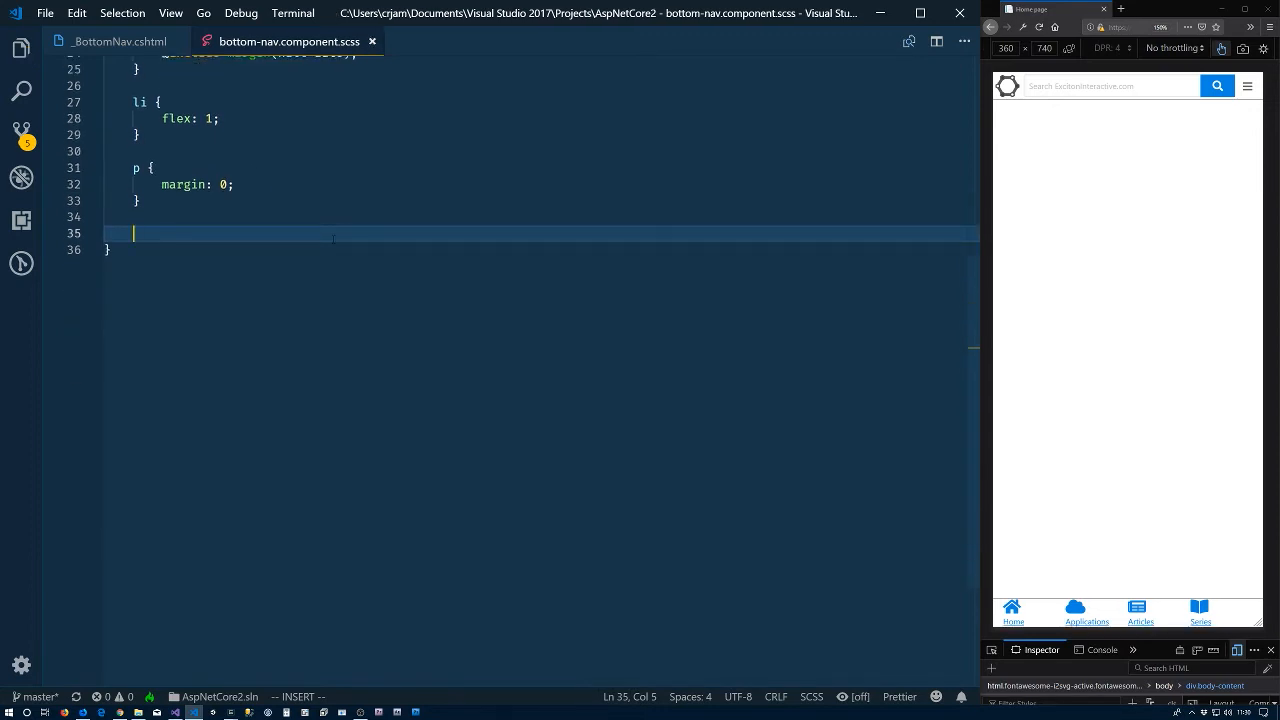
# Start the a rule with block display, centred text and no text decoration
pyautogui.write('a')
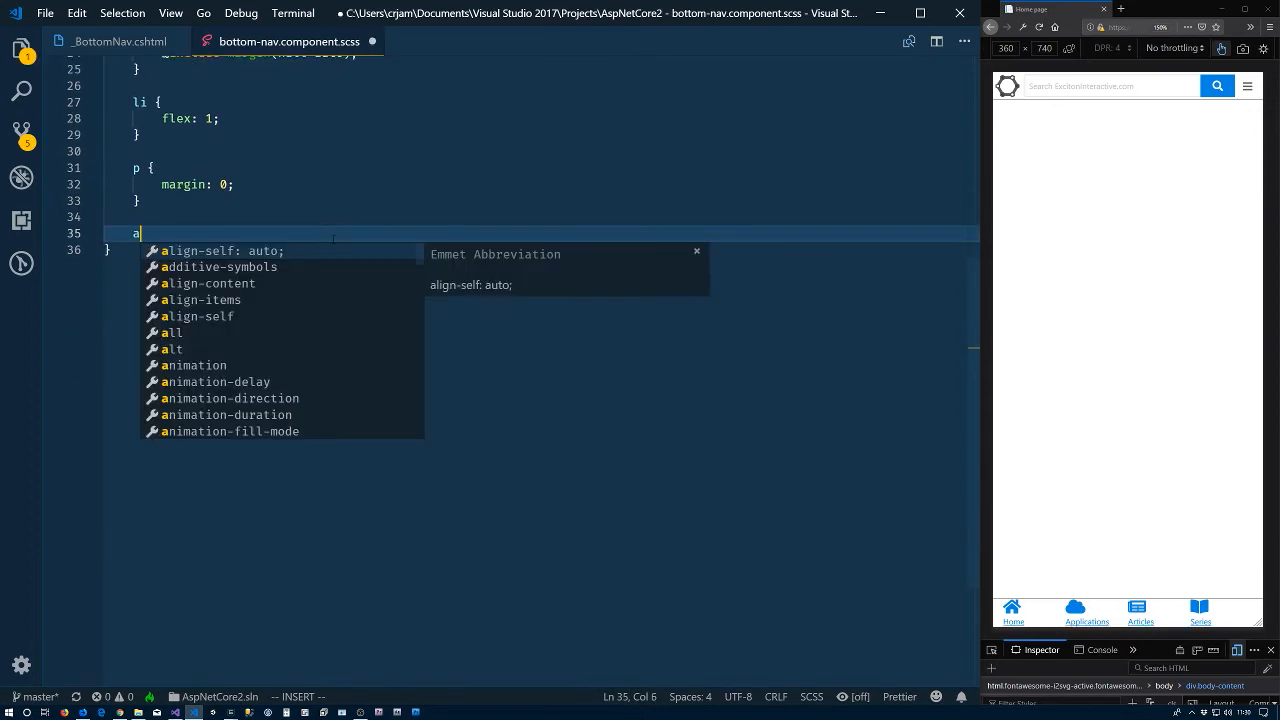
pyautogui.write('{')
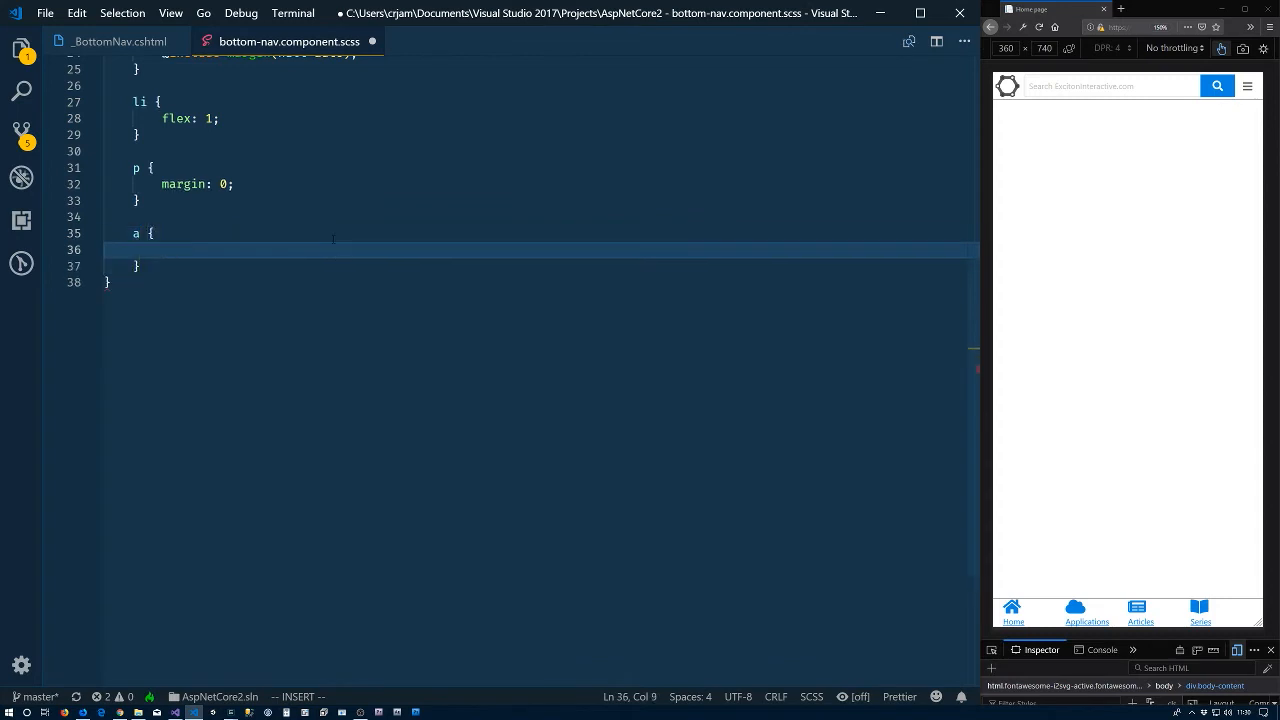
pyautogui.write('display: block;')
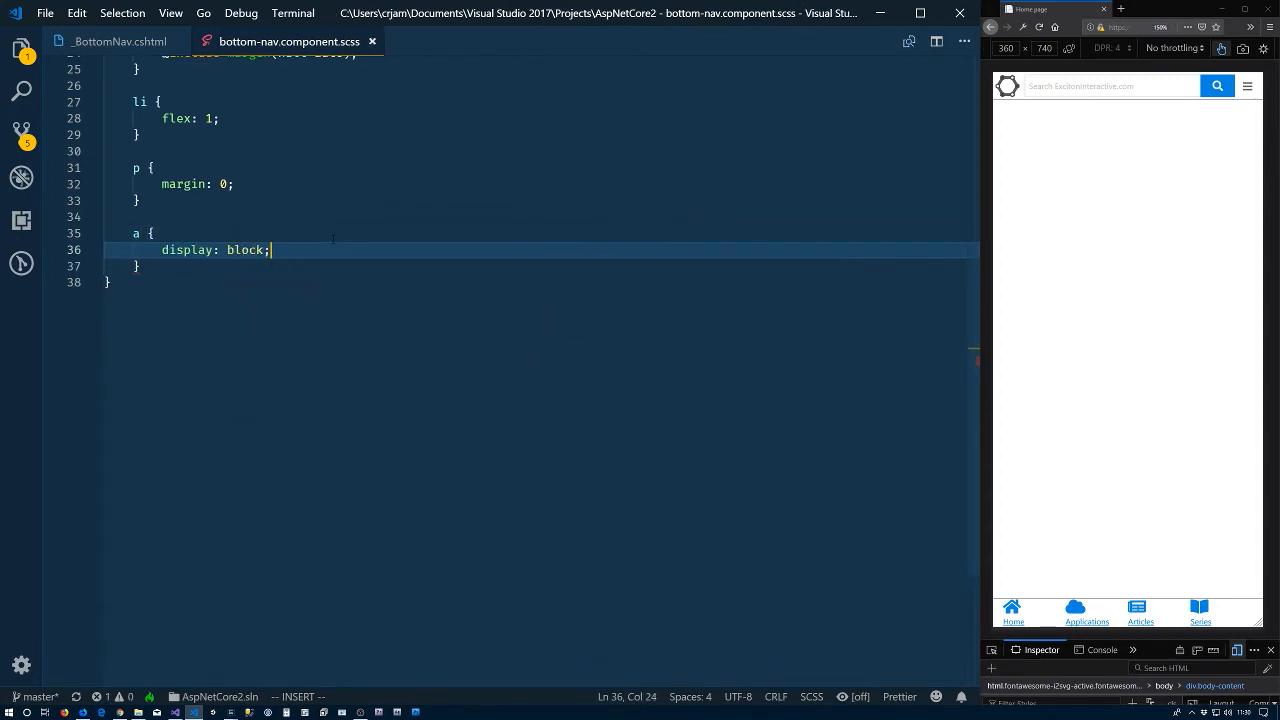
pyautogui.press('Enter')
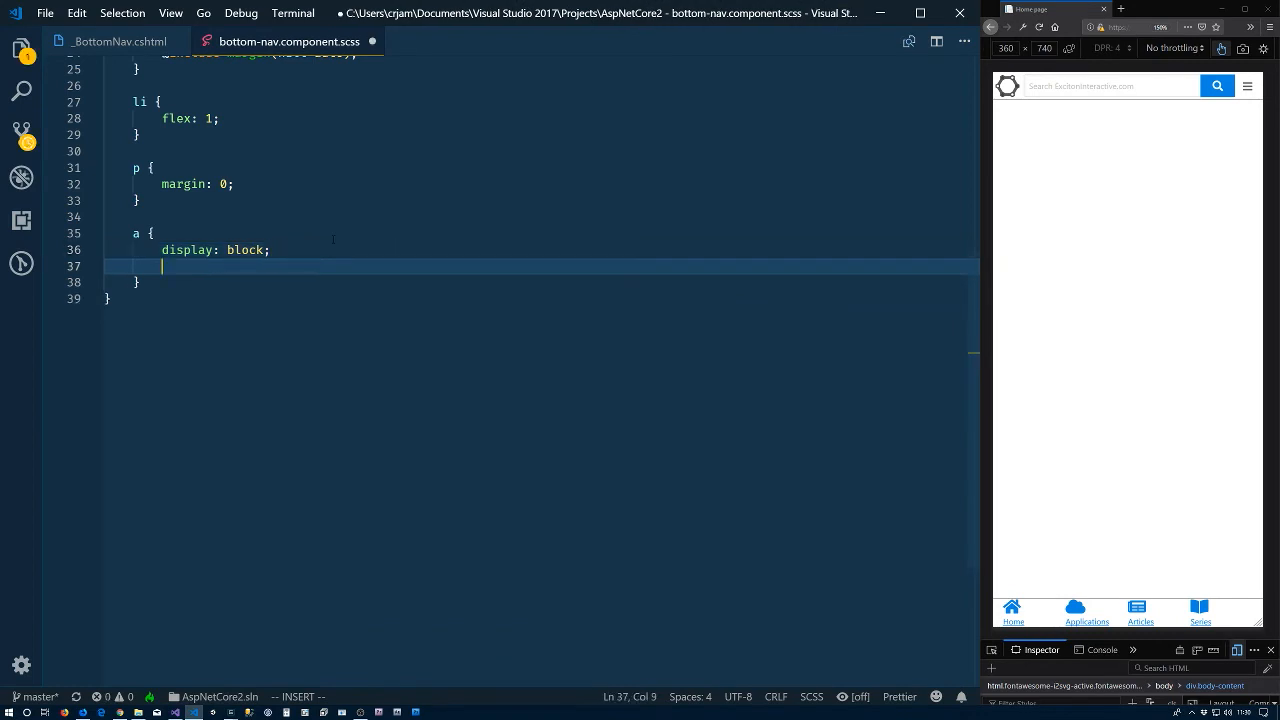
pyautogui.write('teal')
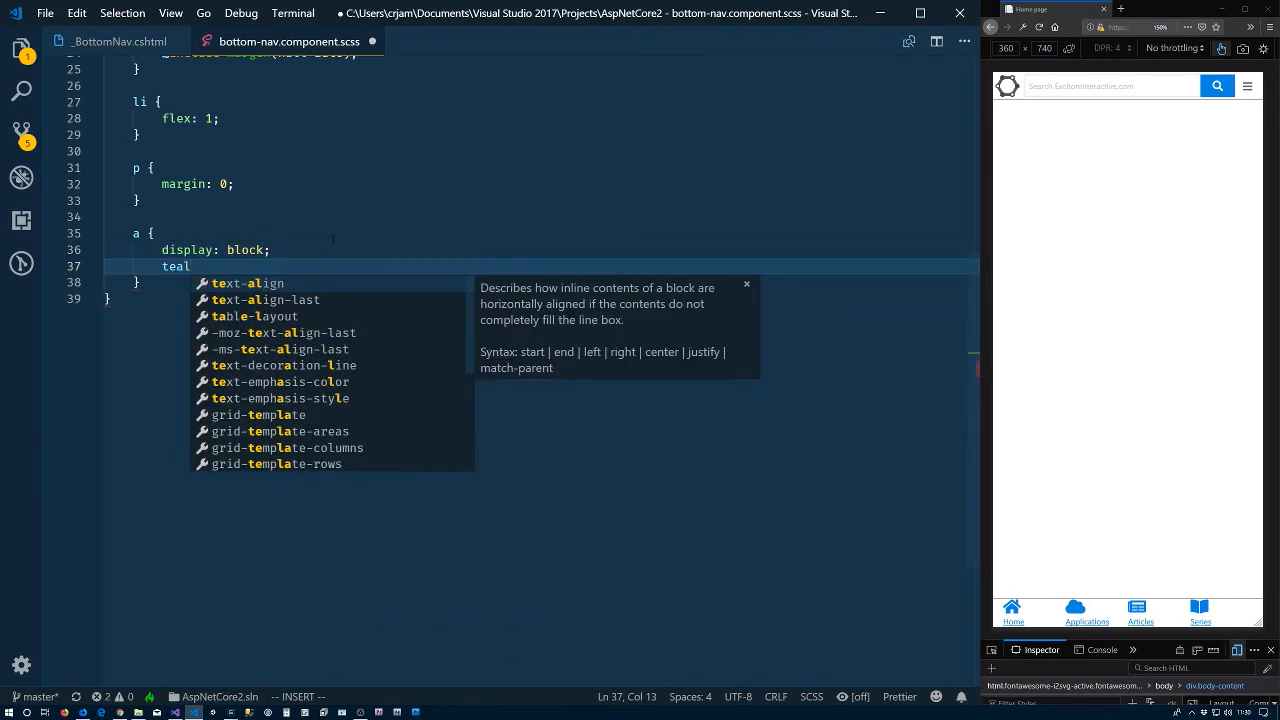
pyautogui.write('text-align: center;')
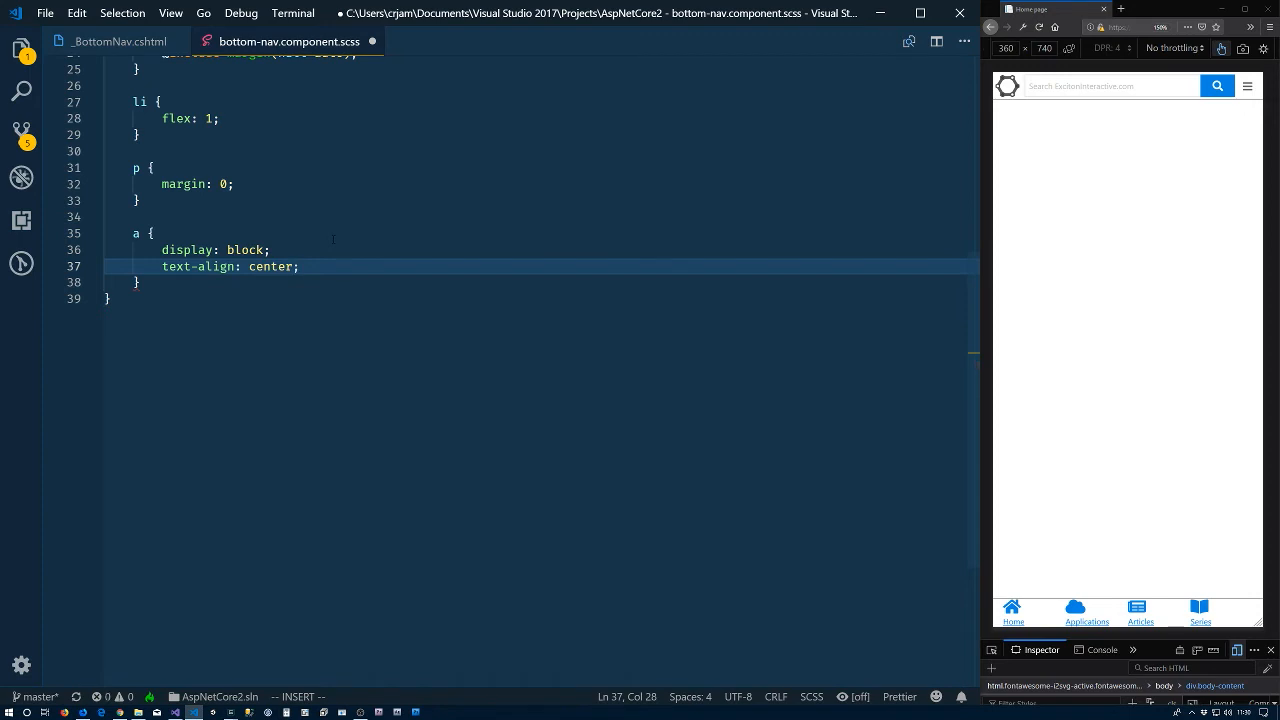
pyautogui.write('ted')
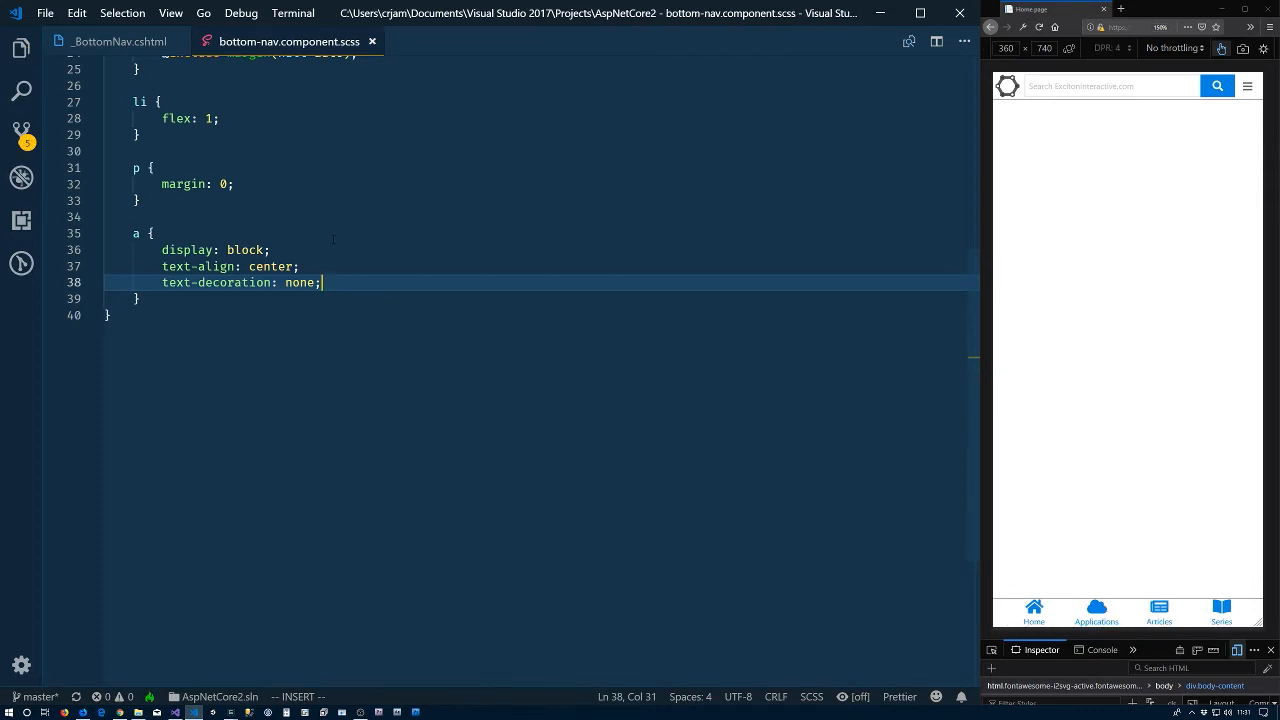
# Add padding(0.625em 0) and begin the colour with the $nav anchor variable
pyautogui.write('@include padding(')
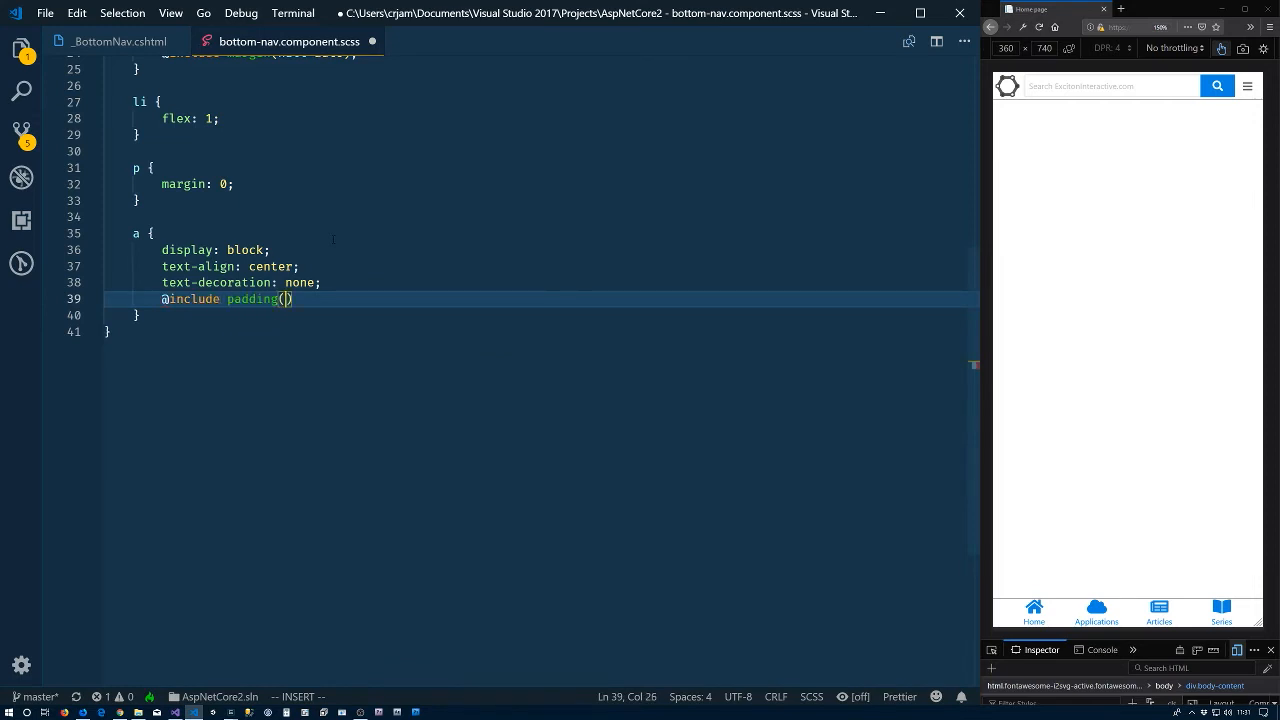
pyautogui.write('0.625em')
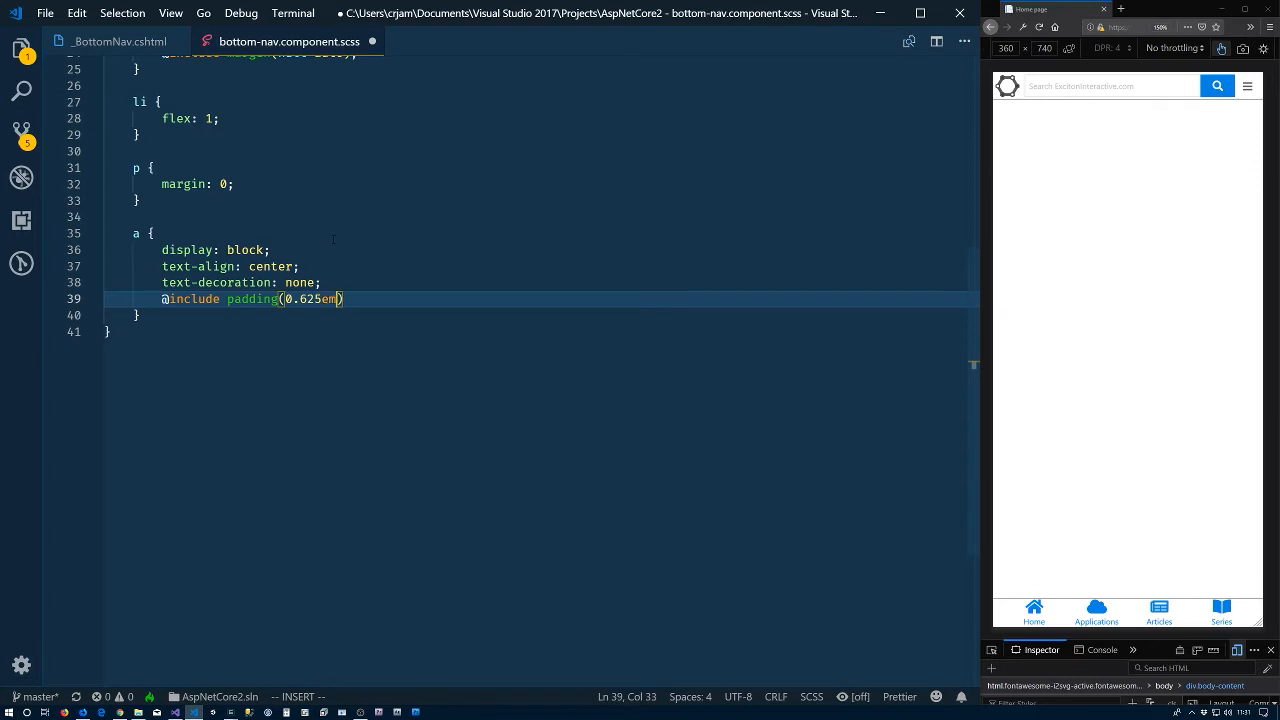
pyautogui.write('0')
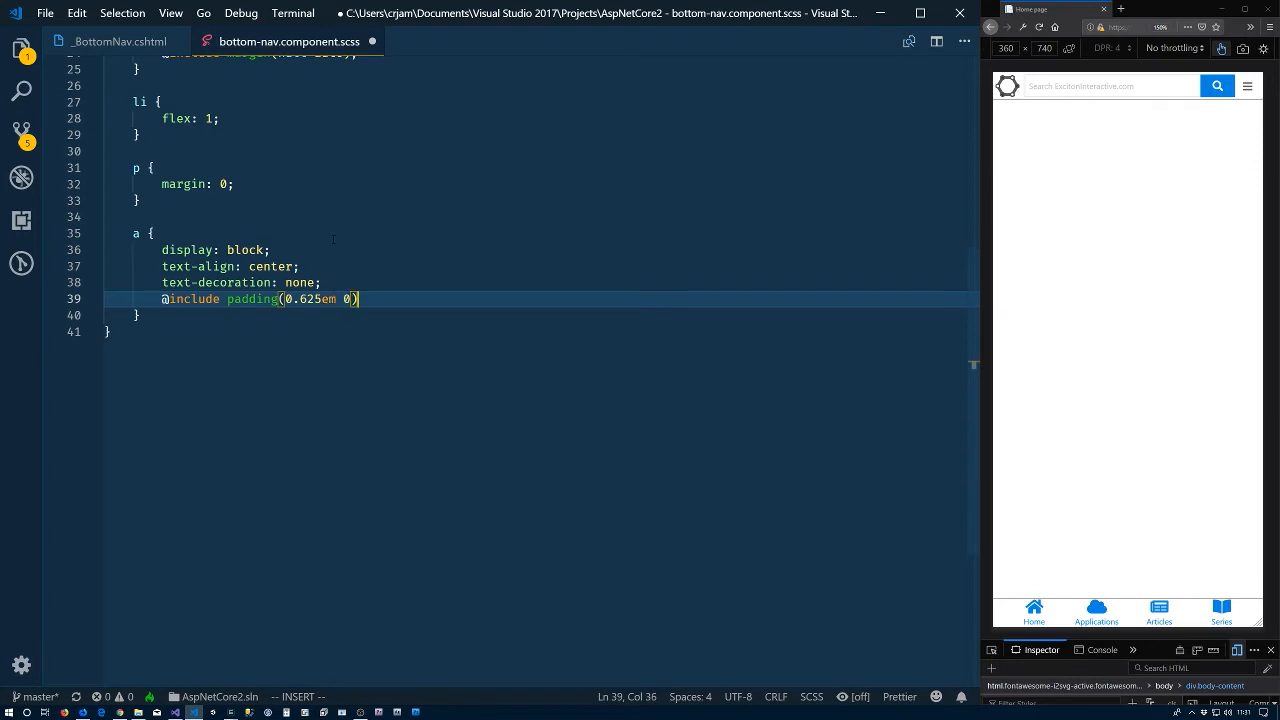
pyautogui.write(';')
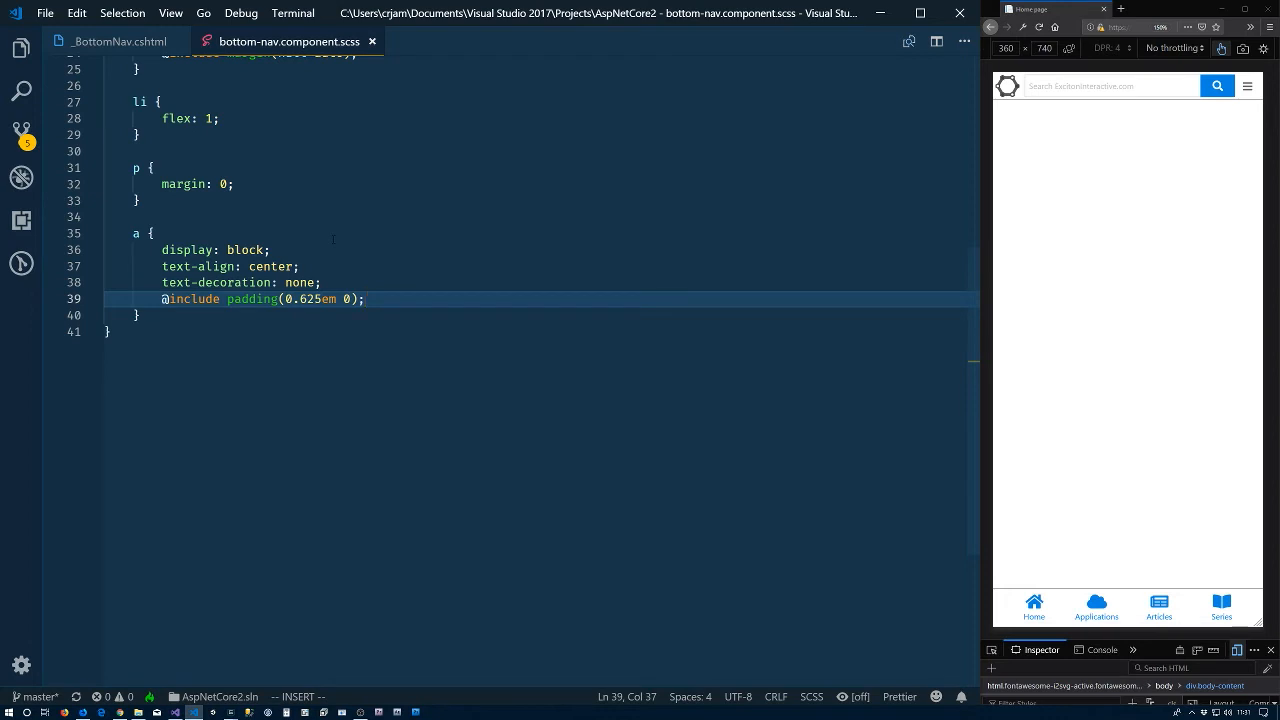
pyautogui.write('co')
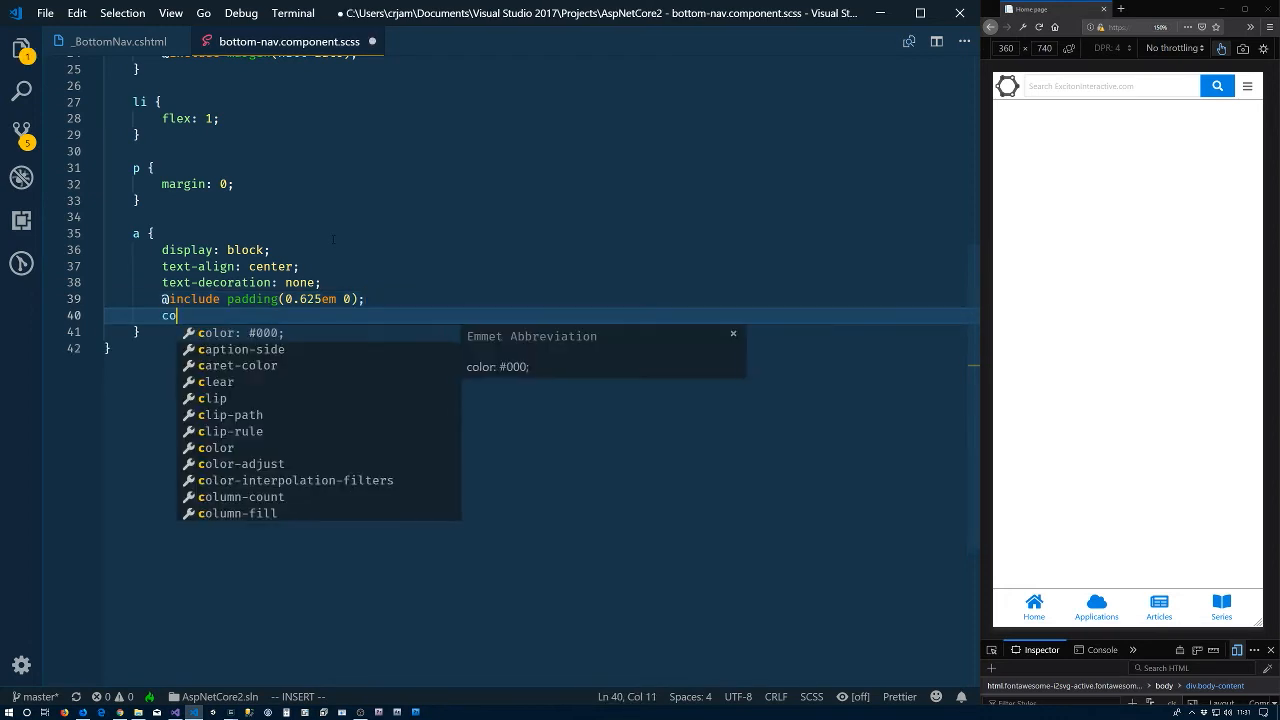
pyautogui.press('Tab')
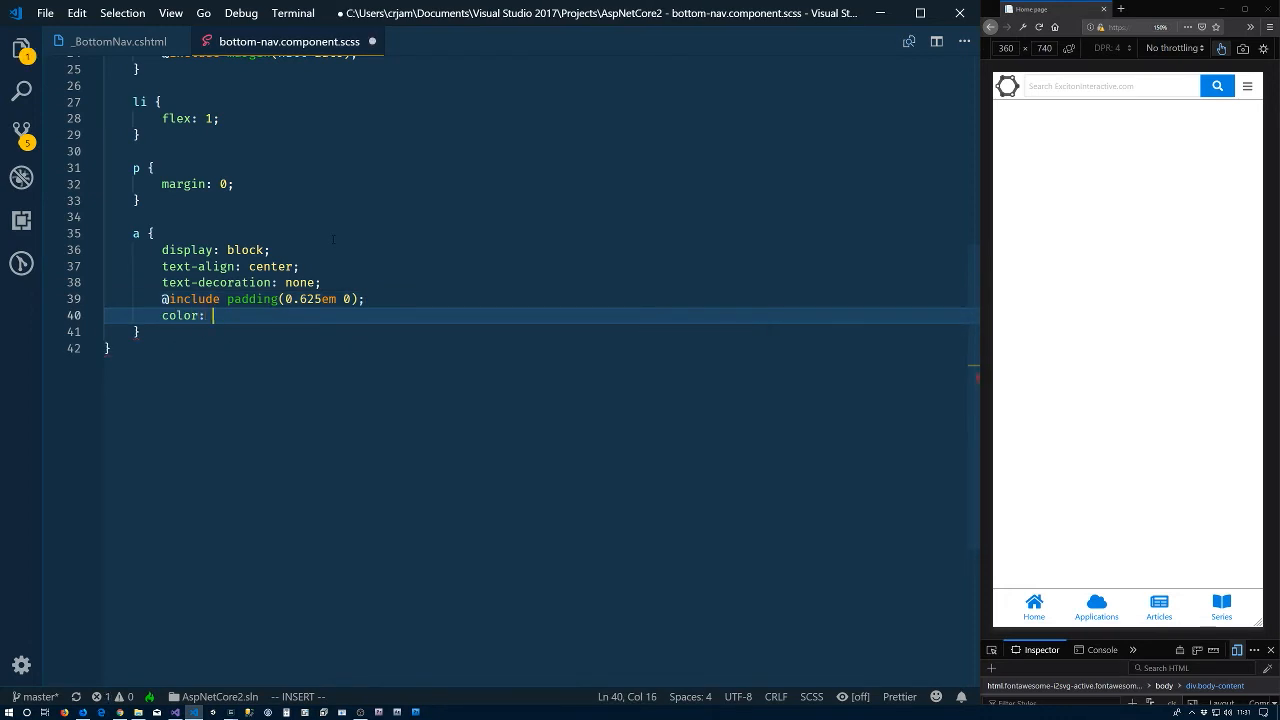
pyautogui.write('$navigation-anchor-color;')
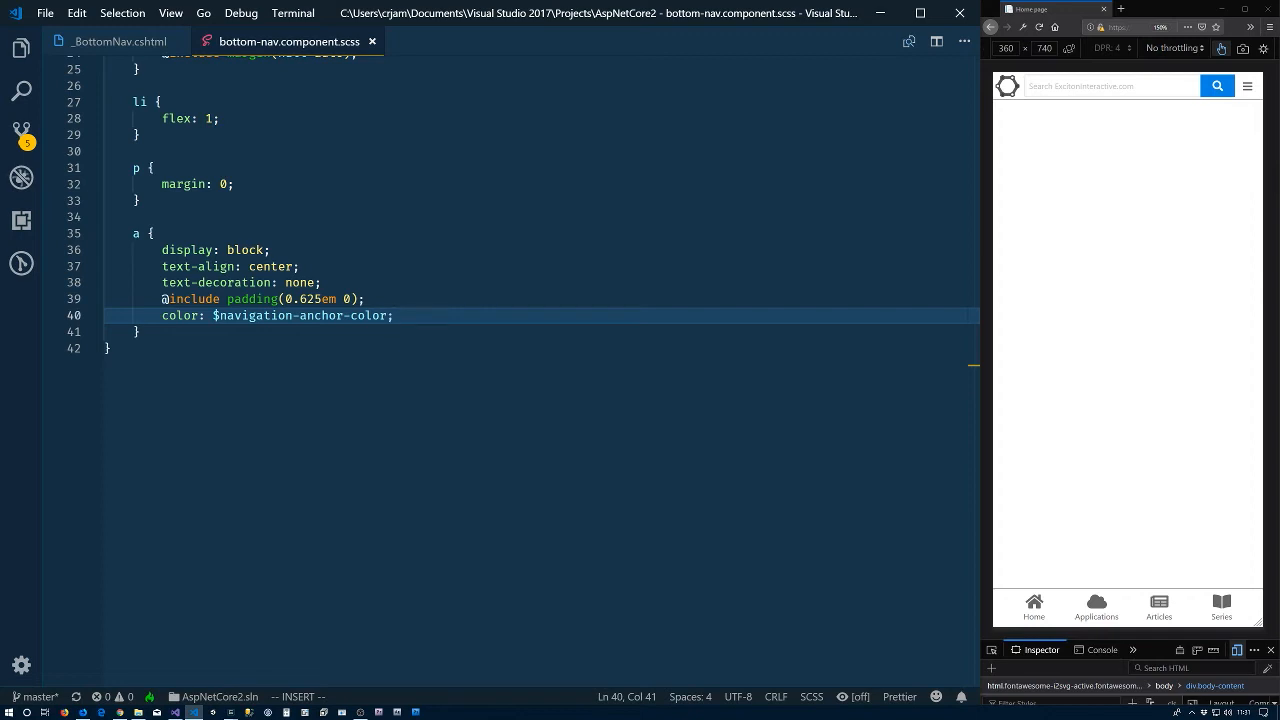
pyautogui.moveTo(1227, 487)
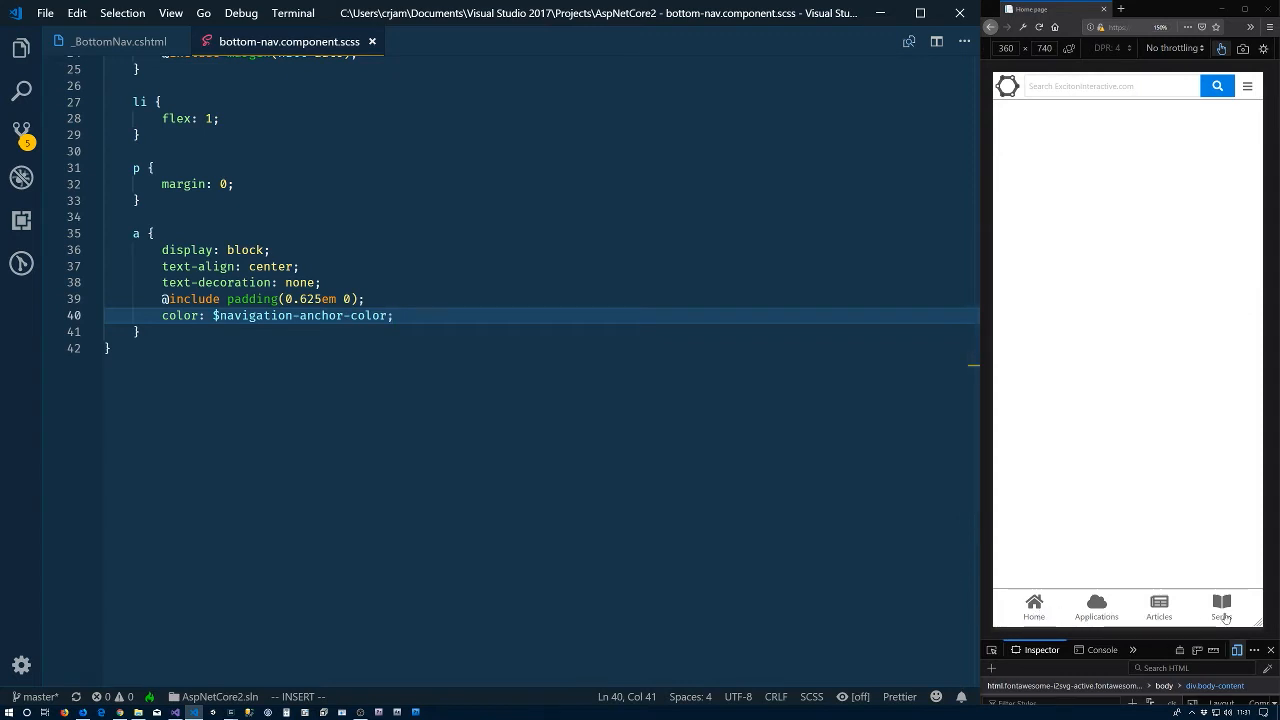
pyautogui.moveTo(1222, 615)
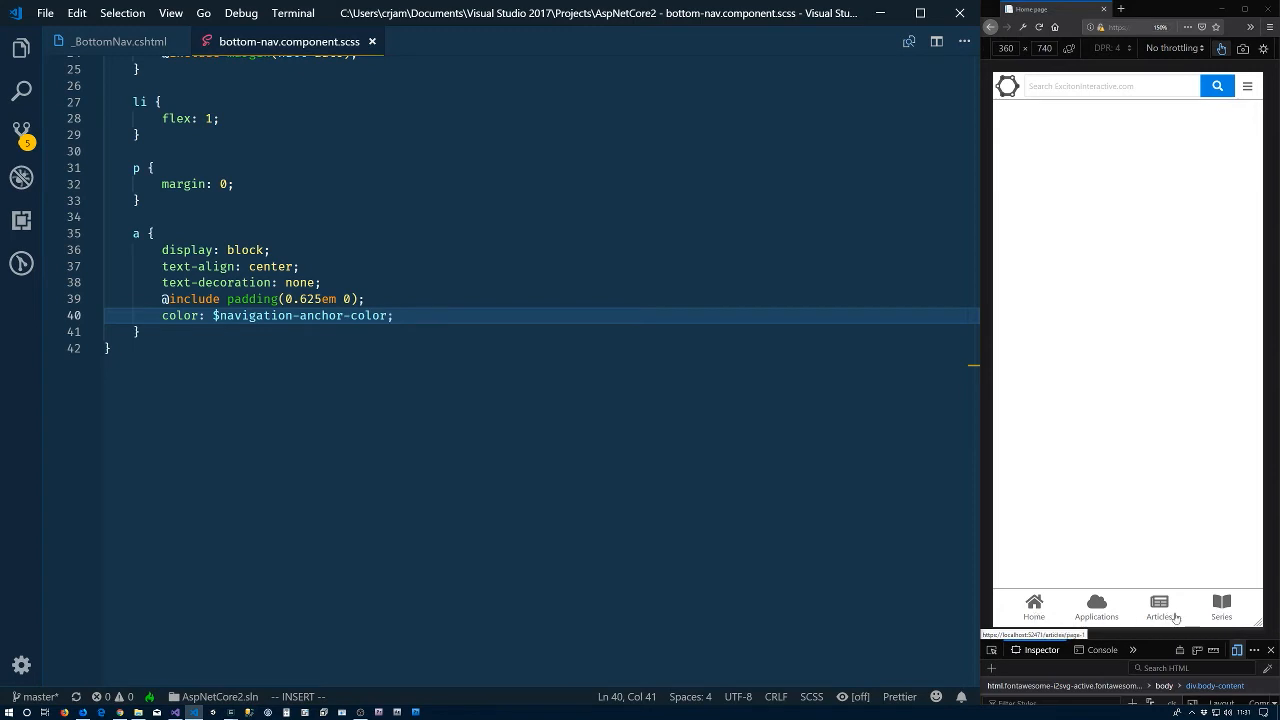
pyautogui.moveTo(1088, 608)
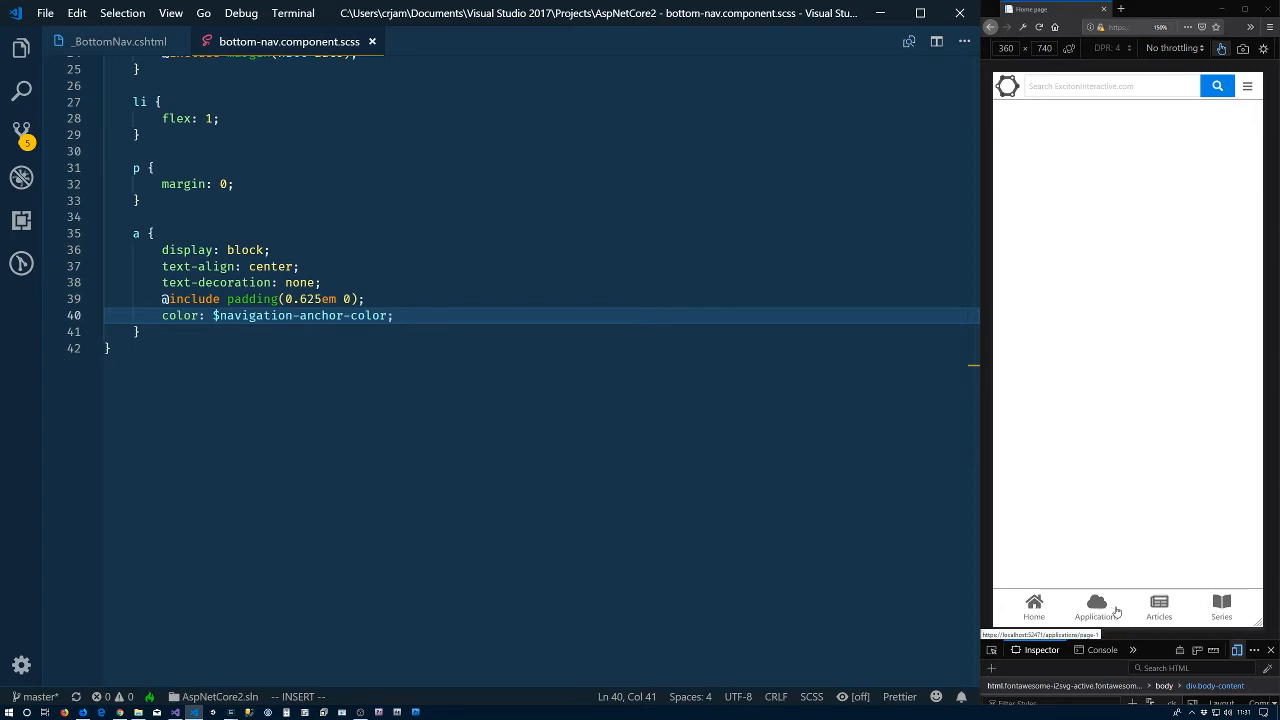
pyautogui.moveTo(1118, 612)
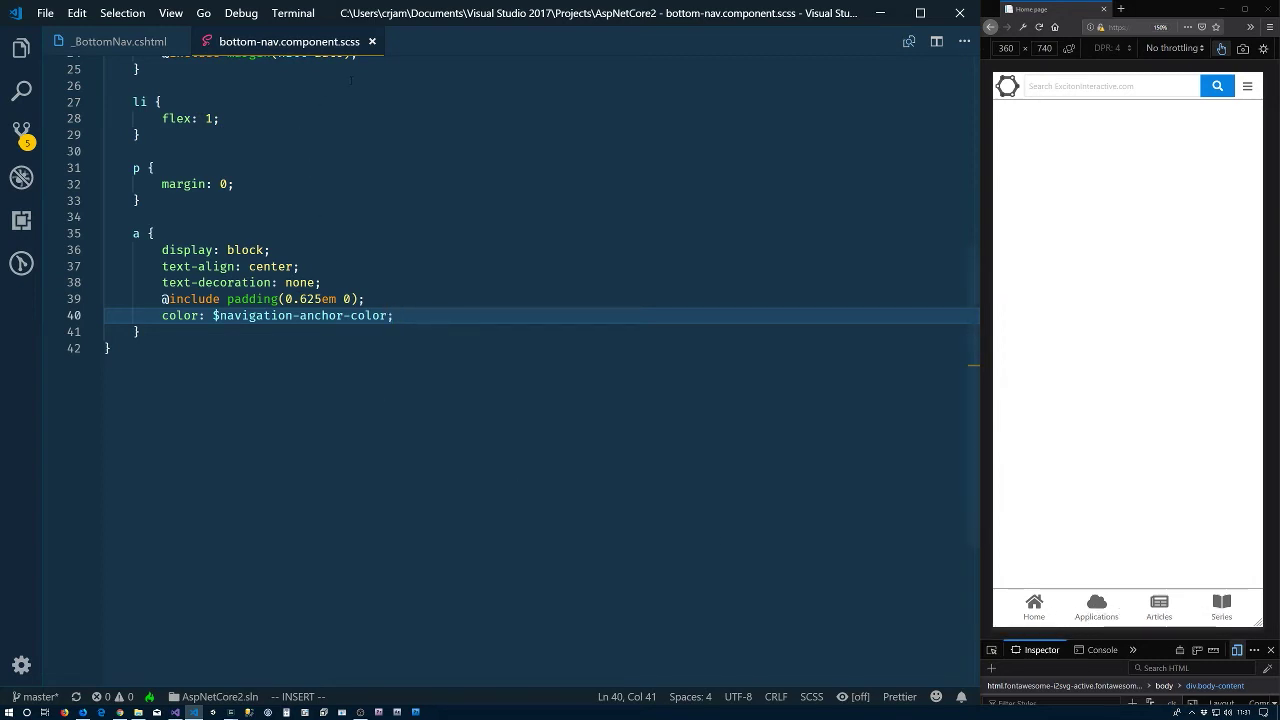
# Switch back to the _BottomNav.cshtml partial
pyautogui.click(117, 41)
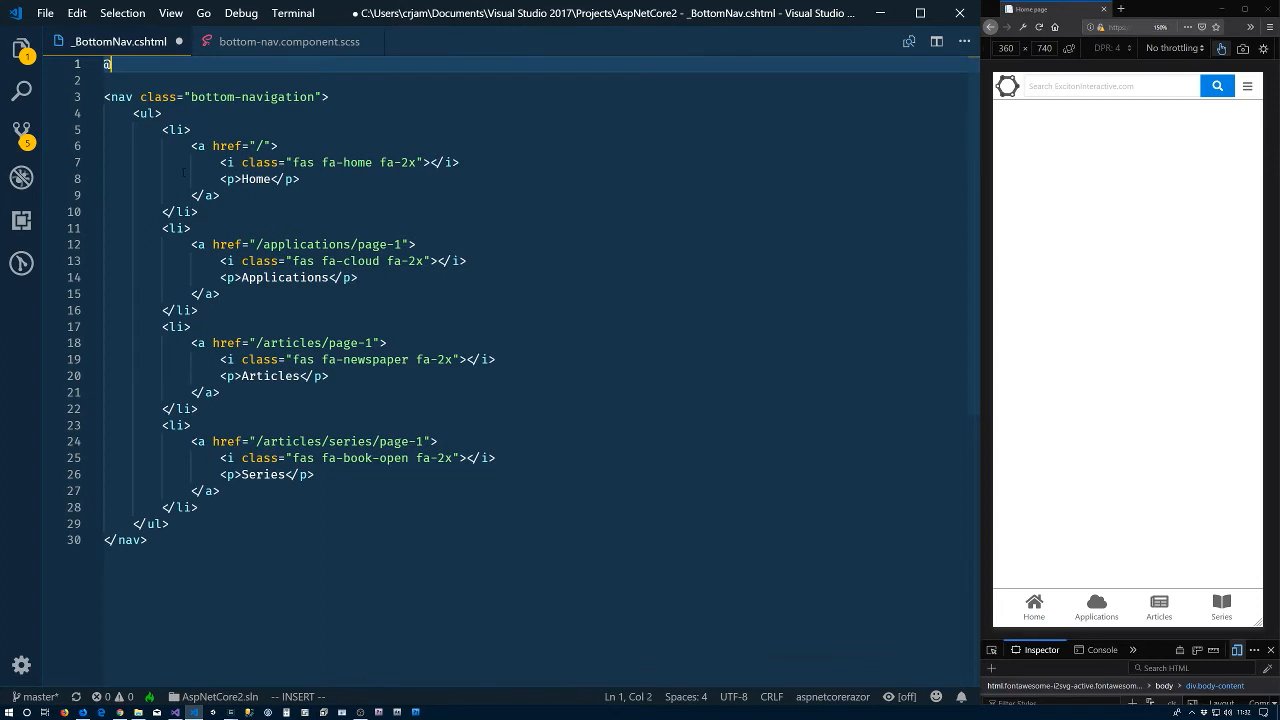
# Open the Razor code block with an activeClass constant and homeCssClass variable
pyautogui.write('{')
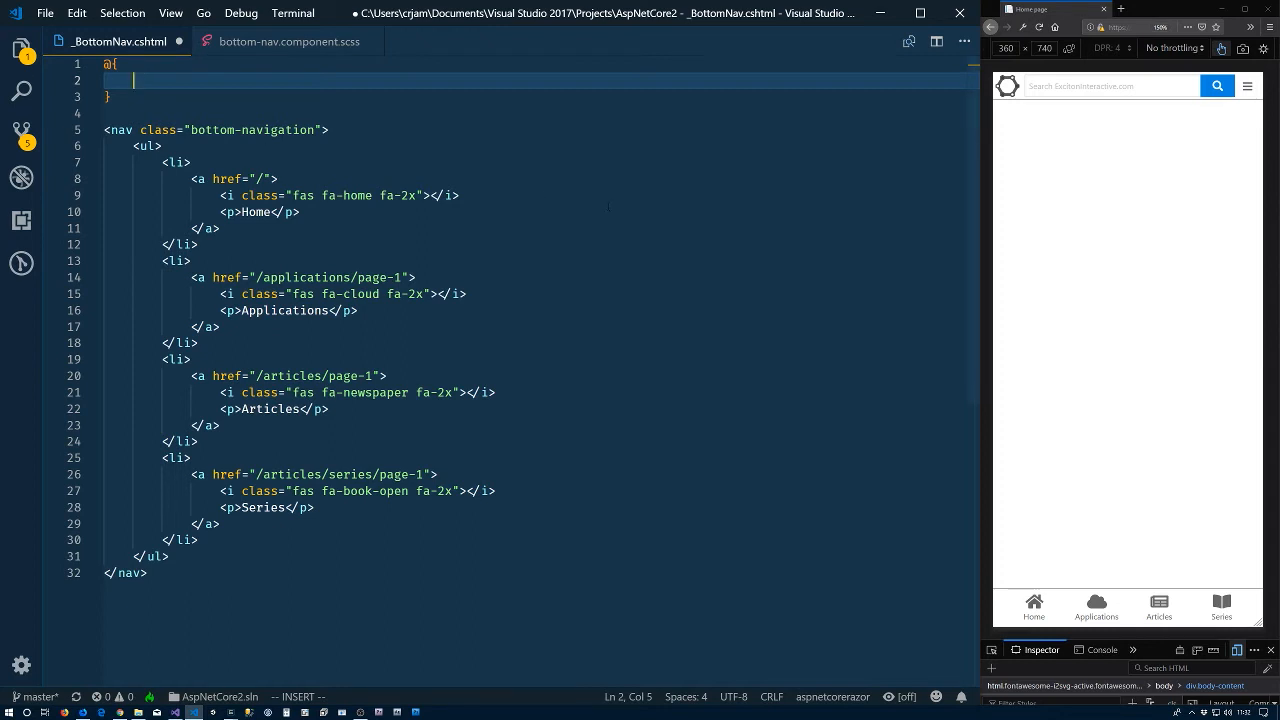
pyautogui.write('const string activeClass = "')
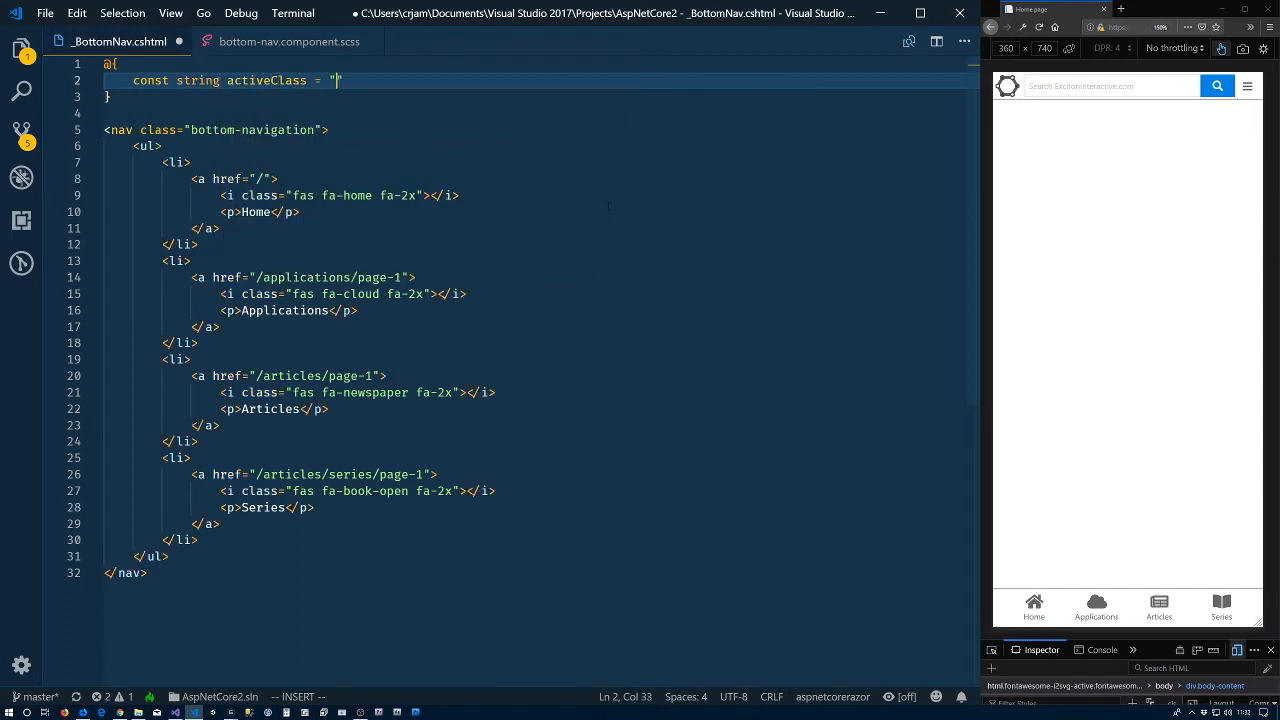
pyautogui.write('active";')
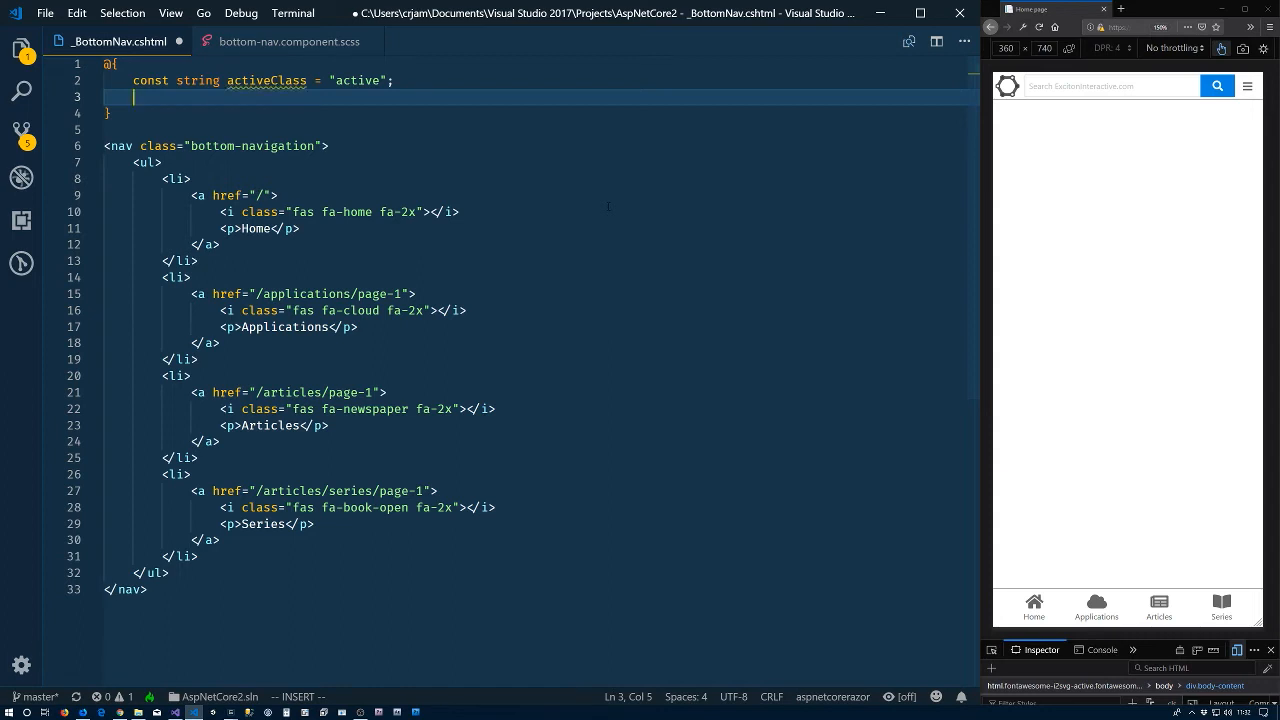
pyautogui.write('var')
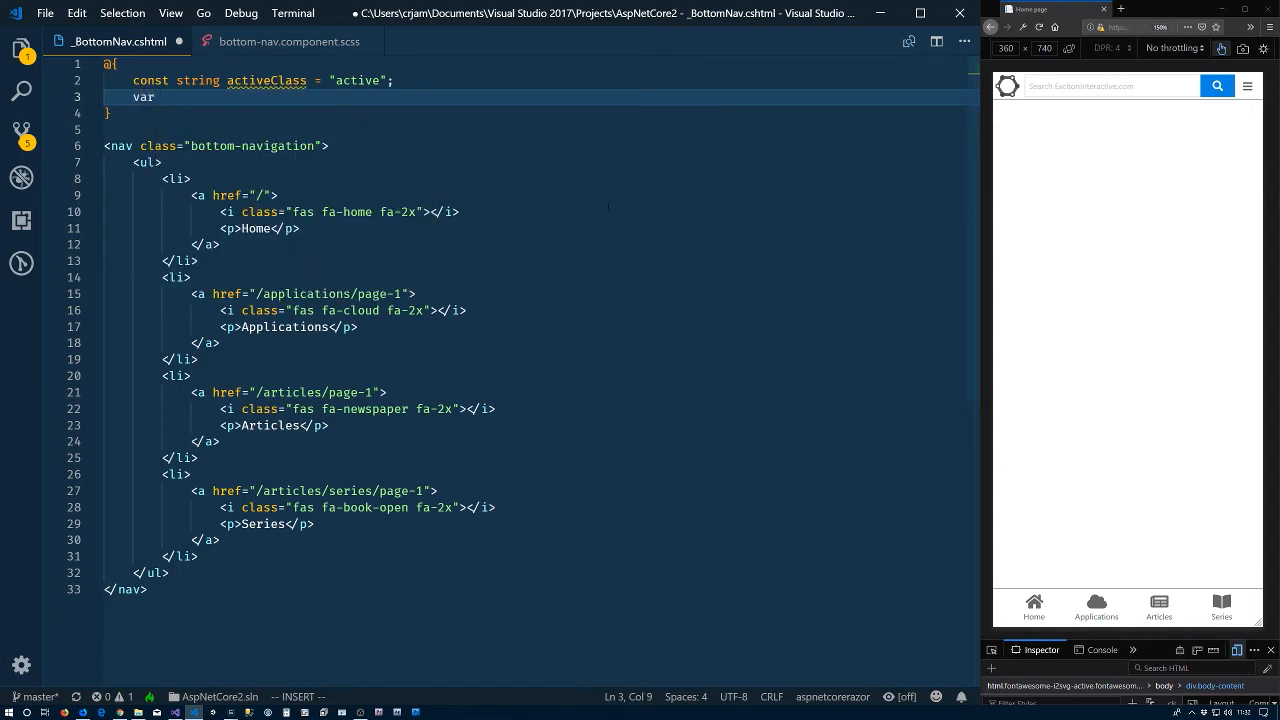
pyautogui.write('home')
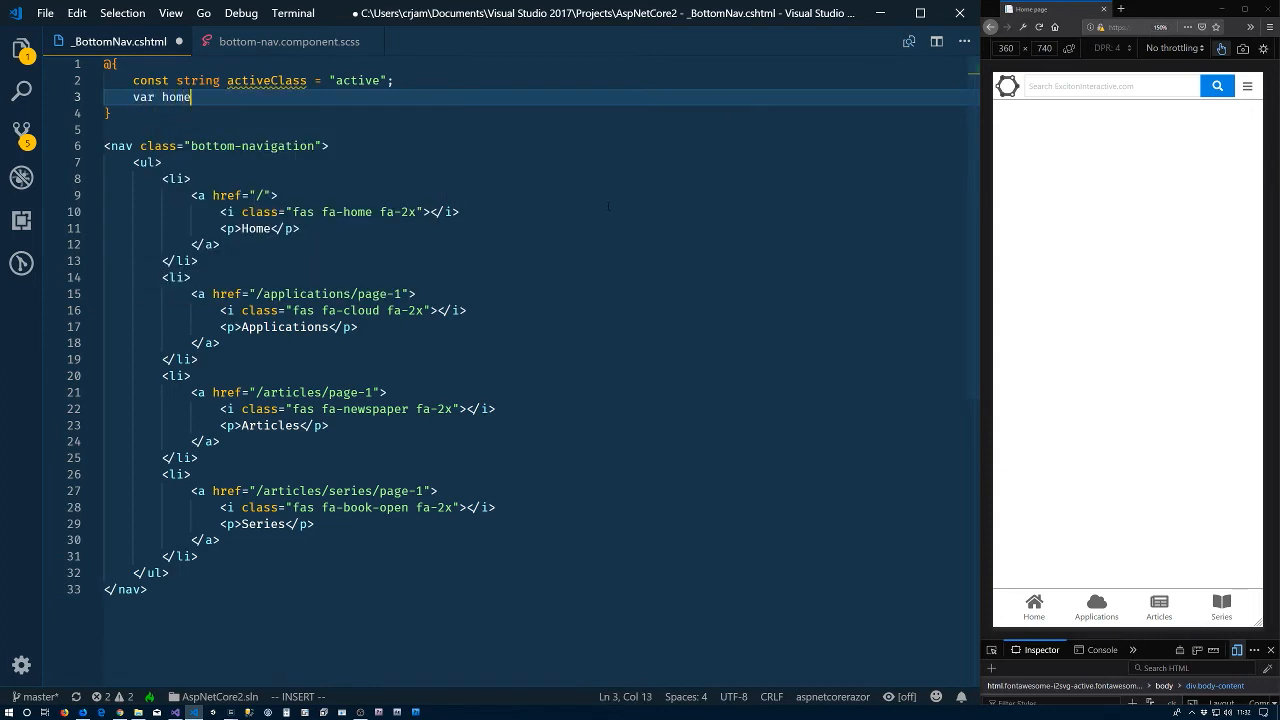
pyautogui.write('CssClass = "";')
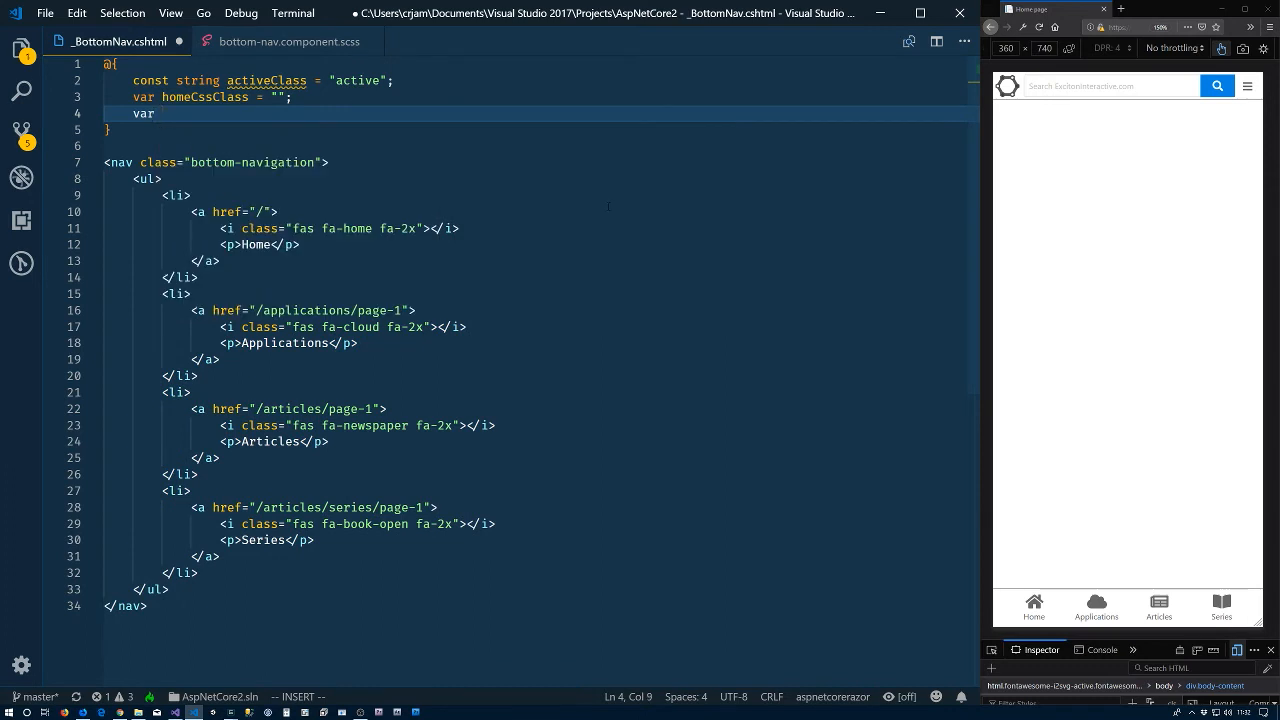
# Add applicationsCssClass, articlesCssClass and seriesCssClass variables, each set to ""
pyautogui.write('applicationsC')
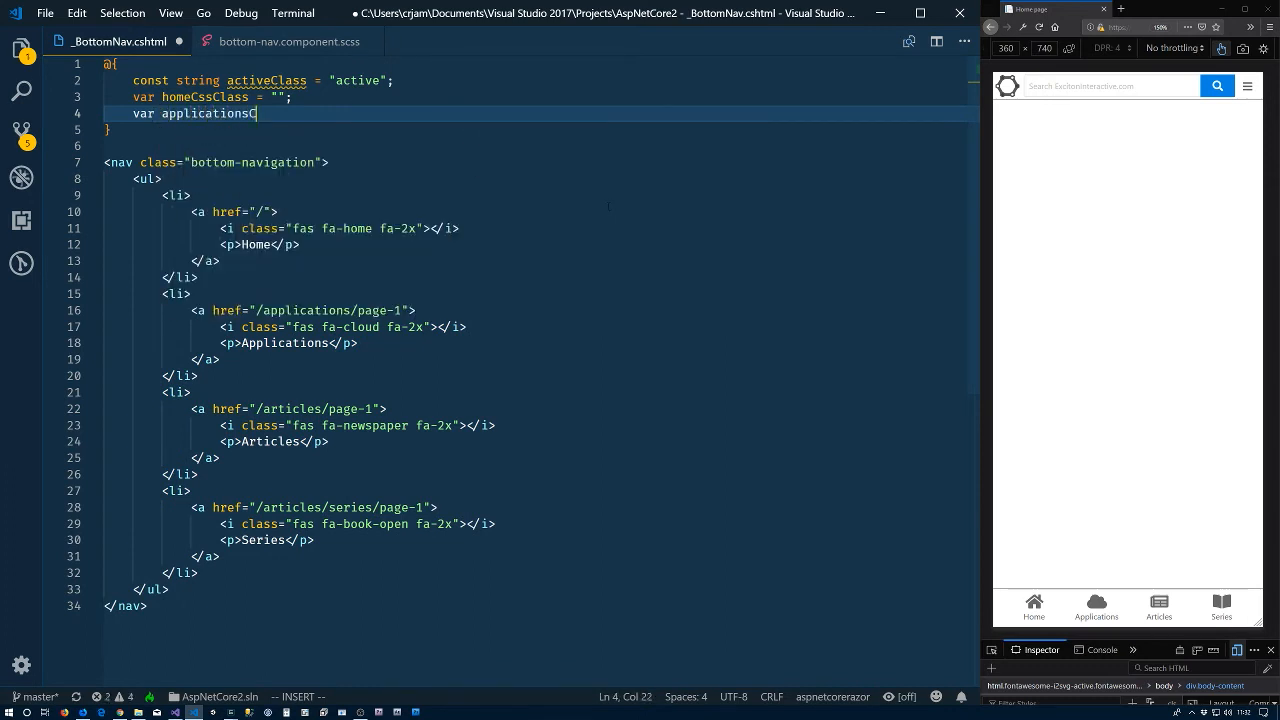
pyautogui.write('ssClass')
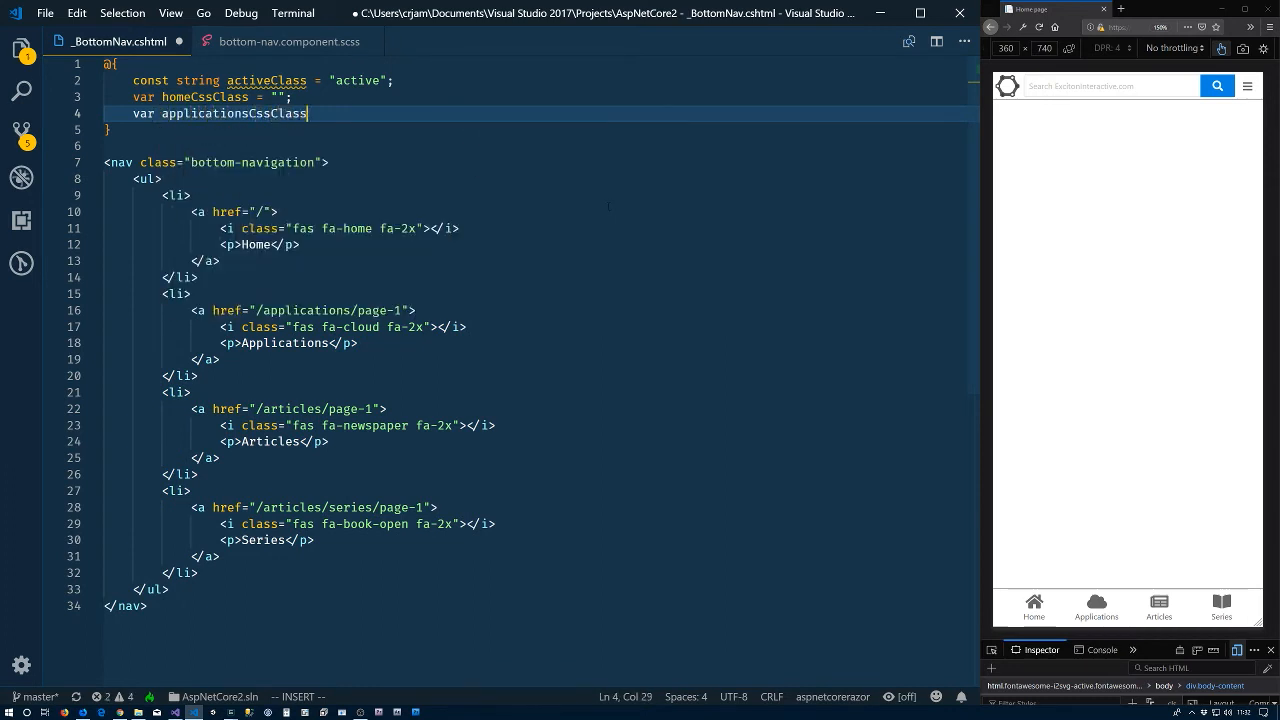
pyautogui.write('= "";')
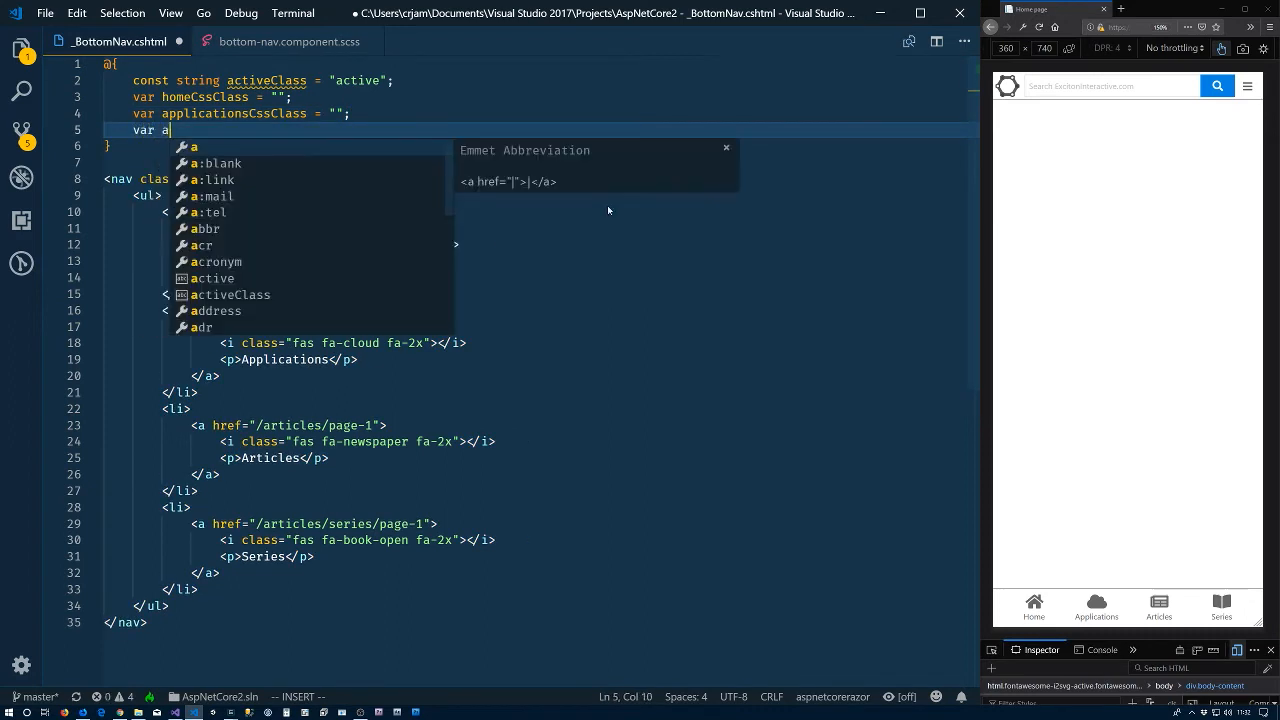
pyautogui.write('rticles')
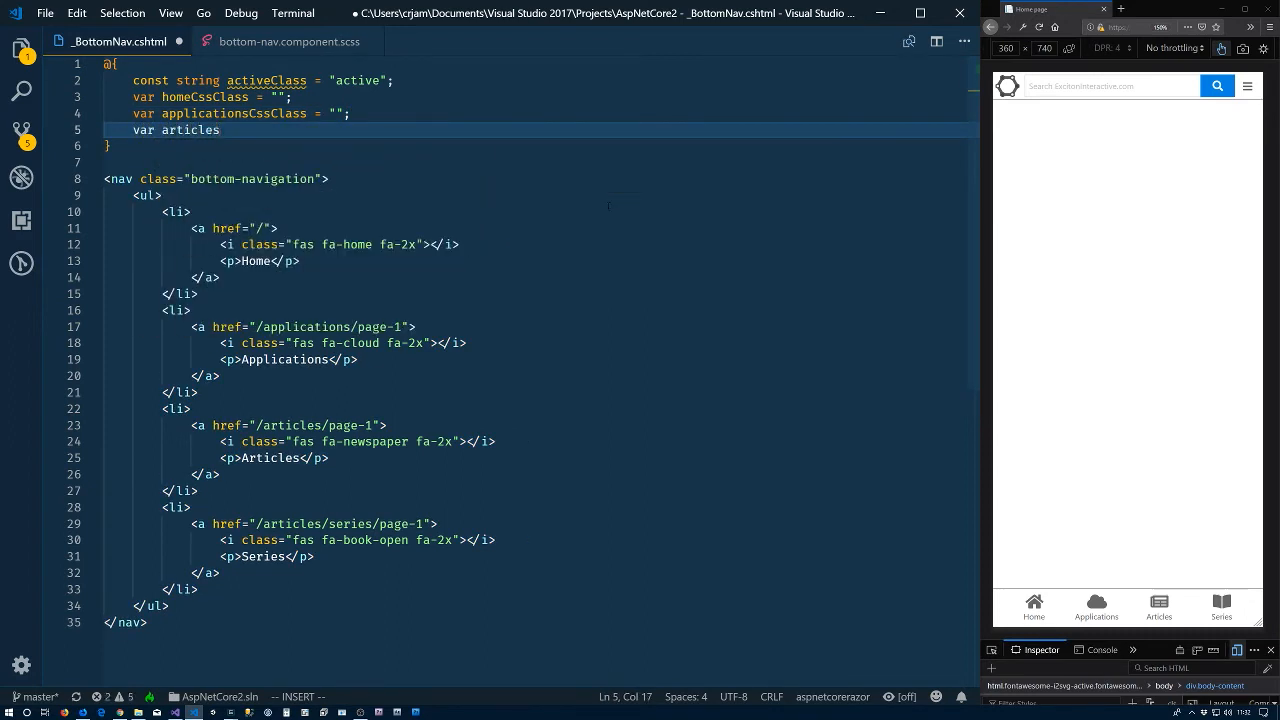
pyautogui.write('CssClass = "";')
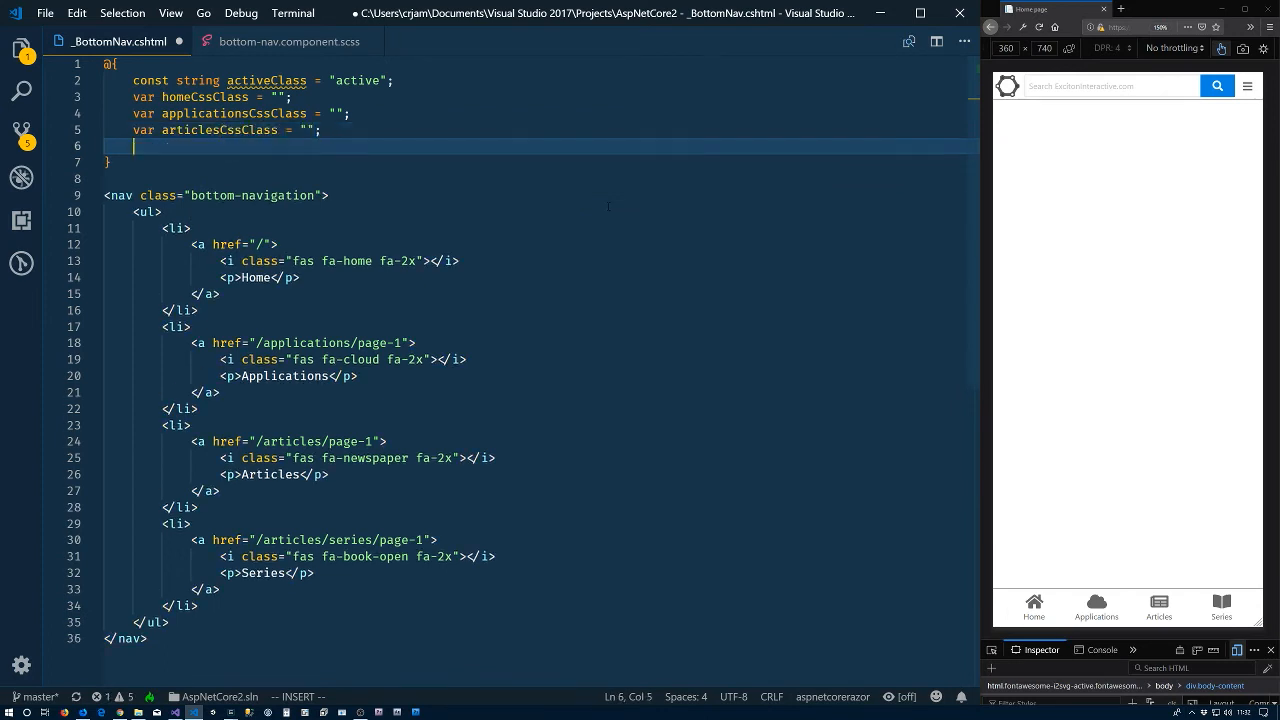
pyautogui.write('var seriesCssClass')
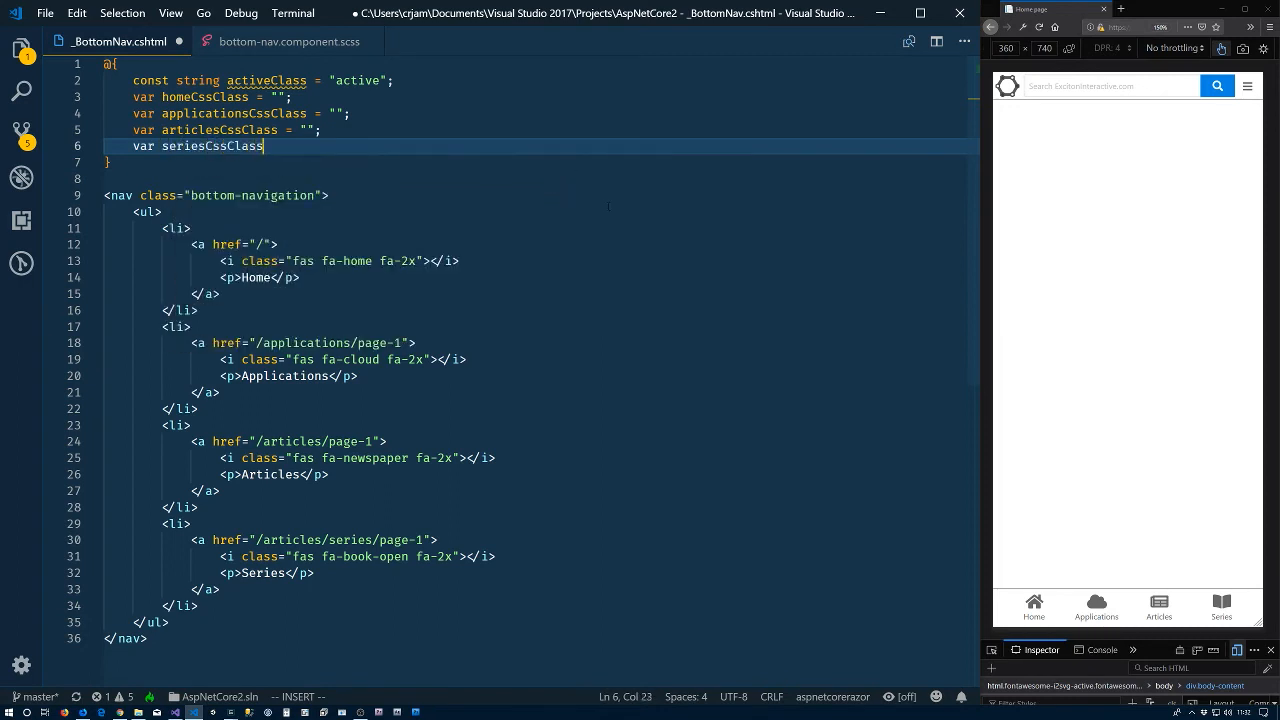
pyautogui.write('= "";')
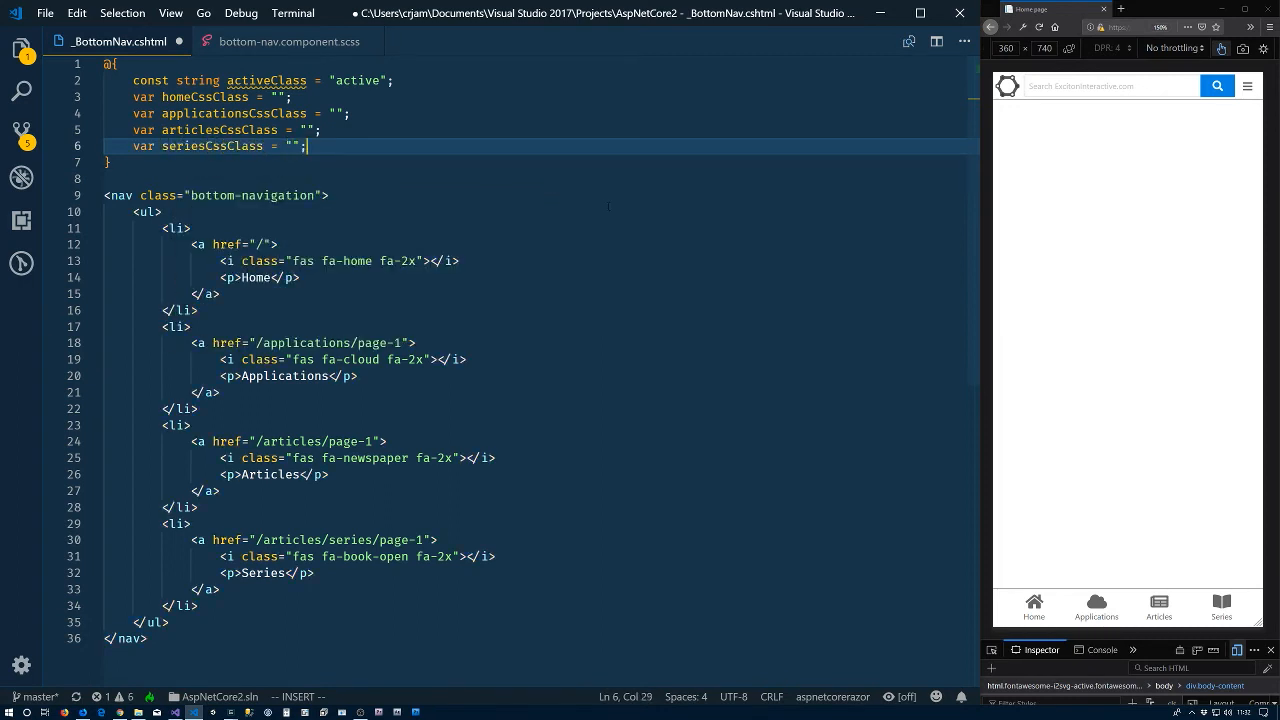
pyautogui.press('Enter')
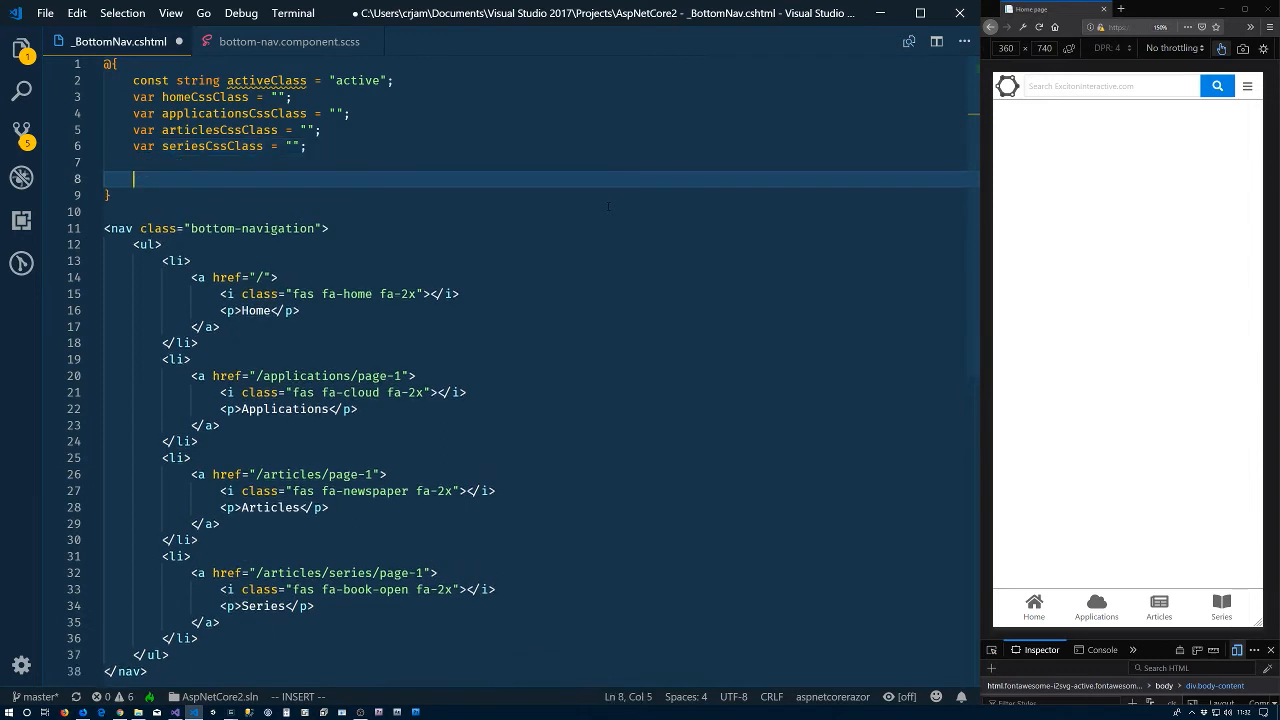
# Check Context.Request.Path.HasValue and store its Value in a path variable
pyautogui.write('if(')
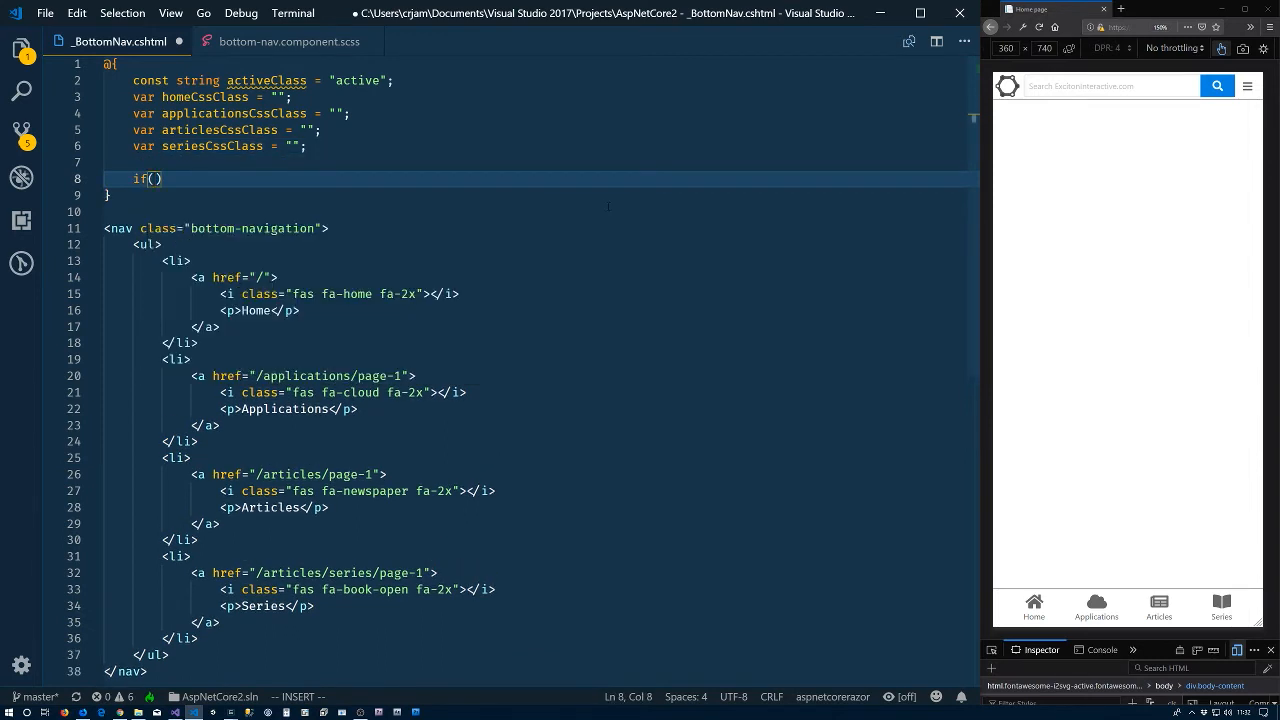
pyautogui.write('C')
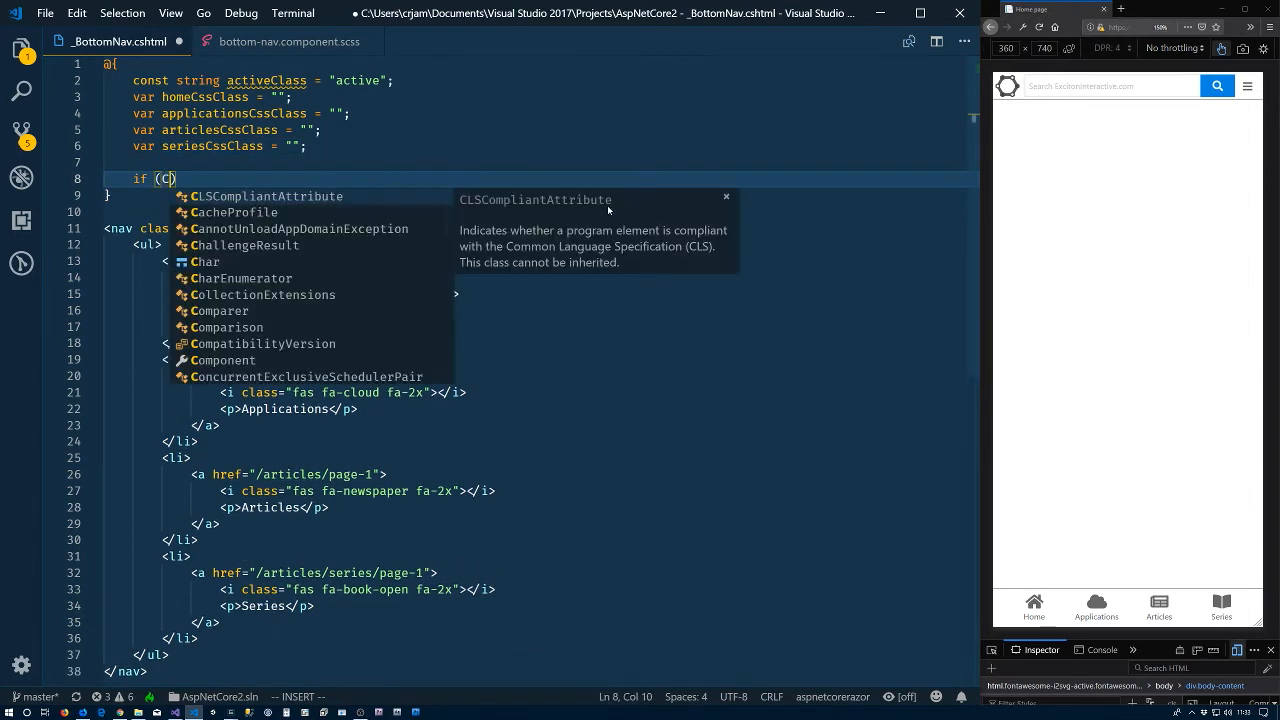
pyautogui.write('ontext.Request.Path.HasValue')
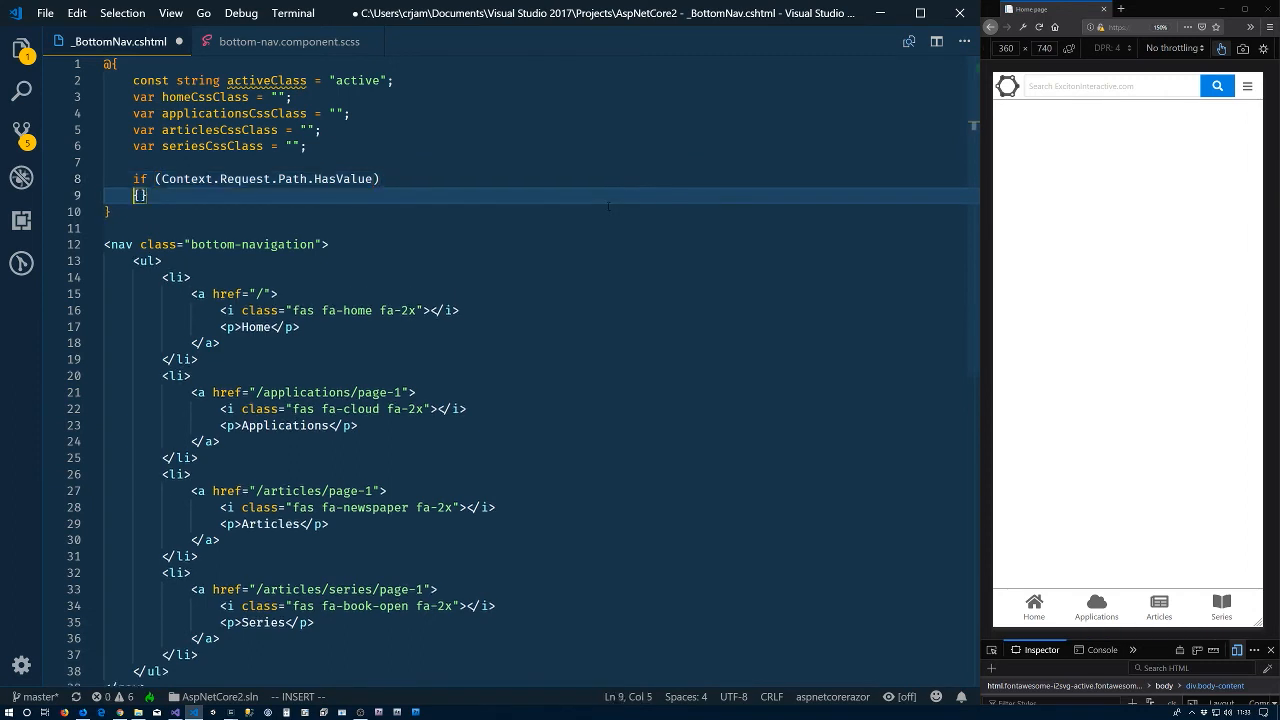
pyautogui.press('Enter')
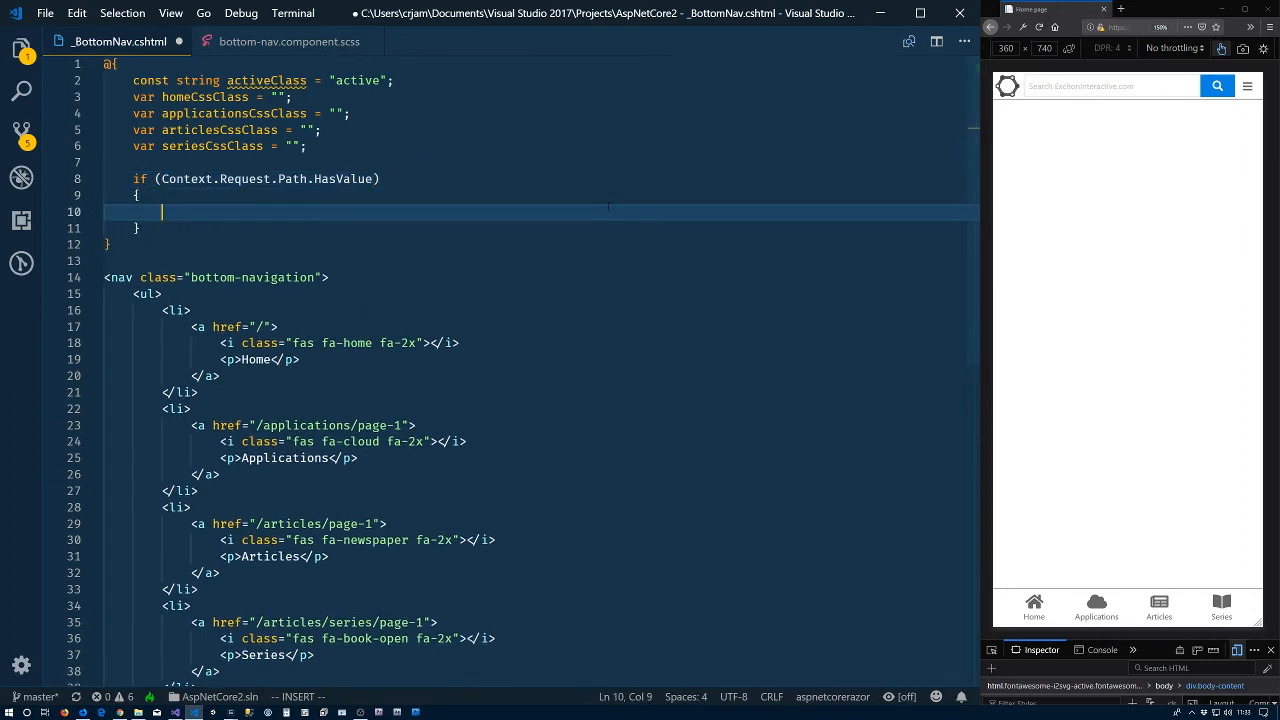
pyautogui.write('var path = Context')
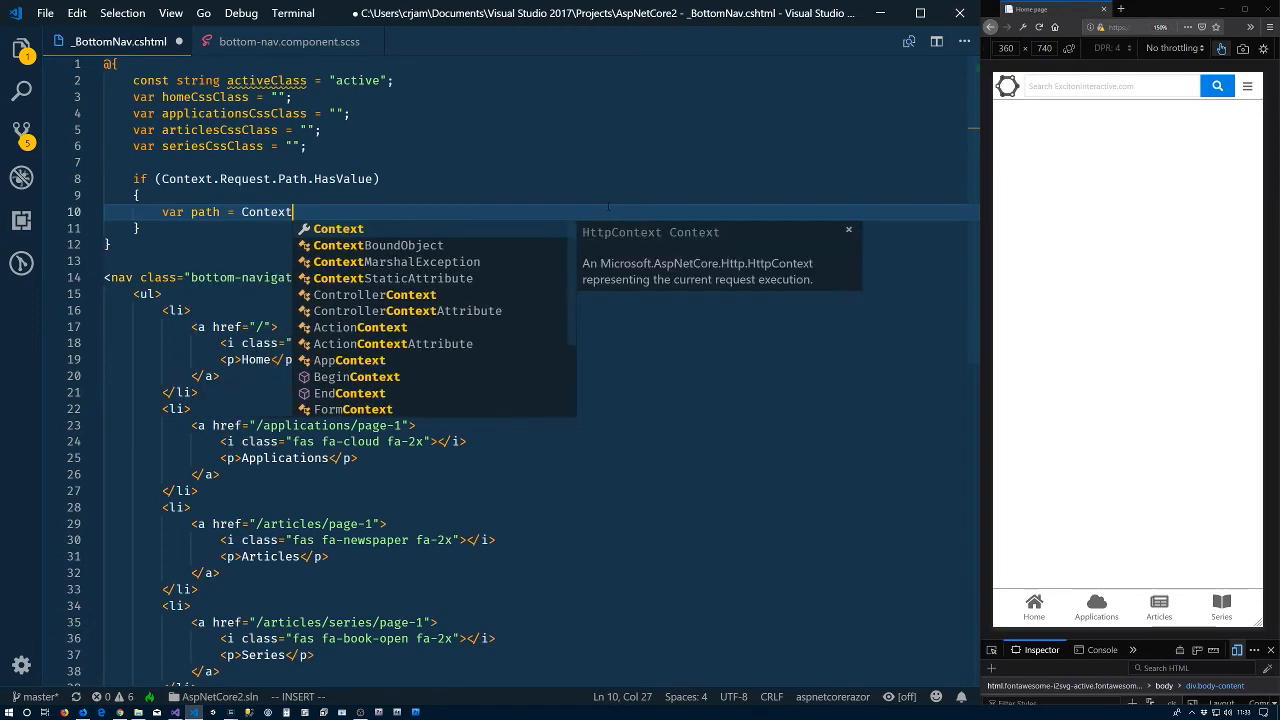
pyautogui.write('.Request.')
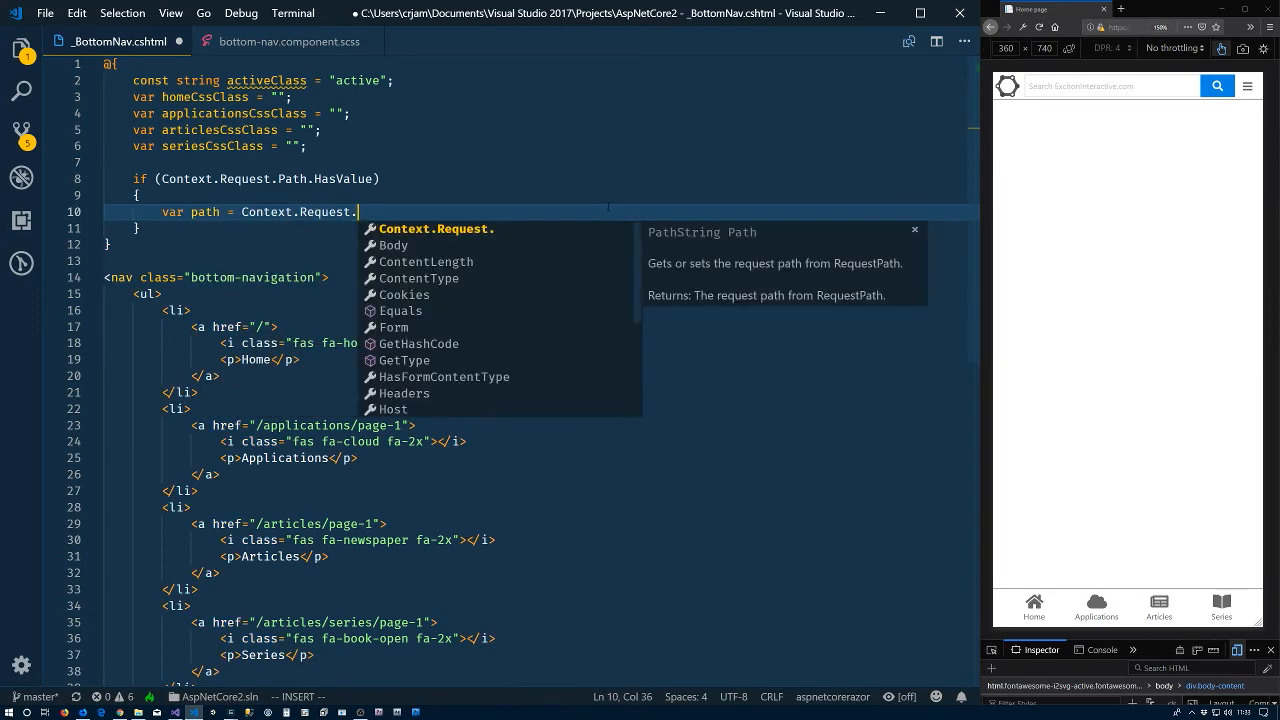
pyautogui.write('Path/')
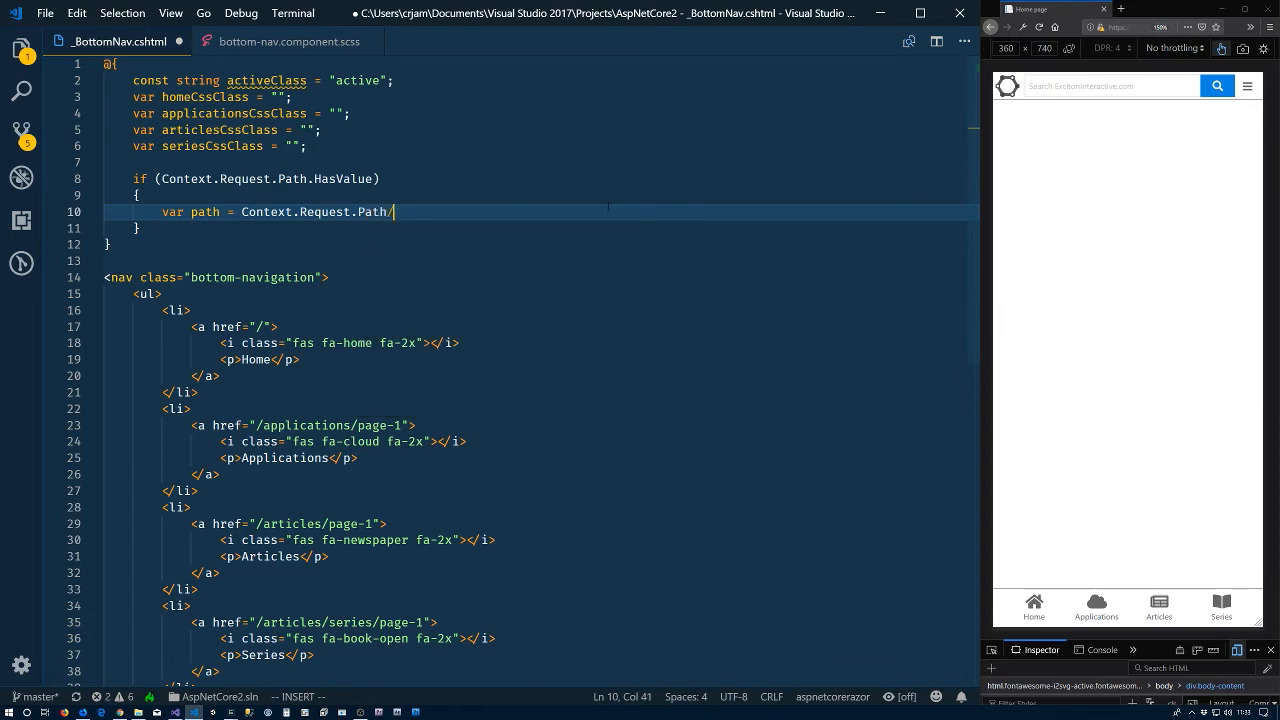
pyautogui.write('Val')
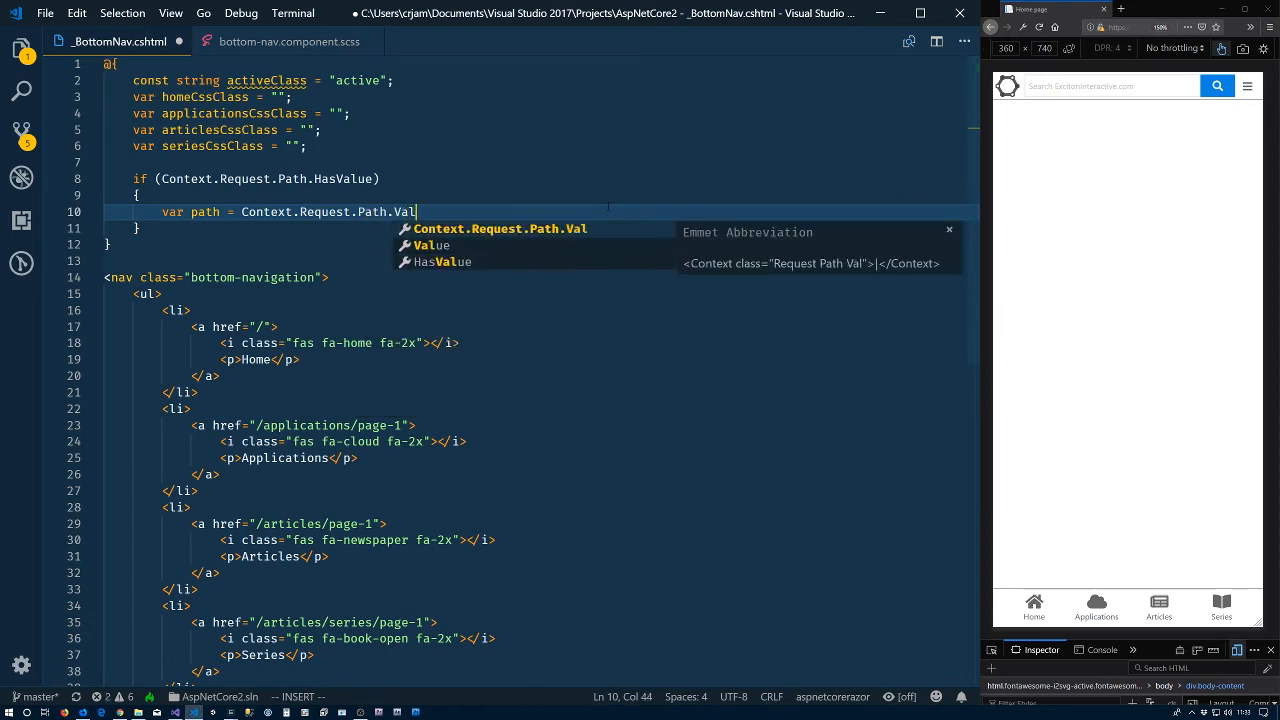
pyautogui.write('ue;')
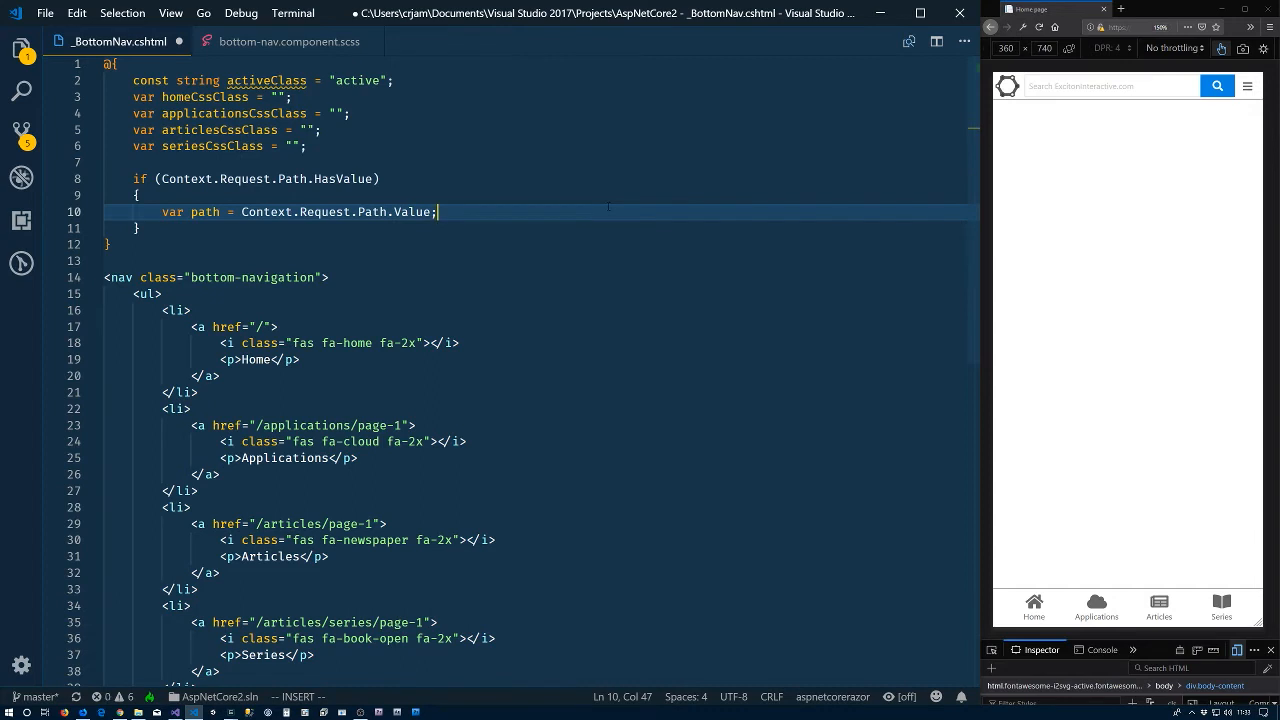
# Set homeCssClass to activeClass when path equals "/"
pyautogui.write('if')
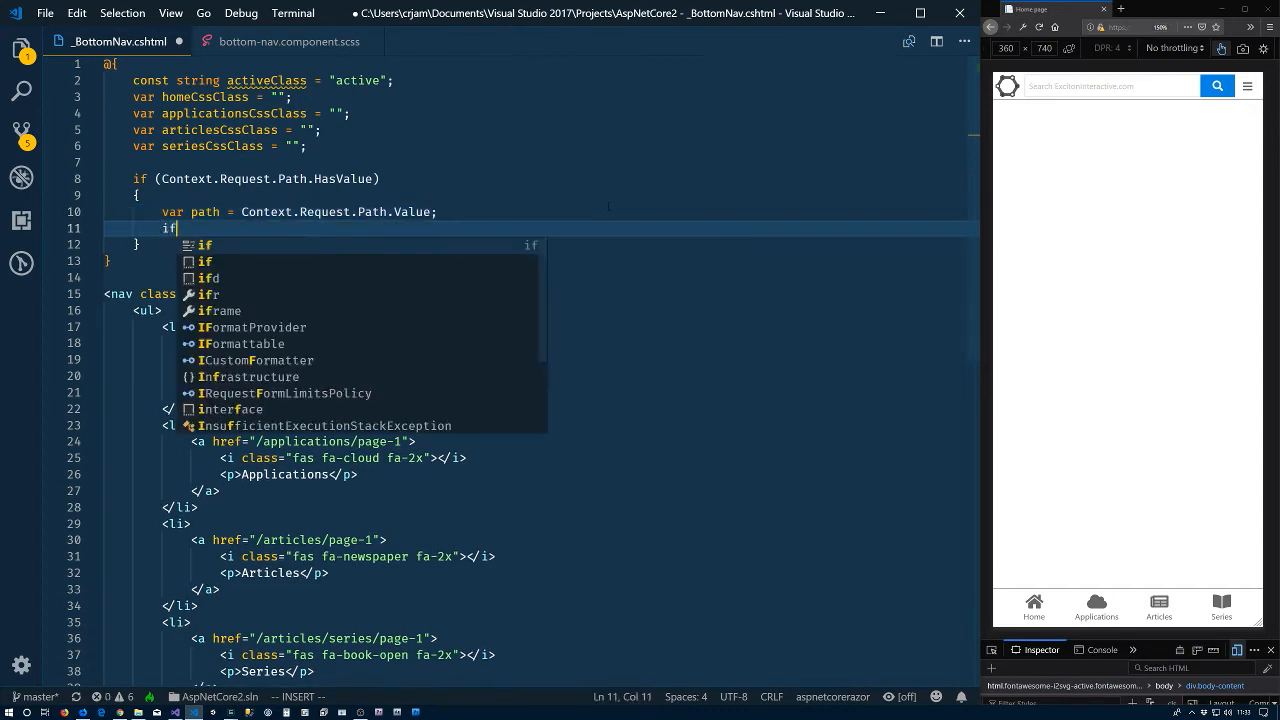
pyautogui.write('(path ==')
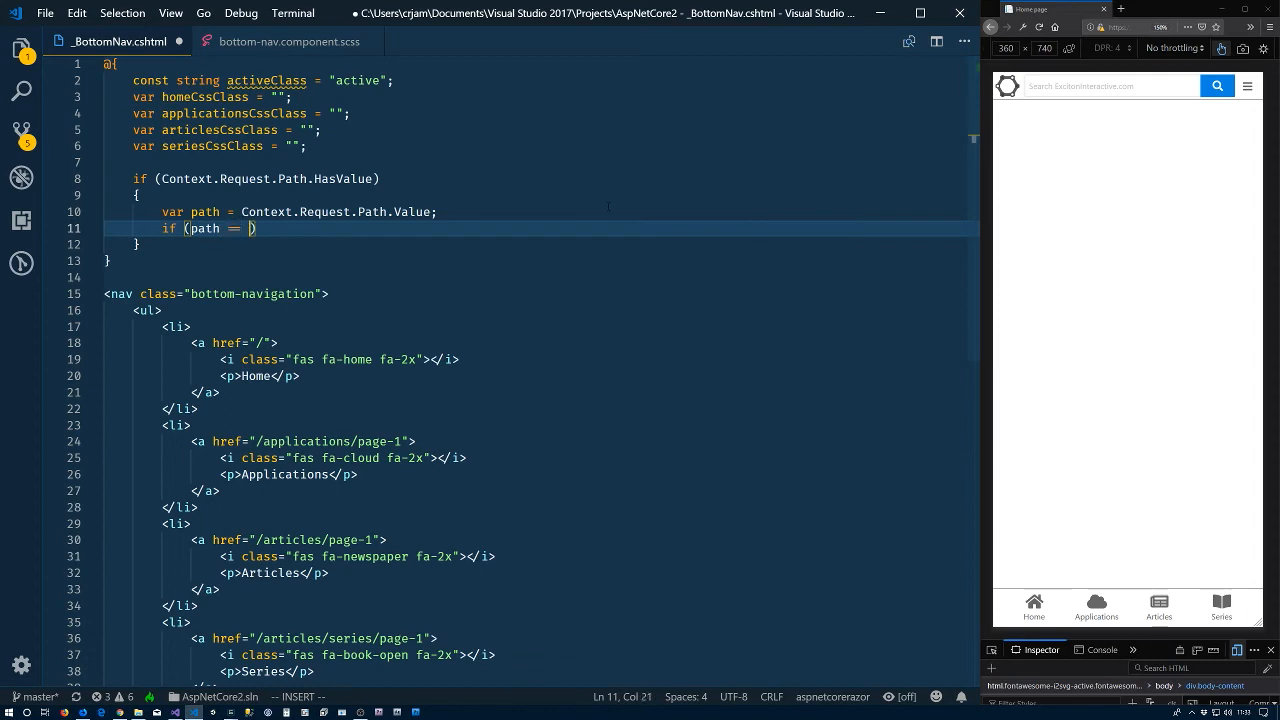
pyautogui.write('"/")')
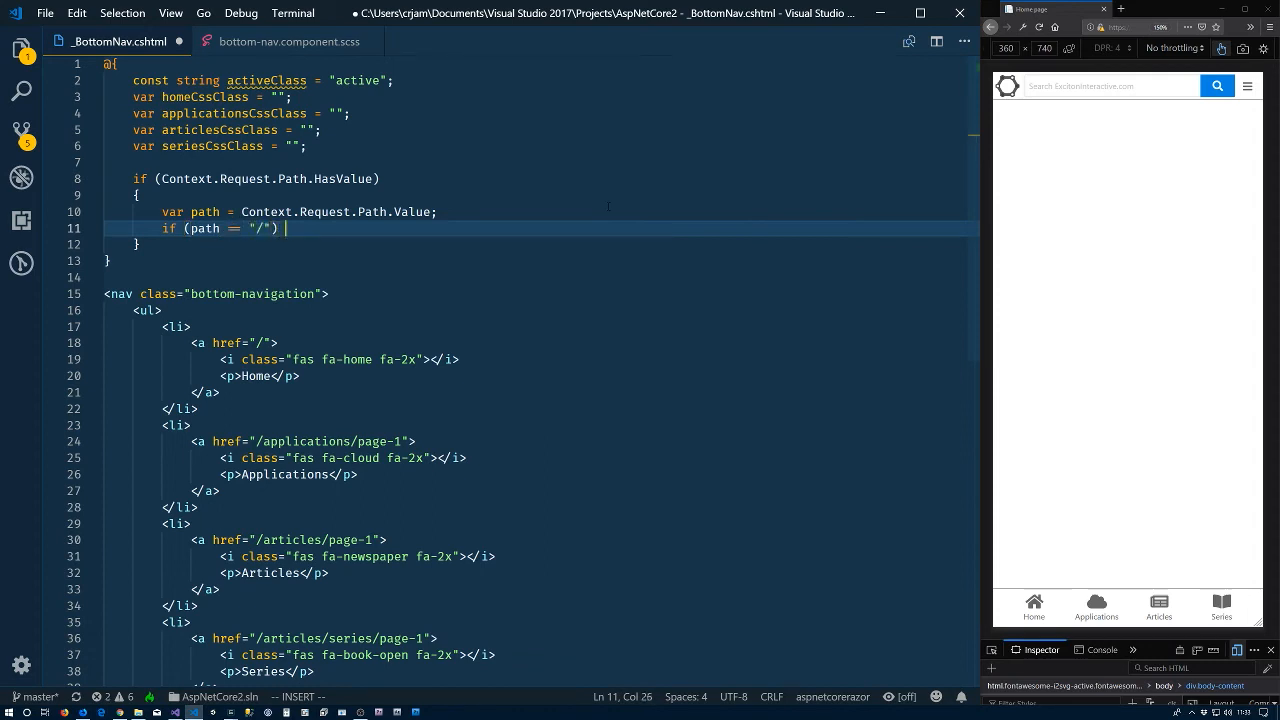
pyautogui.write('{')
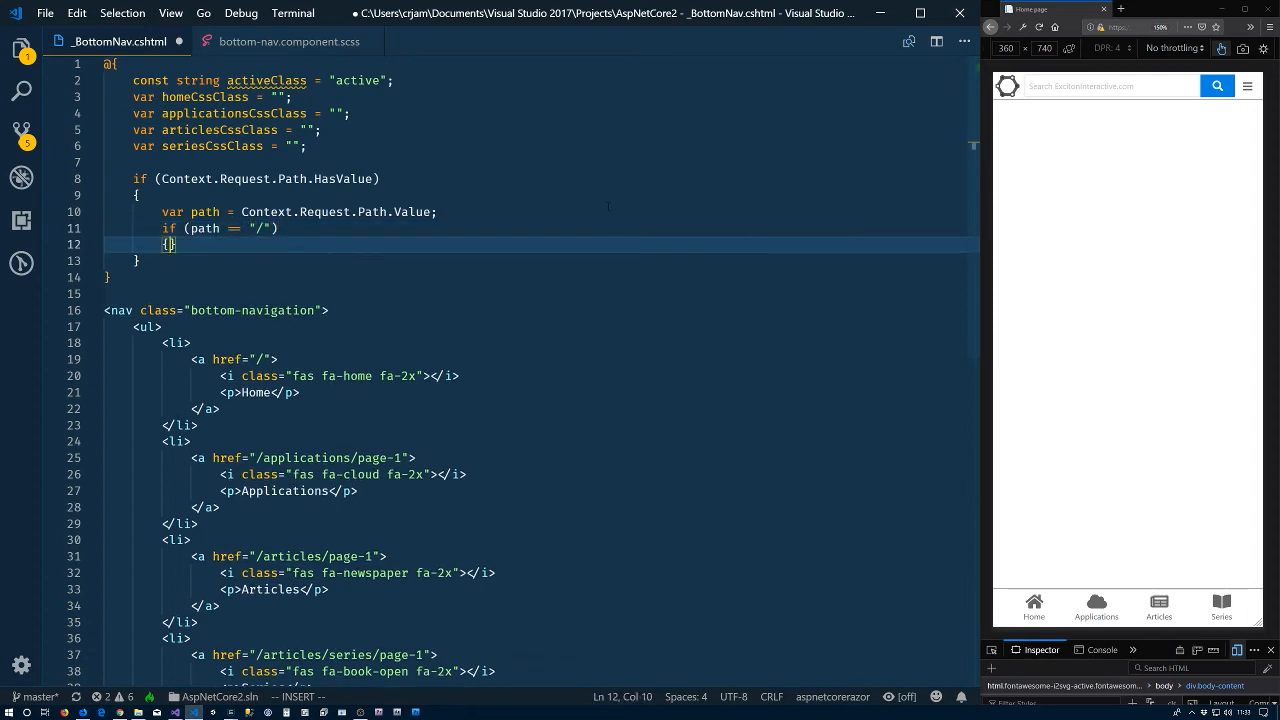
pyautogui.write('homeCssClass = activeClass;')
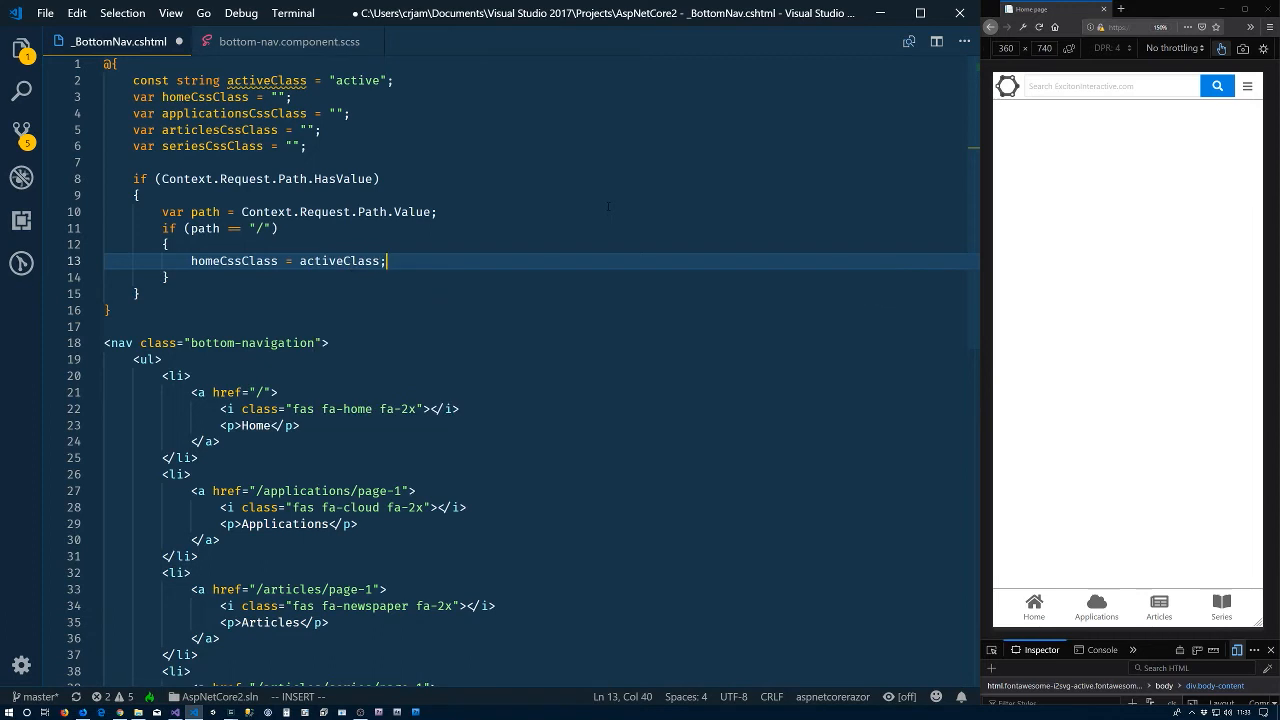
pyautogui.scroll(-3)
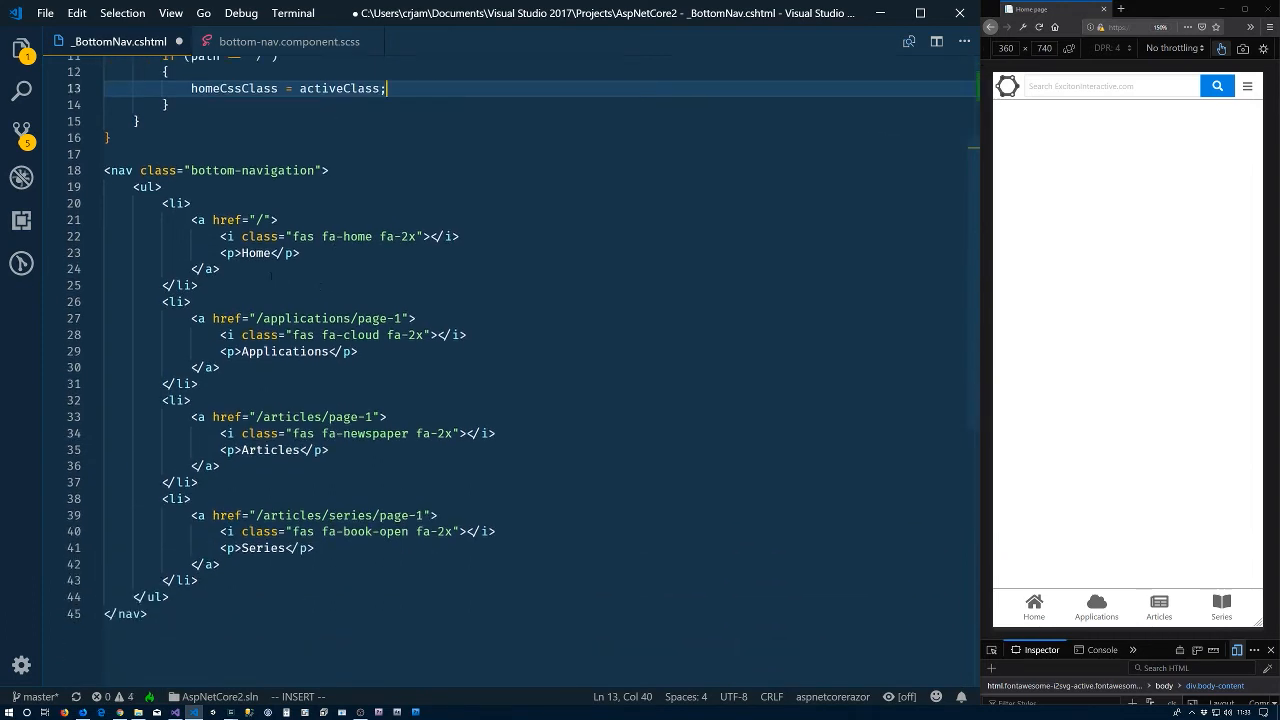
pyautogui.write('class=')
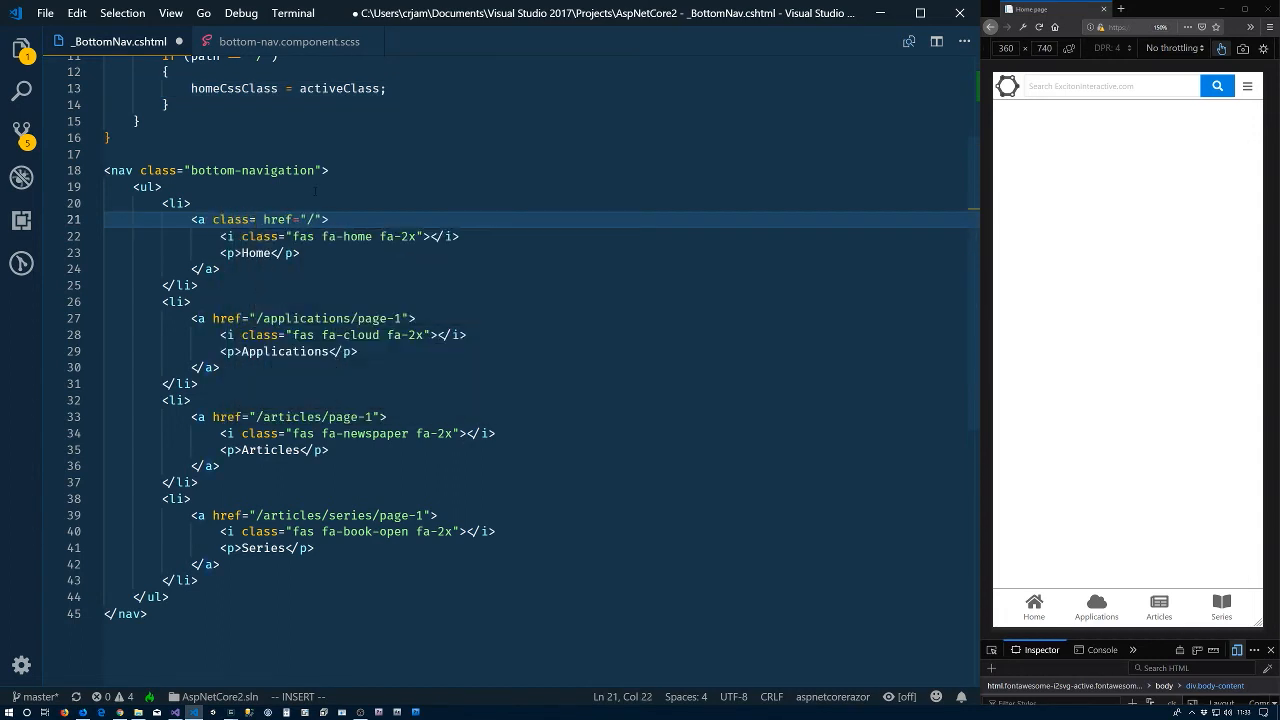
pyautogui.write('@"')
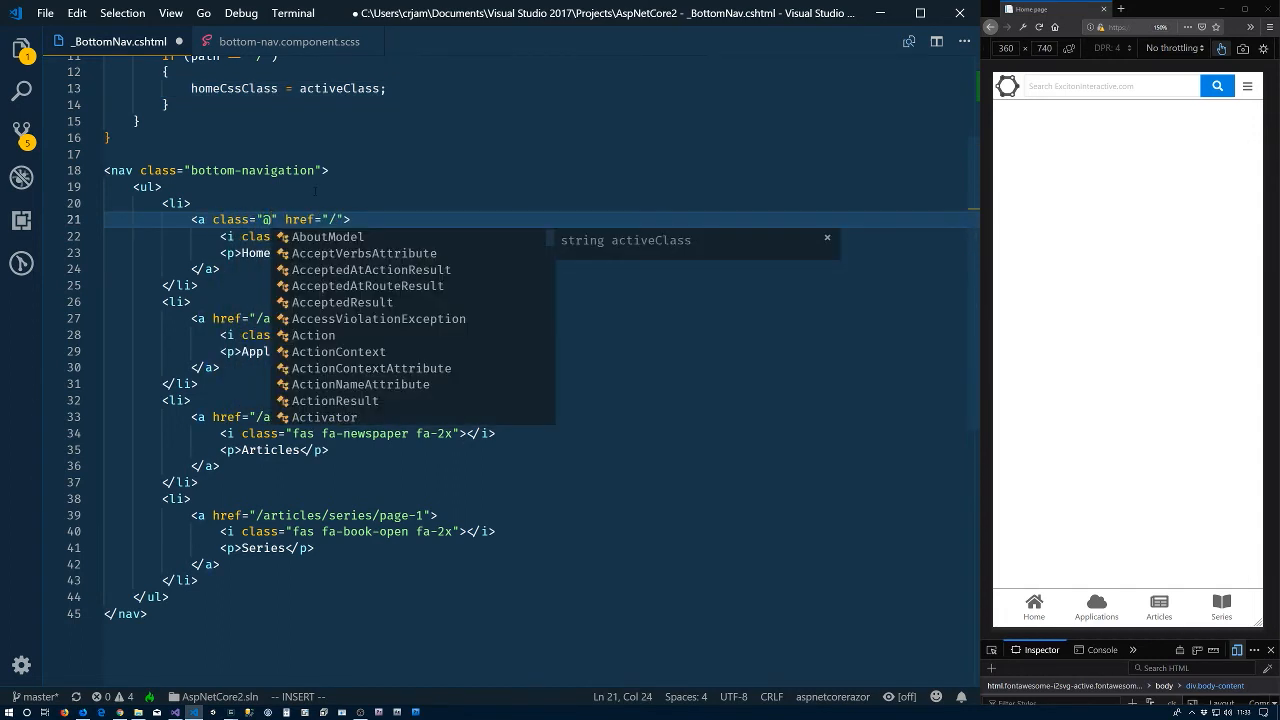
pyautogui.write('homeCssClass')
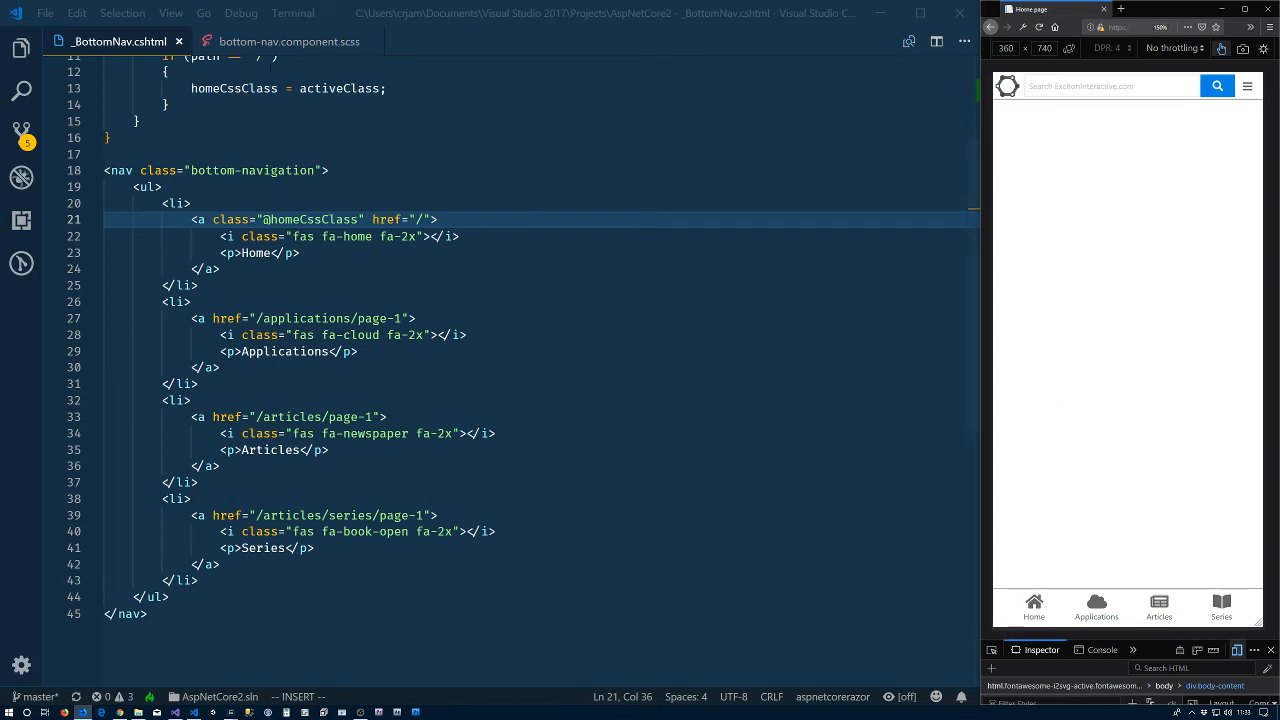
pyautogui.click(290, 43)
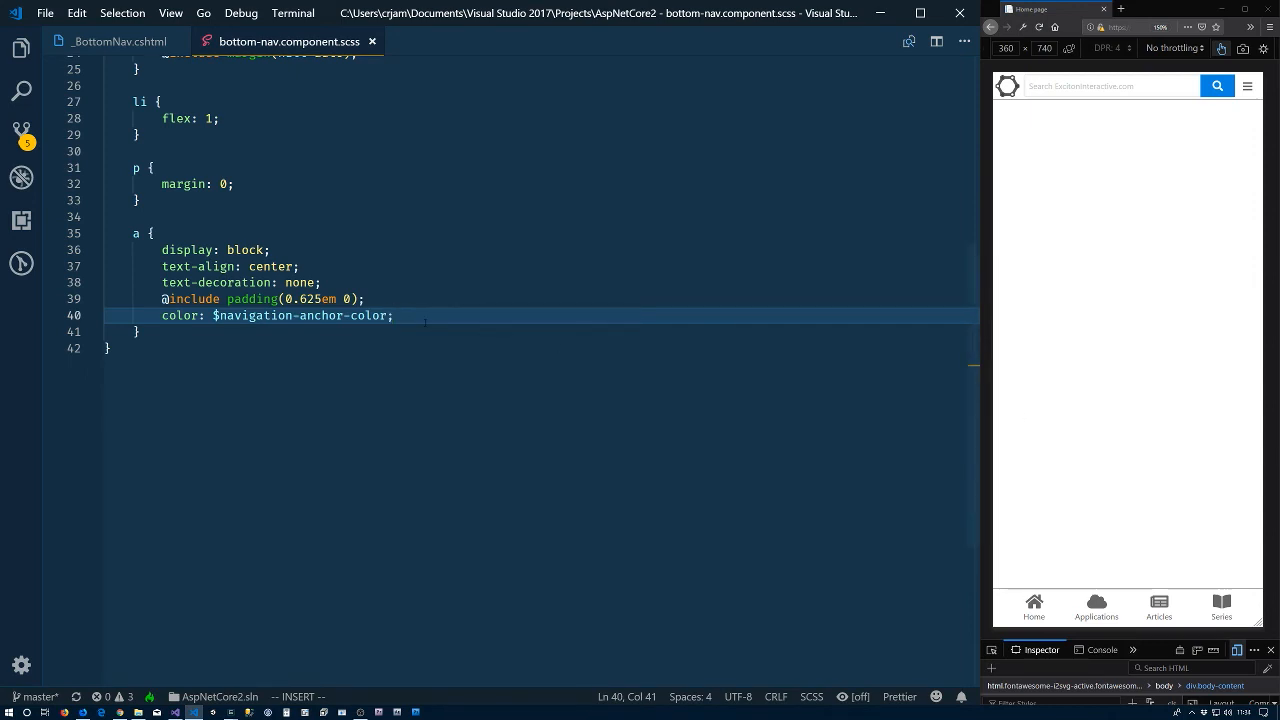
# Add an &.active rule: background darken($navigation-anchor-color, 10%), color $navigation-anchor-color
pyautogui.write('&')
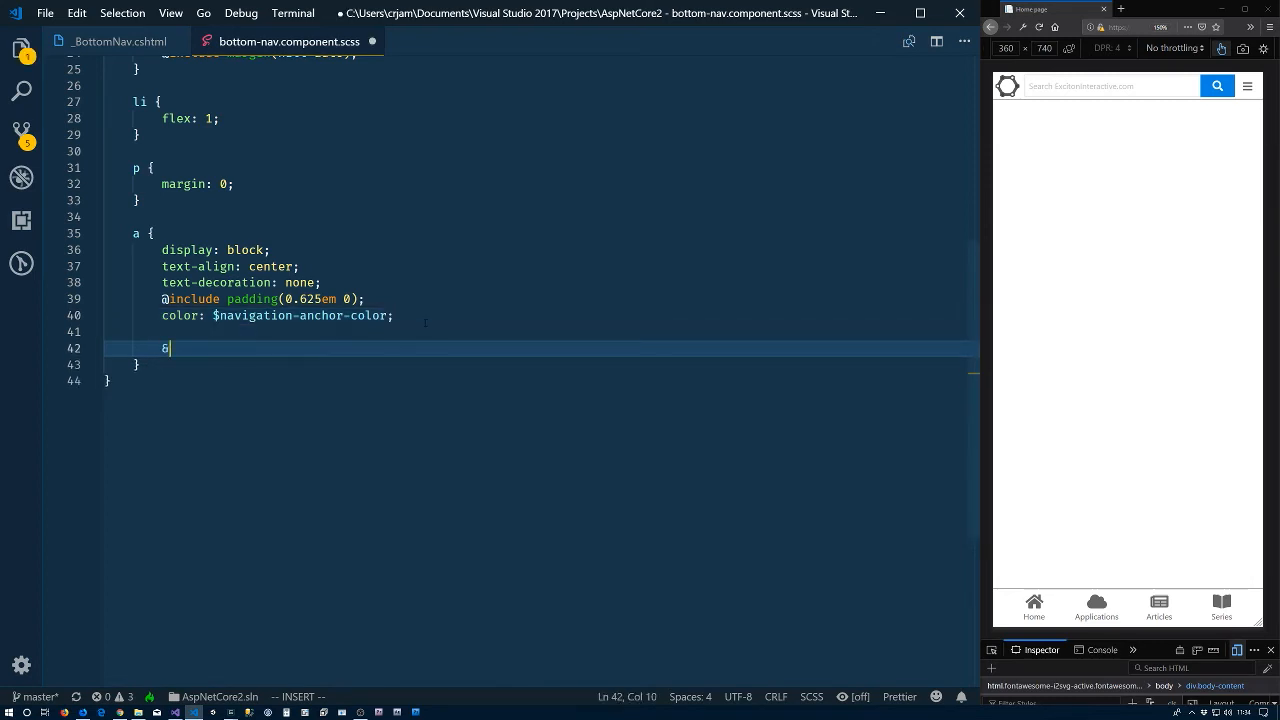
pyautogui.write('.active {')
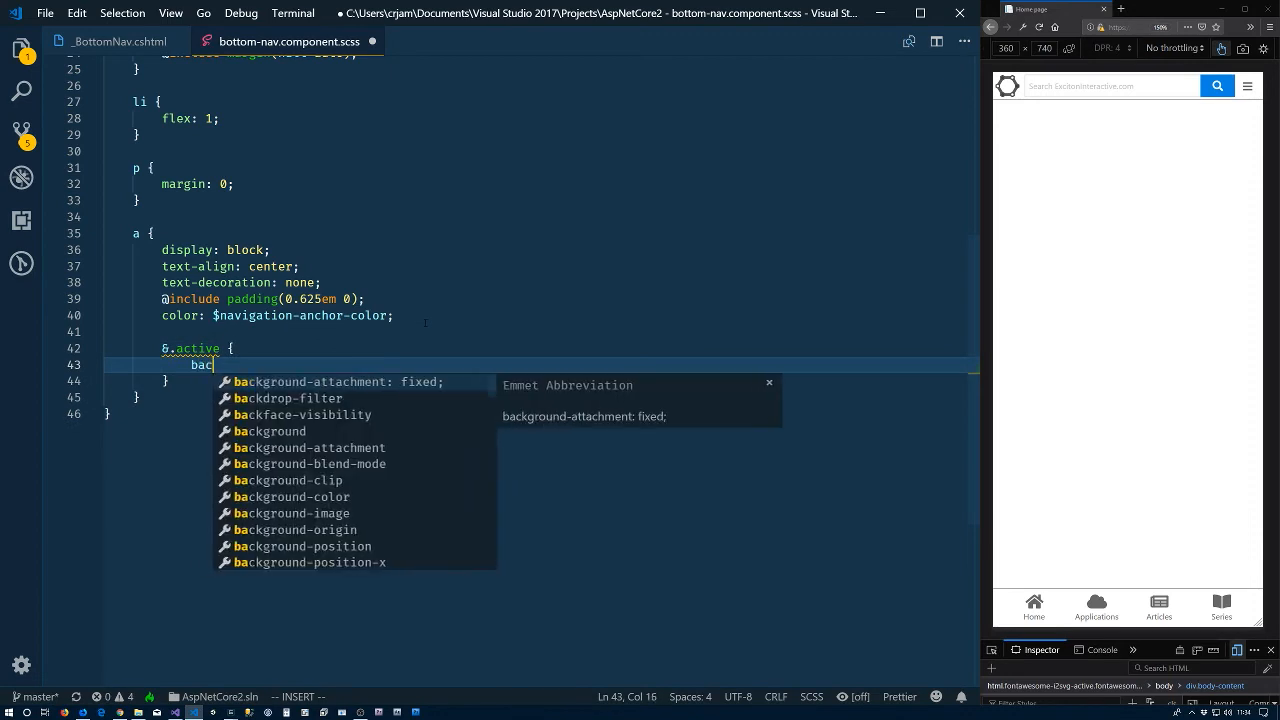
pyautogui.write('k-co')
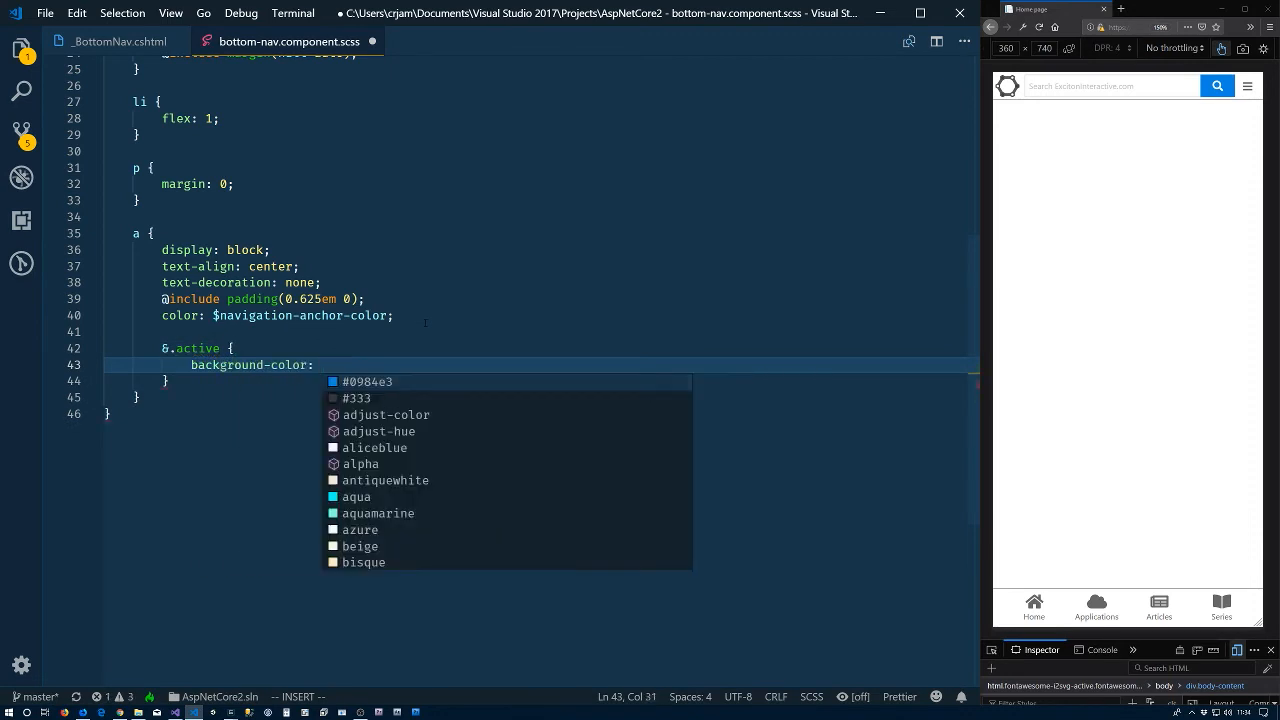
pyautogui.write('darken(')
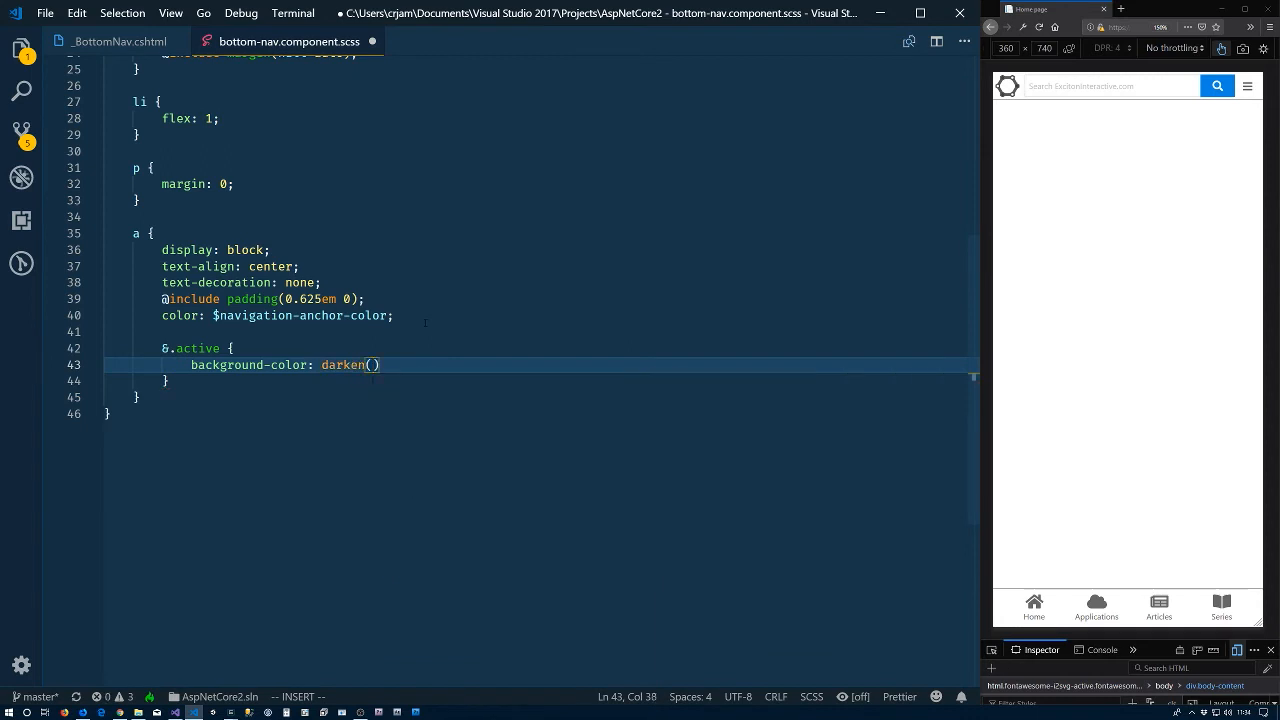
pyautogui.write('$navigation-anchor-color, 1')
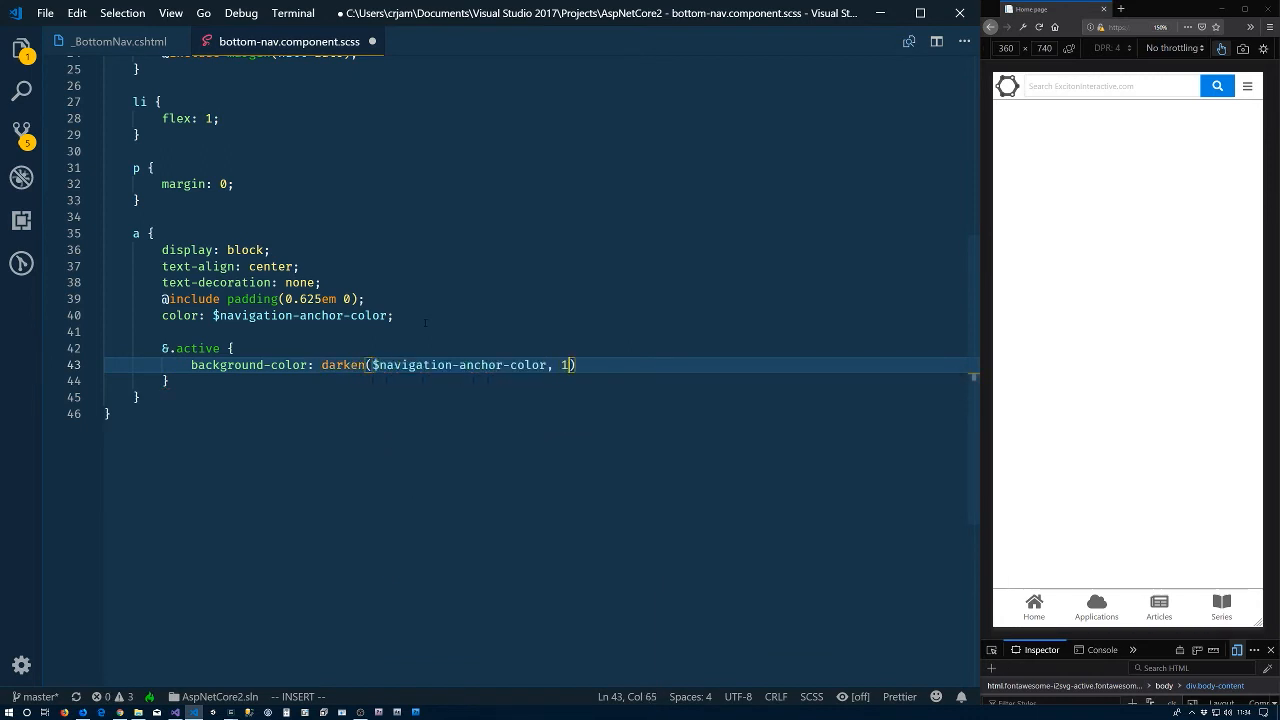
pyautogui.write('0%')
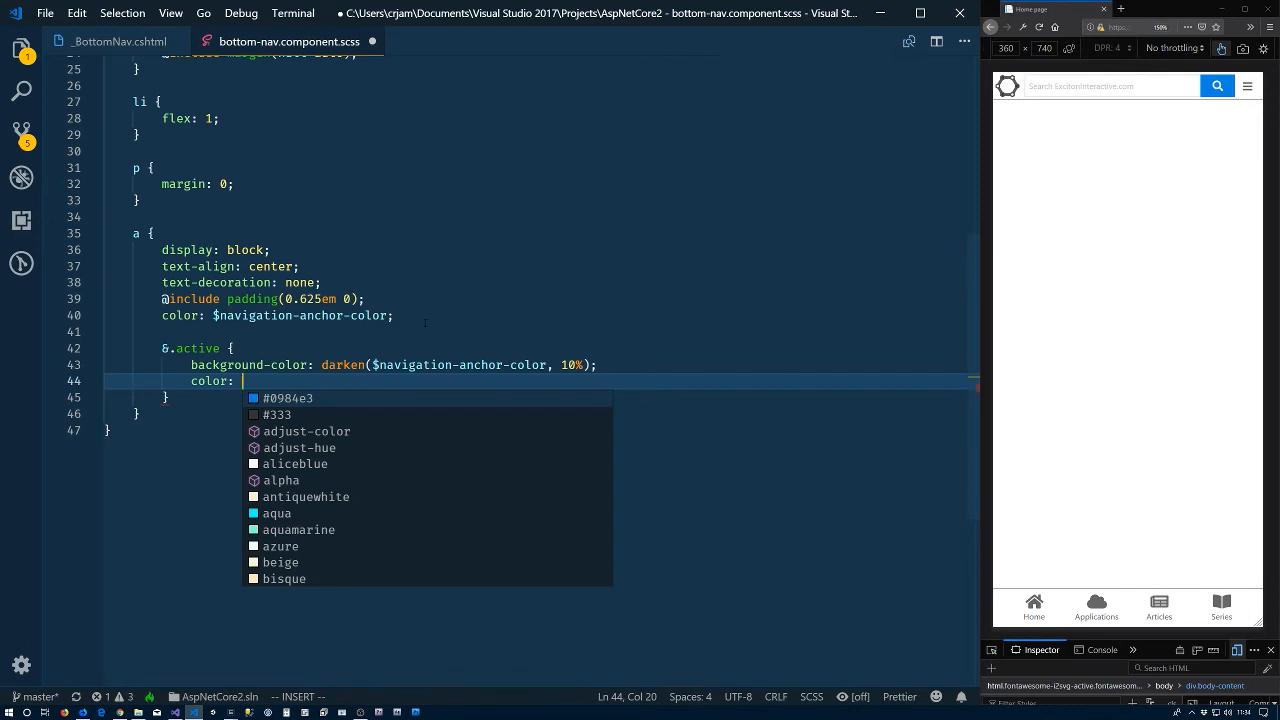
pyautogui.write('$navigation-anchor-color')
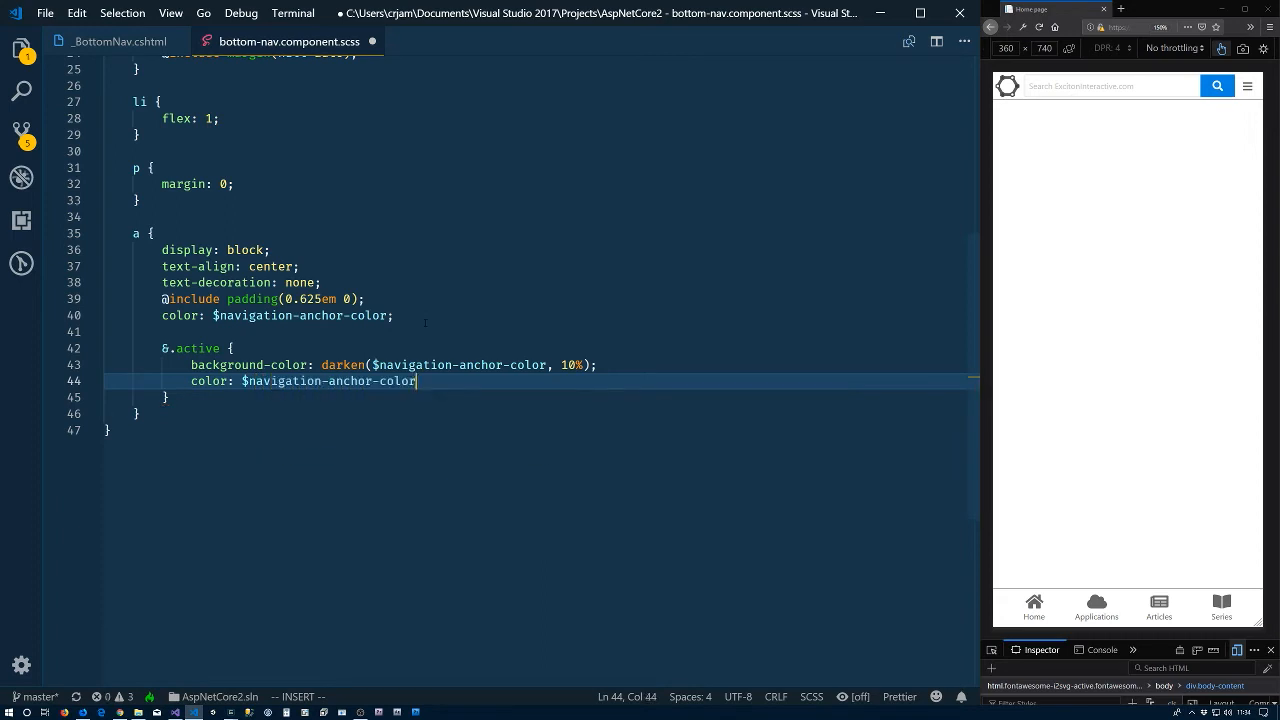
pyautogui.write(';')
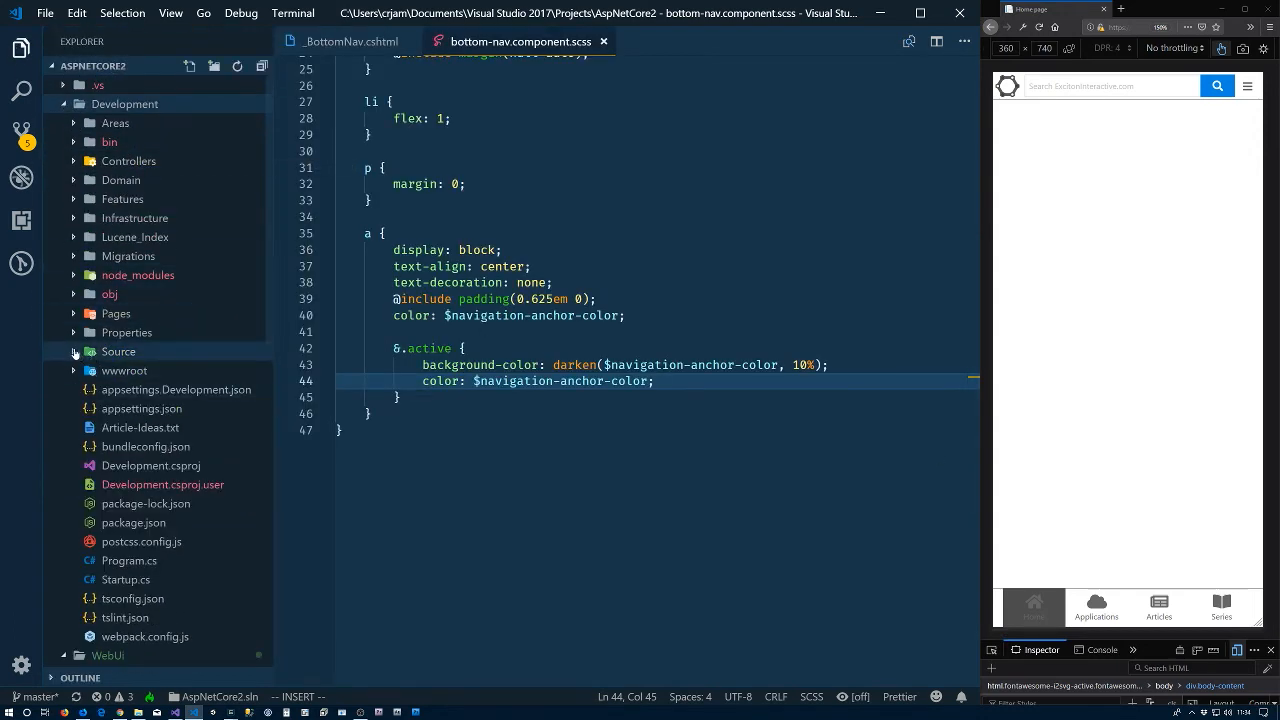
# Consult the Development project's Source folder, then close the bottom-nav stylesheet
pyautogui.click(118, 351)
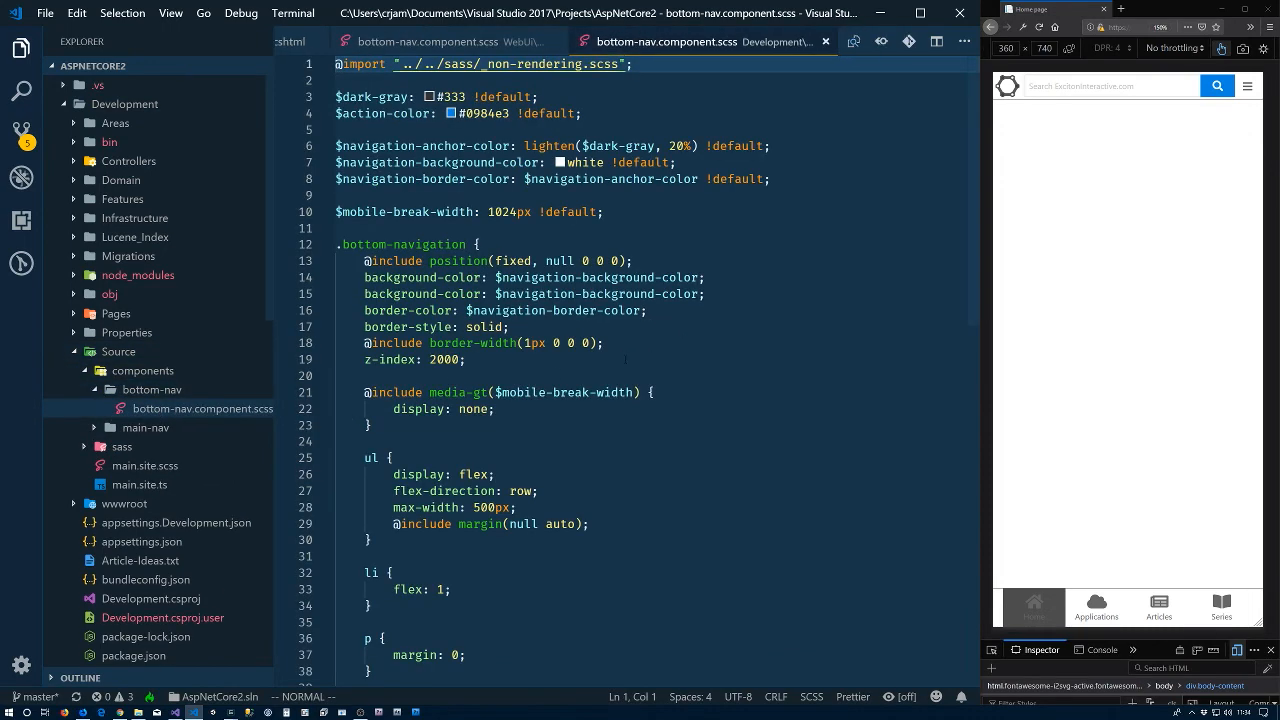
pyautogui.scroll(-3)
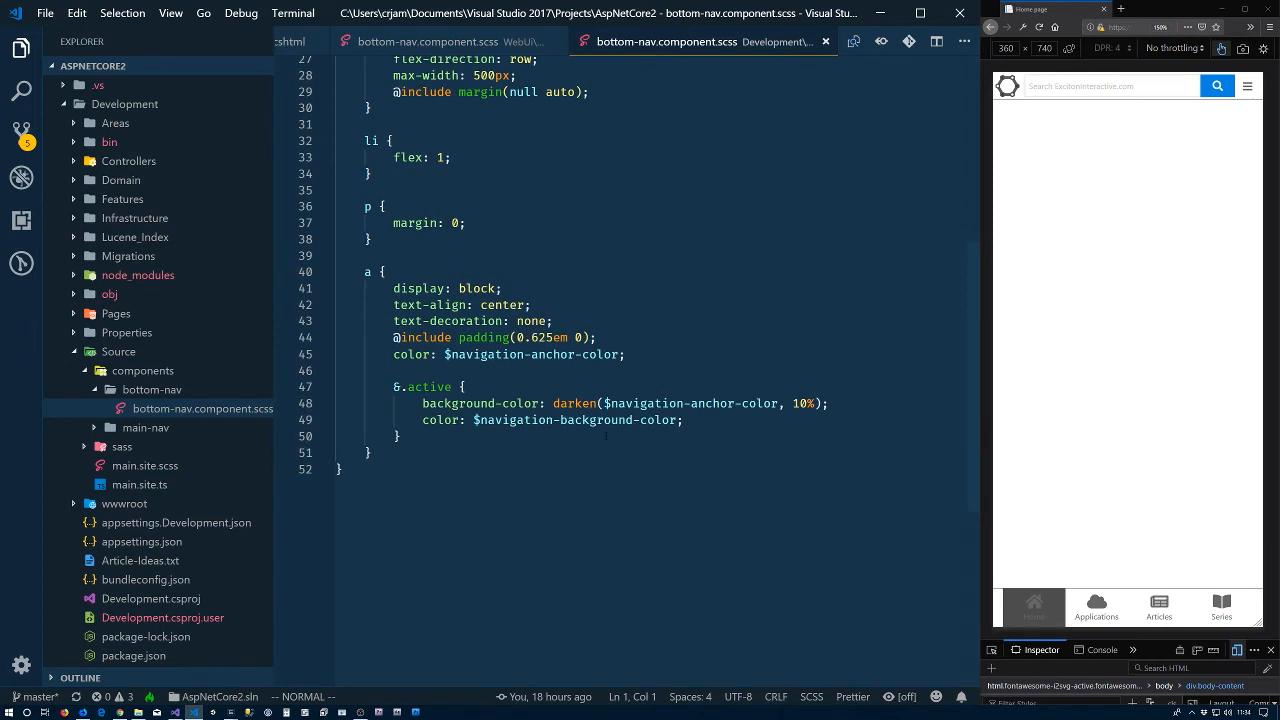
pyautogui.moveTo(1022, 621)
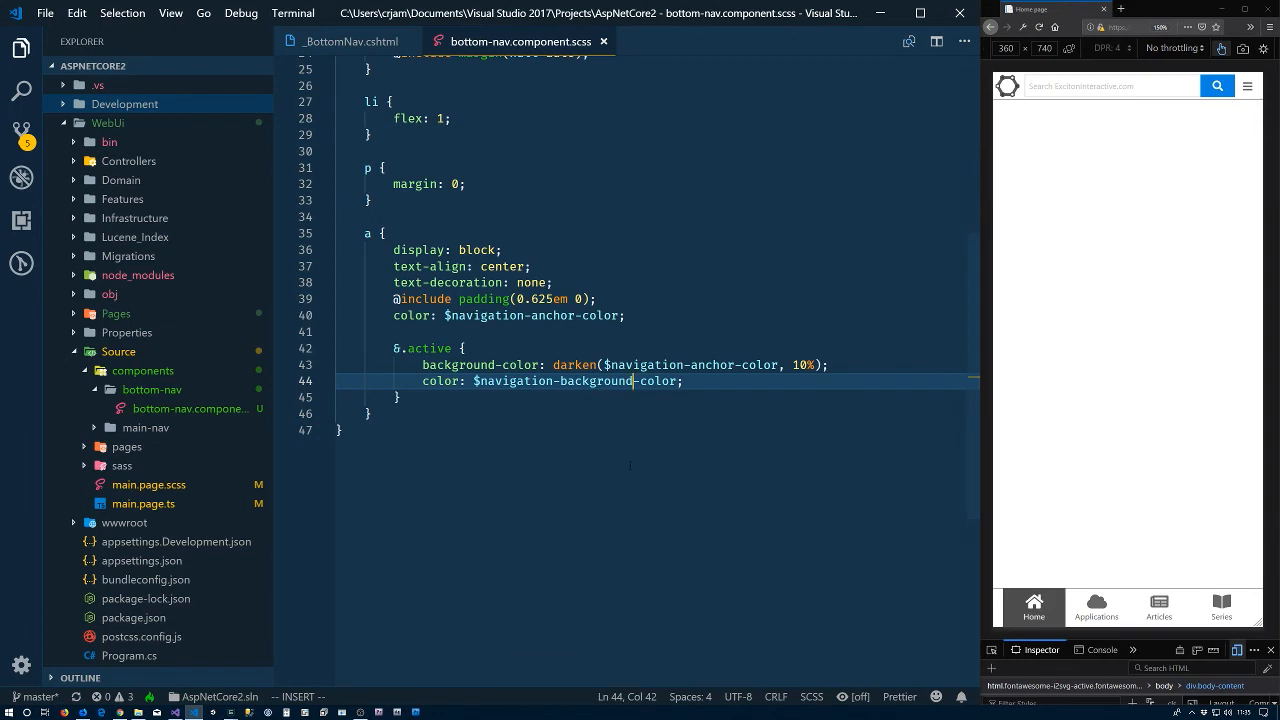
pyautogui.moveTo(691, 325)
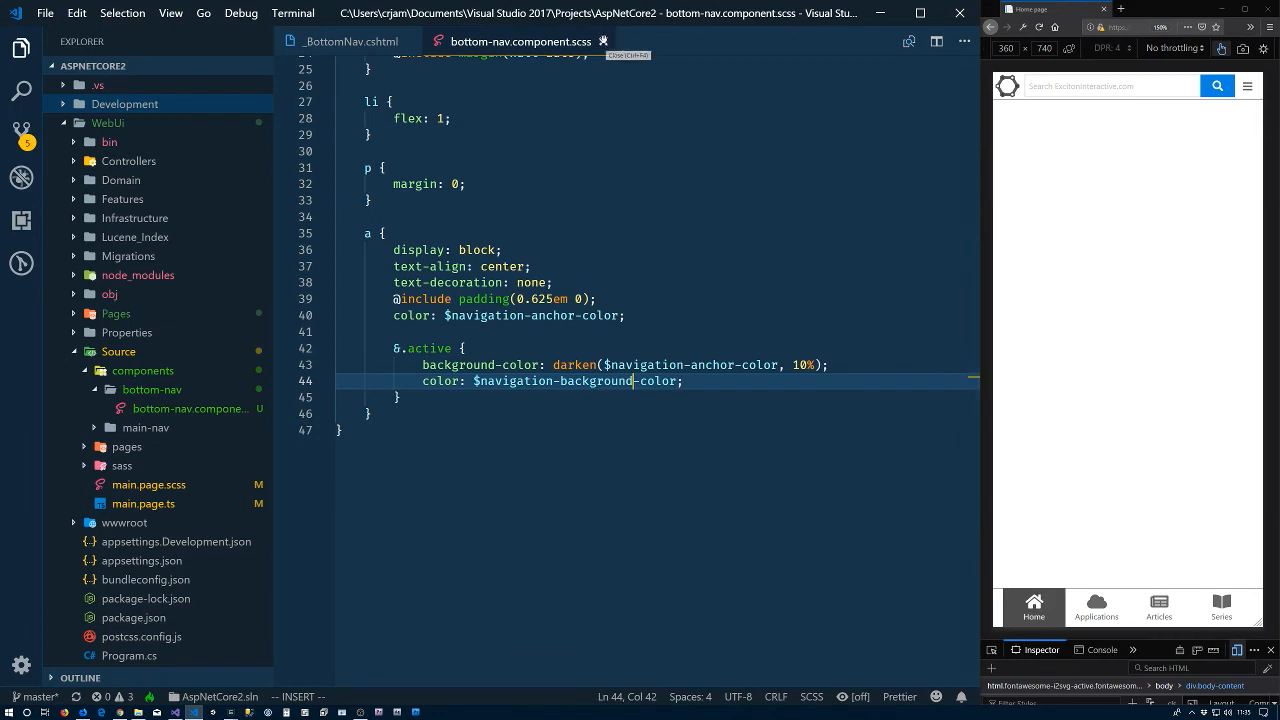
pyautogui.click(340, 41)
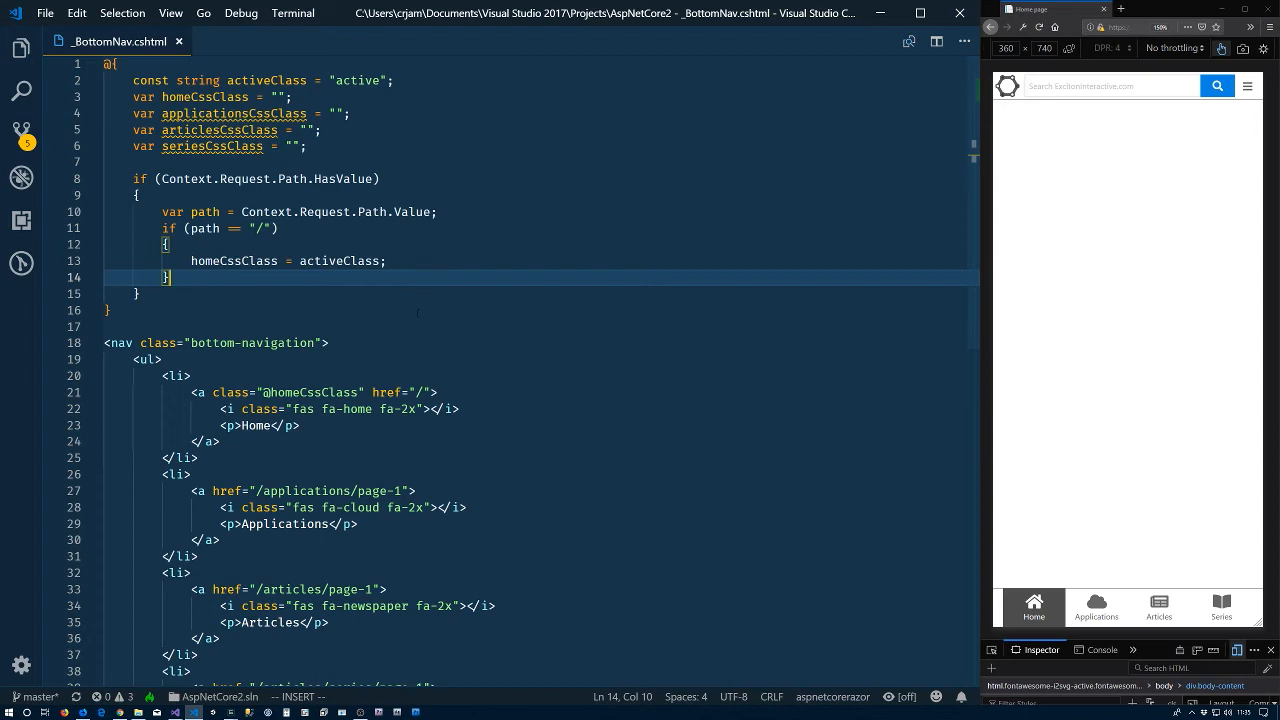
# Begin an else-if after the home check and look up the applications and articles link paths
pyautogui.press('Enter')
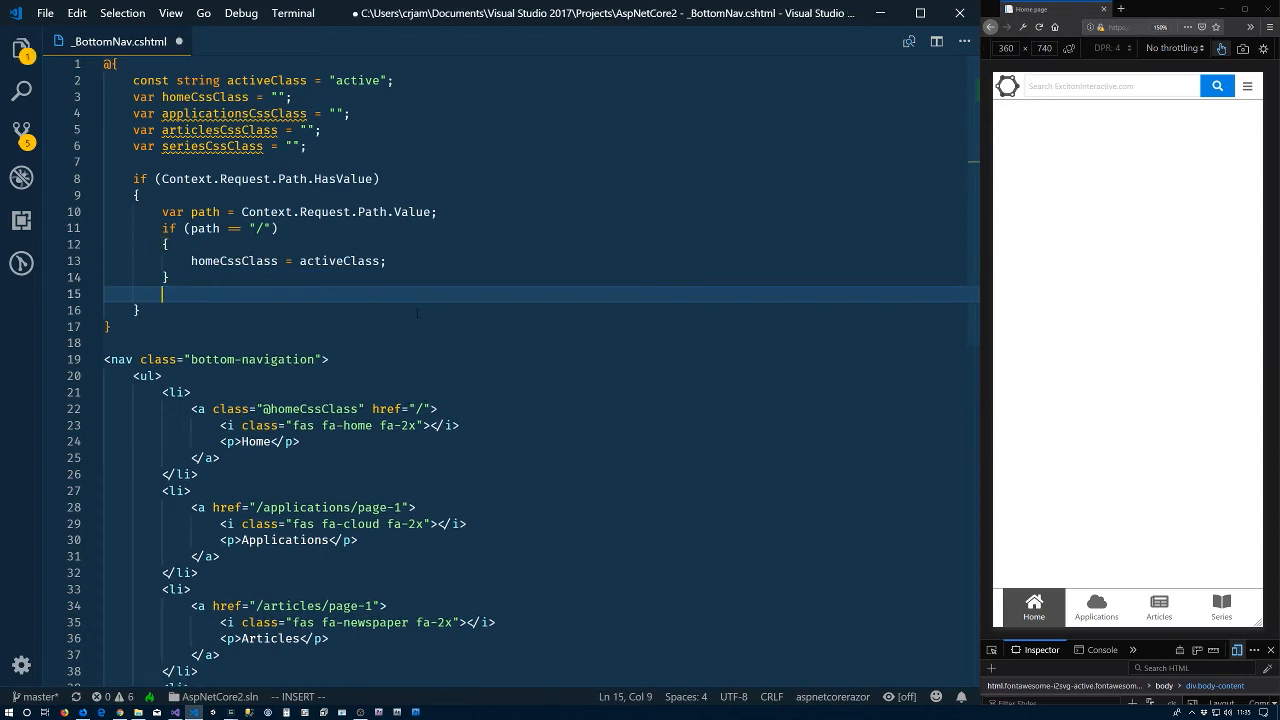
pyautogui.write('else if')
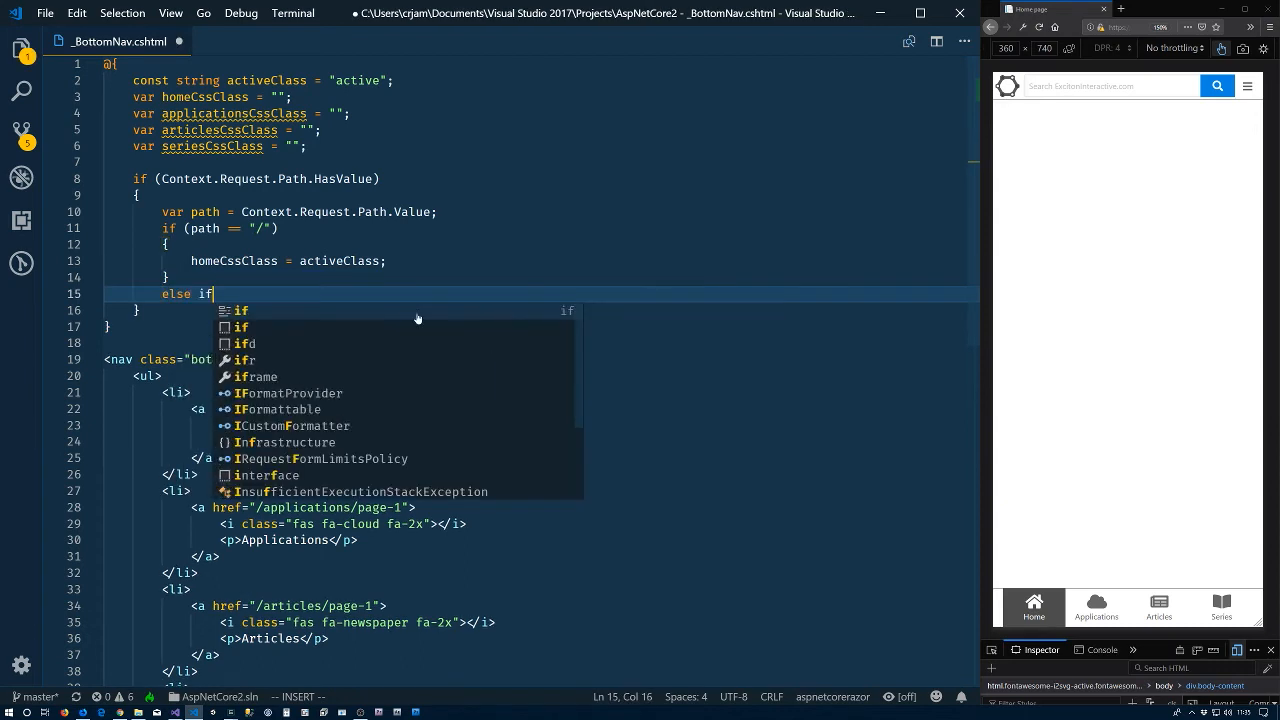
pyautogui.write('(')
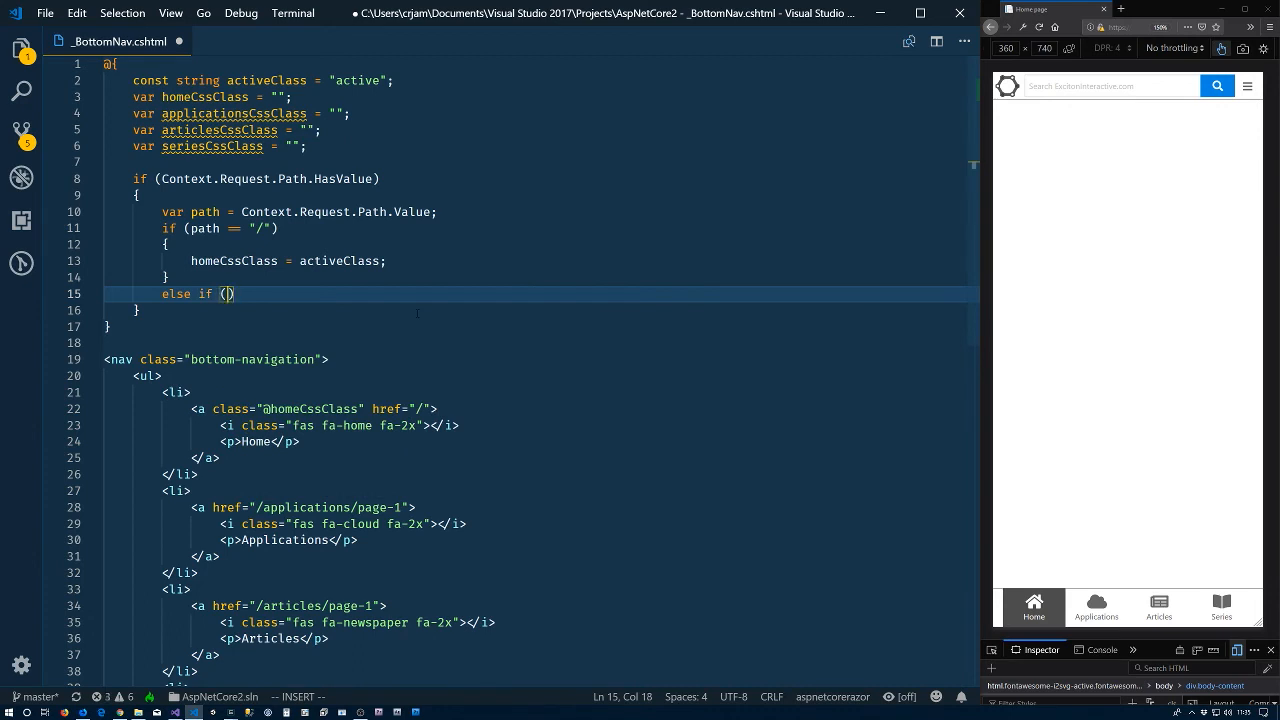
pyautogui.write('p')
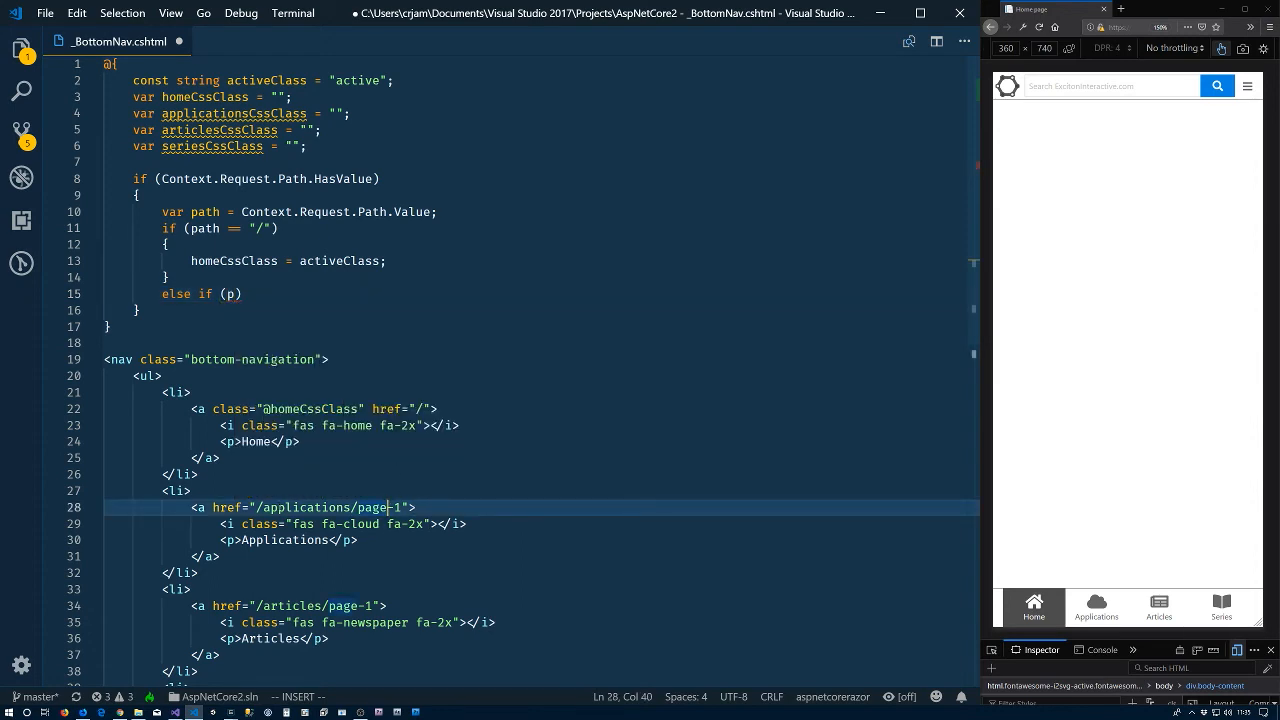
pyautogui.scroll(-3)
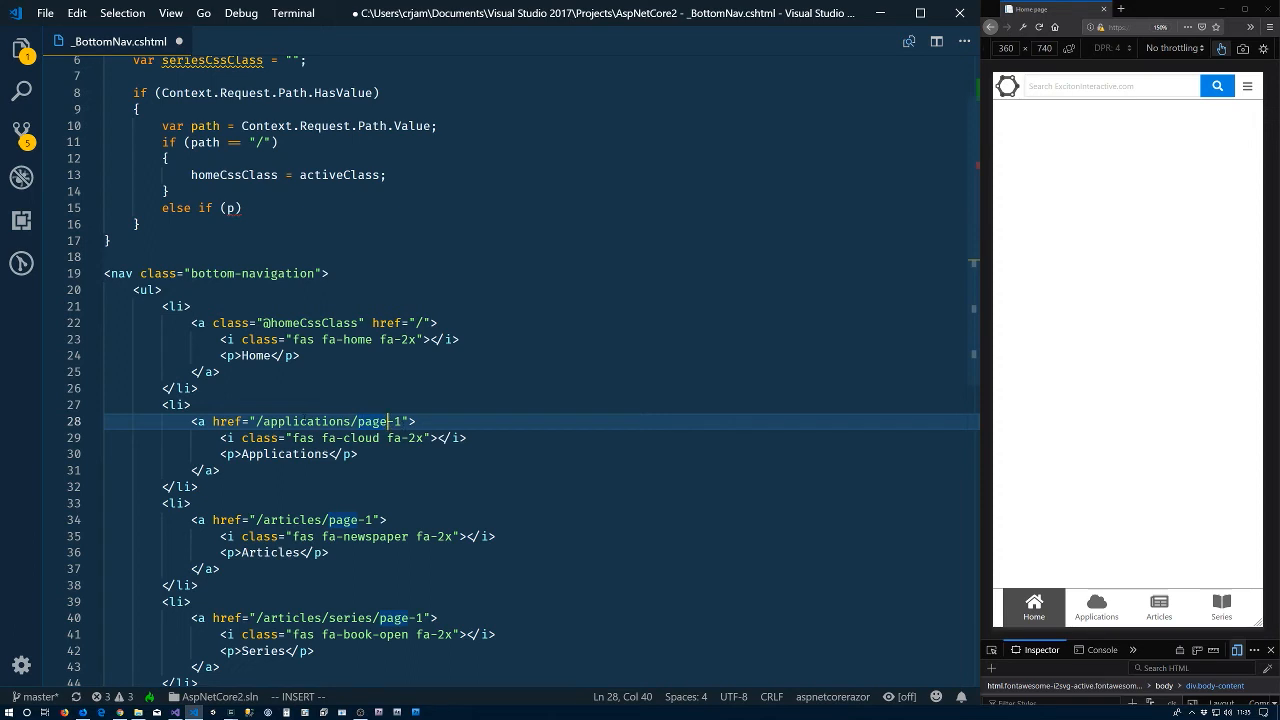
pyautogui.click(190, 404)
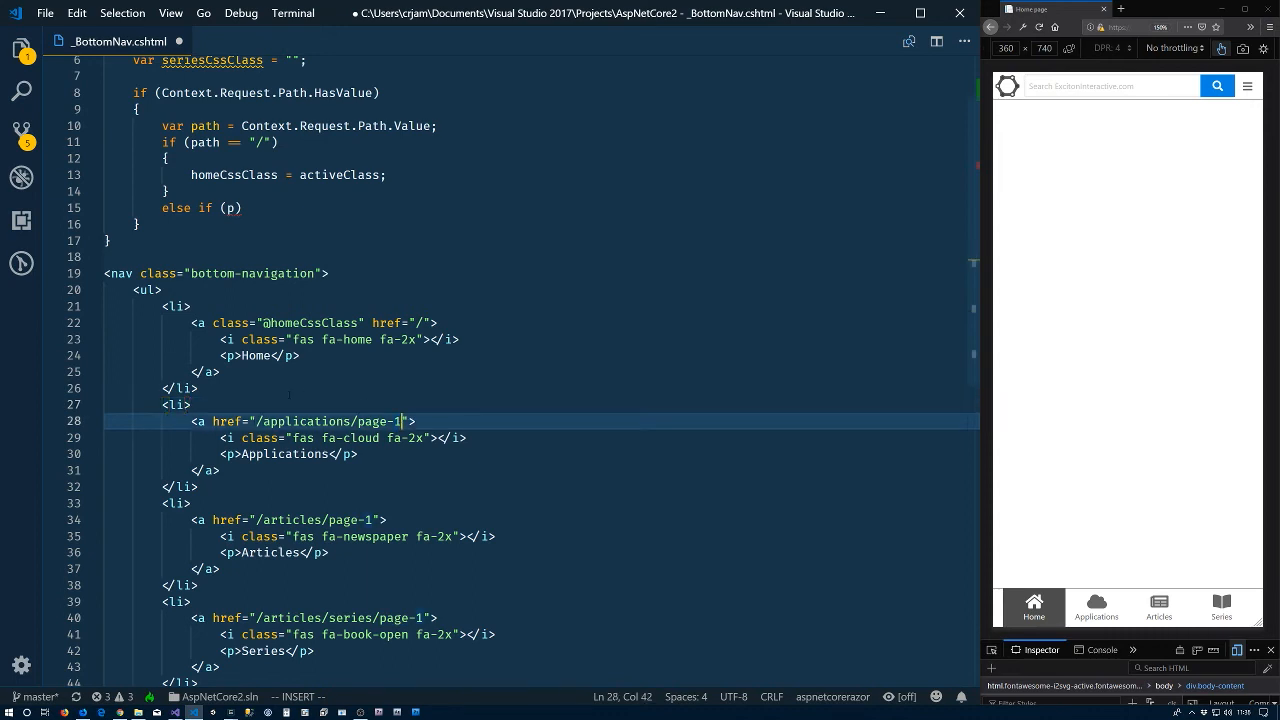
pyautogui.scroll(-3)
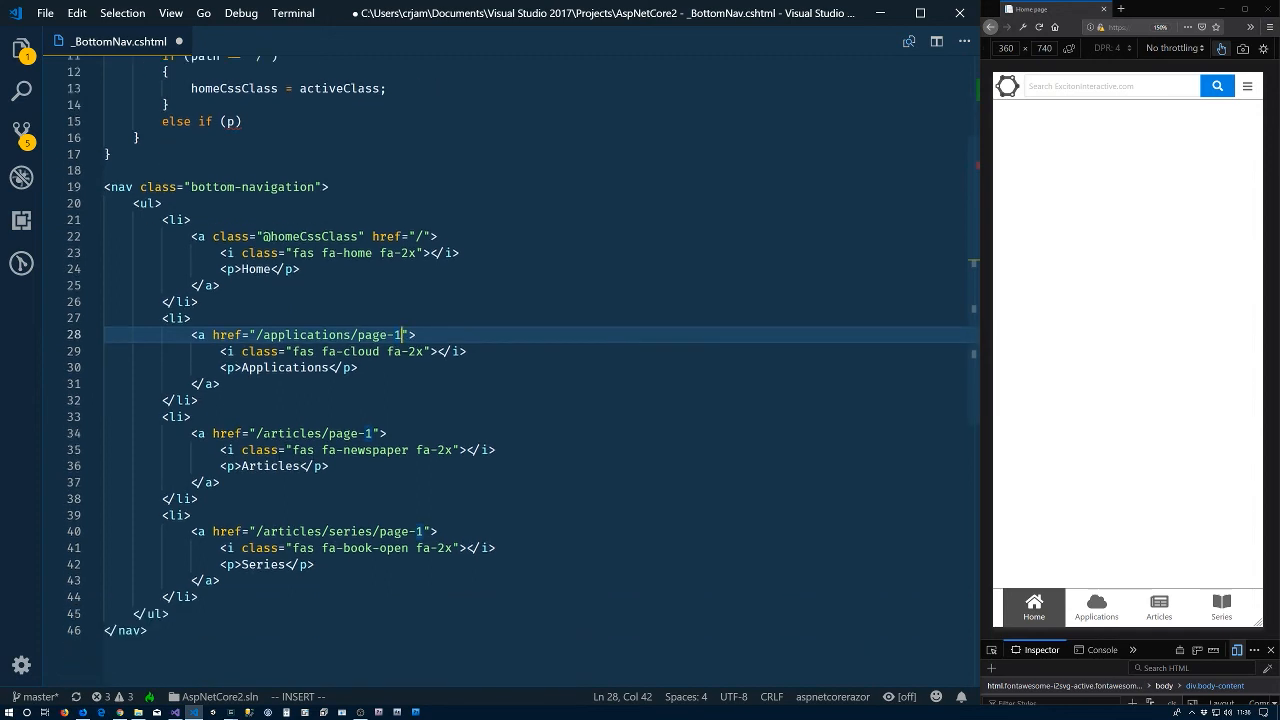
pyautogui.doubleClick(290, 433)
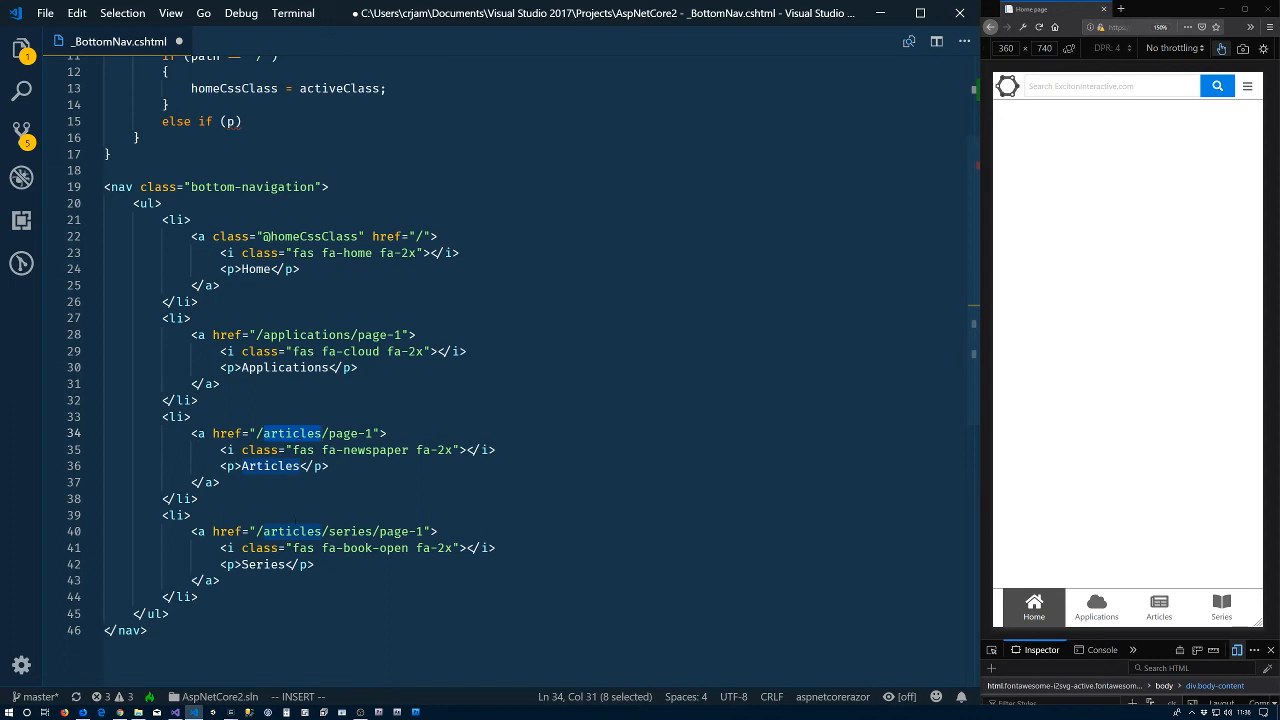
pyautogui.click(289, 433)
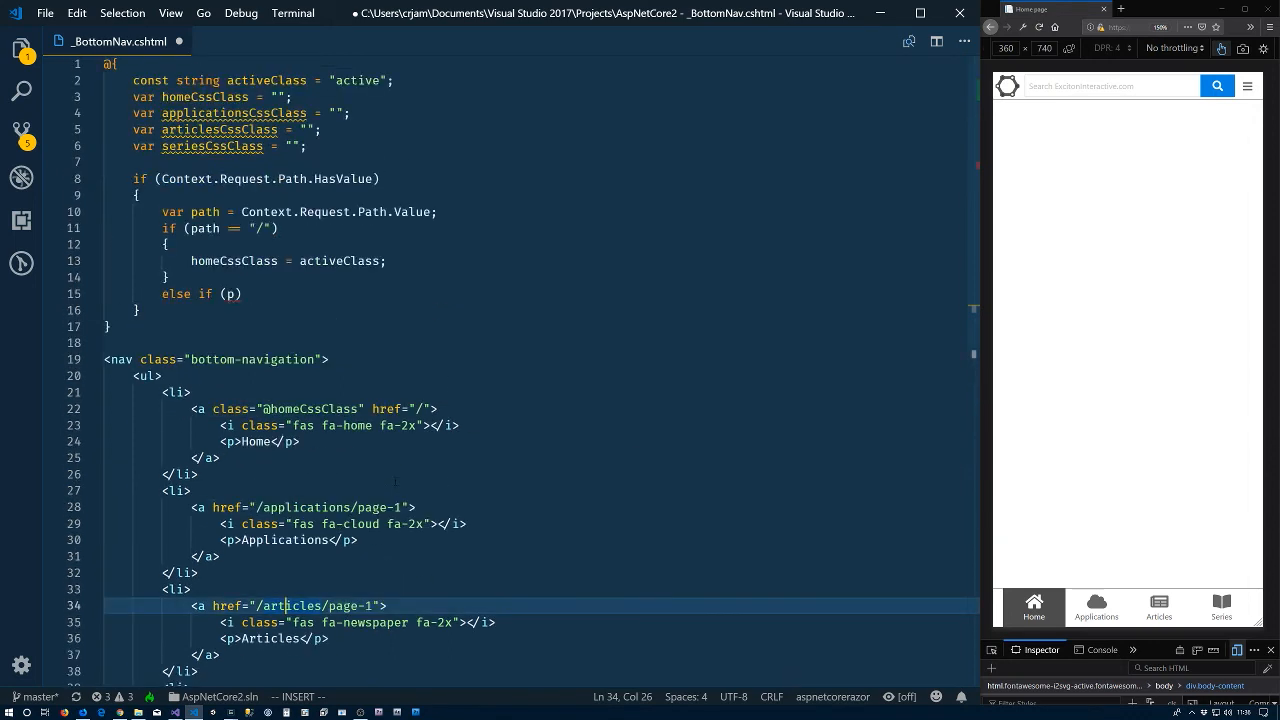
pyautogui.click(230, 294)
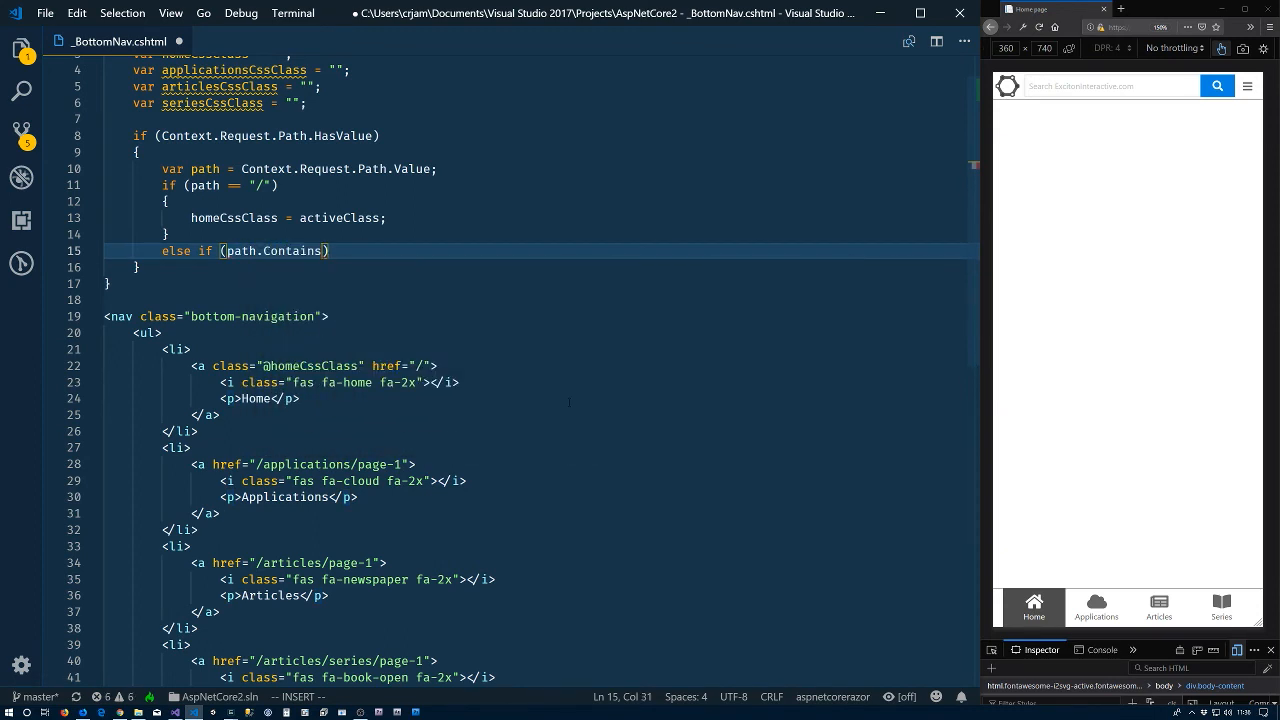
# Complete the branch for paths containing "applications/page", assigning activeClass
pyautogui.write('("")')
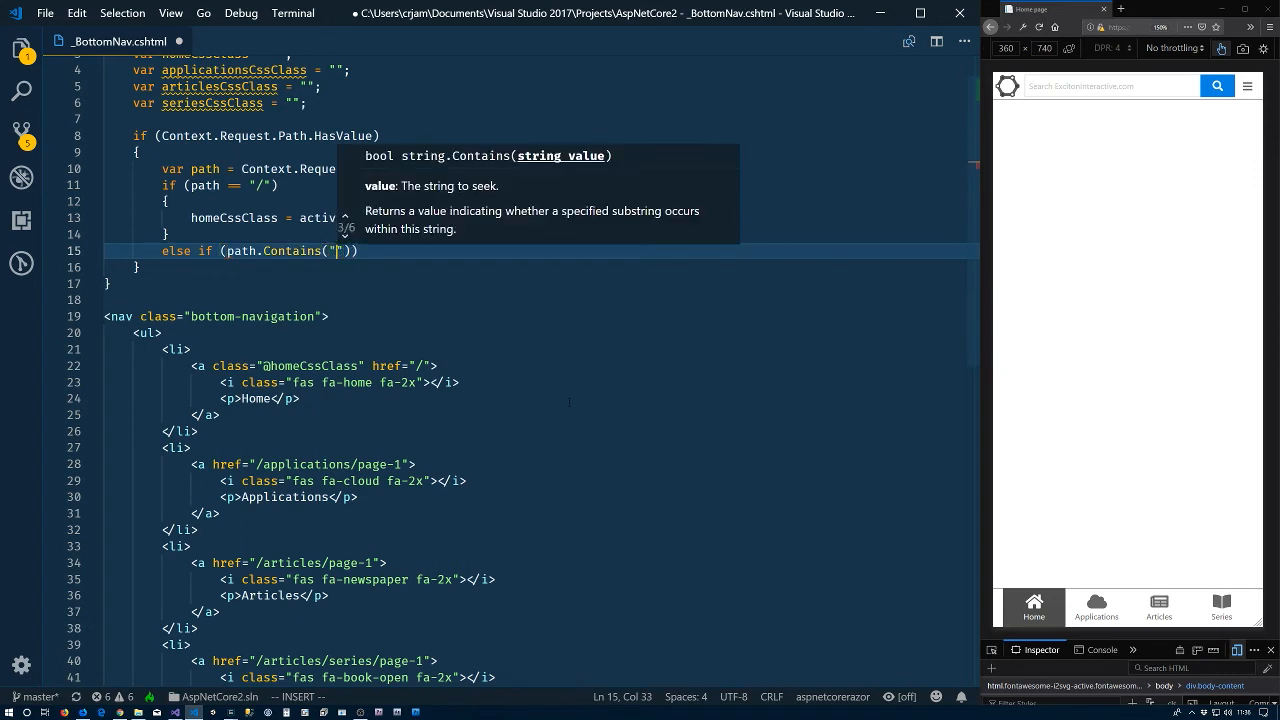
pyautogui.write('applications')
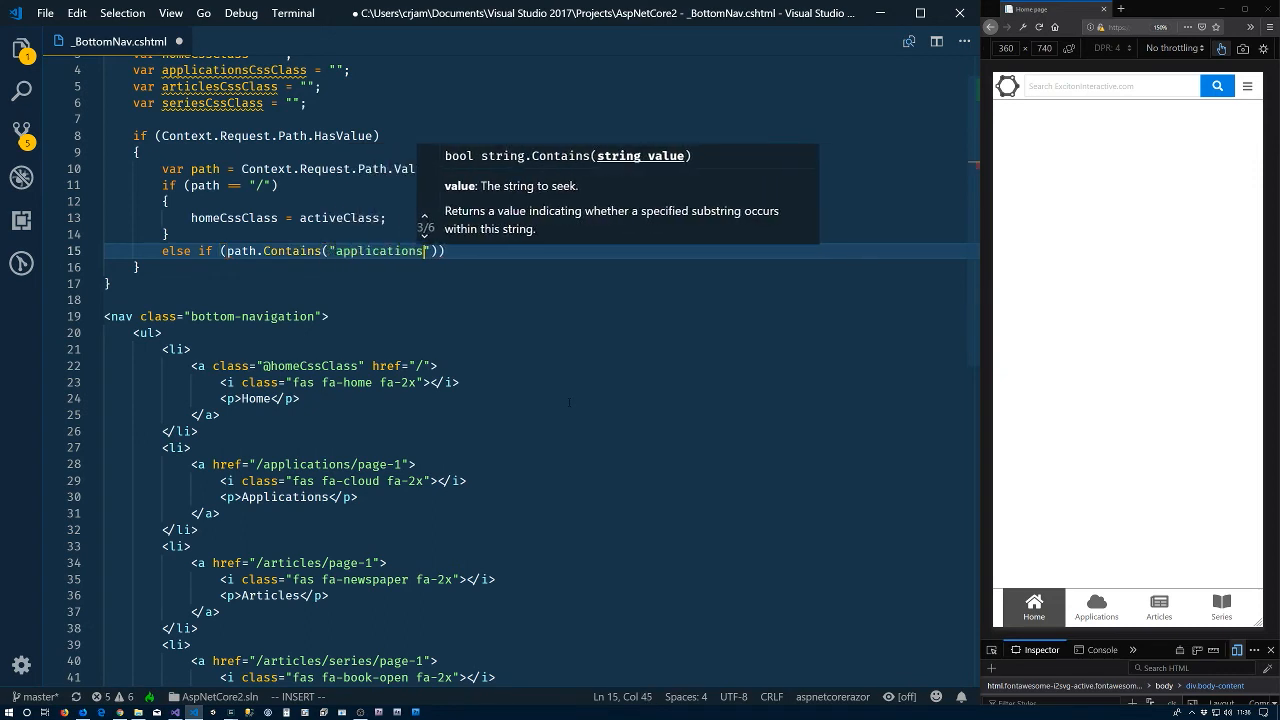
pyautogui.write('/page')
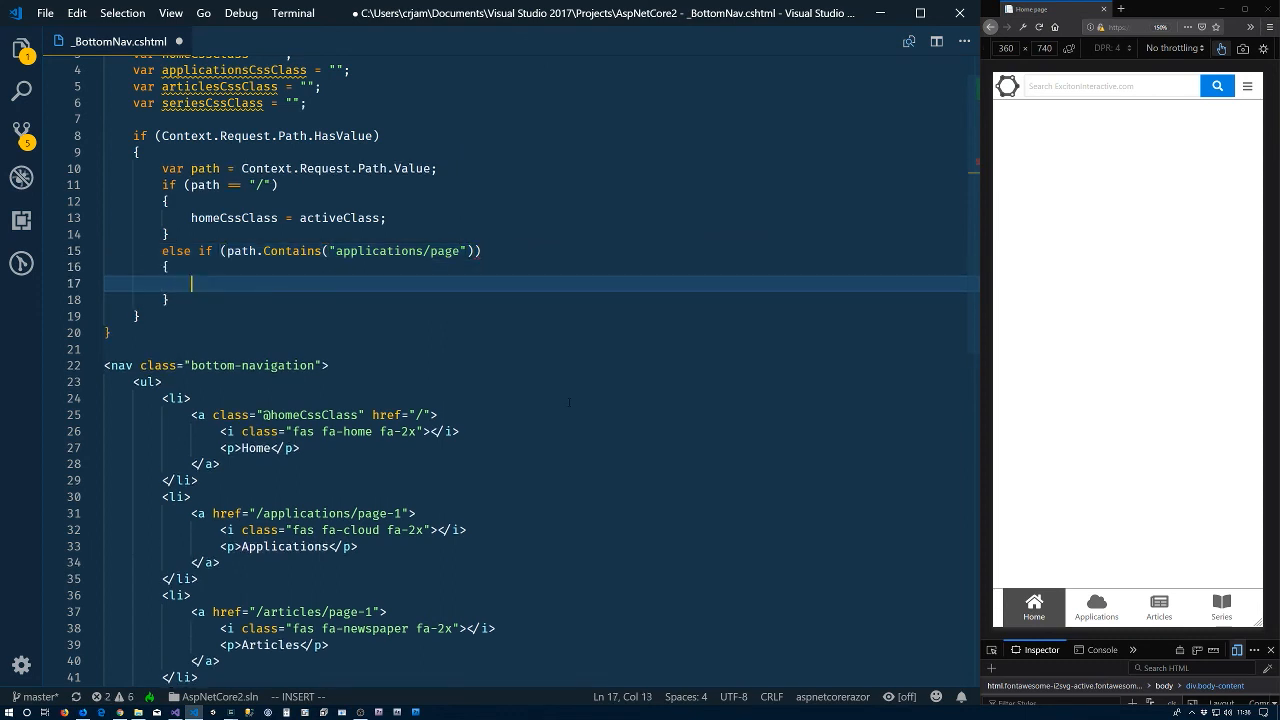
pyautogui.write('appi')
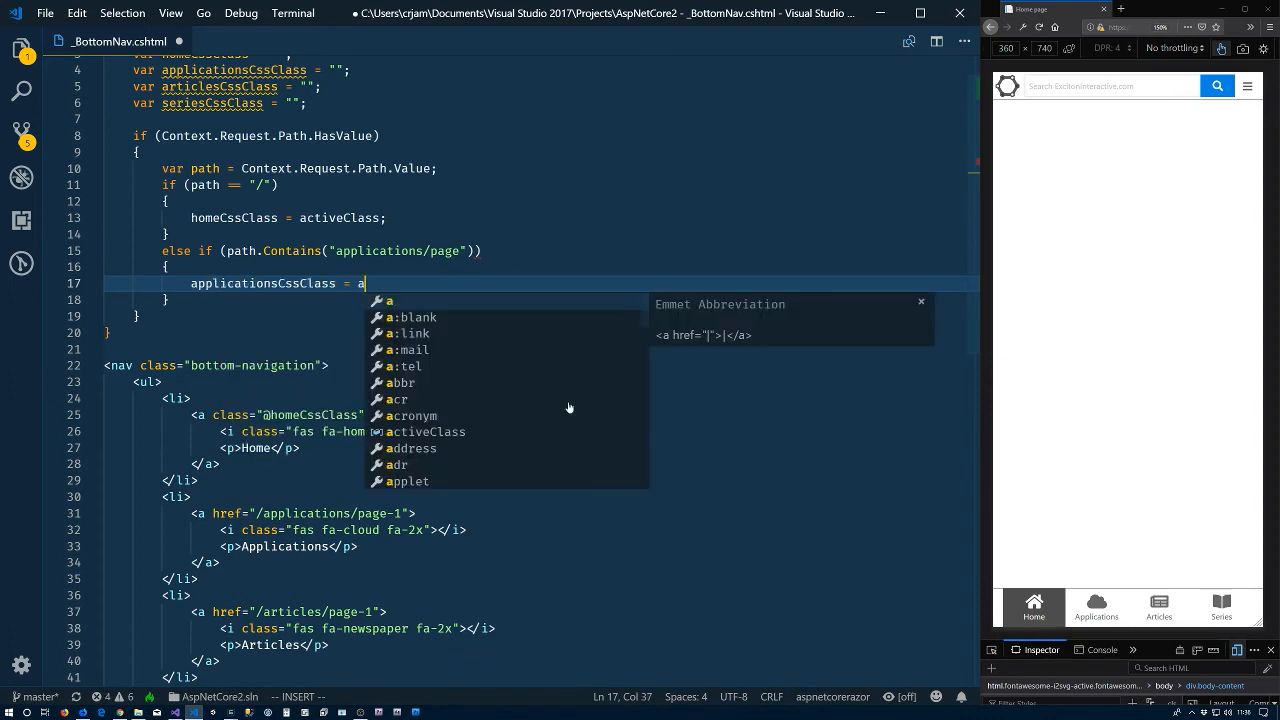
pyautogui.write('ctiveClass')
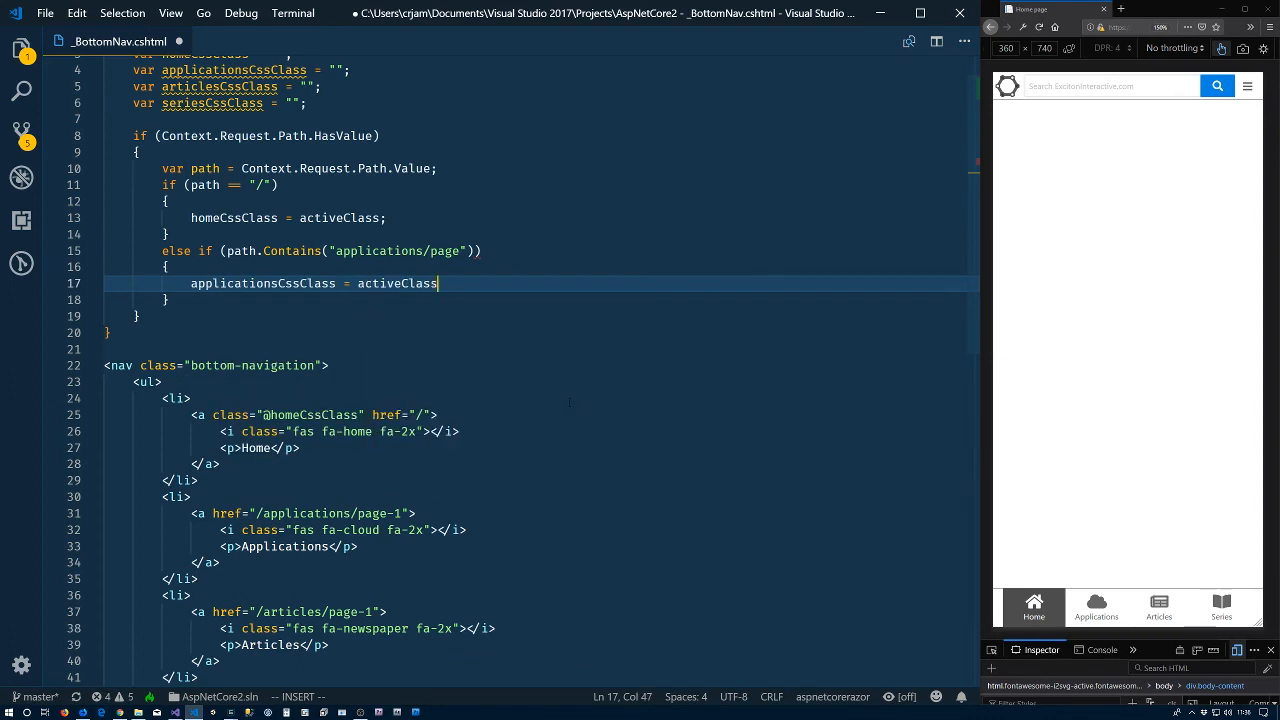
pyautogui.write(';')
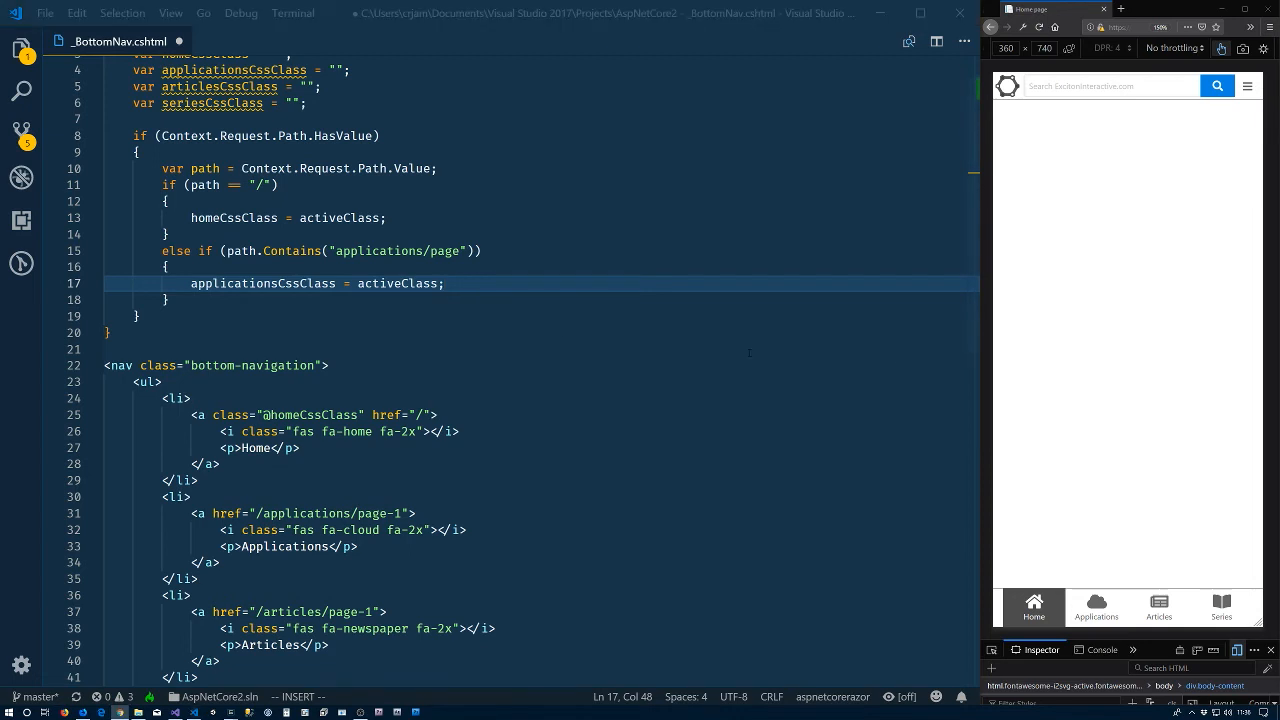
# Add an else if (path.Contains("articles/page")) branch
pyautogui.write('else if (path.Contains("articles/page"))')
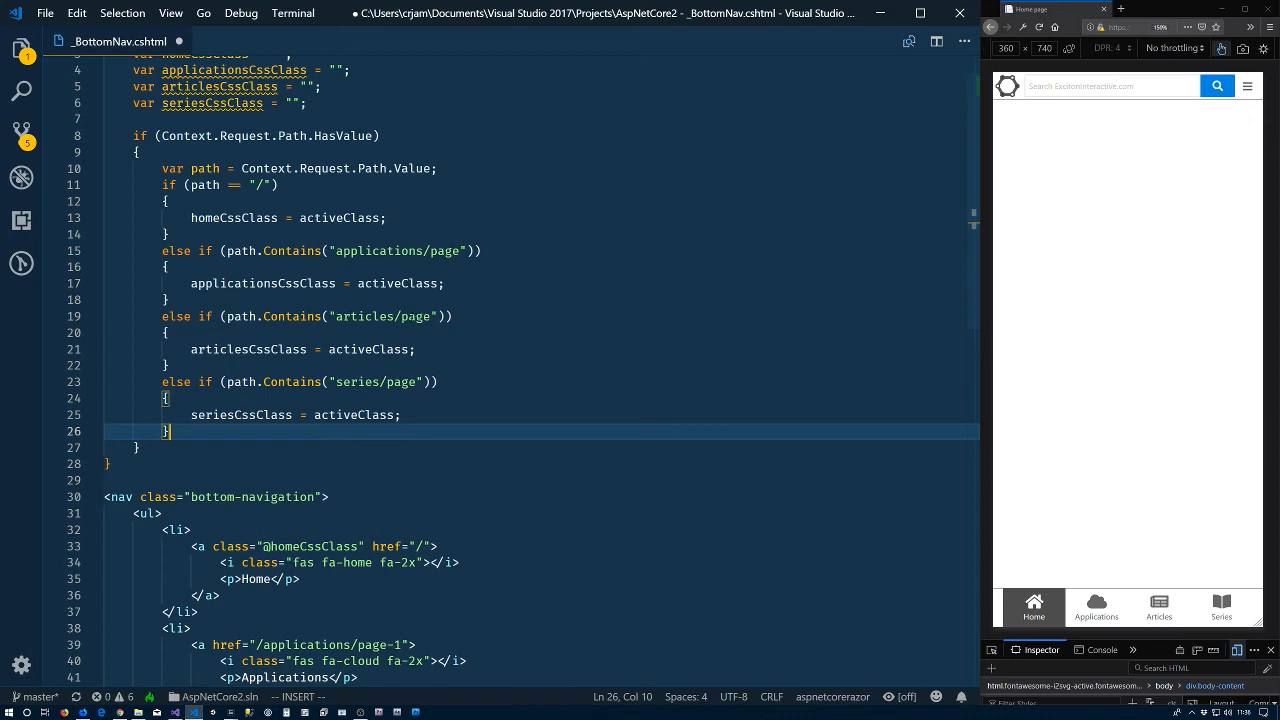
pyautogui.scroll(-3)
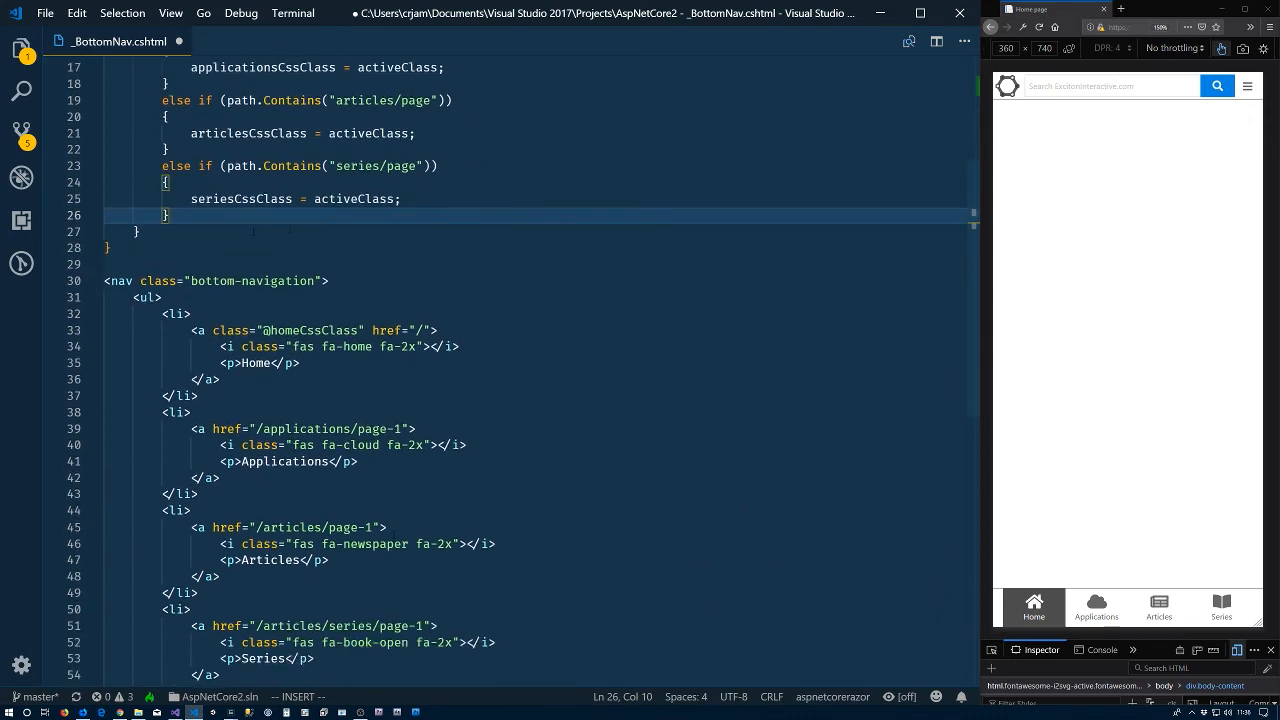
pyautogui.scroll(-3)
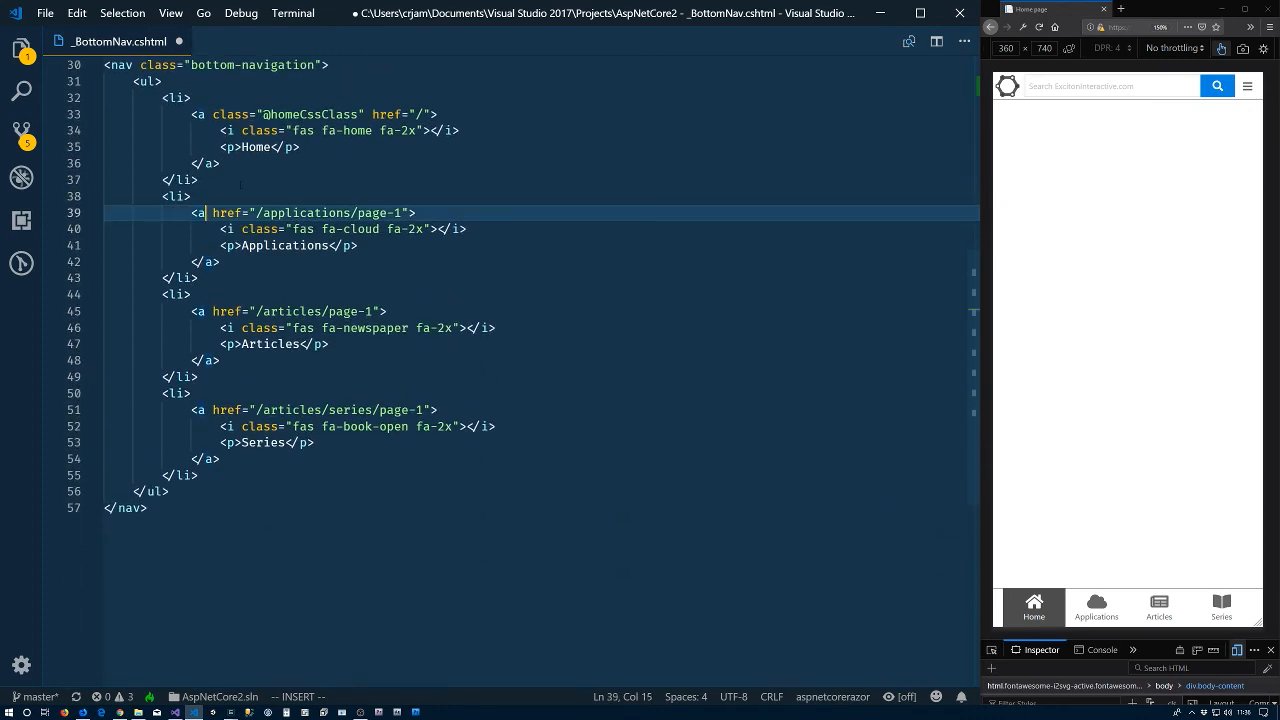
pyautogui.write('class="@')
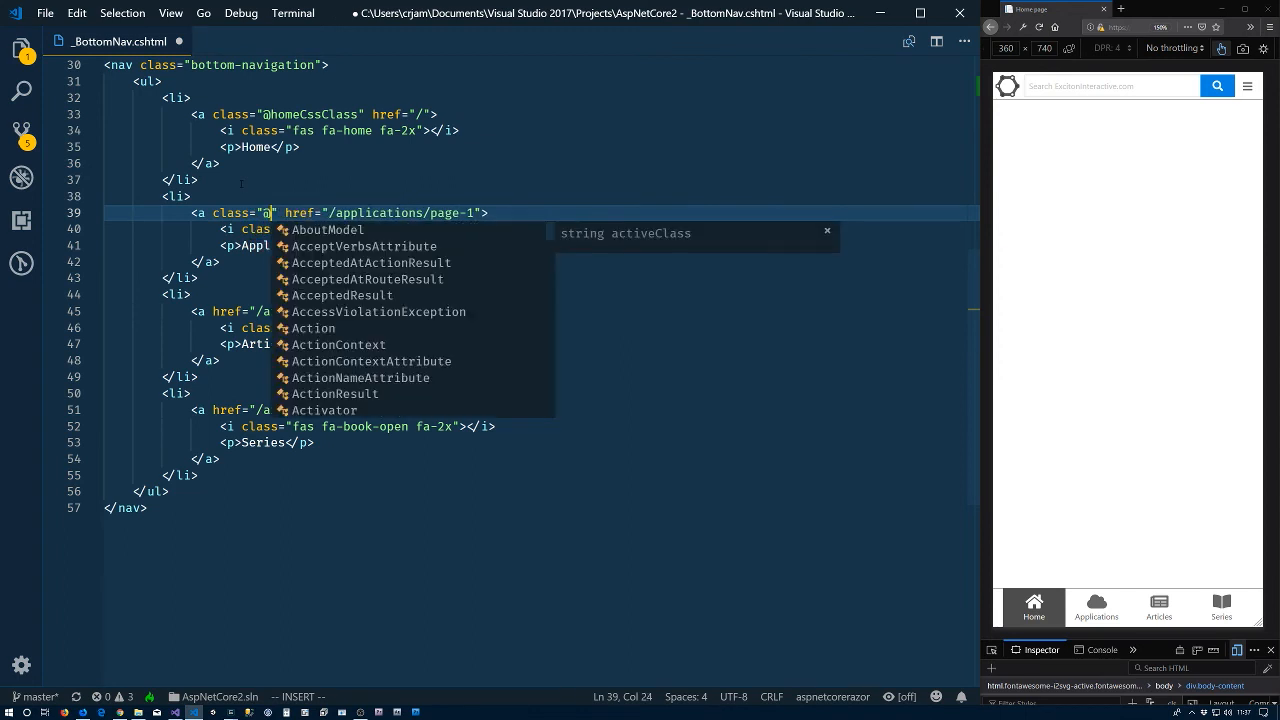
pyautogui.write('pplicationsCssClass"')
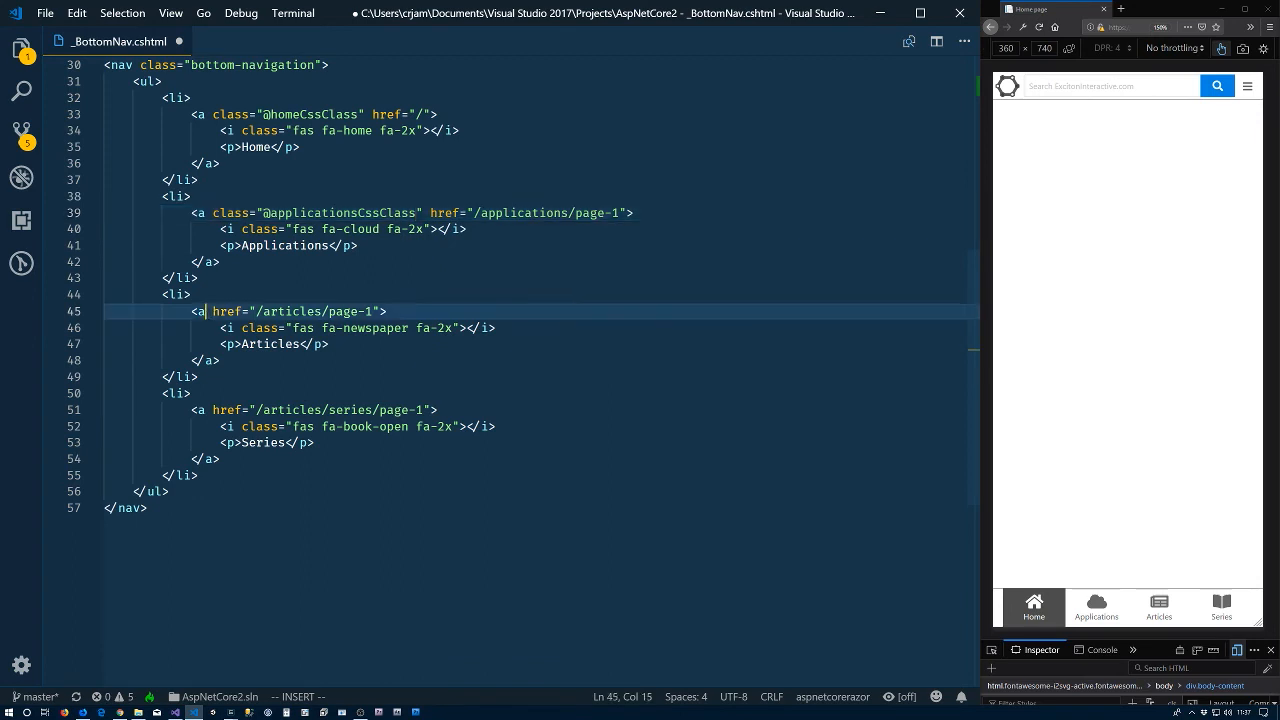
pyautogui.write('class=')
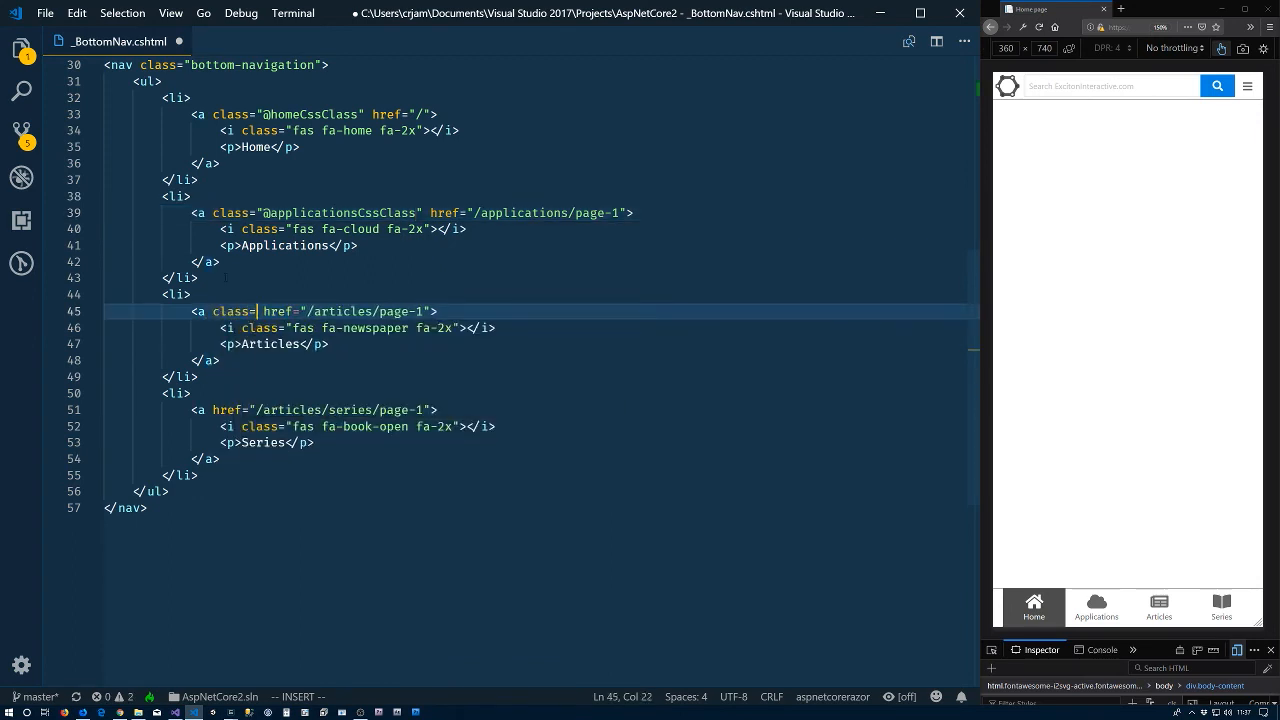
pyautogui.write('@a')
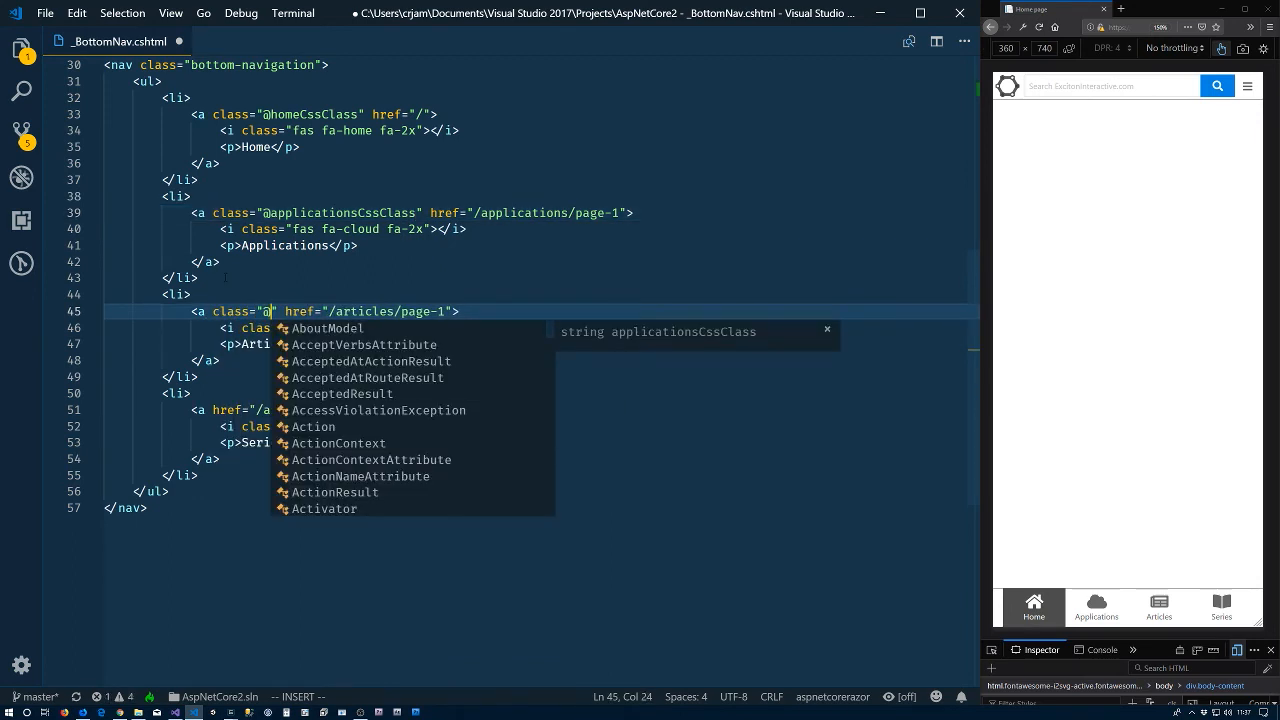
pyautogui.write('rticlesCssClass')
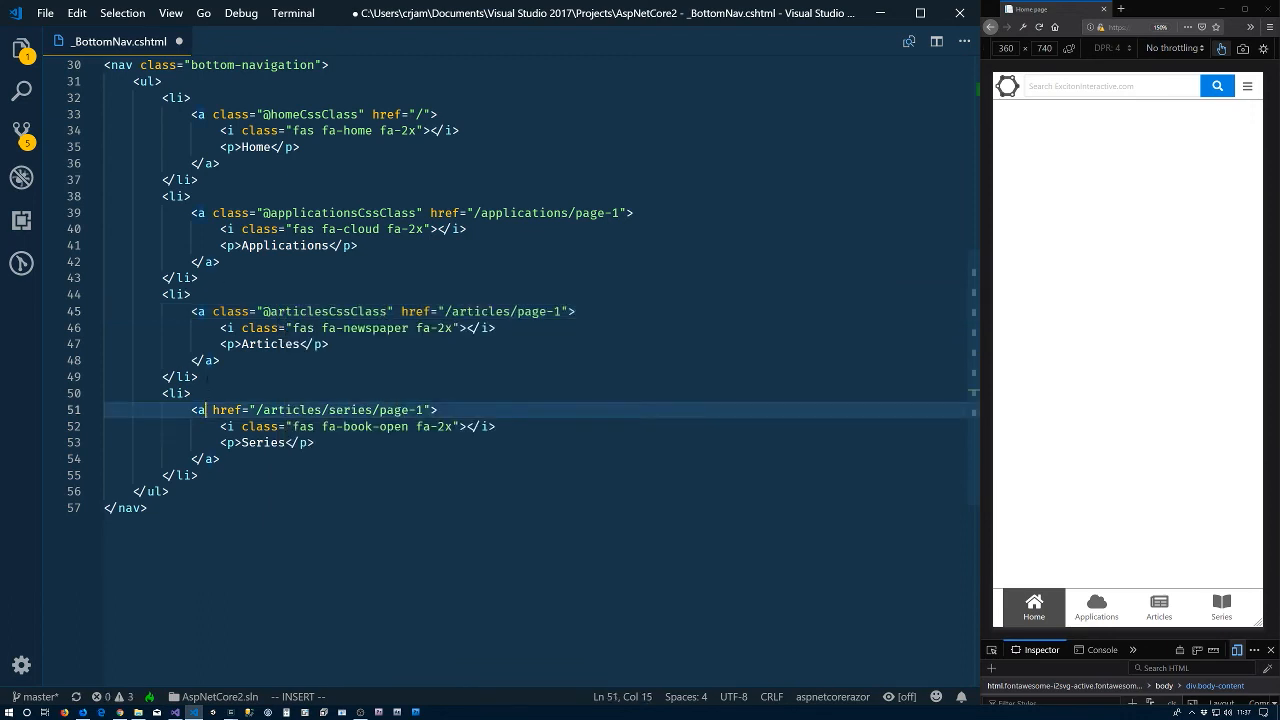
pyautogui.write('class=')
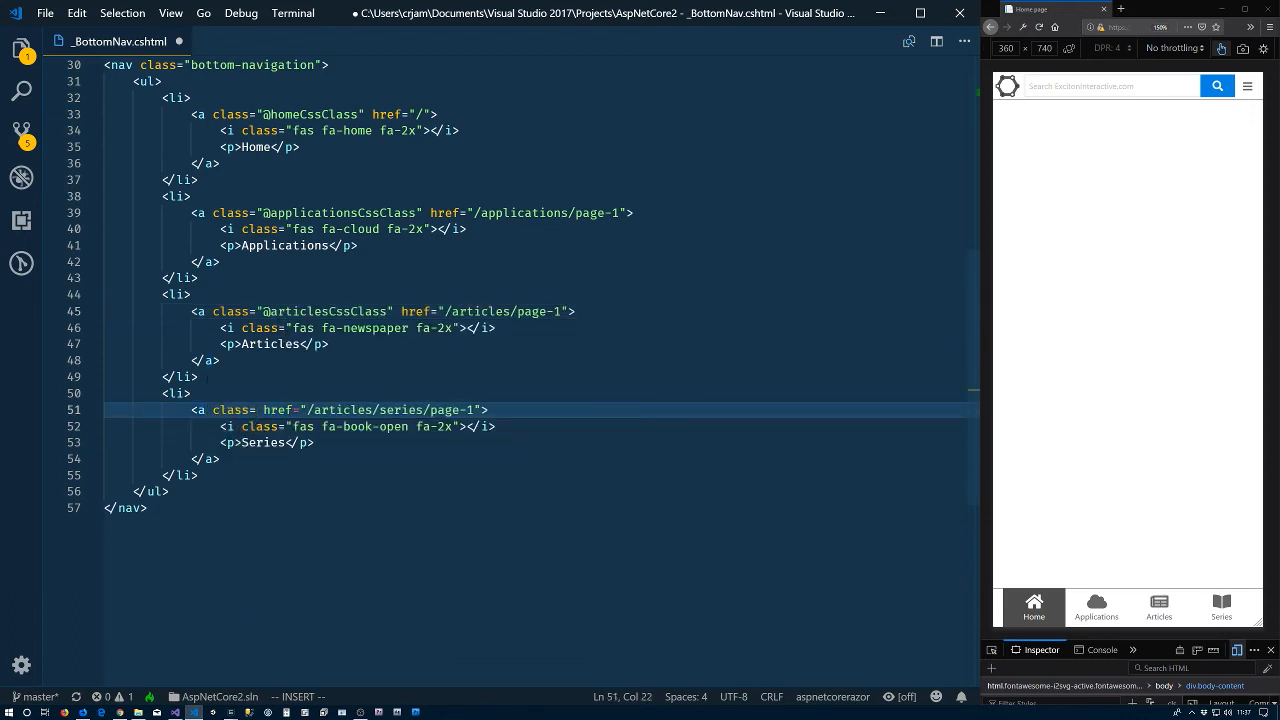
pyautogui.write('@')
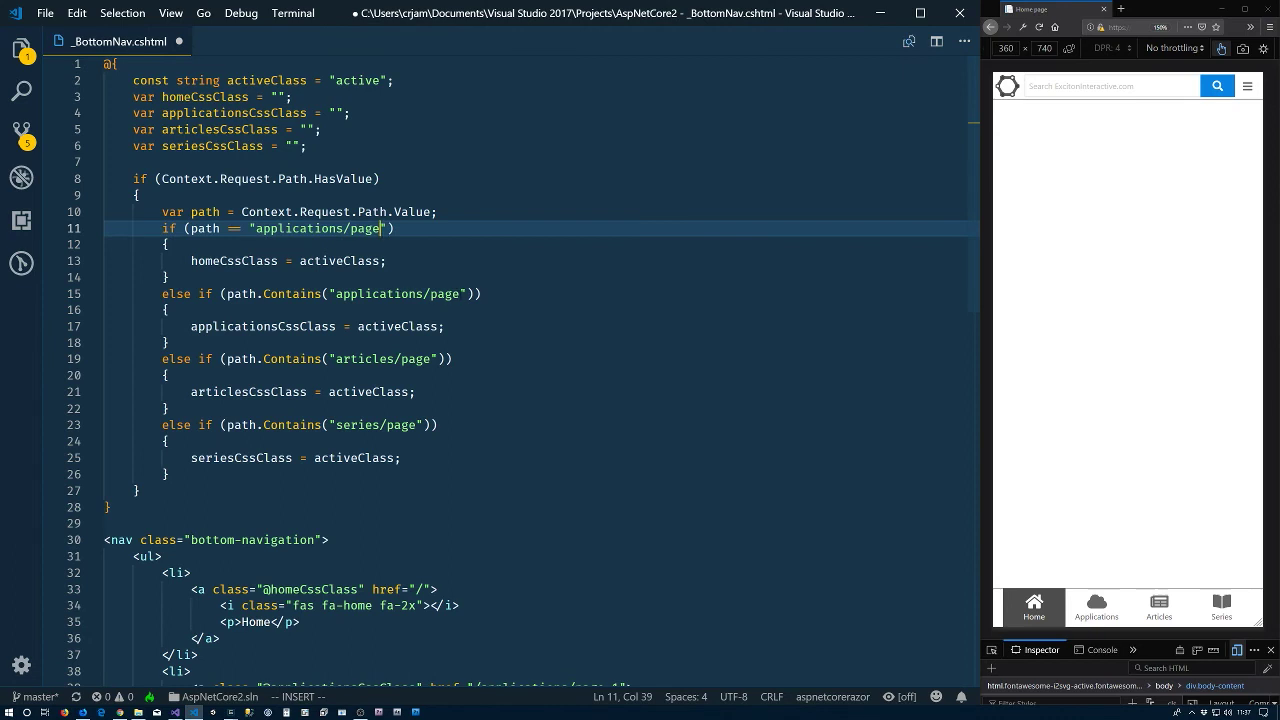
# Select the first condition's path string and jump to the end of the home assignment line
pyautogui.doubleClick(398, 293)
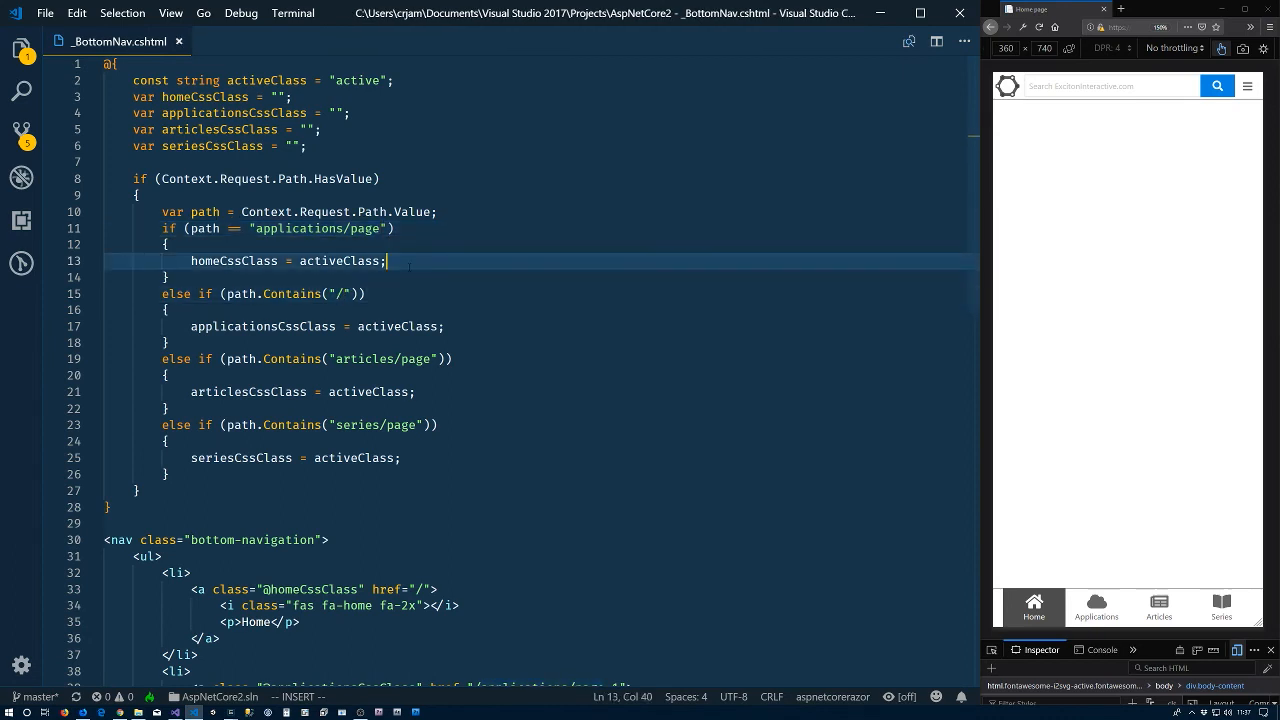
pyautogui.click(1096, 609)
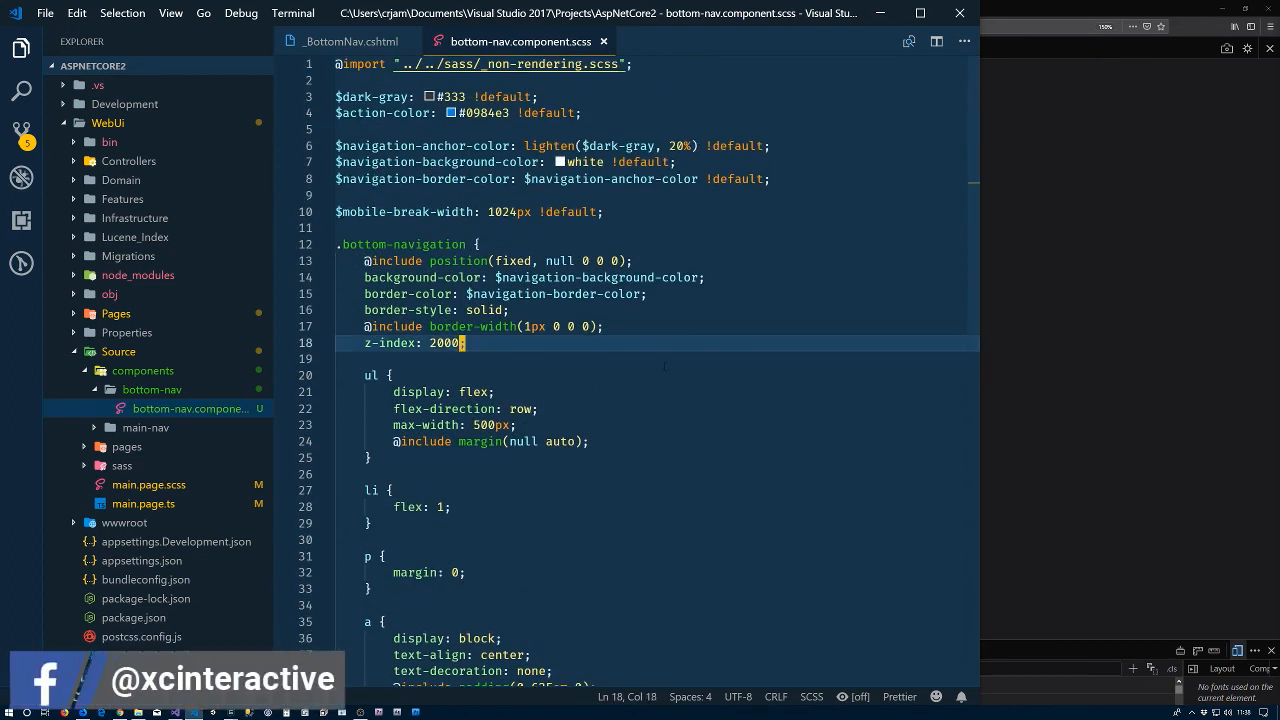
pyautogui.write('@')
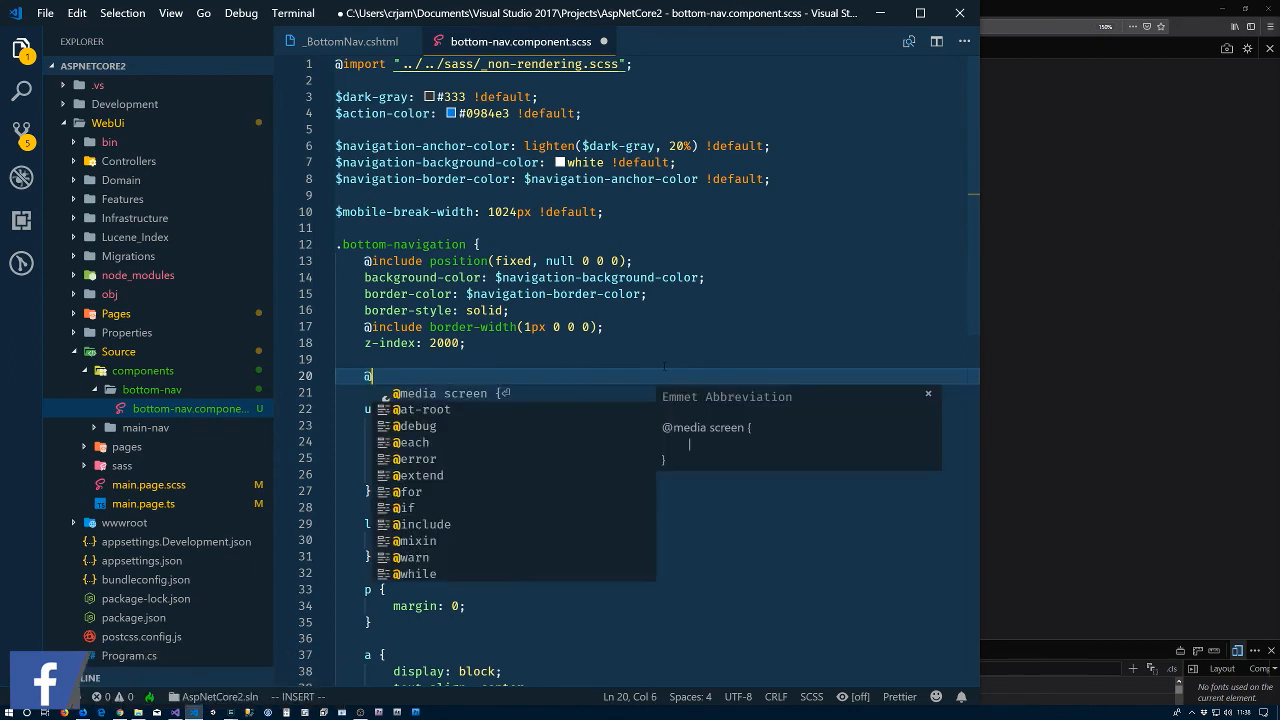
pyautogui.write('include')
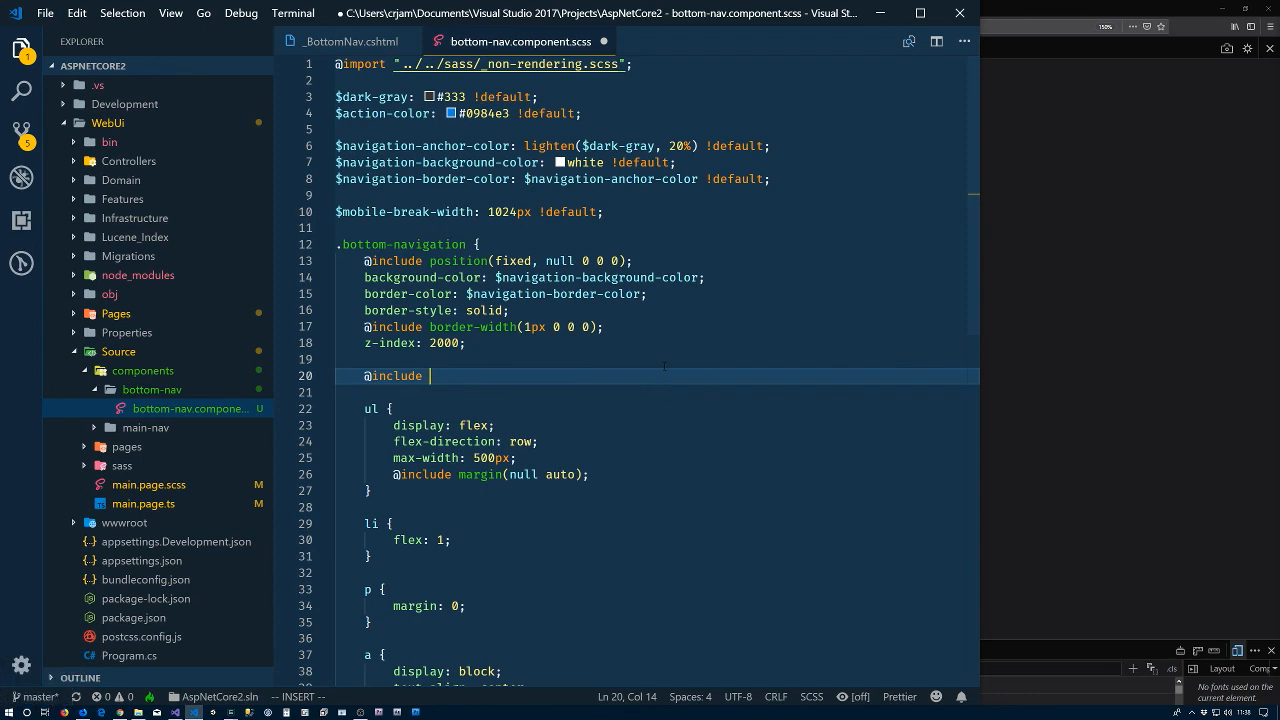
pyautogui.write('media-')
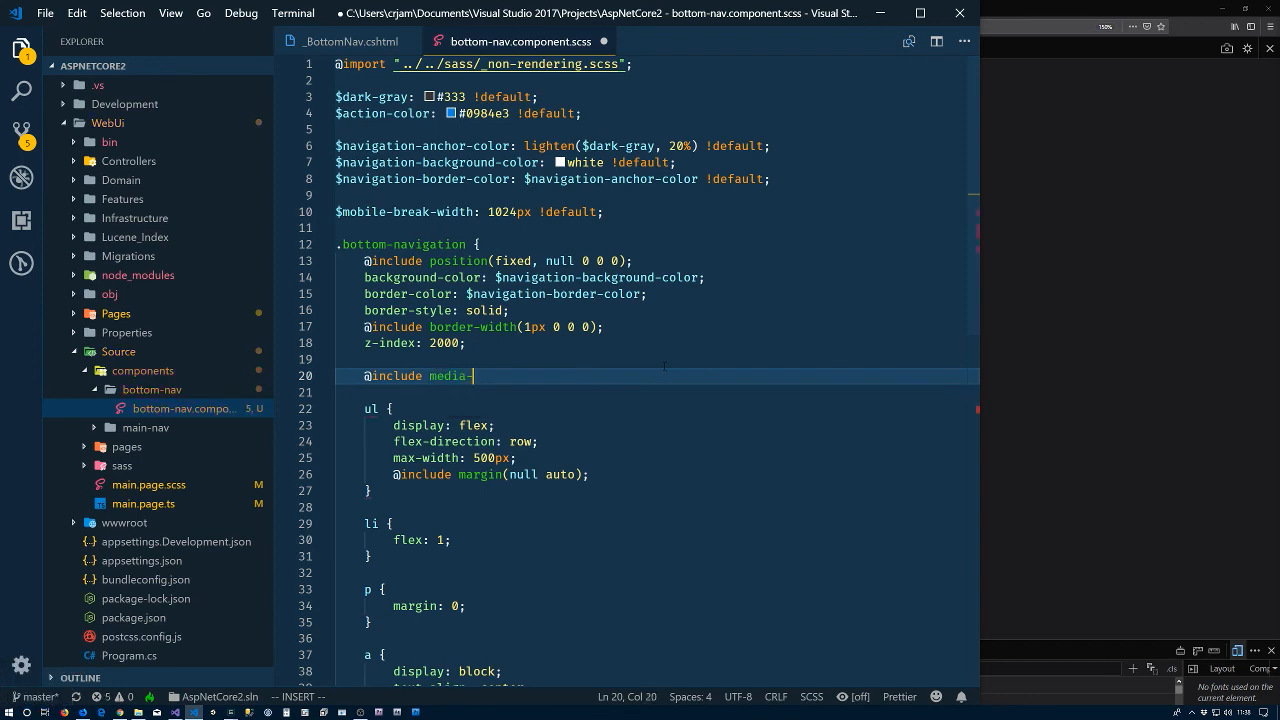
pyautogui.write('gt')
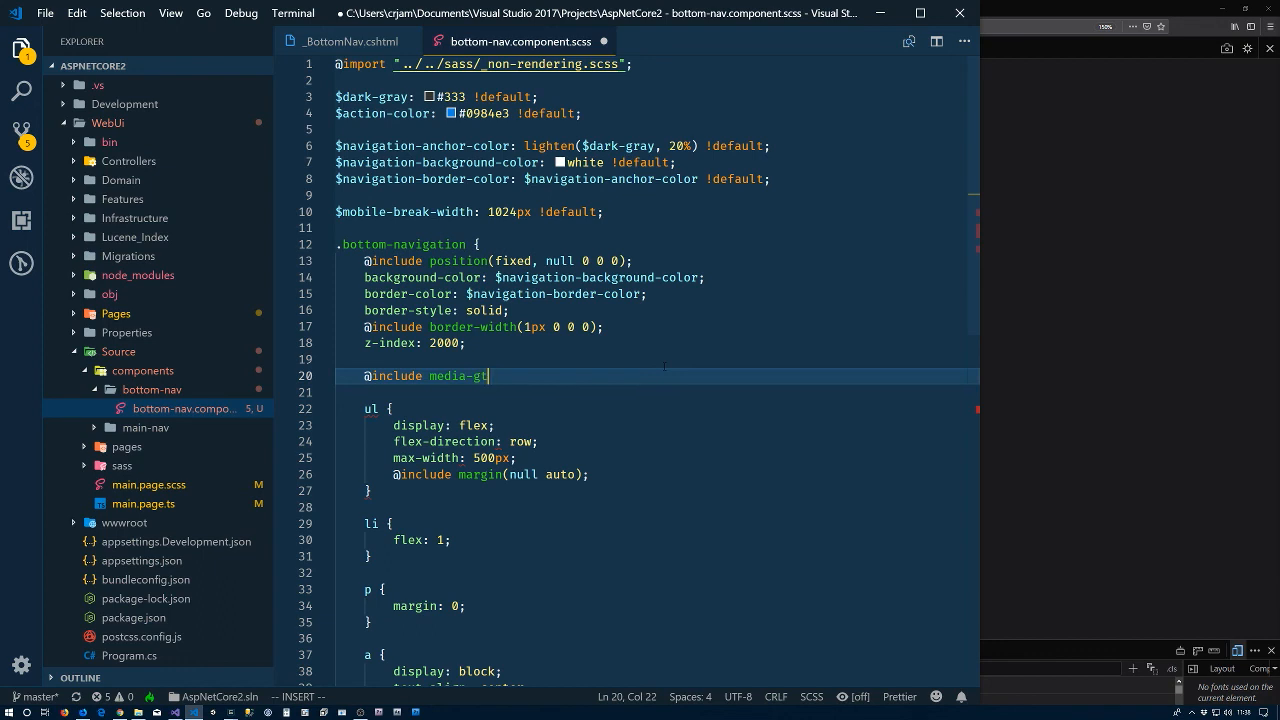
pyautogui.write('($')
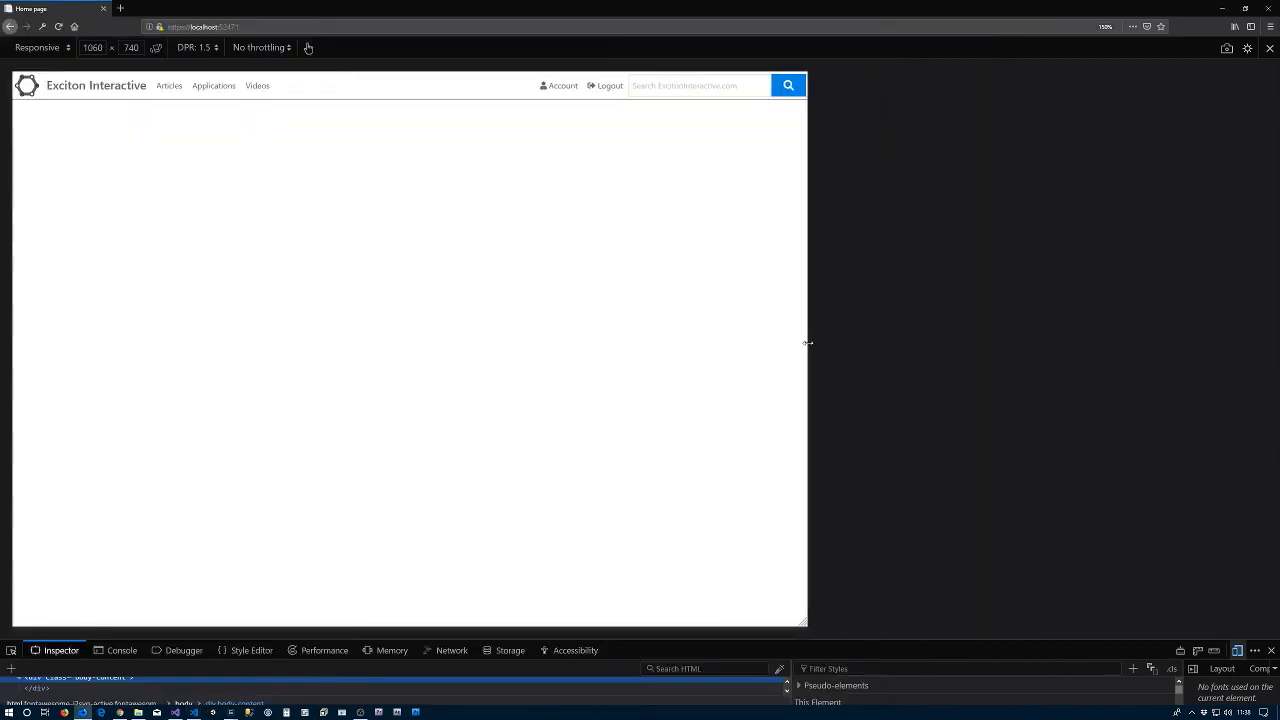
# Narrow the responsive preview to phone width, then widen it to about 681 px
pyautogui.moveTo(807, 343); pyautogui.dragTo(637, 351)
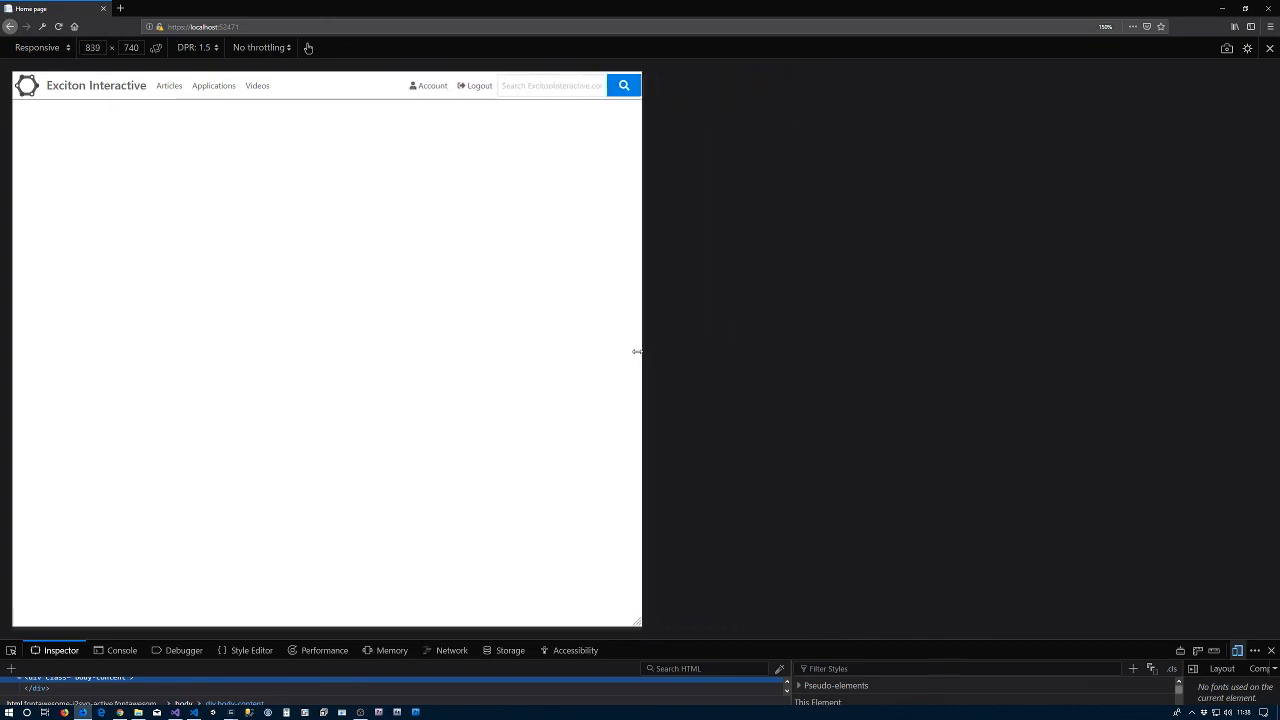
pyautogui.moveTo(638, 351); pyautogui.dragTo(586, 362)
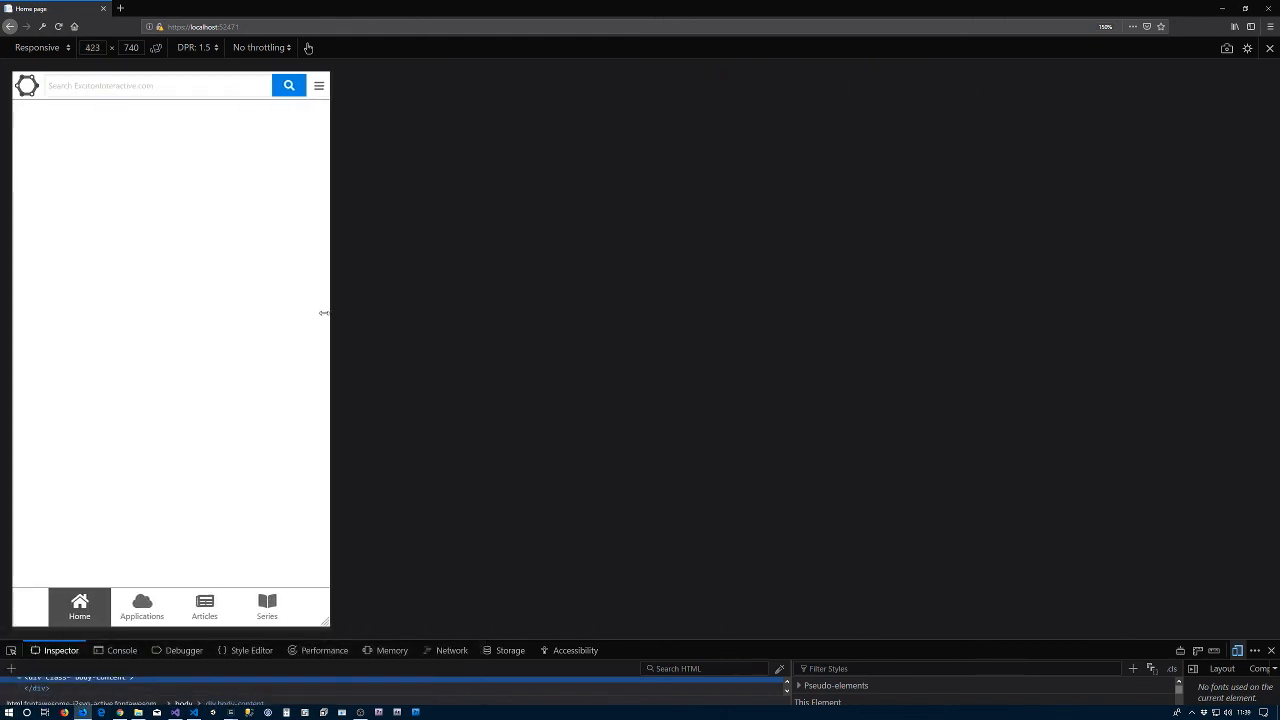
pyautogui.moveTo(324, 313); pyautogui.dragTo(379, 325)
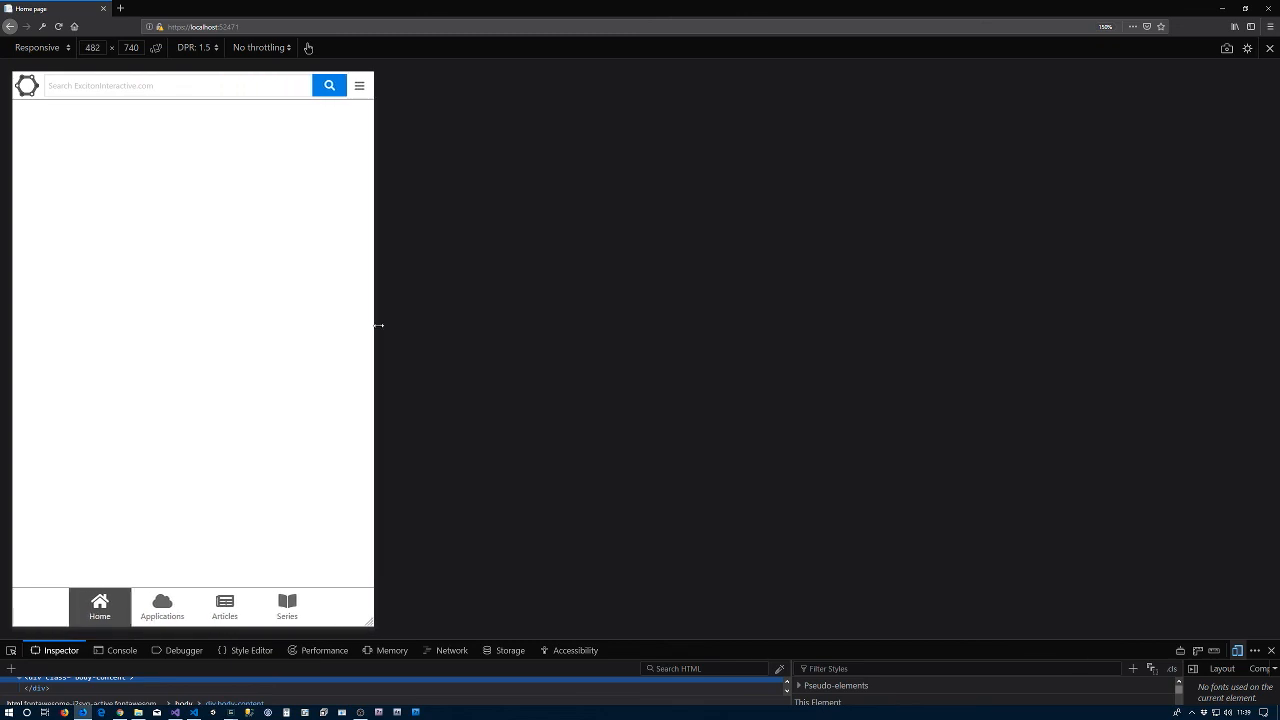
pyautogui.moveTo(379, 325); pyautogui.dragTo(521, 347)
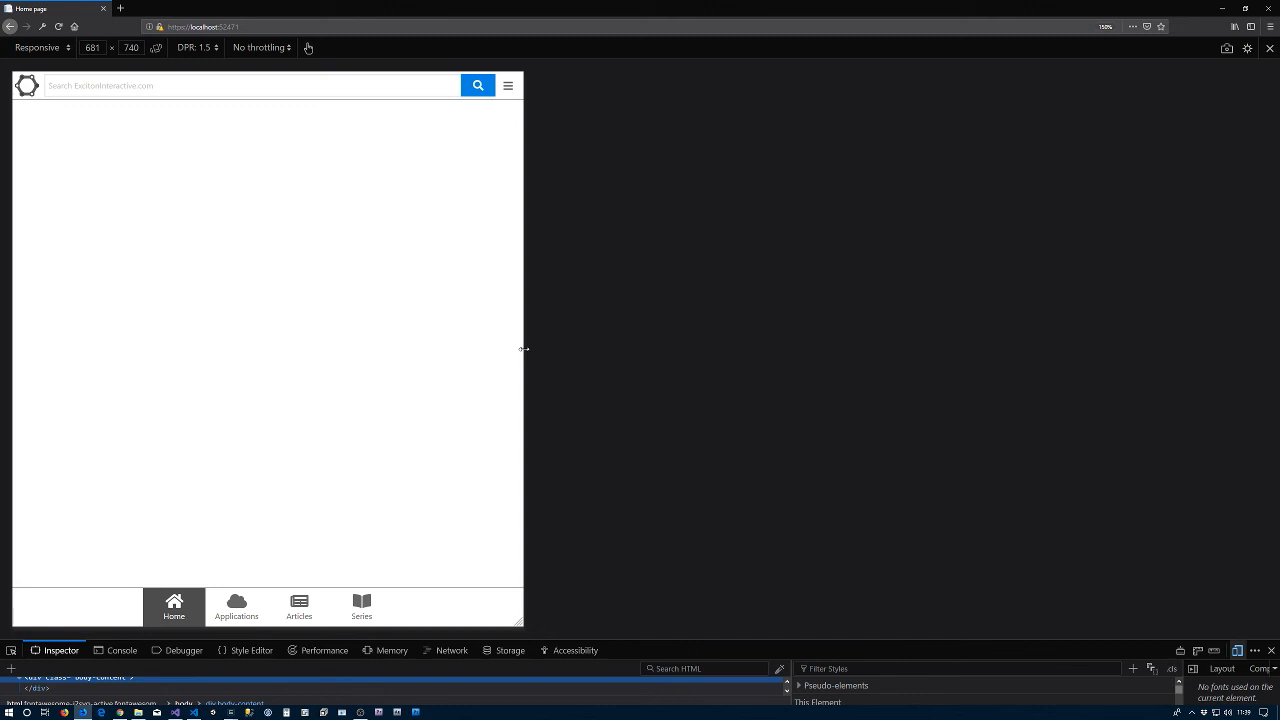
pyautogui.moveTo(569, 360)
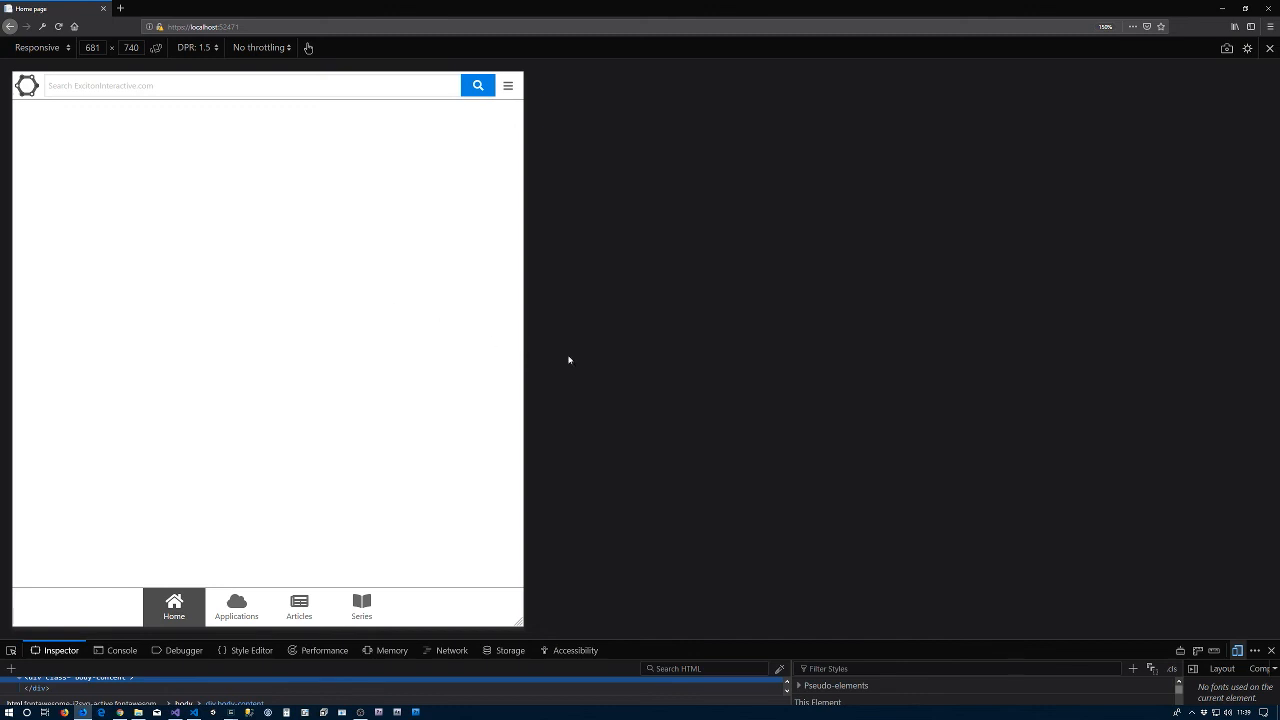
pyautogui.moveTo(515, 560)
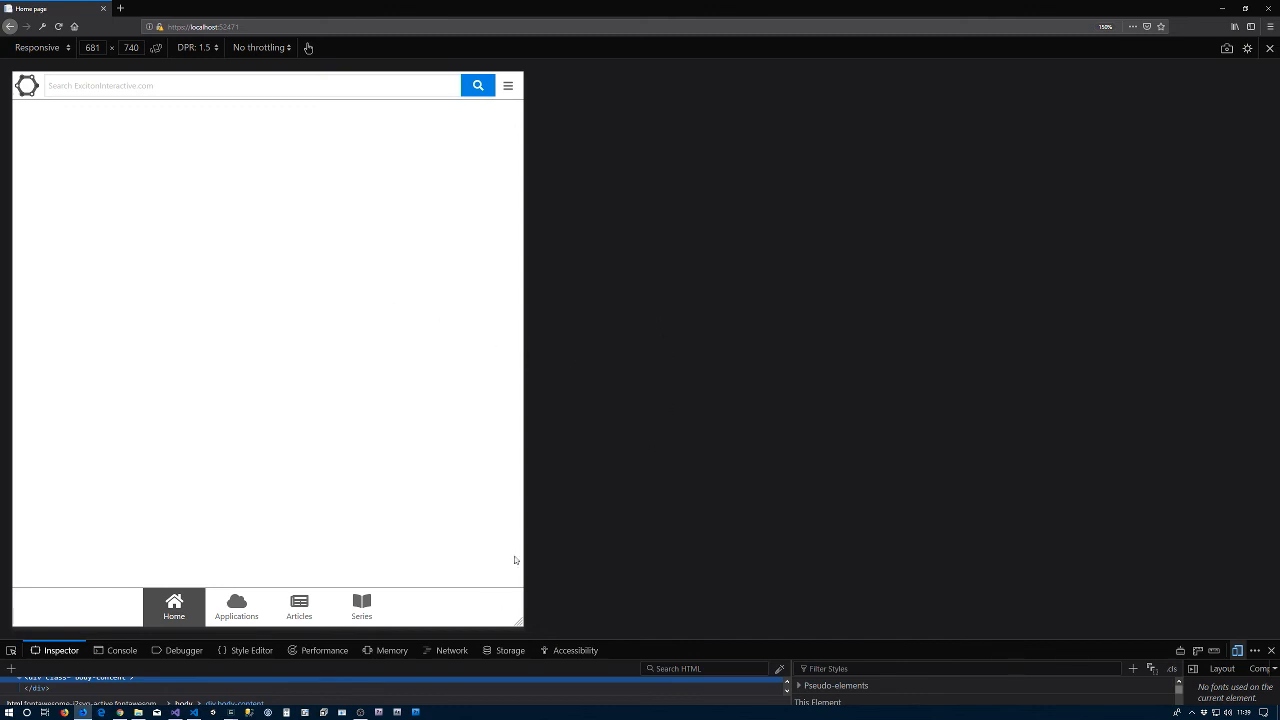
pyautogui.moveTo(718, 356)
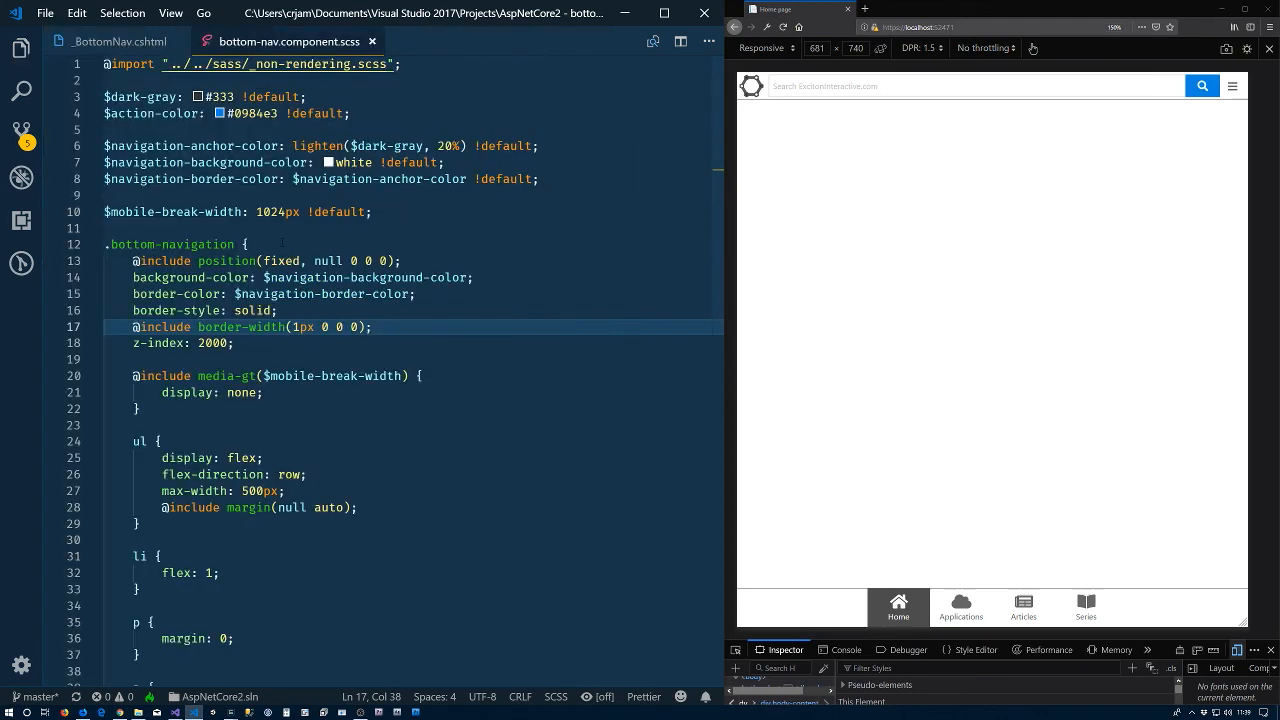
# Select the !default flag on the $mobile-break-width line
pyautogui.doubleClick(337, 212)
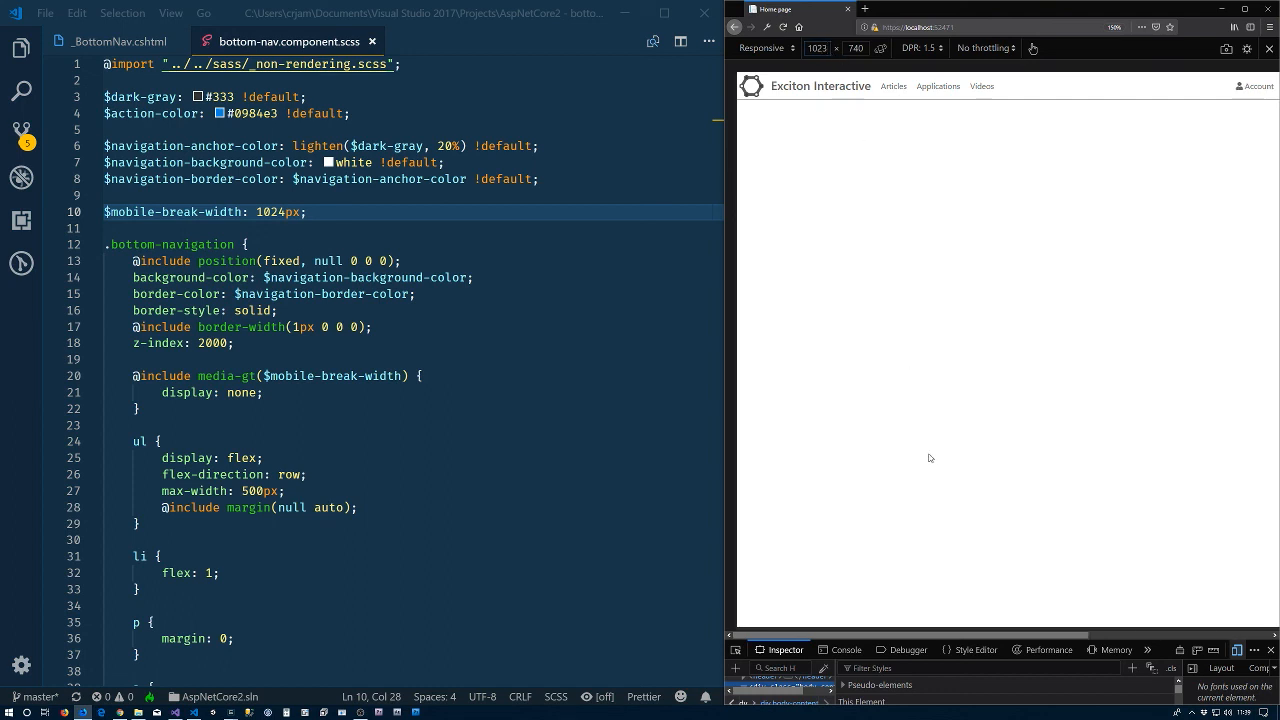
pyautogui.moveTo(873, 649)
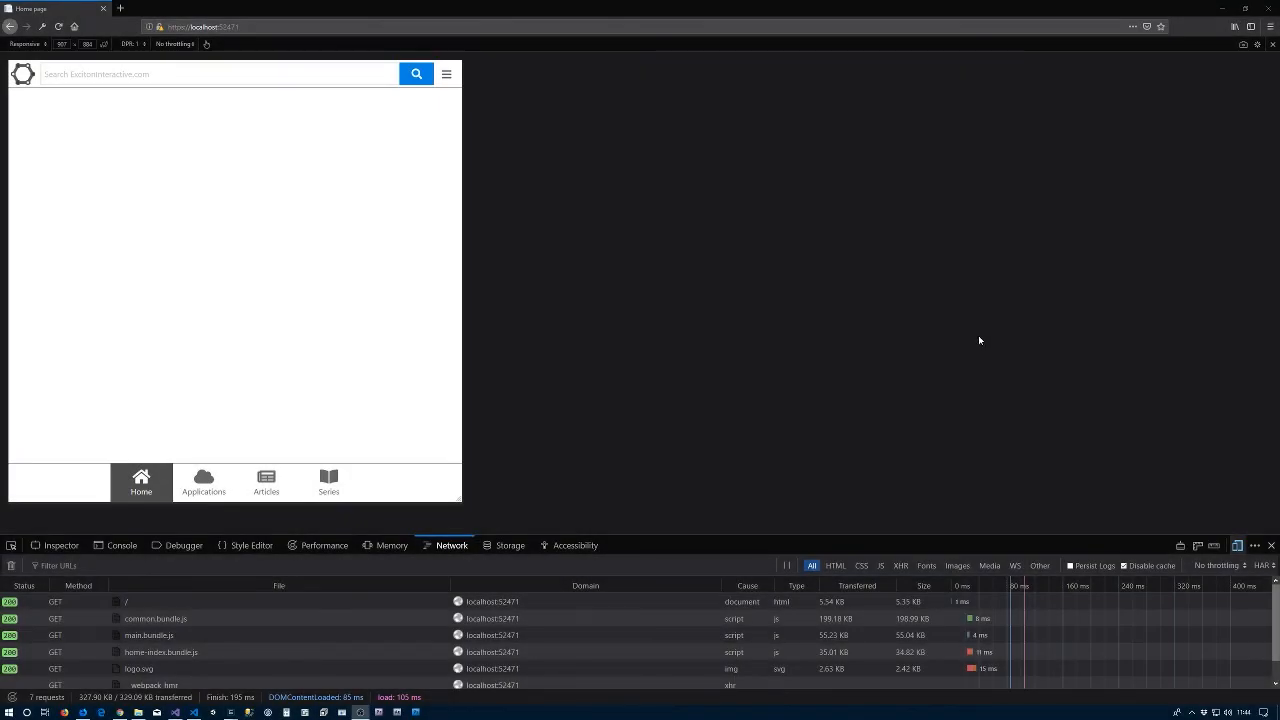
pyautogui.moveTo(784, 333)
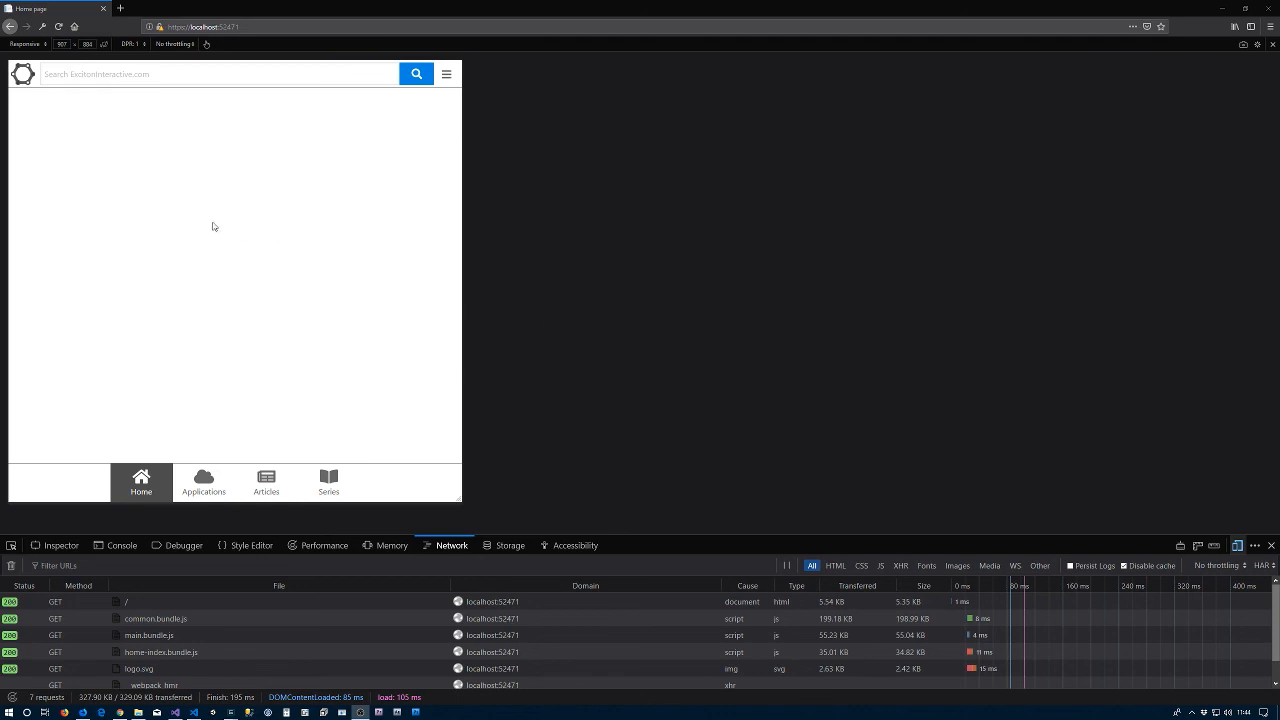
pyautogui.moveTo(251, 212)
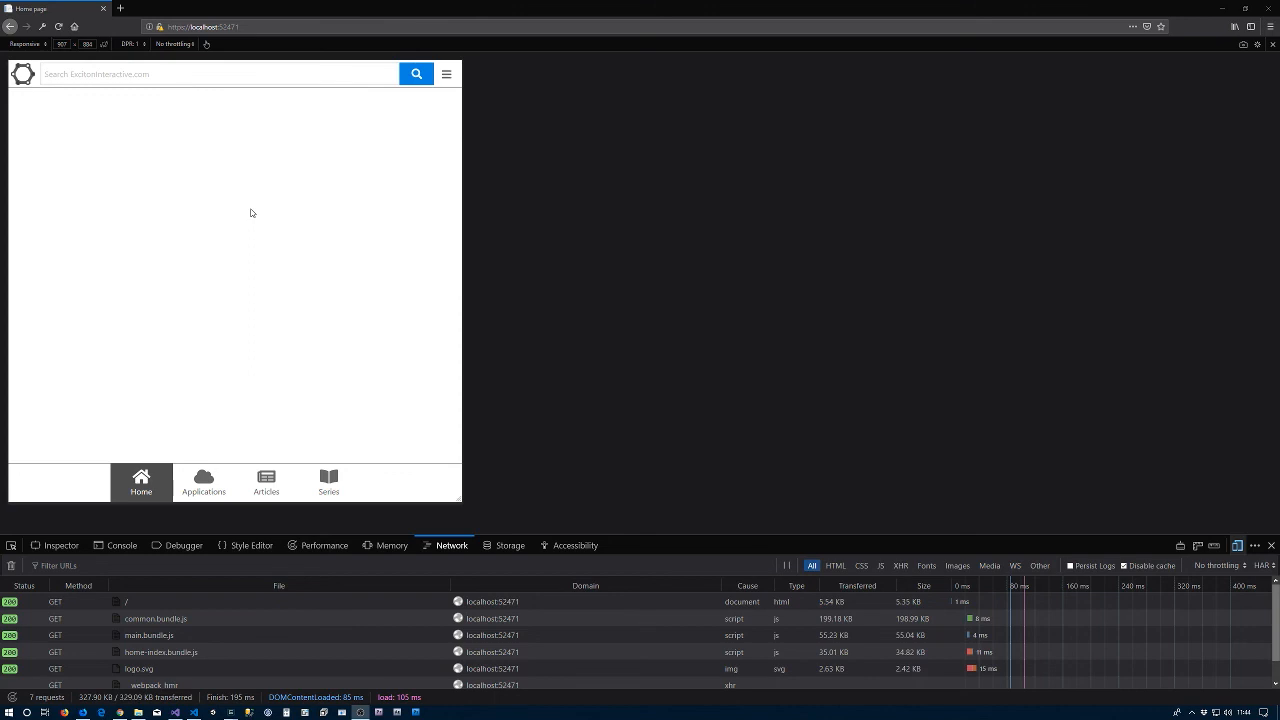
pyautogui.moveTo(330, 223)
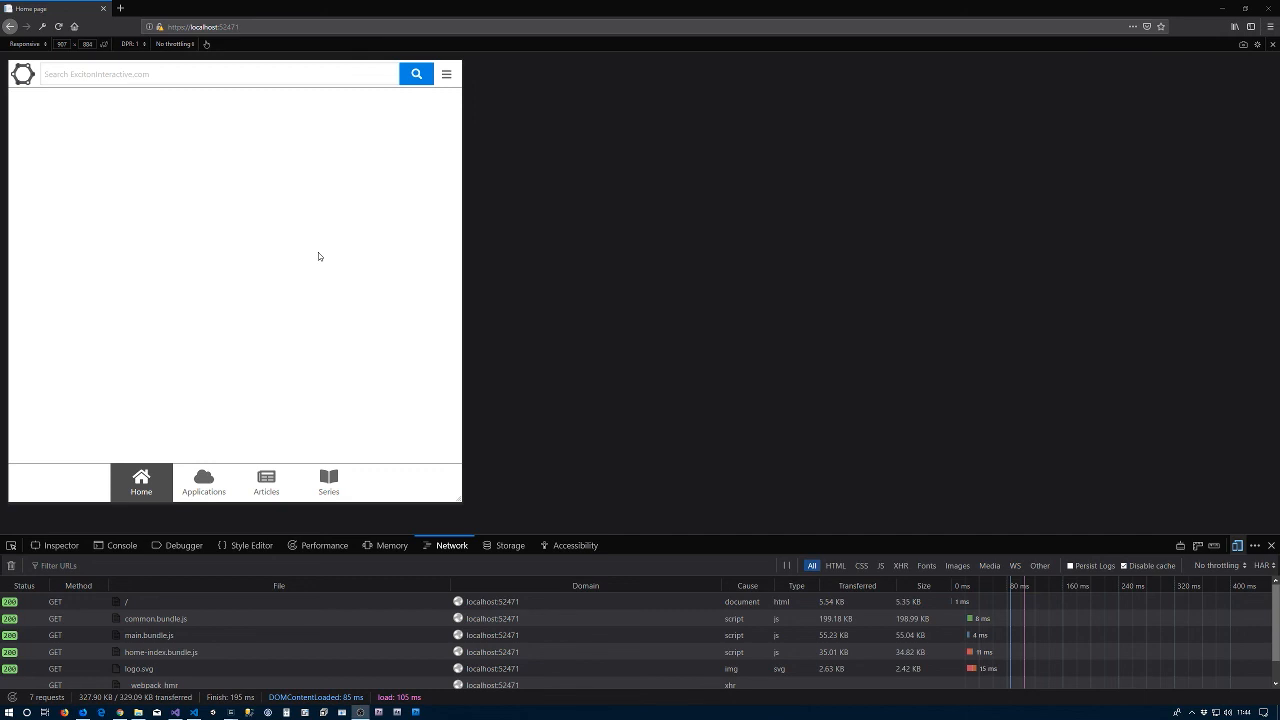
pyautogui.moveTo(461, 312)
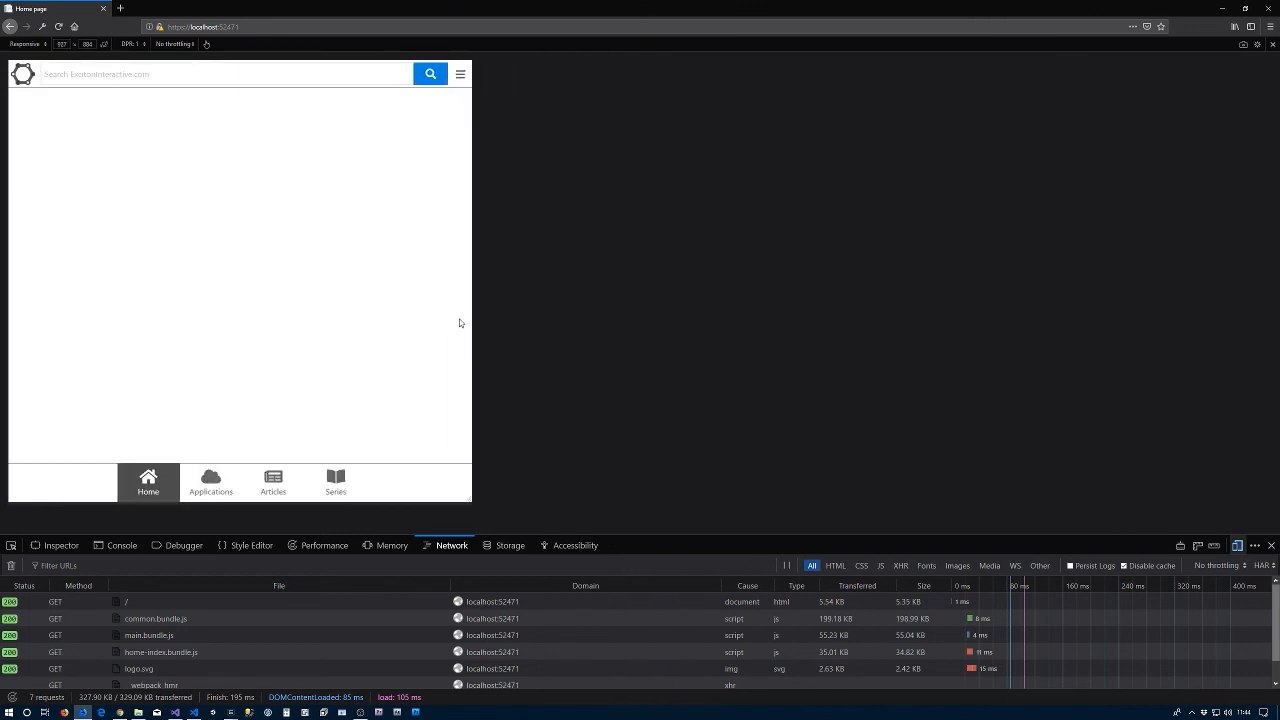
# Narrow the responsive page preview to about 782 px wide
pyautogui.moveTo(471, 320); pyautogui.dragTo(378, 320)
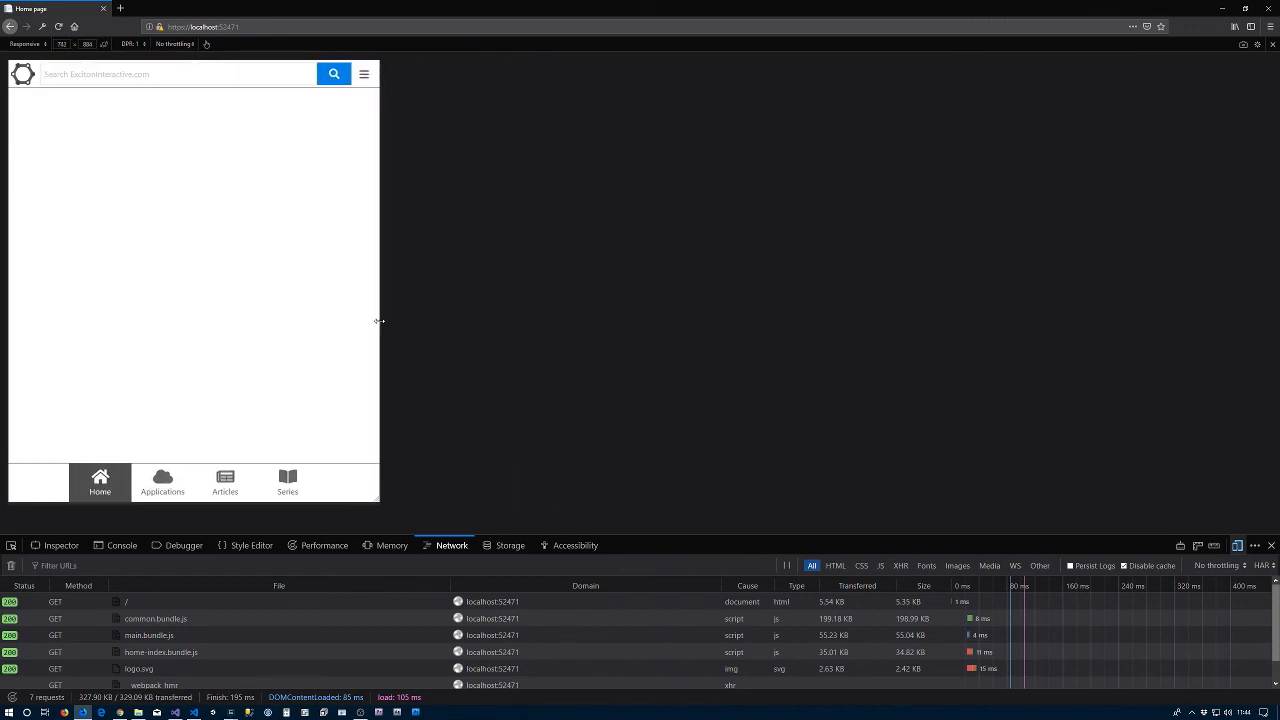
pyautogui.moveTo(62, 456)
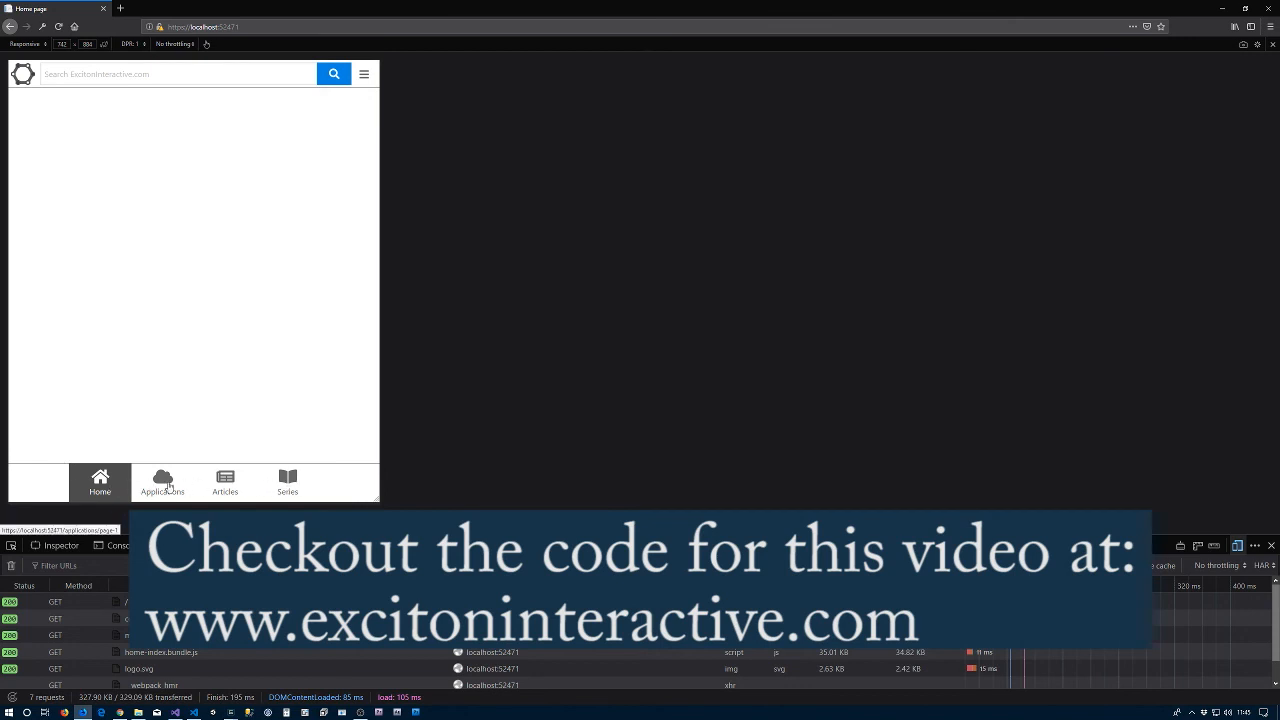
pyautogui.moveTo(287, 486)
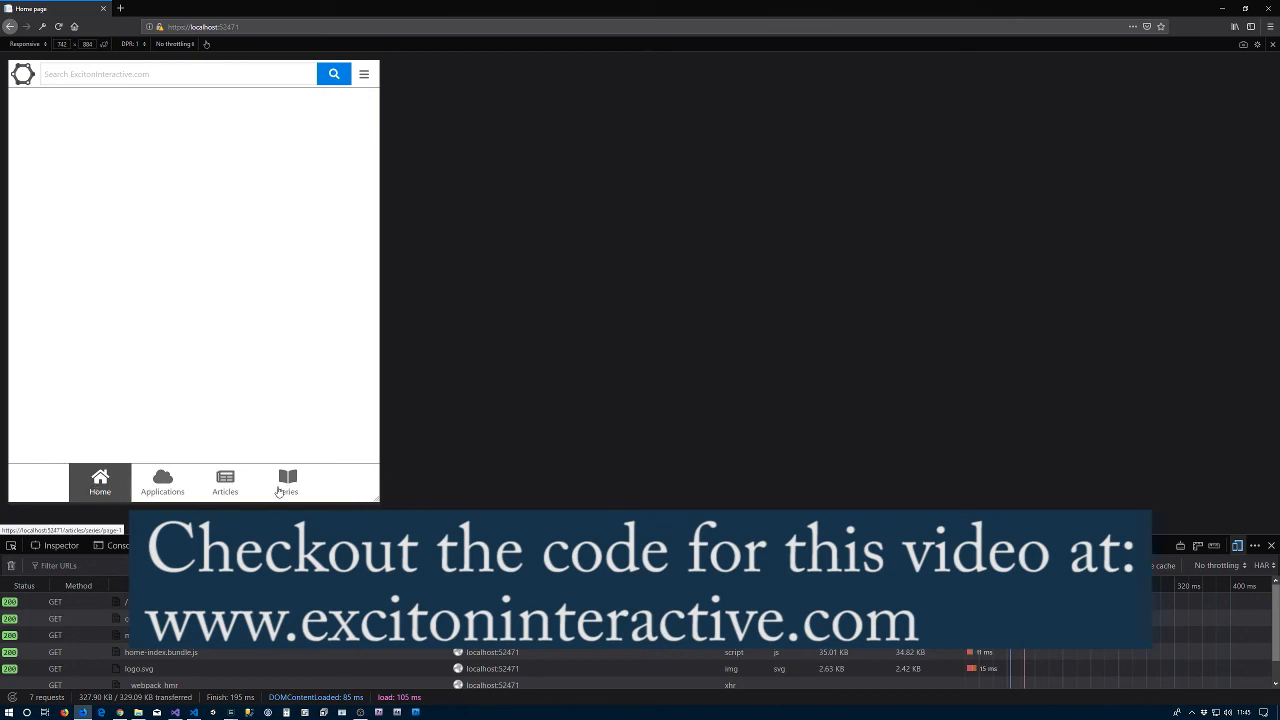